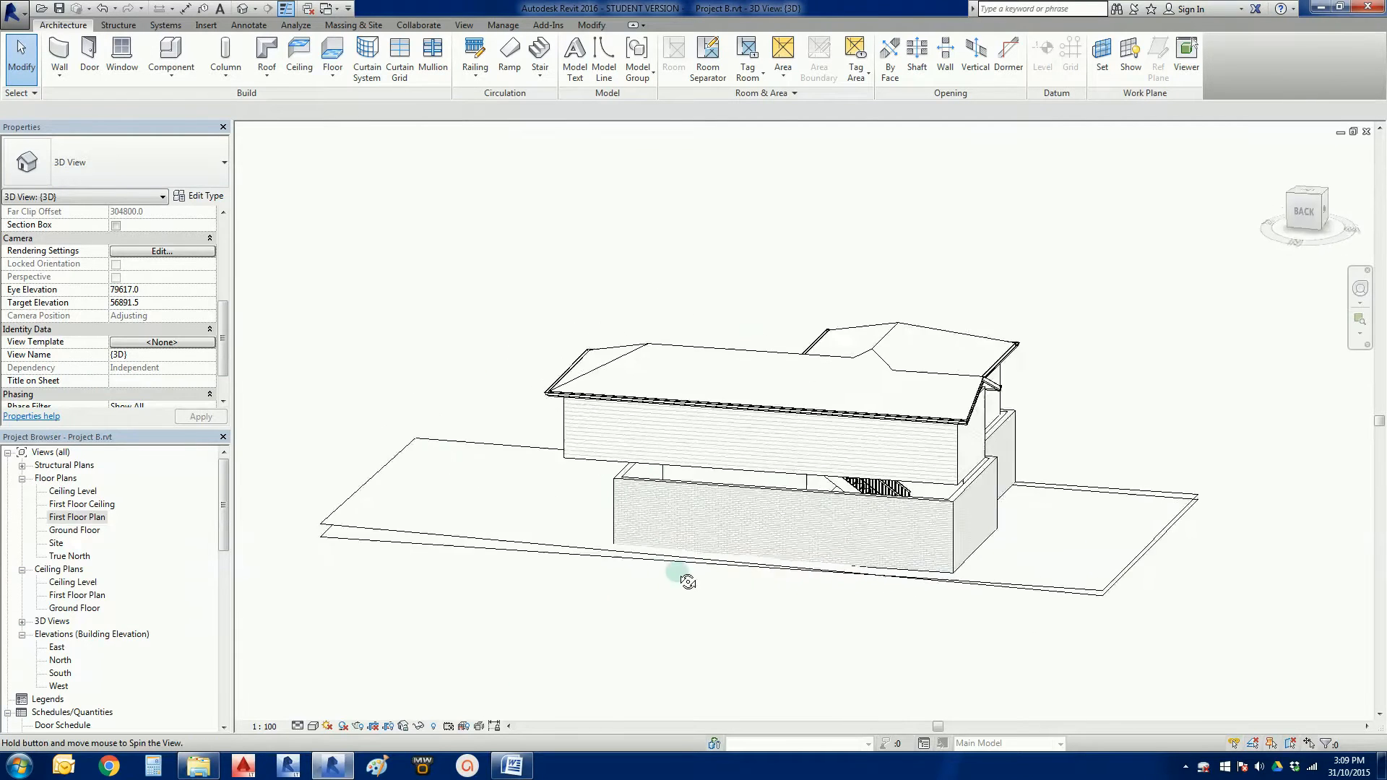
Orbit and pan the 3D house model to inspect the roof eaves and ground-floor walls
{"action": "left_click_drag", "start_coordinate": [688, 581], "coordinate": [1014, 650]}
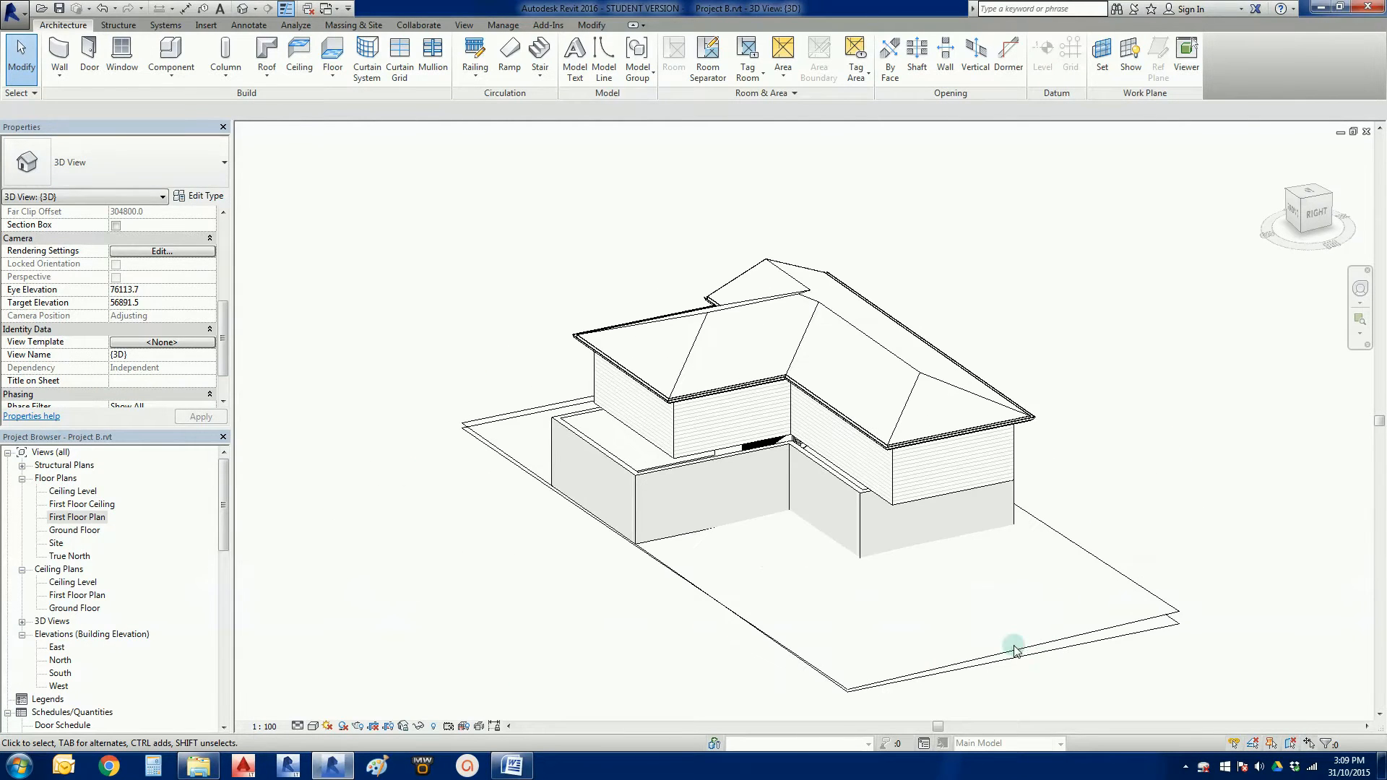
{"action": "left_click_drag", "start_coordinate": [1014, 646], "coordinate": [754, 653]}
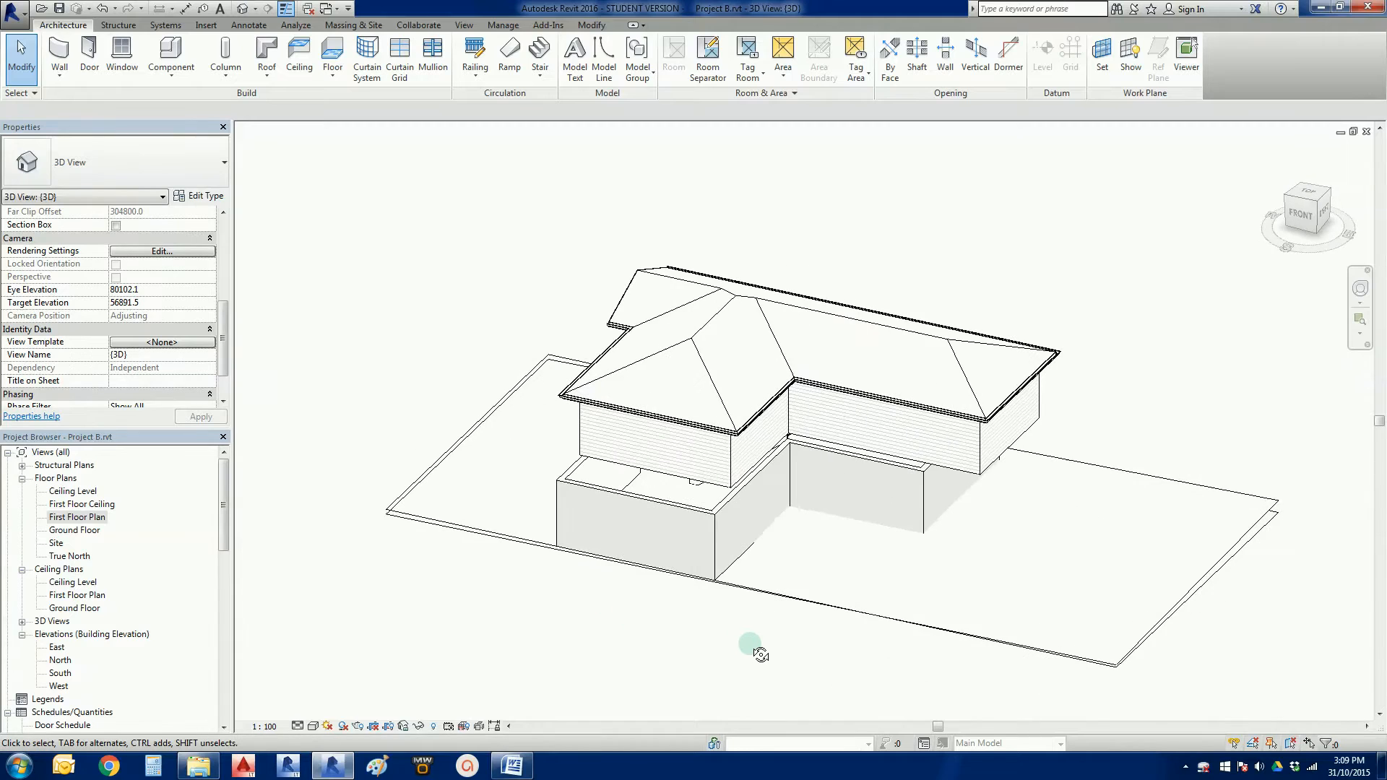
{"action": "left_click_drag", "start_coordinate": [752, 646], "coordinate": [934, 633]}
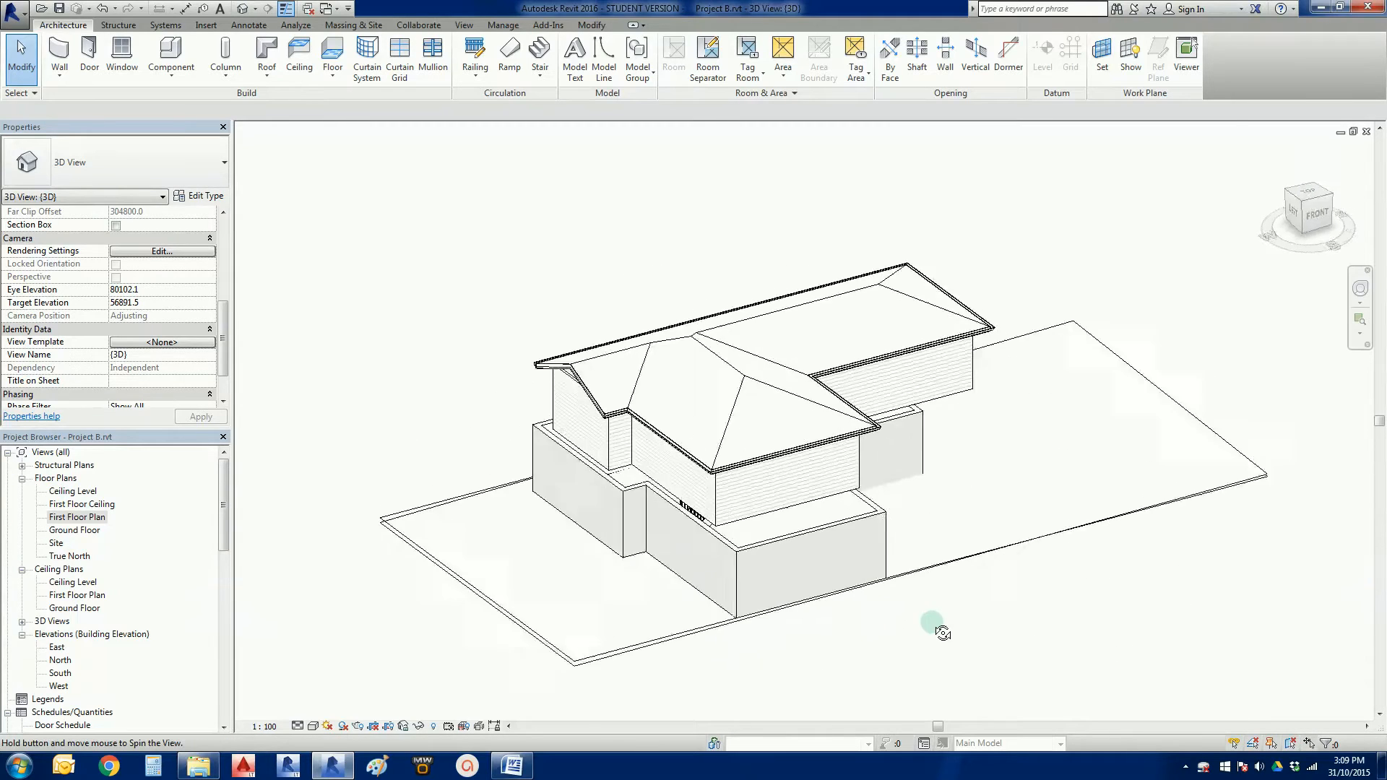
{"action": "left_click_drag", "start_coordinate": [933, 623], "coordinate": [823, 440]}
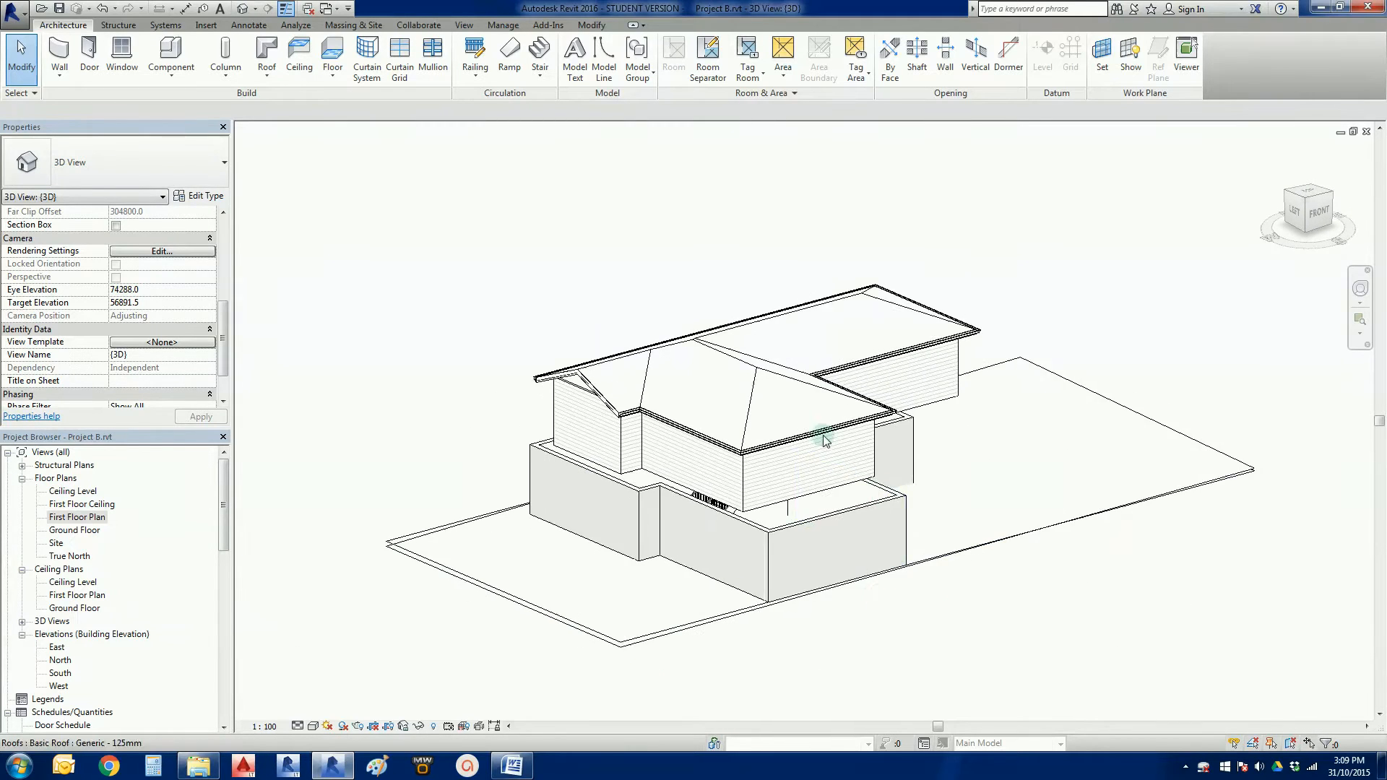
{"action": "left_click", "coordinate": [823, 440]}
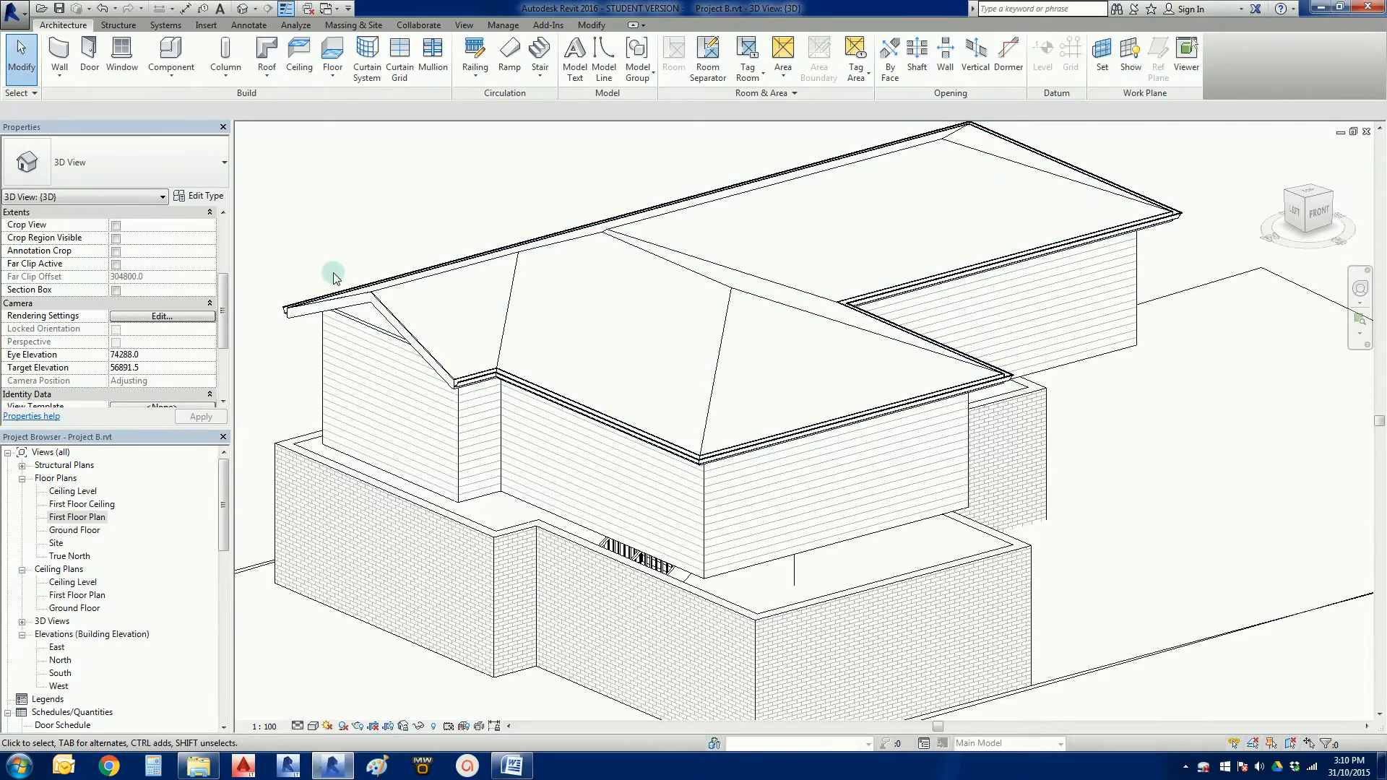
{"action": "left_click_drag", "start_coordinate": [335, 275], "coordinate": [513, 251]}
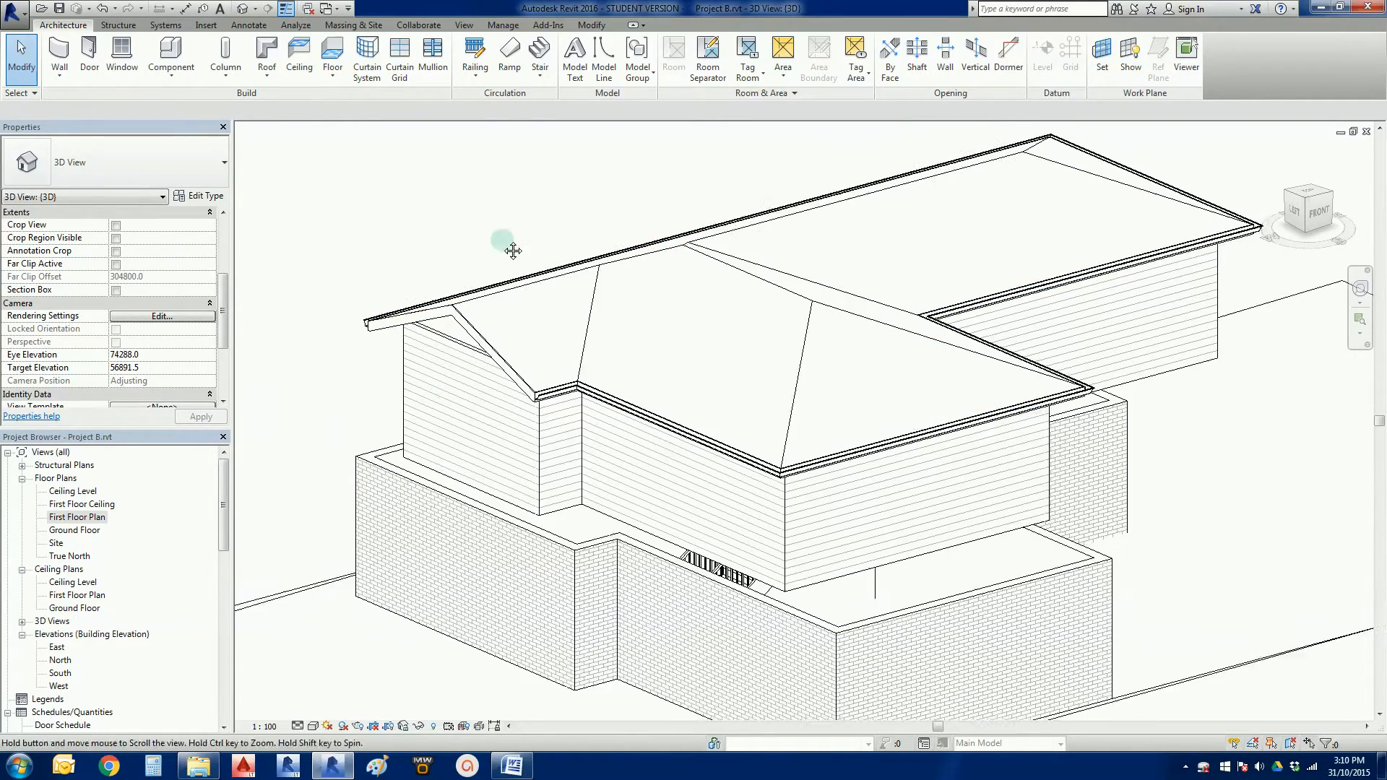
{"action": "left_click_drag", "start_coordinate": [503, 250], "coordinate": [378, 374]}
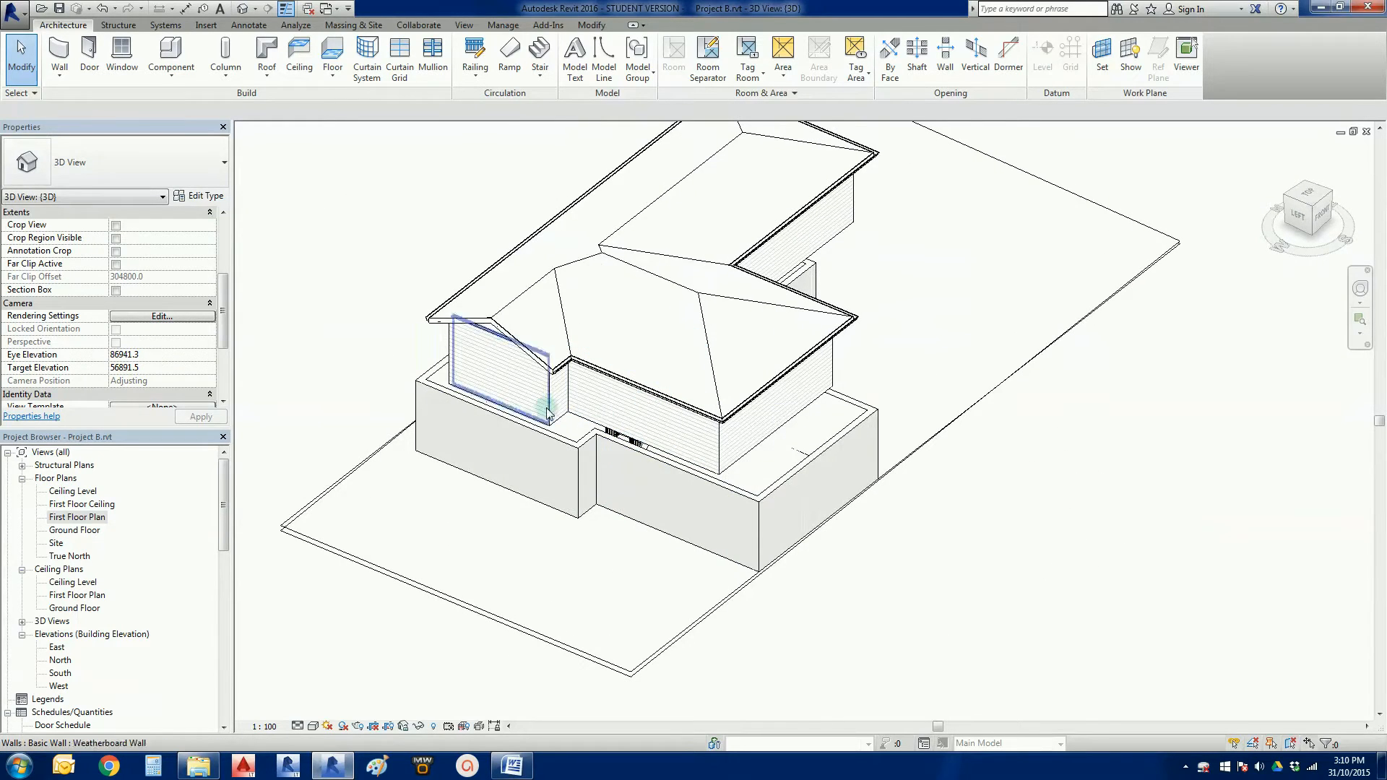
{"action": "left_click", "coordinate": [634, 567]}
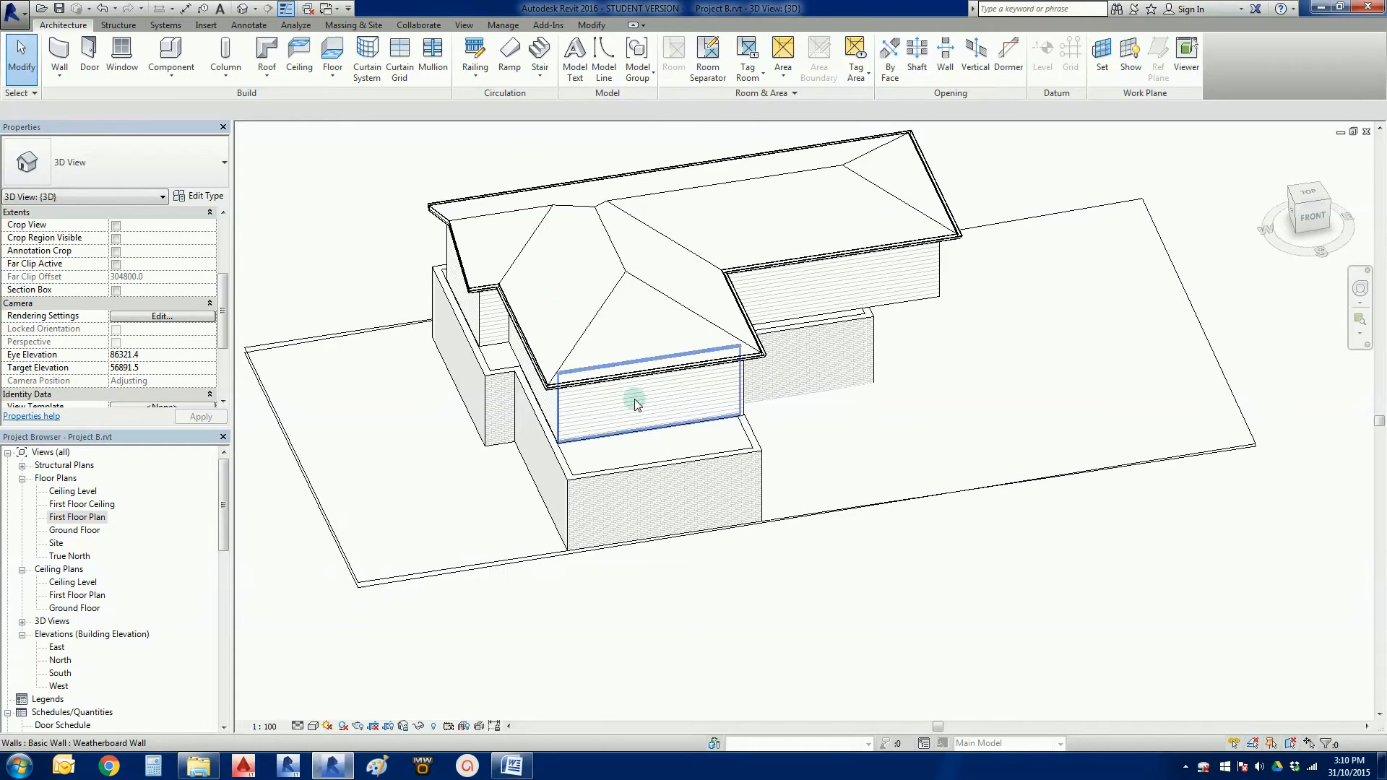
{"action": "left_click_drag", "start_coordinate": [637, 405], "coordinate": [619, 613]}
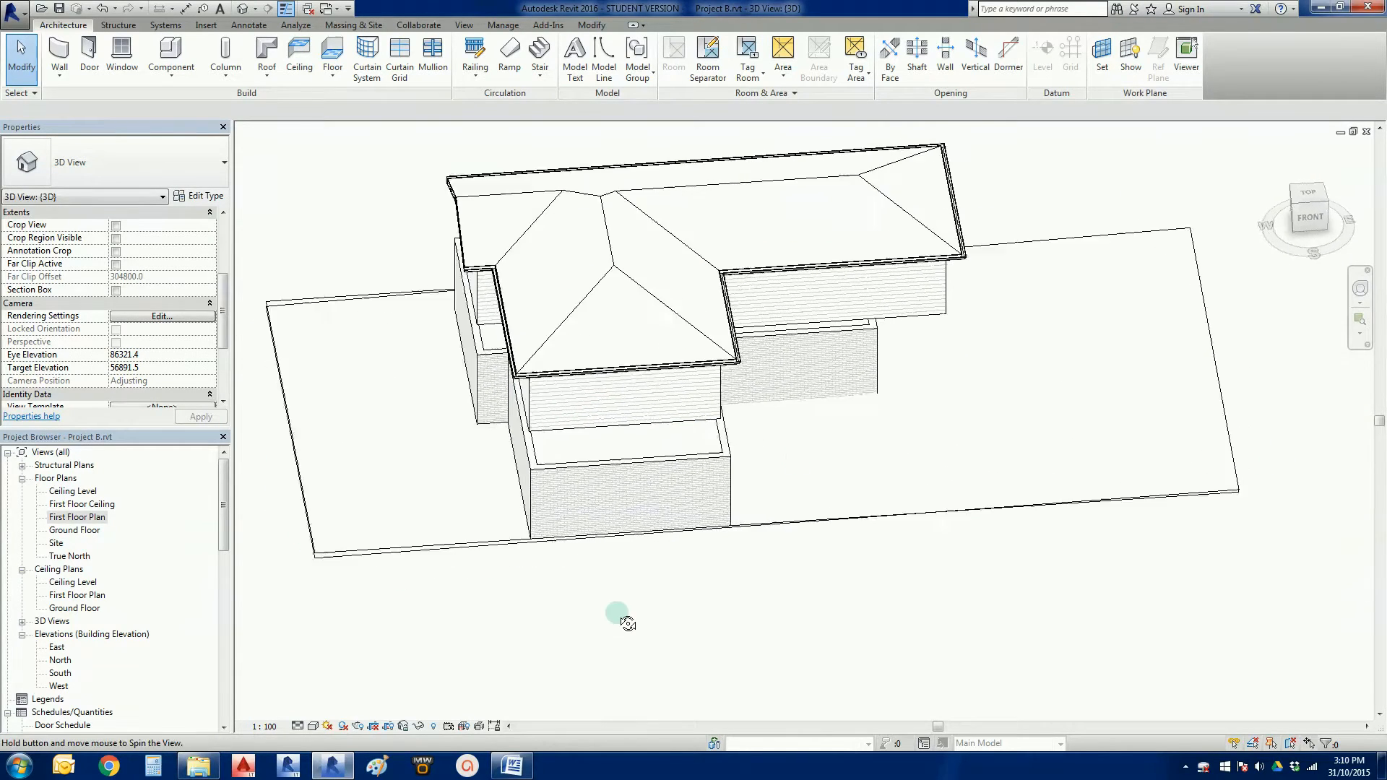
{"action": "left_click_drag", "start_coordinate": [616, 613], "coordinate": [732, 569]}
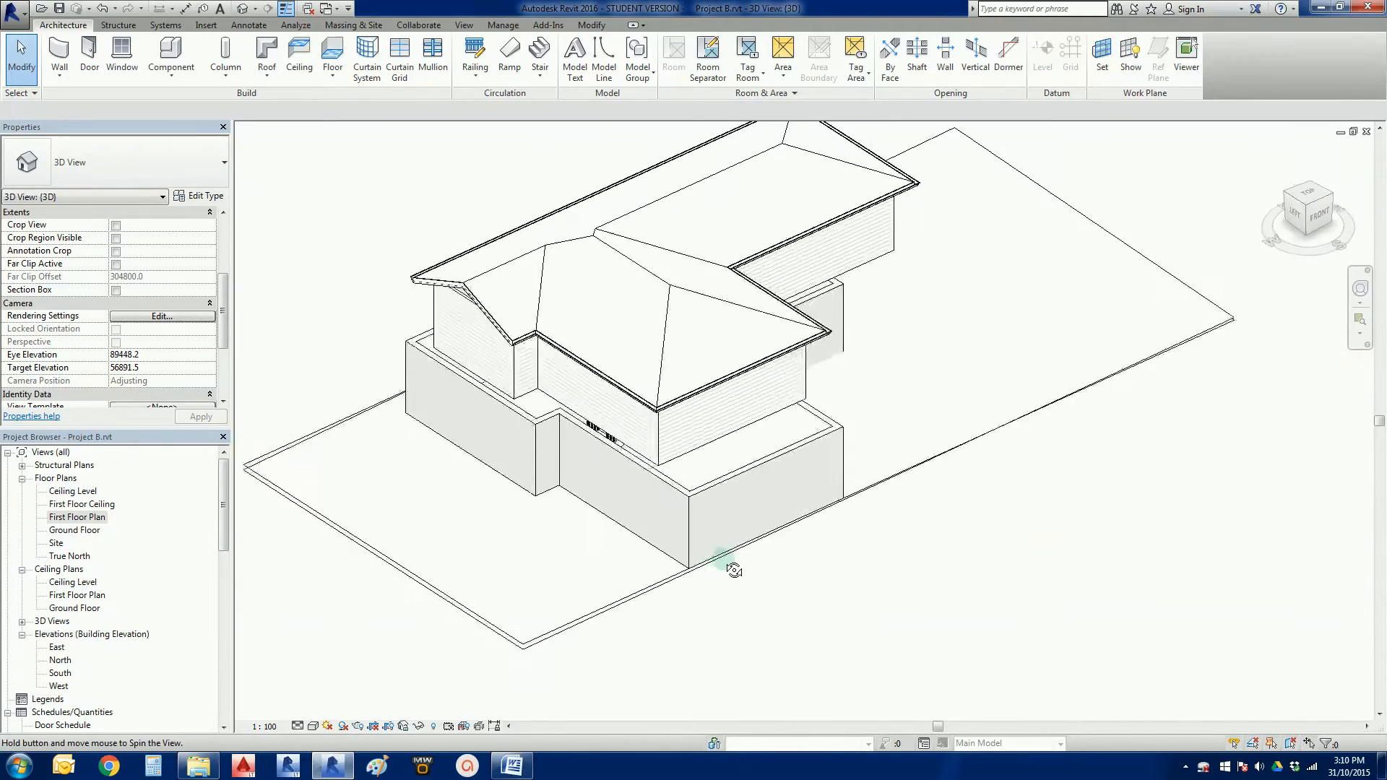
{"action": "left_click_drag", "start_coordinate": [732, 569], "coordinate": [944, 485]}
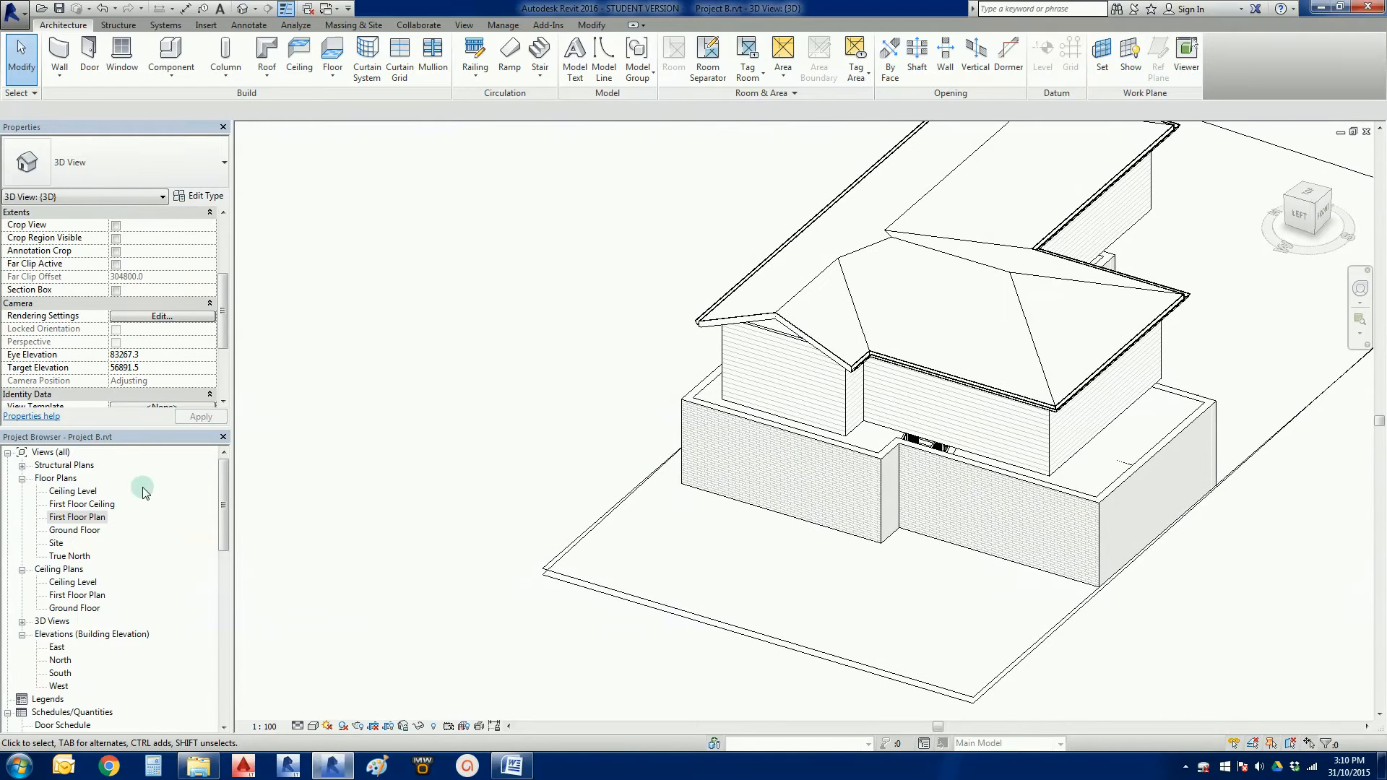
Switch to the First Floor Plan and pan to centre the floor outline
{"action": "double_click", "coordinate": [78, 516]}
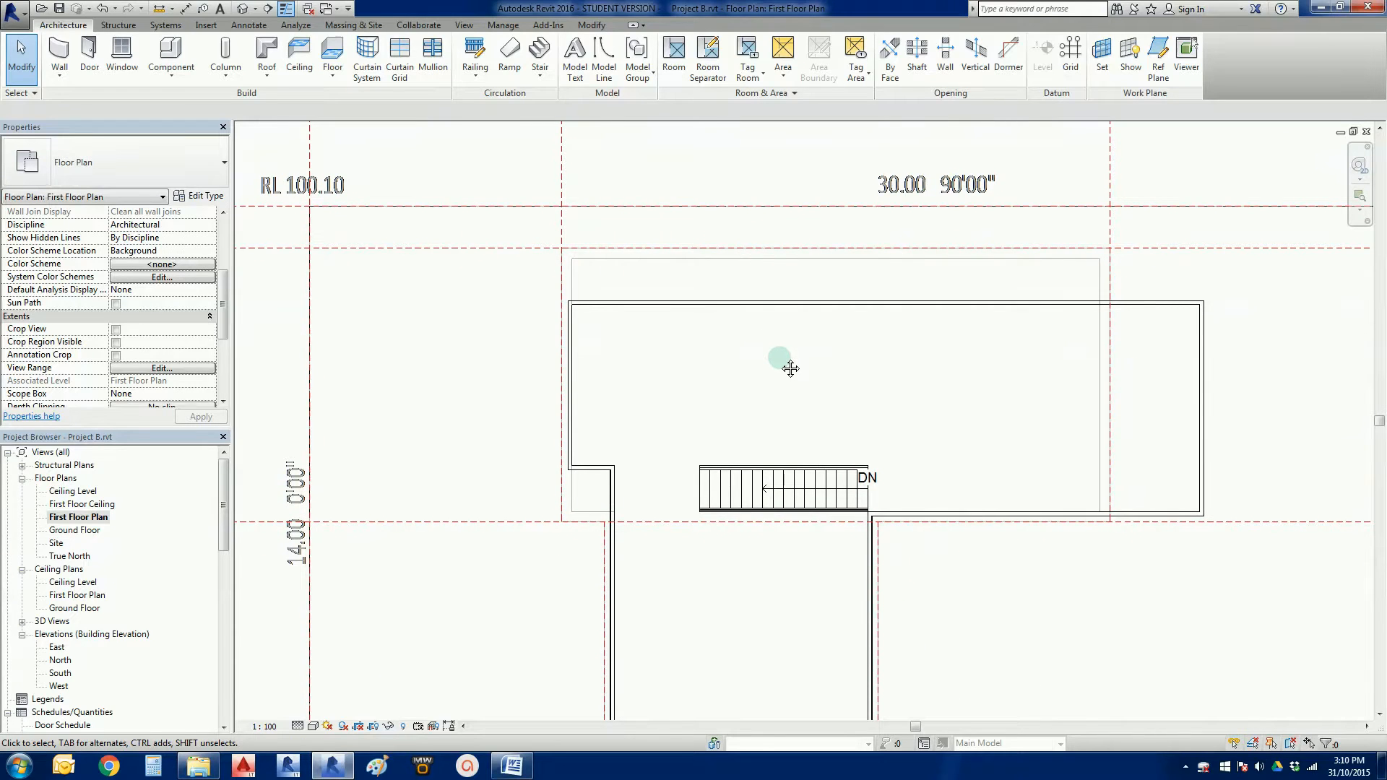
{"action": "left_click_drag", "start_coordinate": [788, 367], "coordinate": [731, 433]}
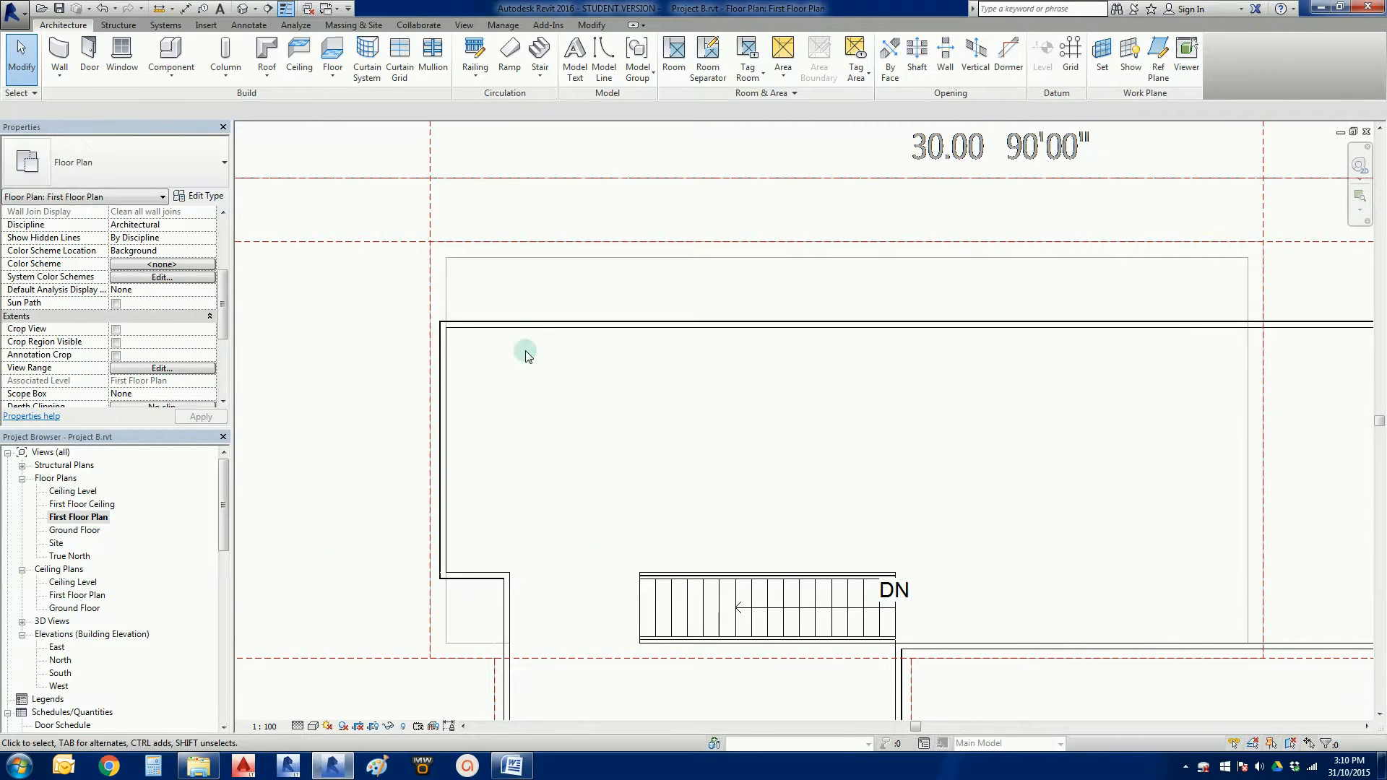
{"action": "mouse_move", "coordinate": [565, 253]}
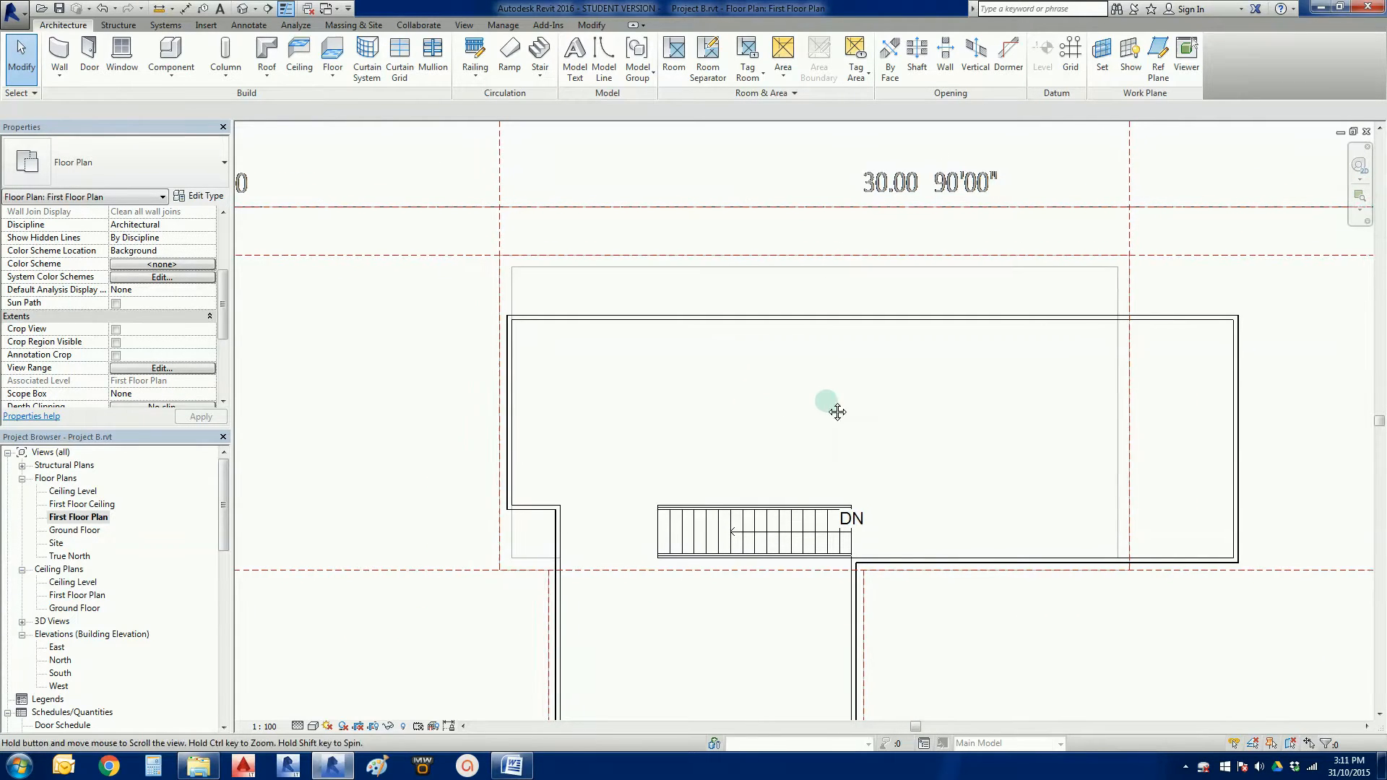
{"action": "left_click_drag", "start_coordinate": [836, 411], "coordinate": [588, 450]}
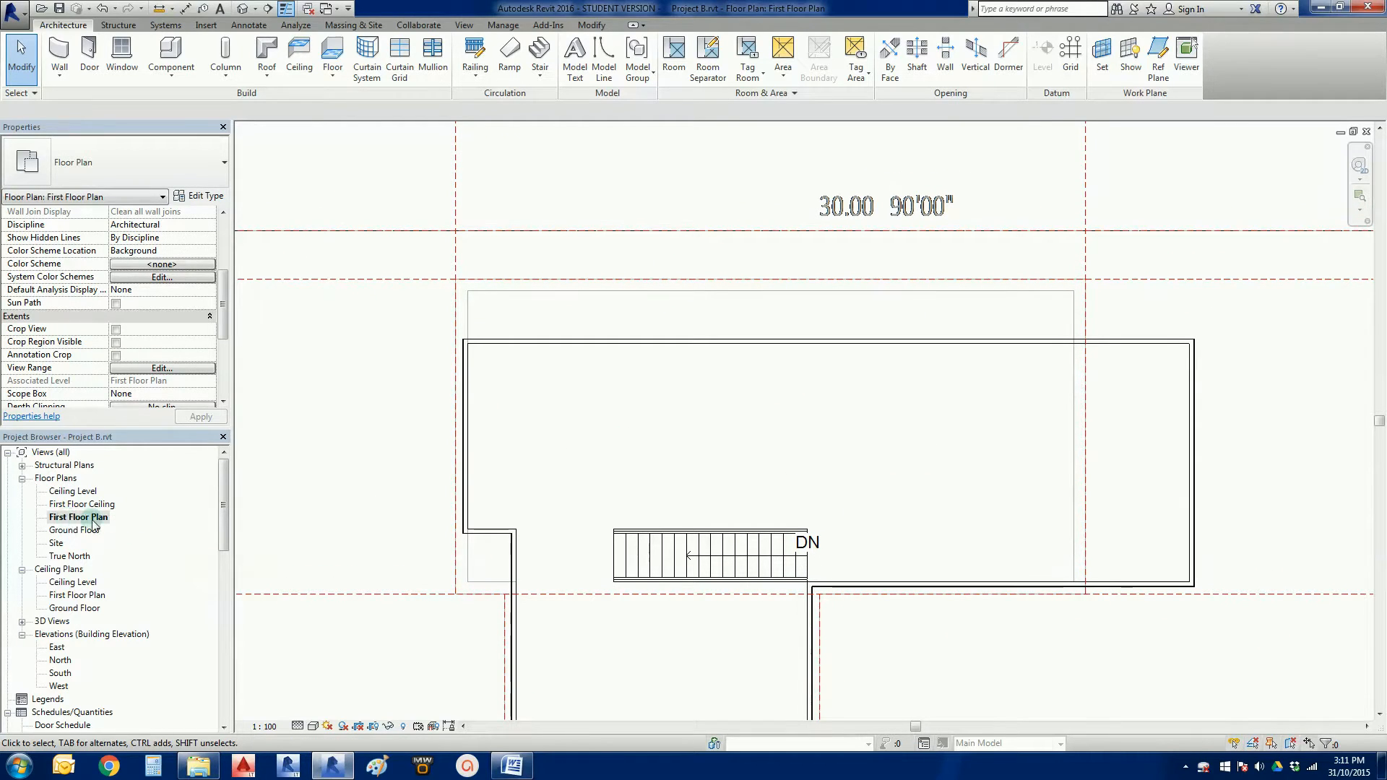
{"action": "left_click", "coordinate": [78, 517]}
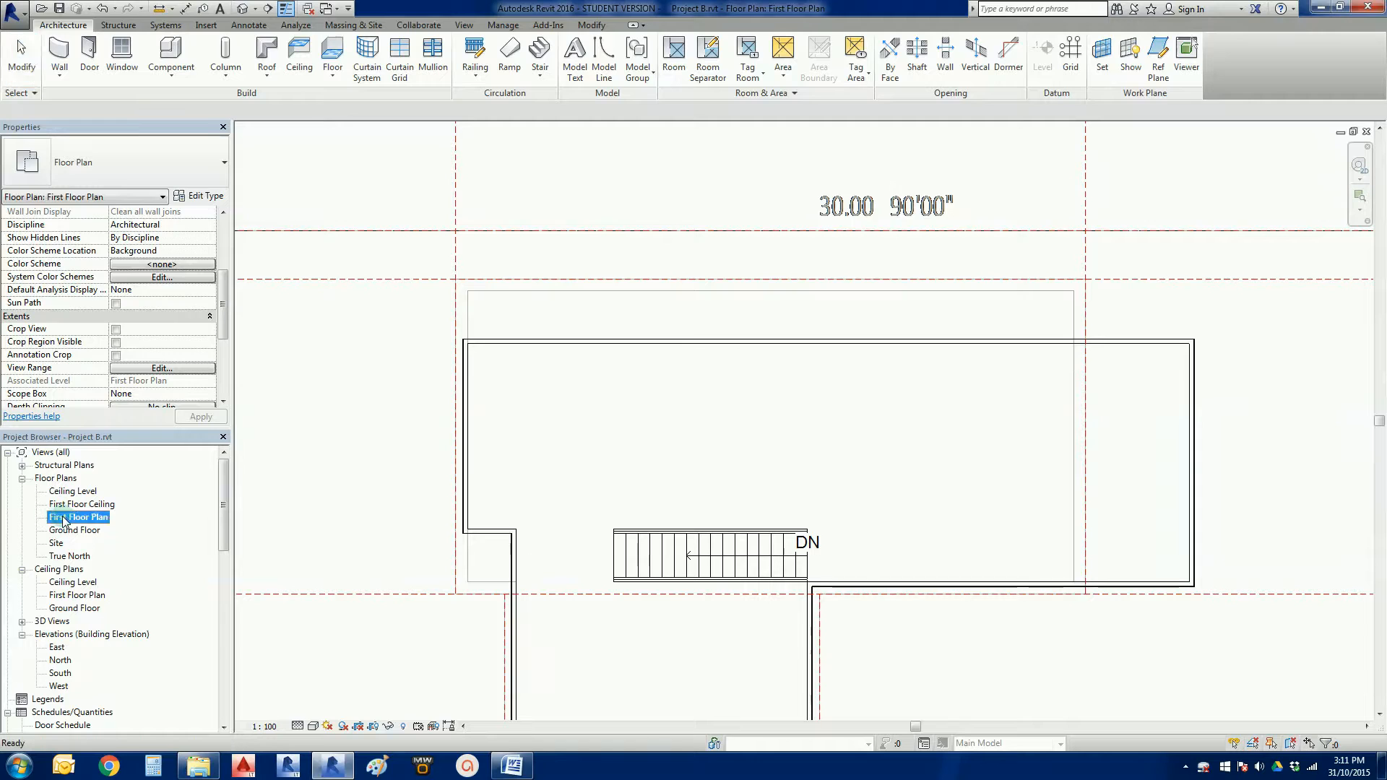
{"action": "mouse_move", "coordinate": [84, 520]}
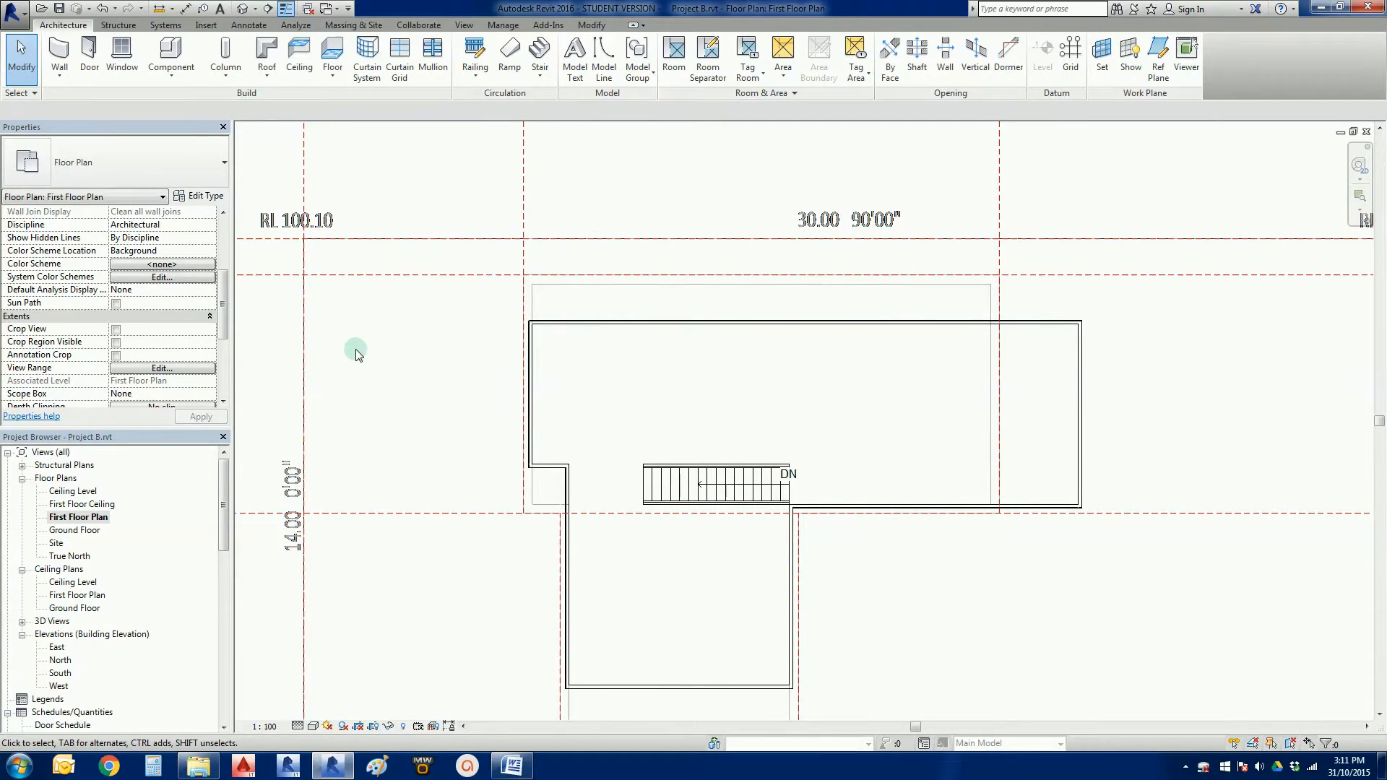
{"action": "mouse_move", "coordinate": [387, 345]}
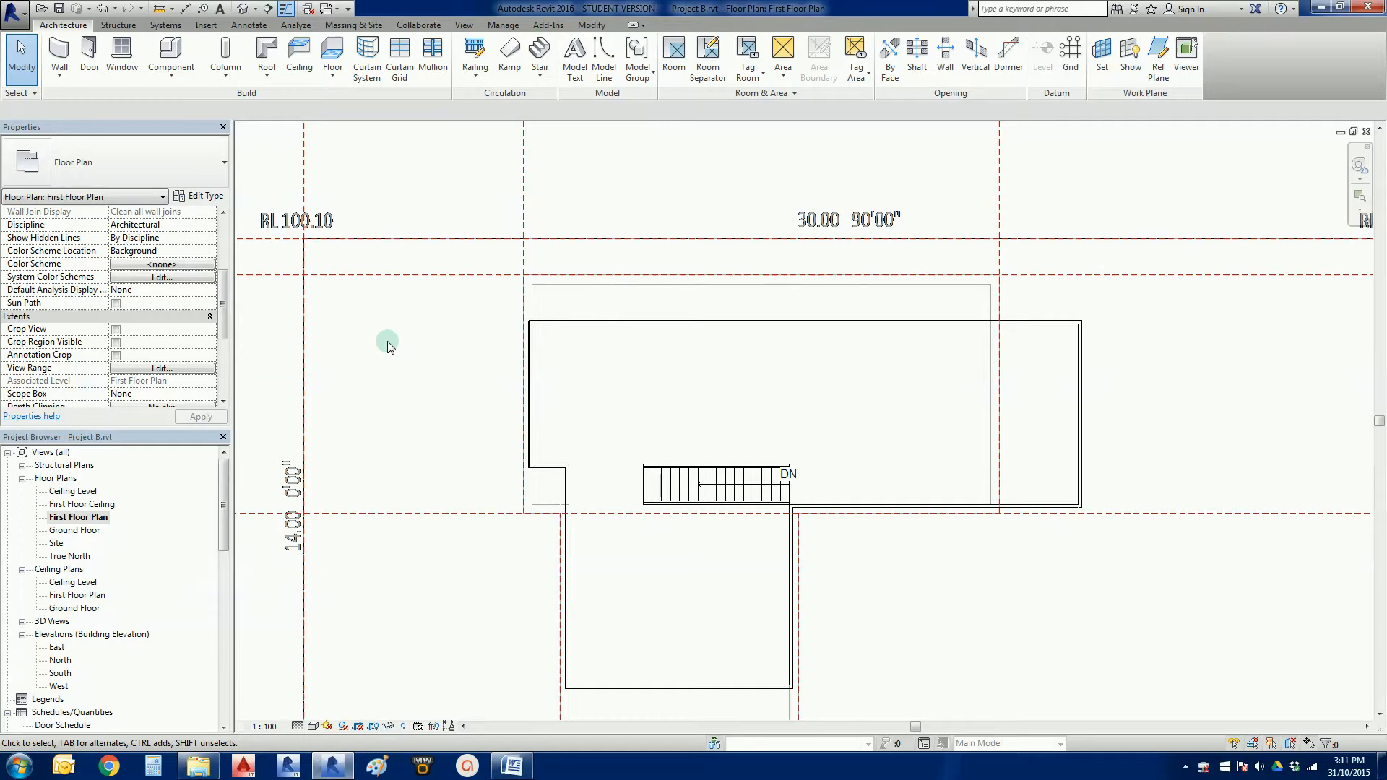
{"action": "mouse_move", "coordinate": [246, 117]}
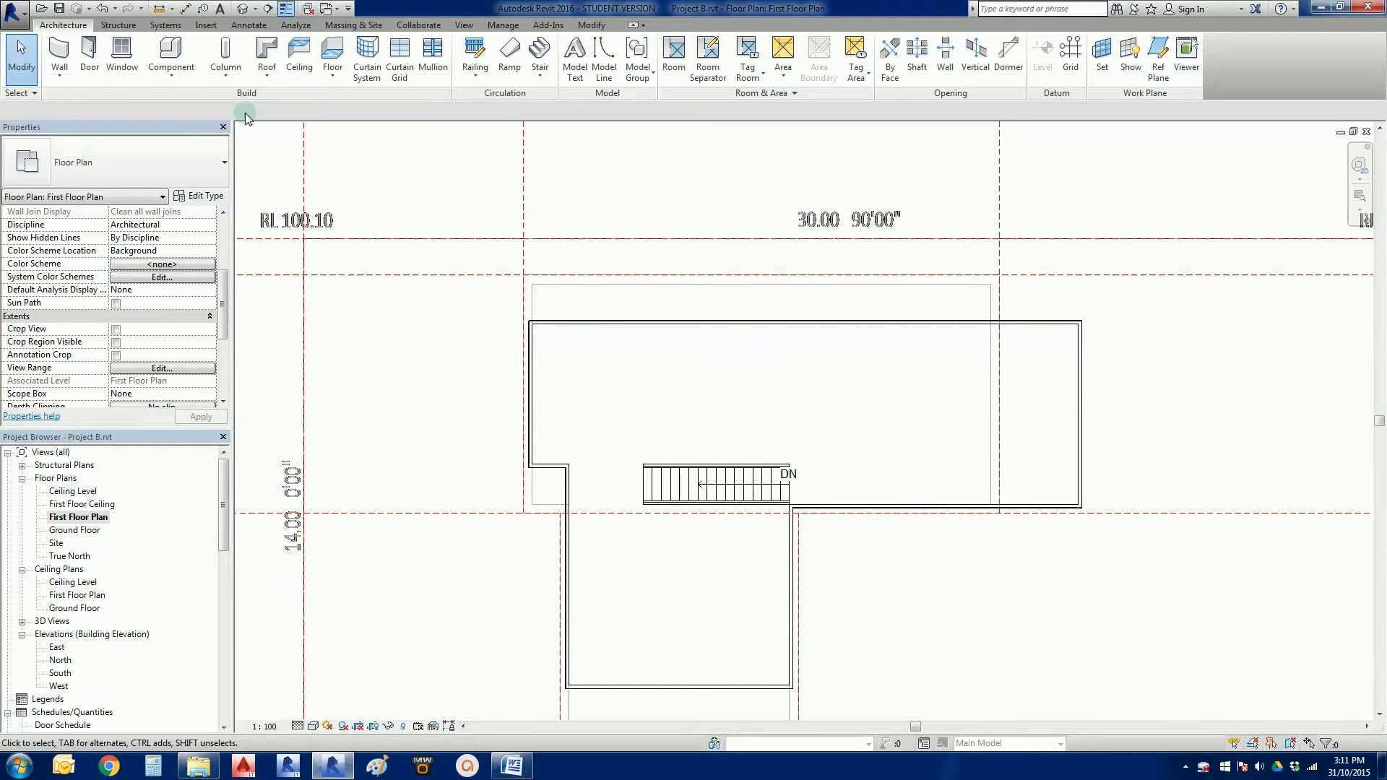
{"action": "mouse_move", "coordinate": [267, 55]}
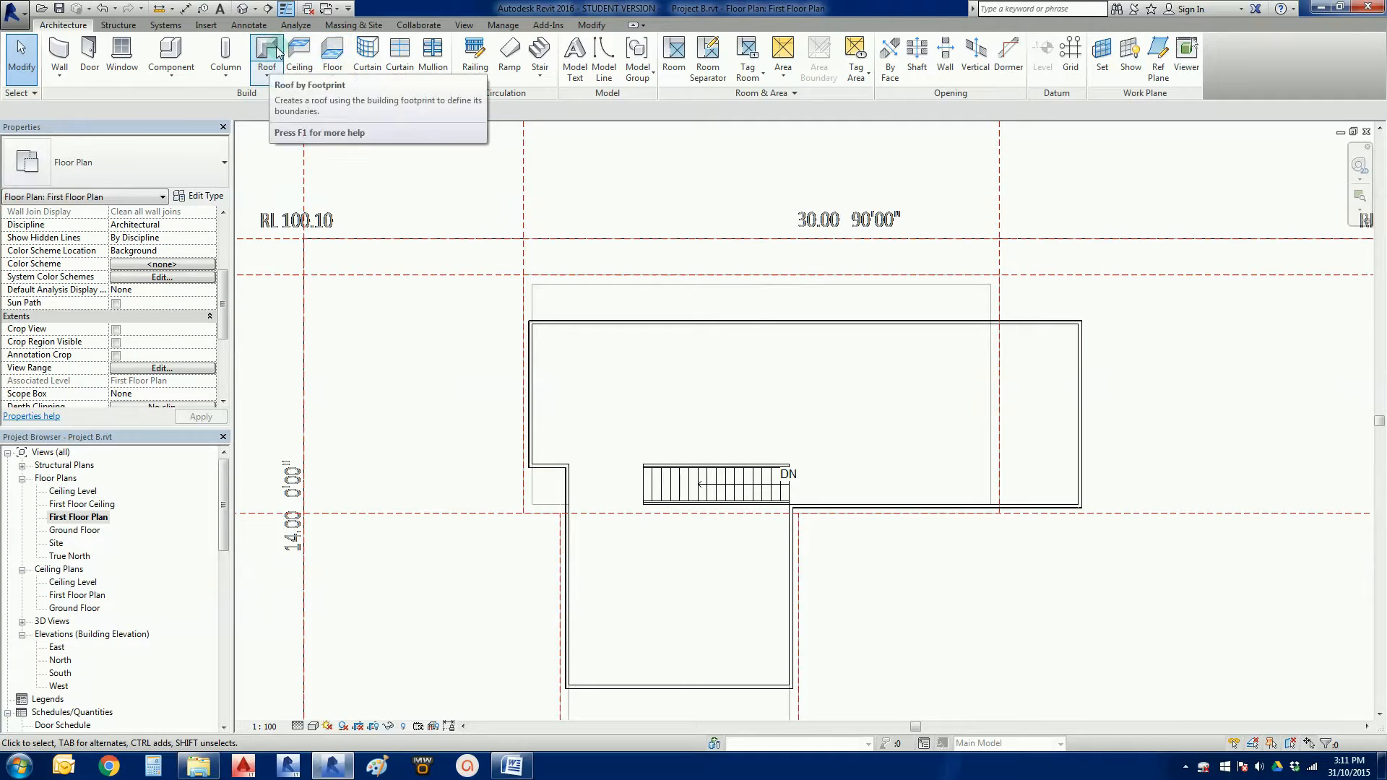
Start a Roof by Footprint sketch on the First Floor Plan with a 450 overhang
{"action": "left_click", "coordinate": [267, 53]}
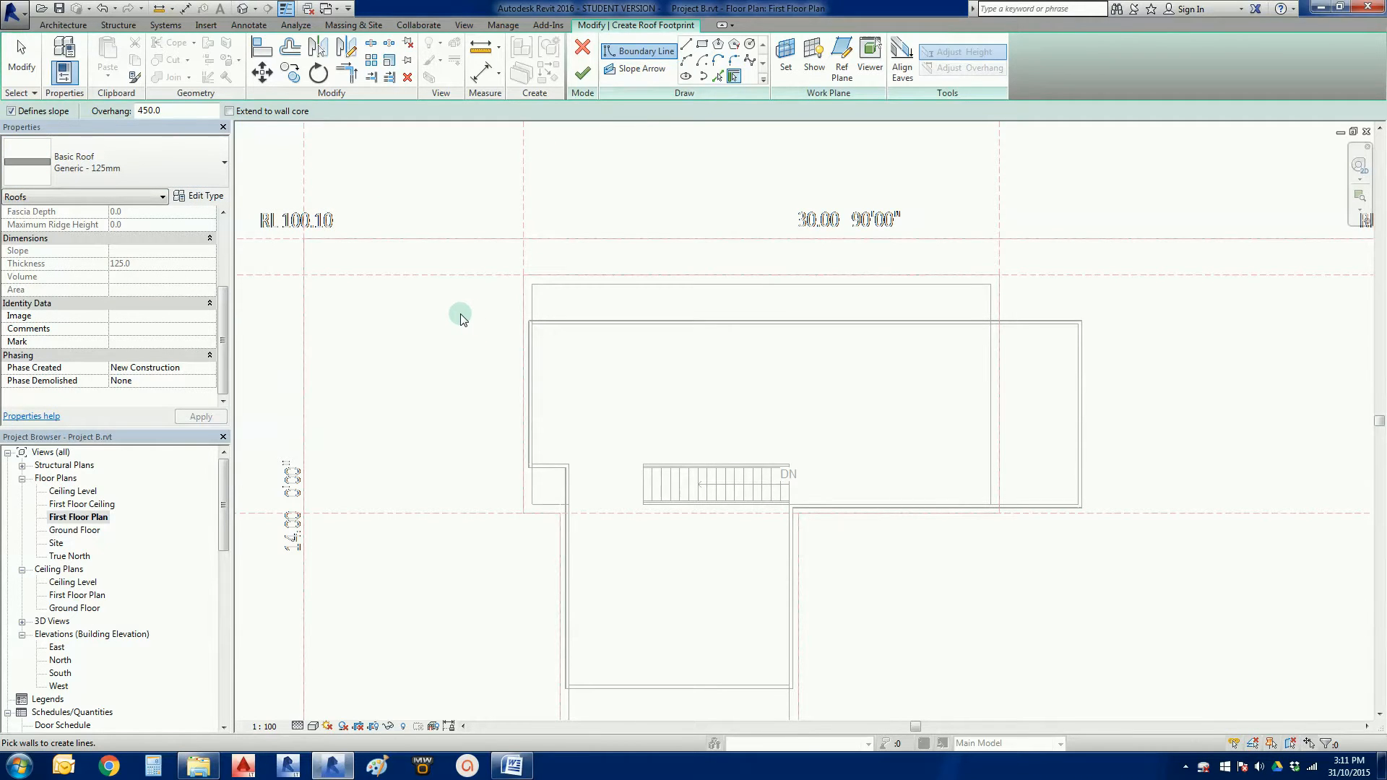
{"action": "mouse_move", "coordinate": [587, 164]}
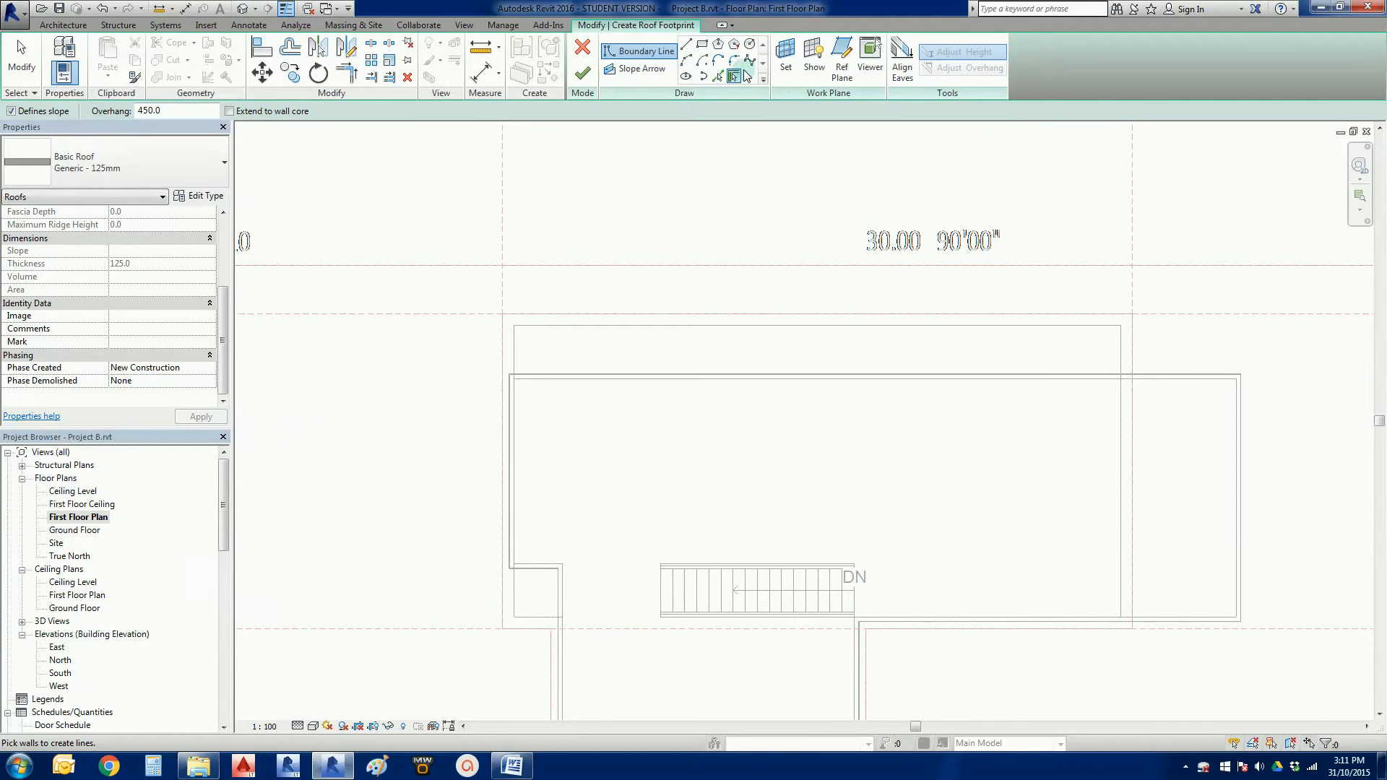
{"action": "mouse_move", "coordinate": [735, 75]}
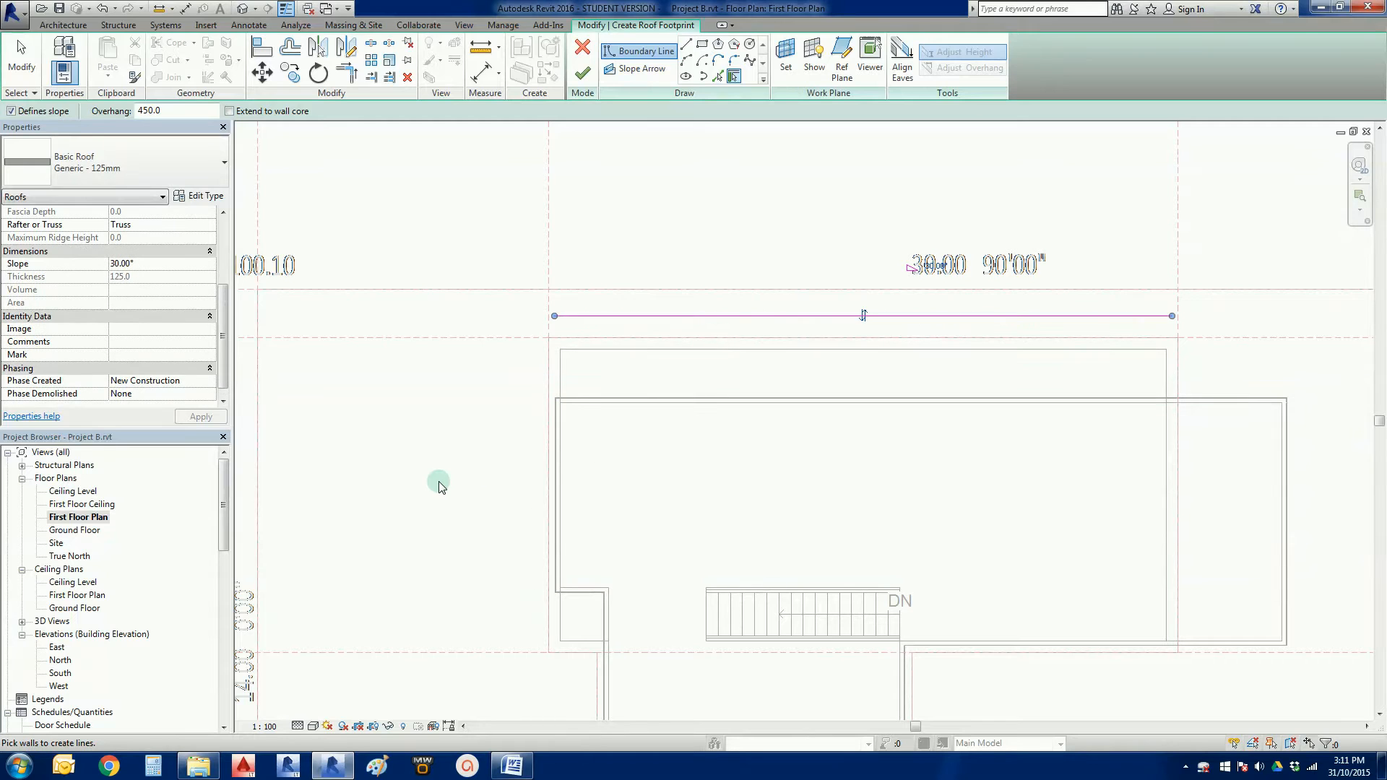
{"action": "mouse_move", "coordinate": [803, 385]}
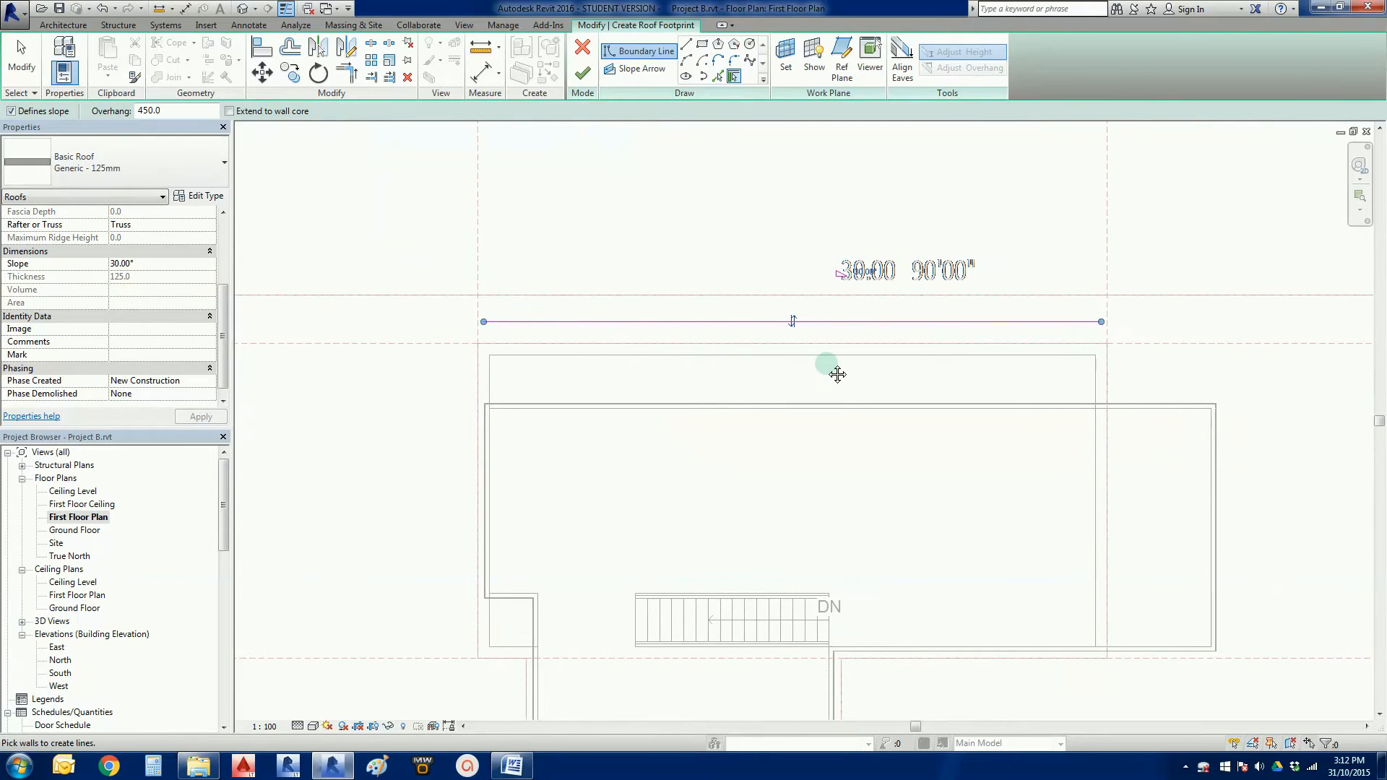
{"action": "mouse_move", "coordinate": [730, 173]}
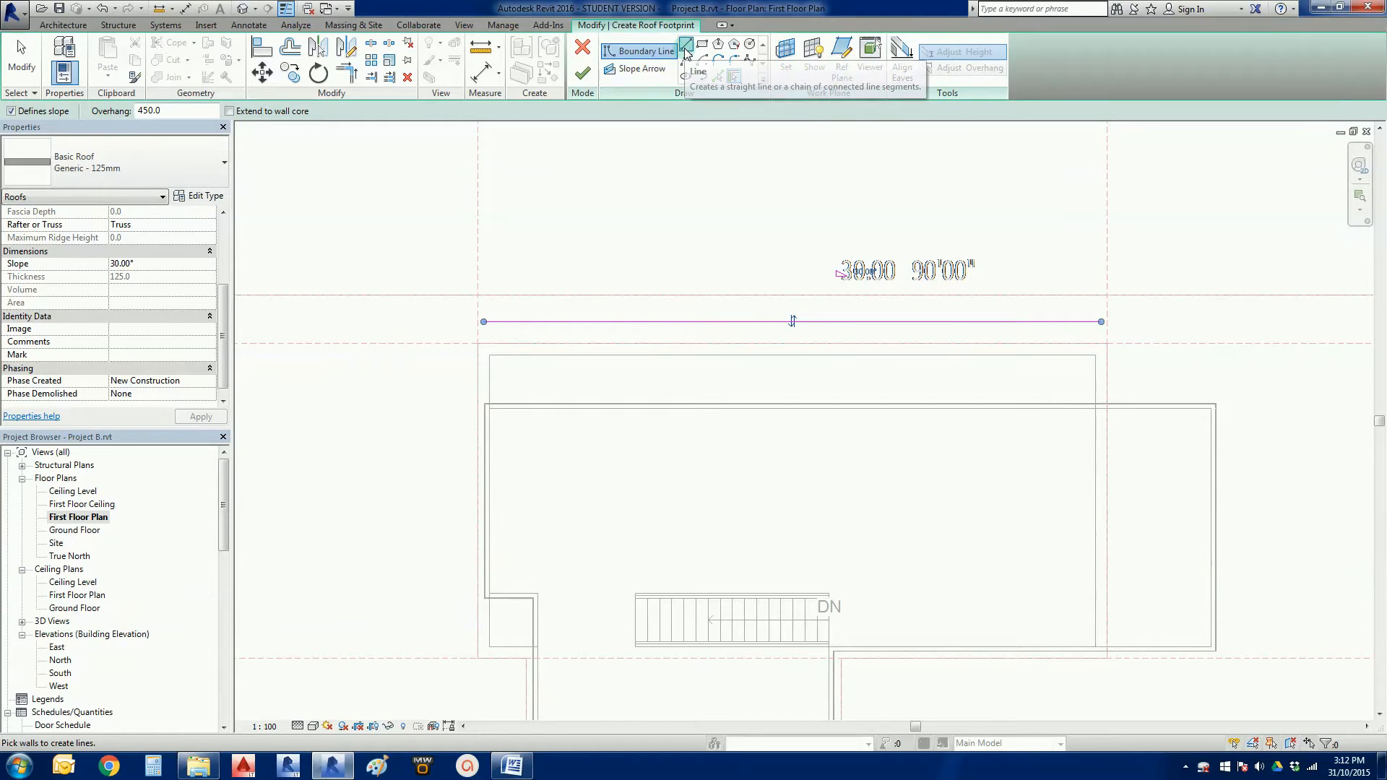
{"action": "mouse_move", "coordinate": [721, 35]}
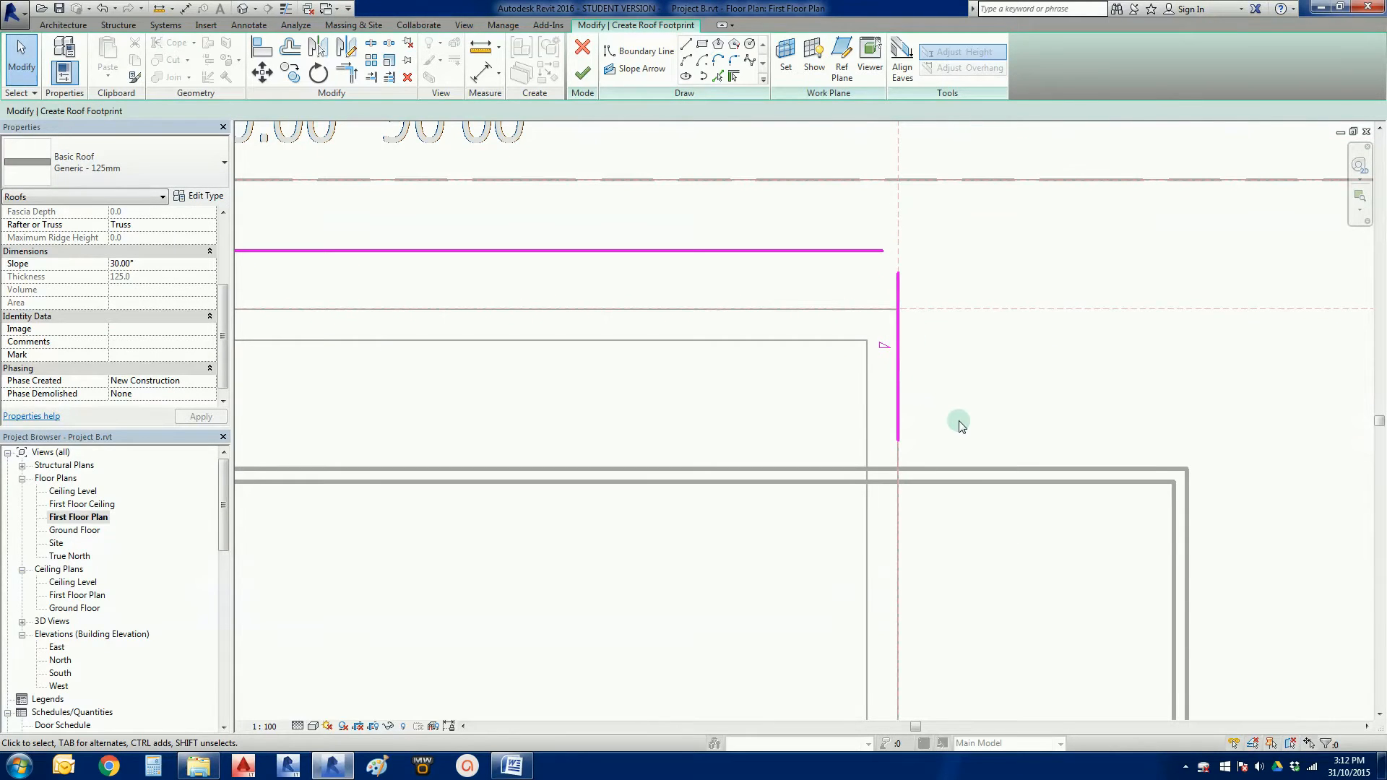
{"action": "mouse_move", "coordinate": [686, 46]}
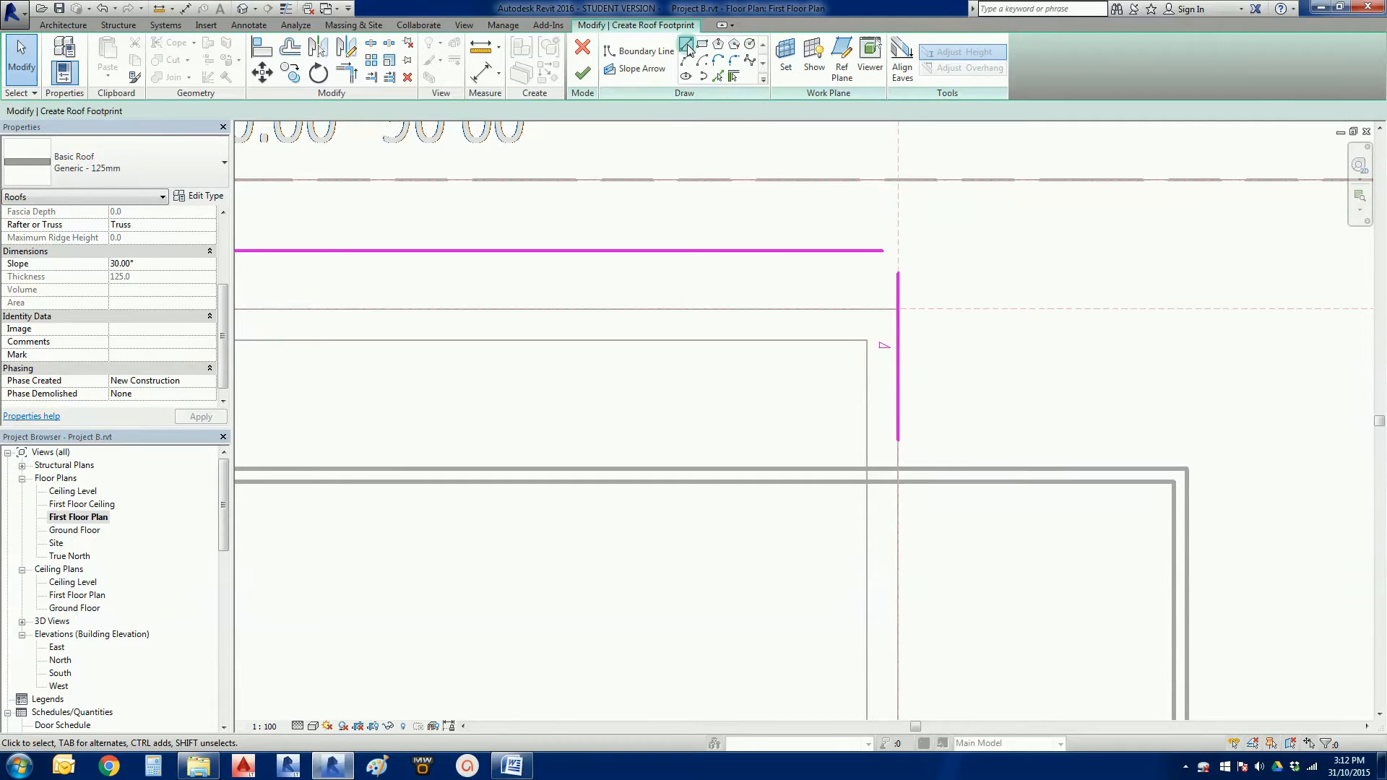
Join the boundary lines into corners with Trim/Extend to Corner and finish the roof
{"action": "left_click", "coordinate": [645, 51]}
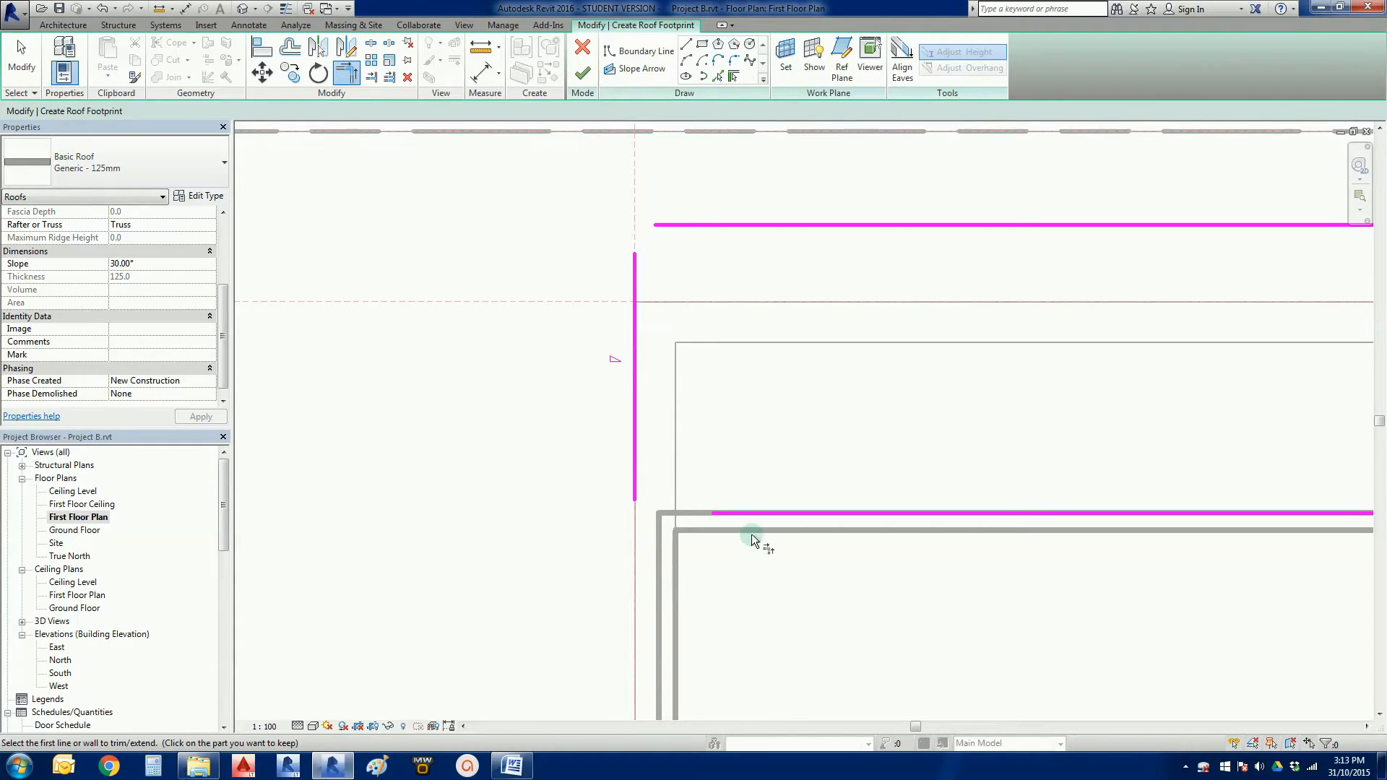
{"action": "mouse_move", "coordinate": [745, 511]}
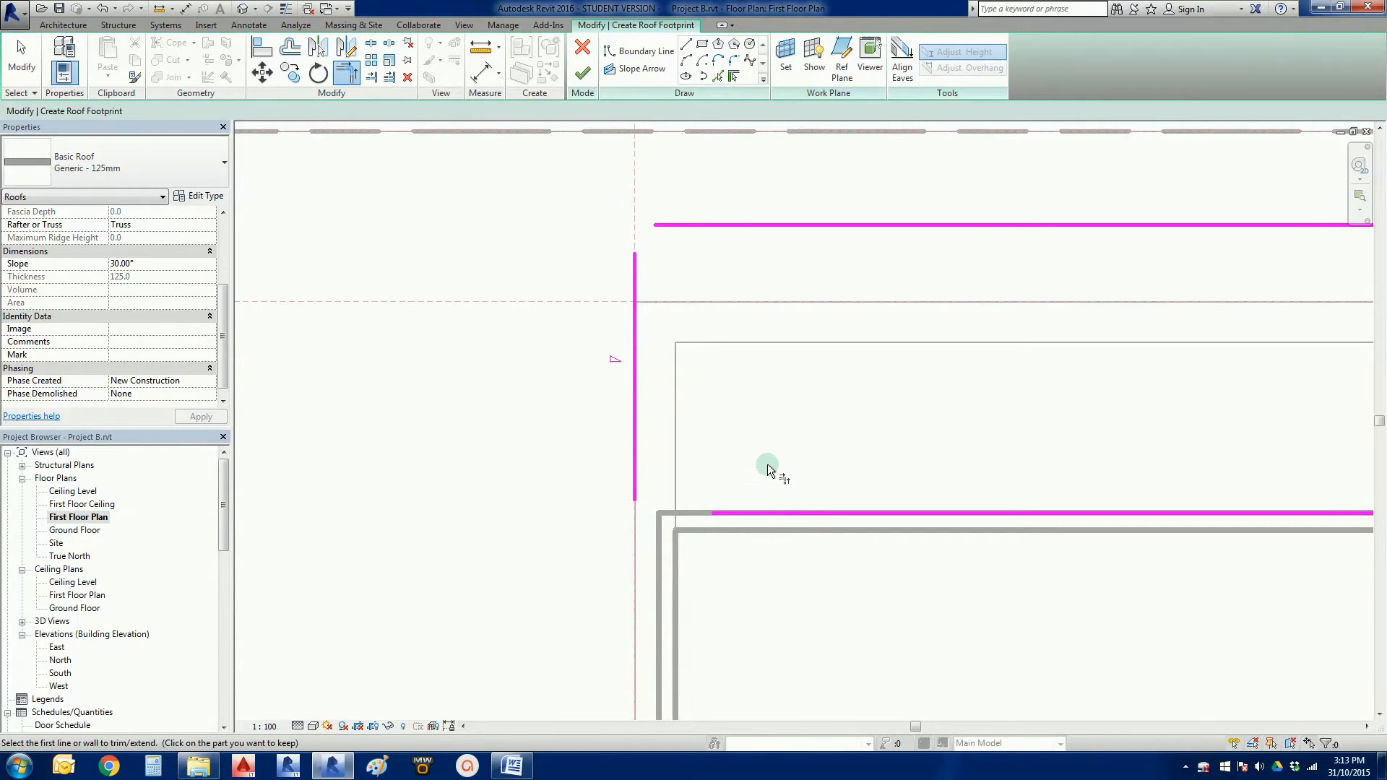
{"action": "mouse_move", "coordinate": [792, 502]}
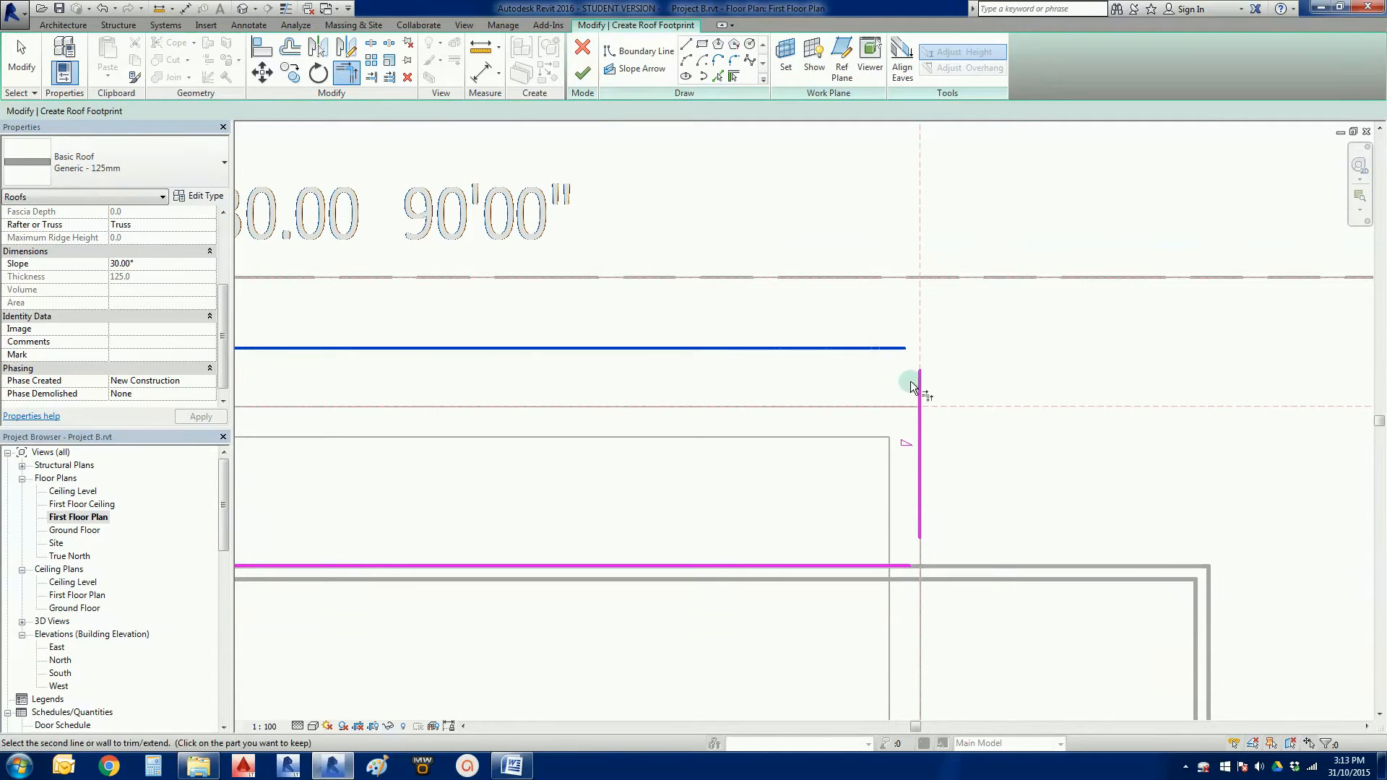
{"action": "left_click", "coordinate": [910, 386]}
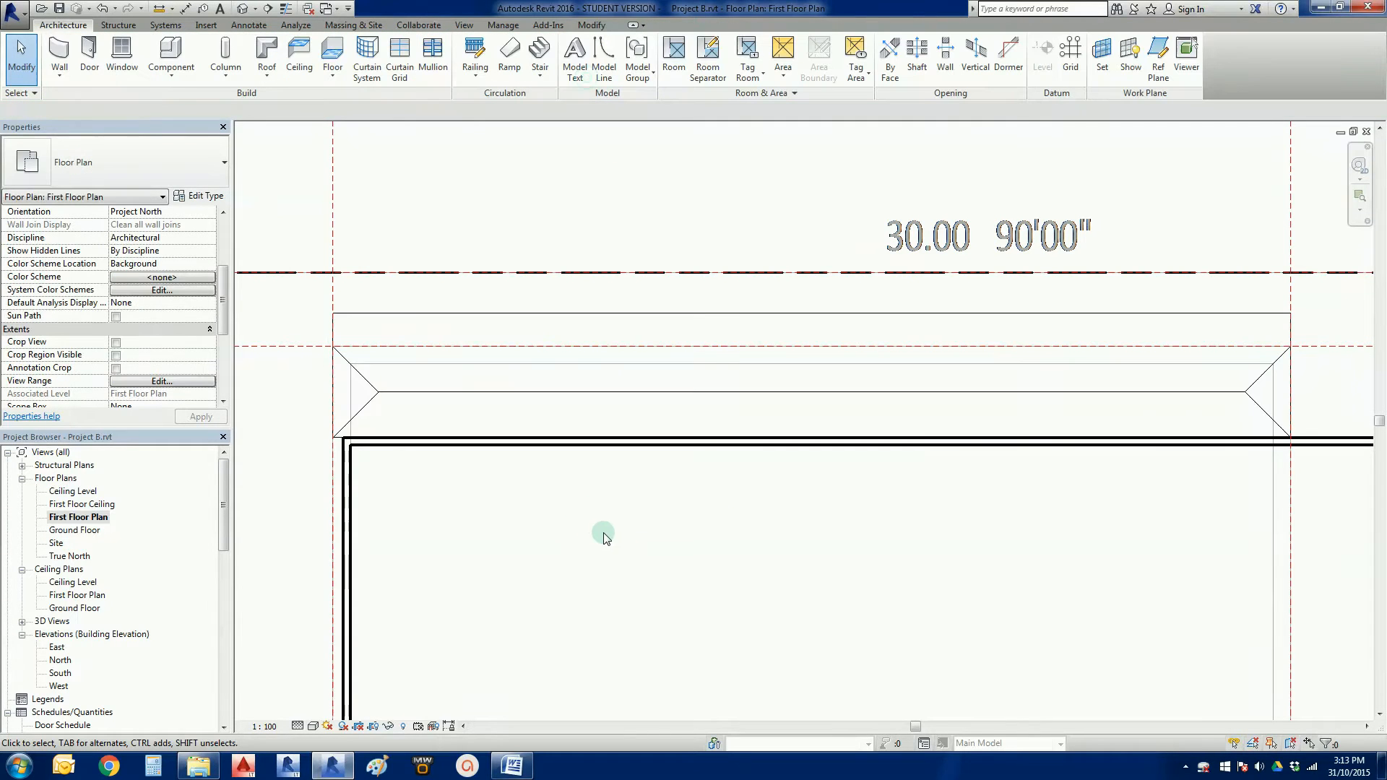
{"action": "mouse_move", "coordinate": [631, 564]}
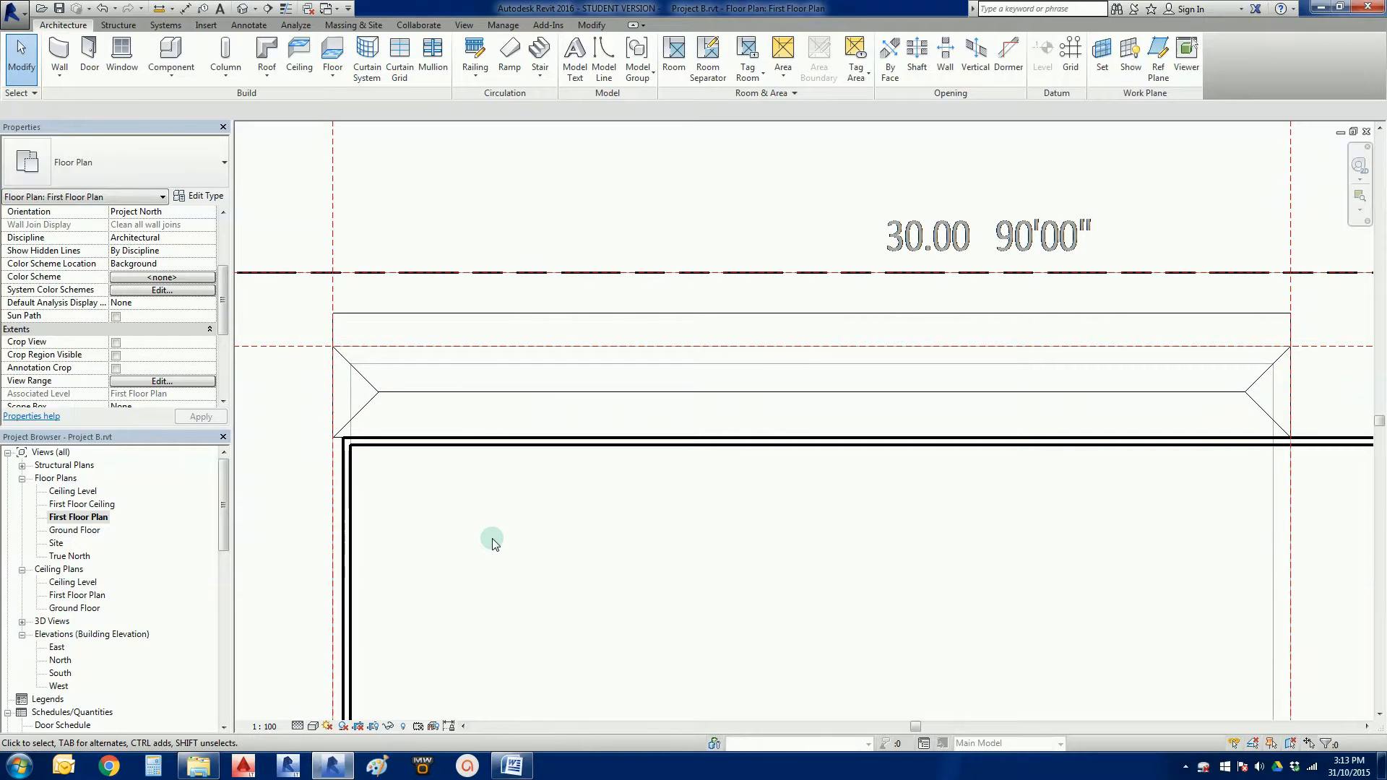
Reopen the roof's footprint sketch and select its left end edges
{"action": "left_click", "coordinate": [265, 53]}
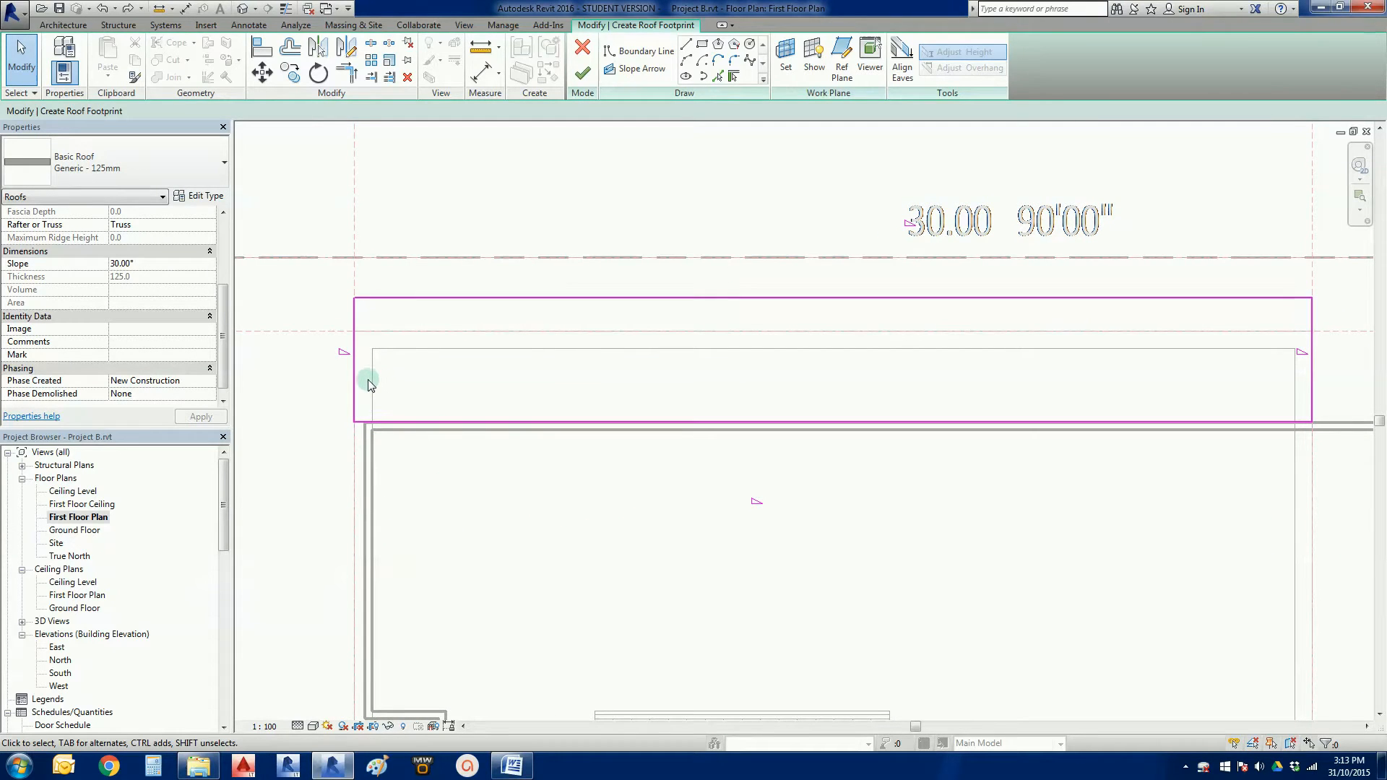
{"action": "left_click", "coordinate": [355, 372]}
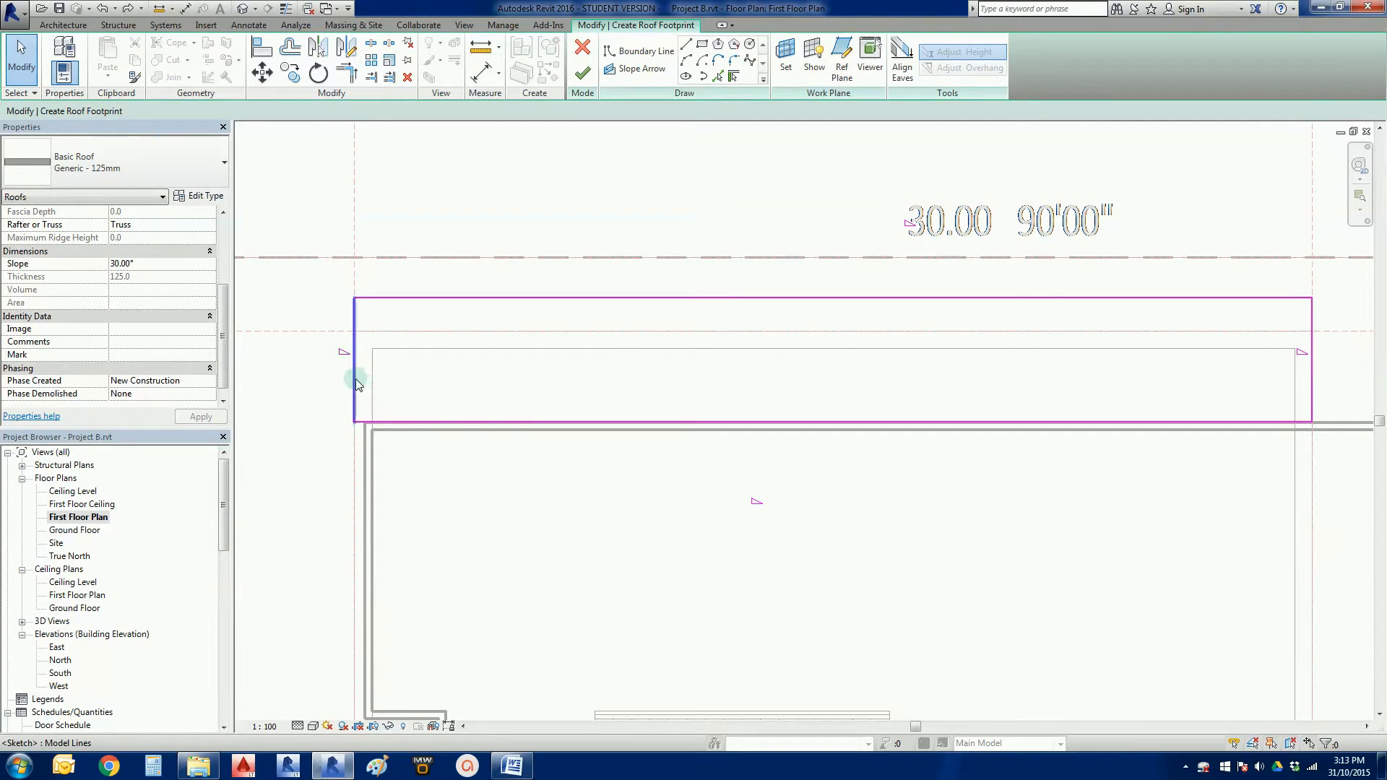
{"action": "mouse_move", "coordinate": [356, 382]}
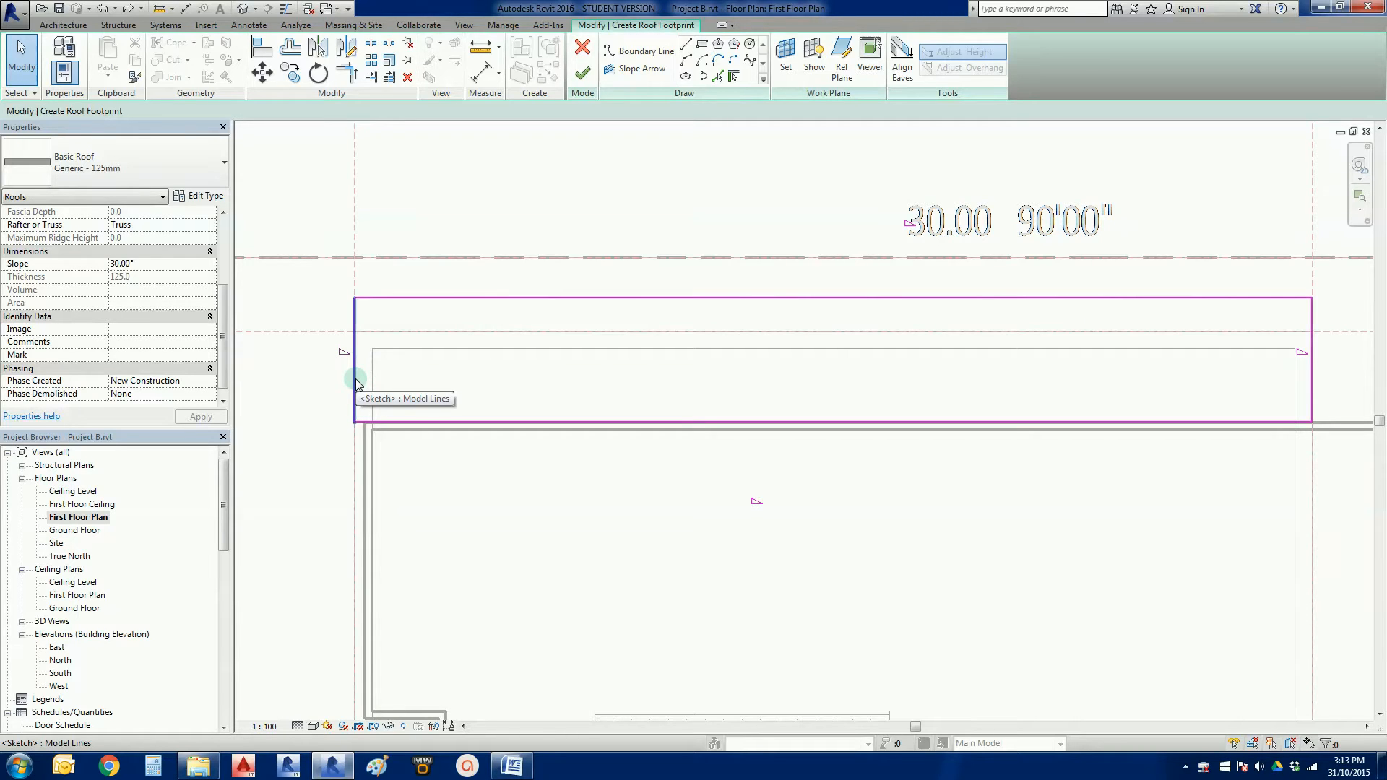
{"action": "left_click", "coordinate": [354, 358]}
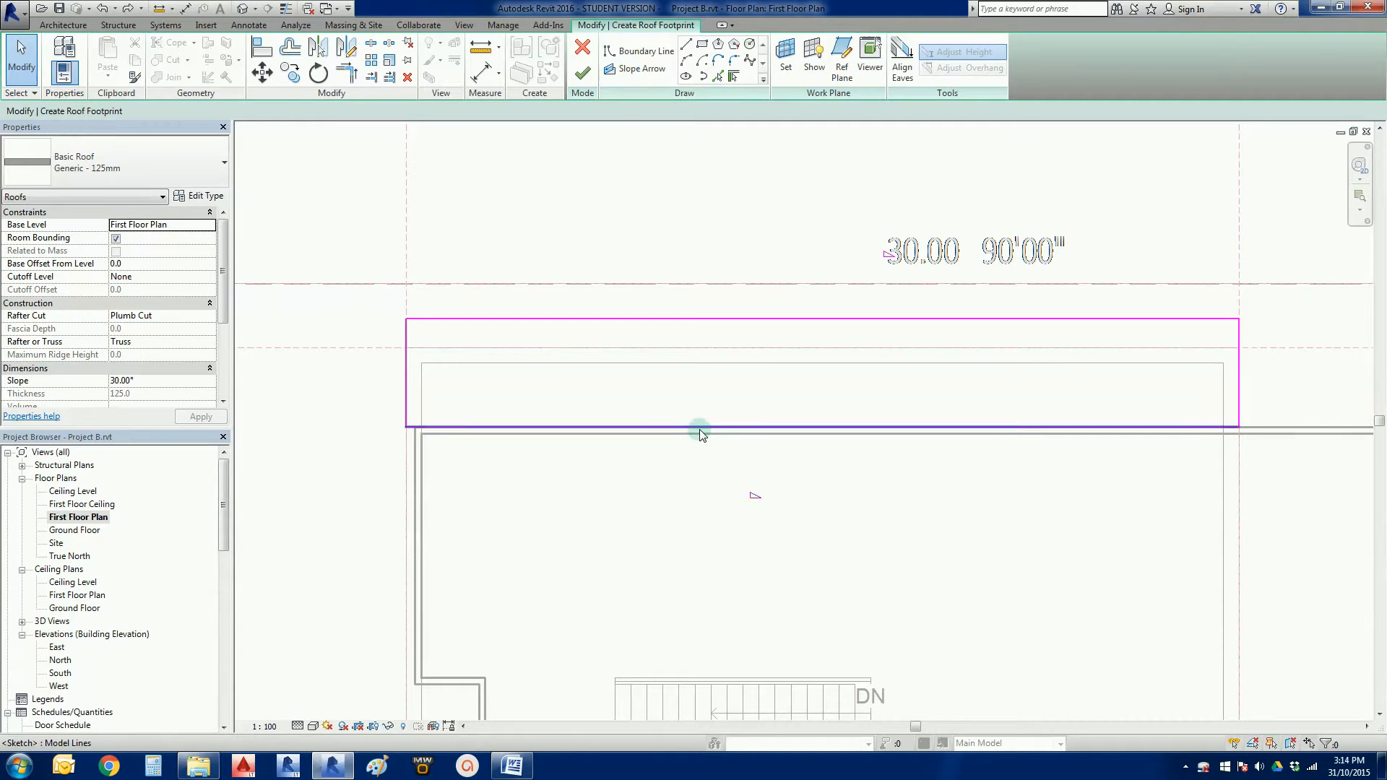
Turn off slope on the wall-side edge and set the outer edge slope to 22.5°
{"action": "left_click", "coordinate": [698, 429]}
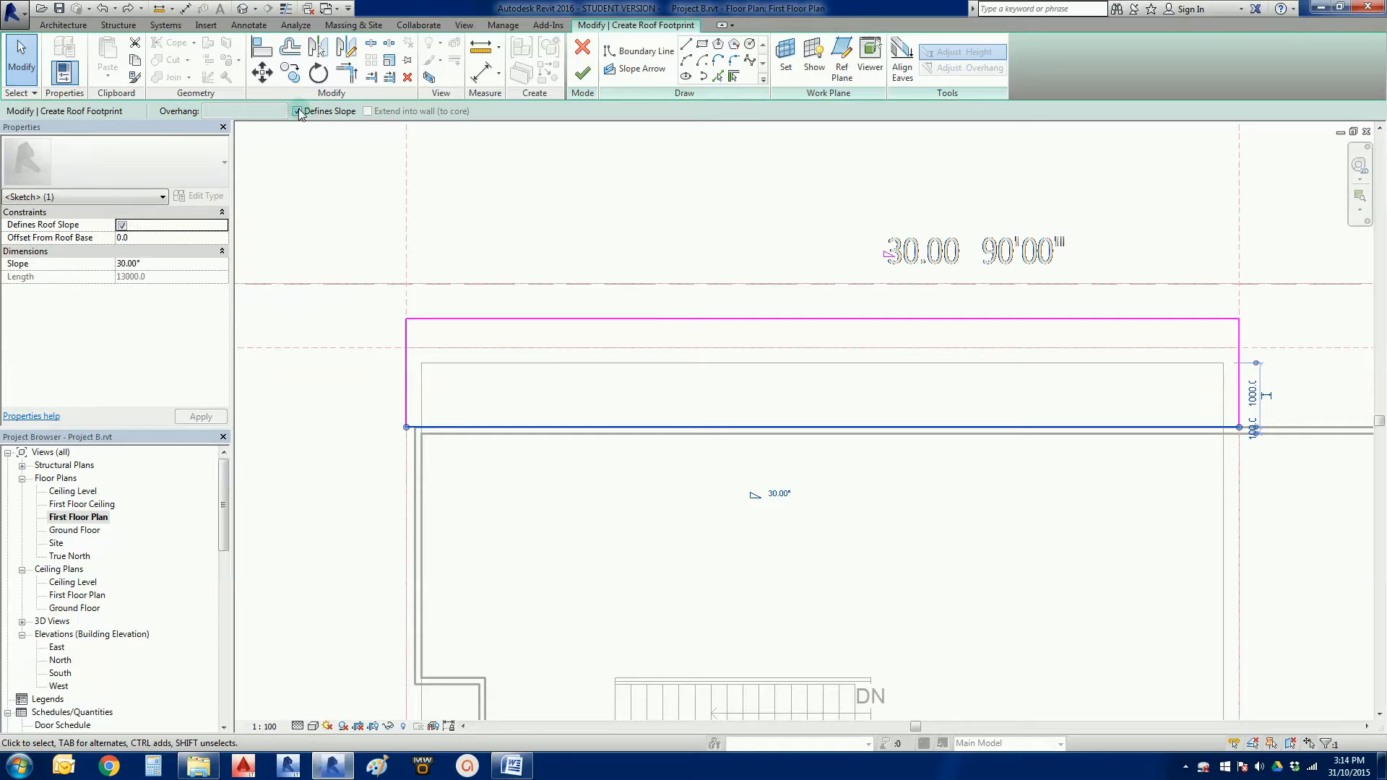
{"action": "left_click", "coordinate": [299, 110]}
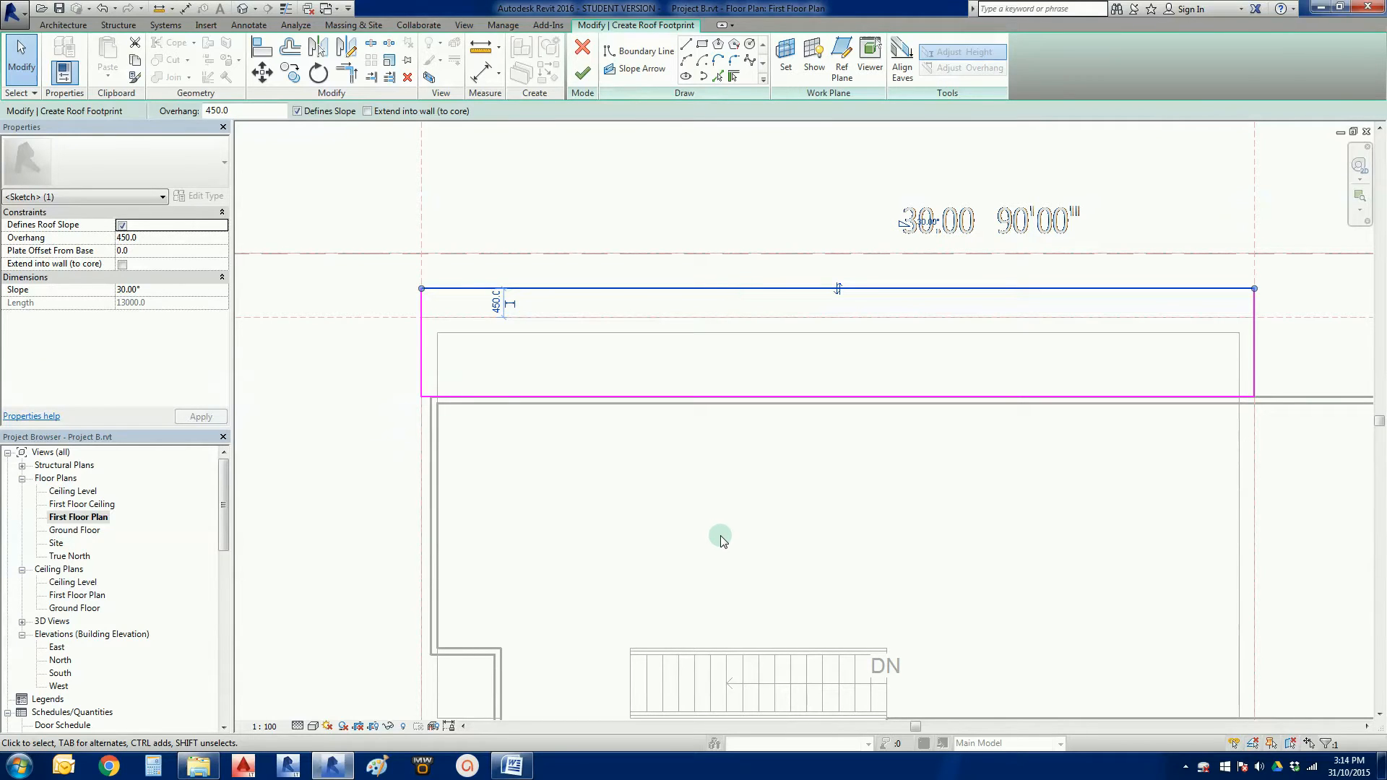
{"action": "mouse_move", "coordinate": [1039, 508]}
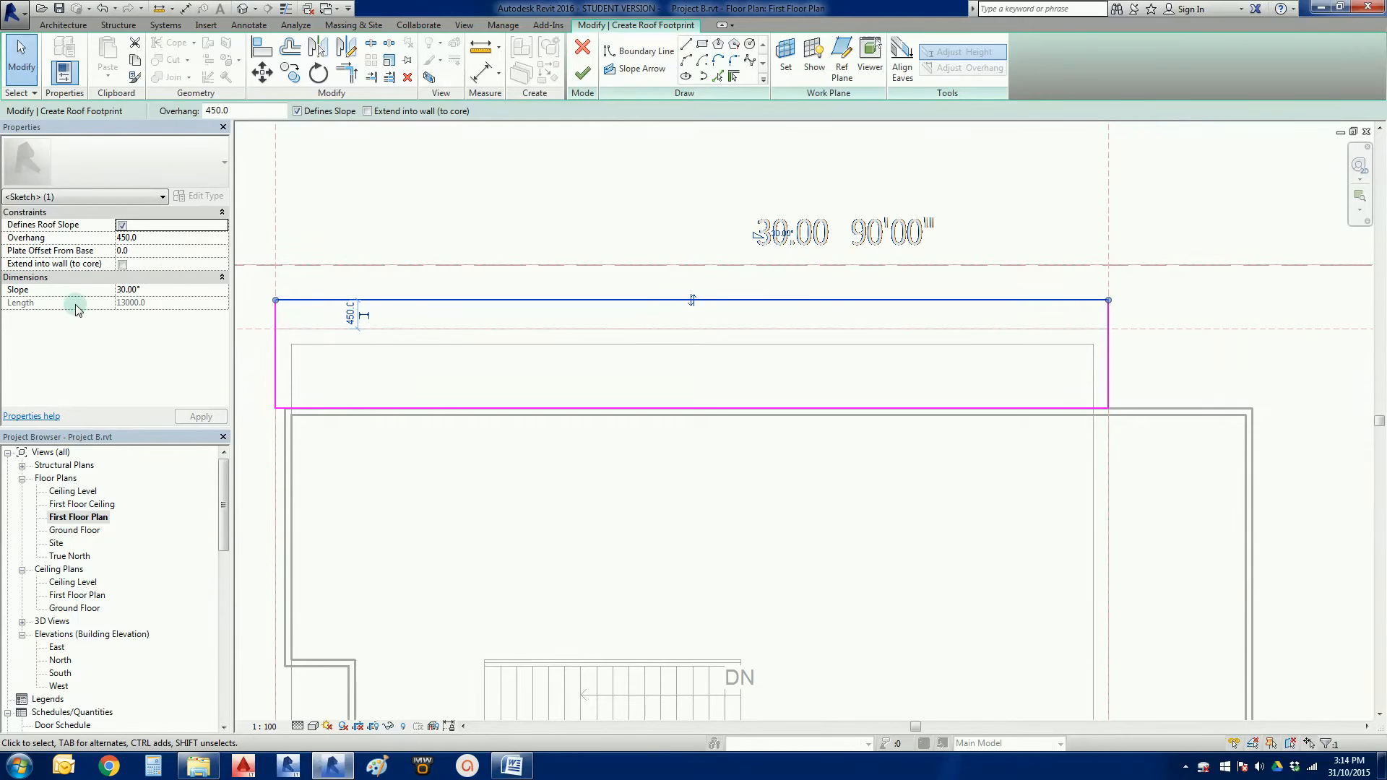
{"action": "left_click", "coordinate": [168, 289]}
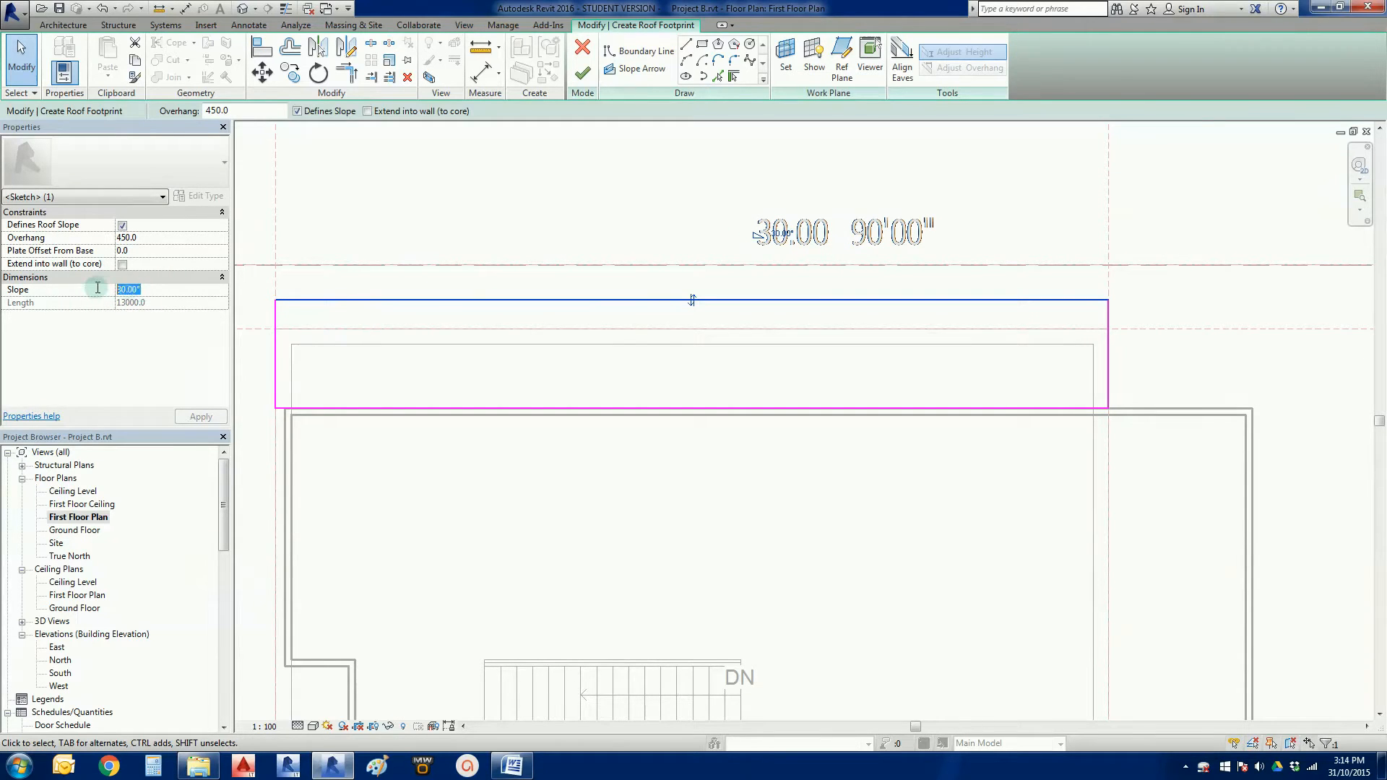
{"action": "type", "text": "222.5"}
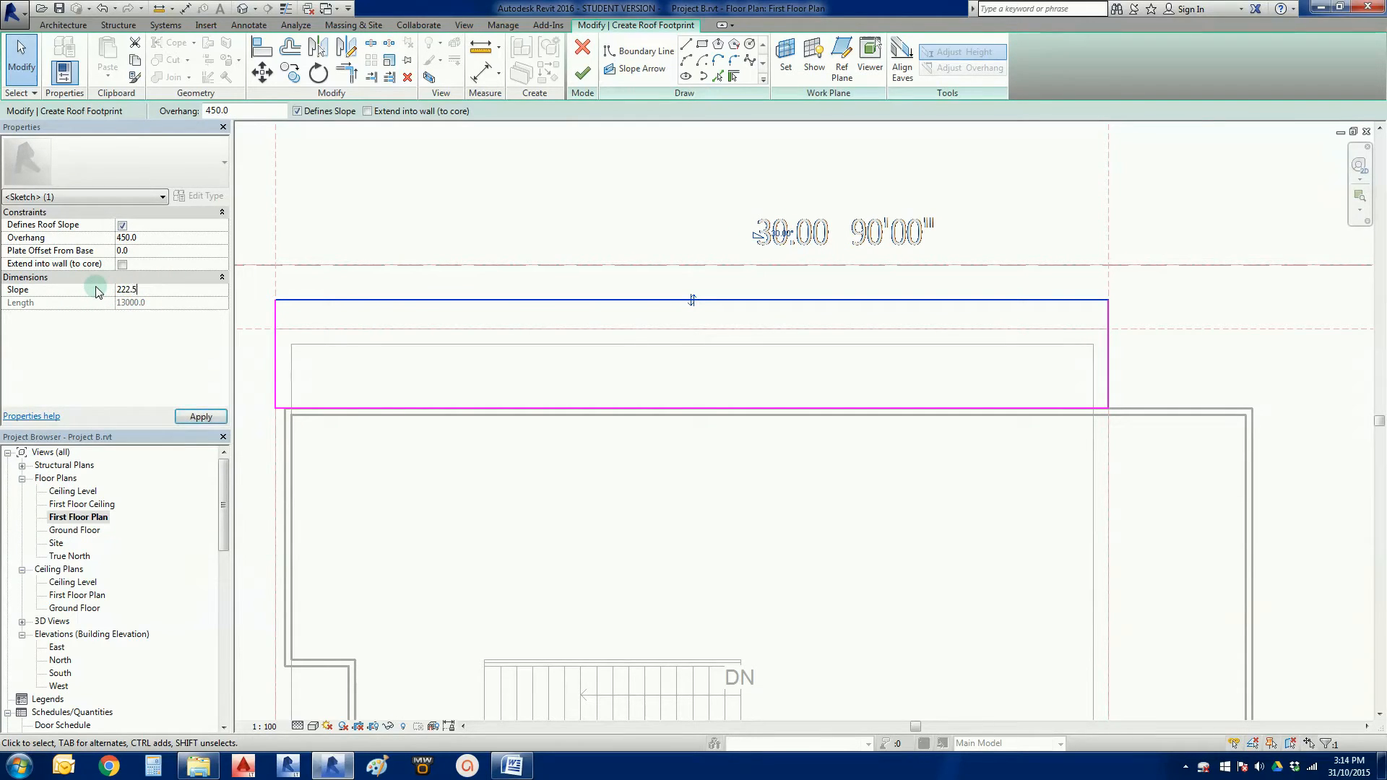
{"action": "key", "text": "BackSpace"}
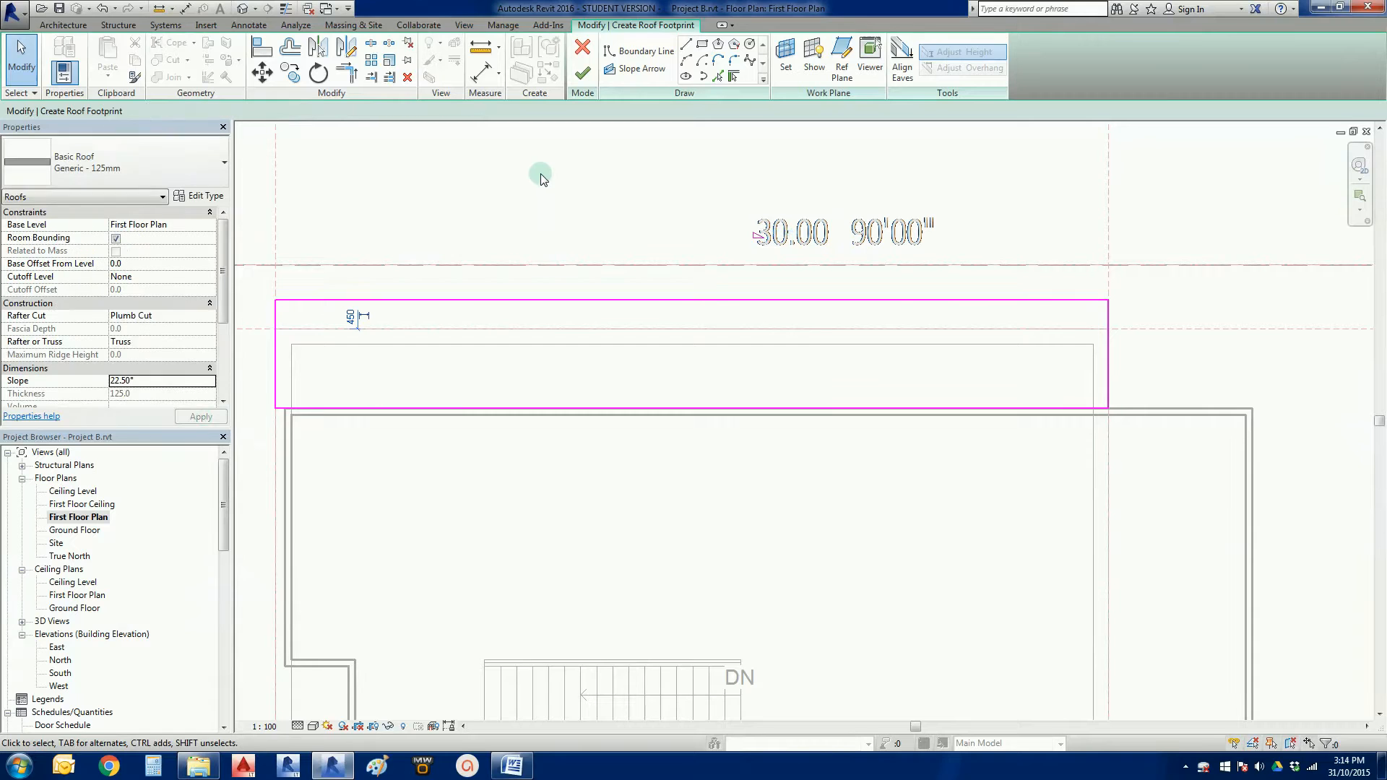
{"action": "mouse_move", "coordinate": [582, 73]}
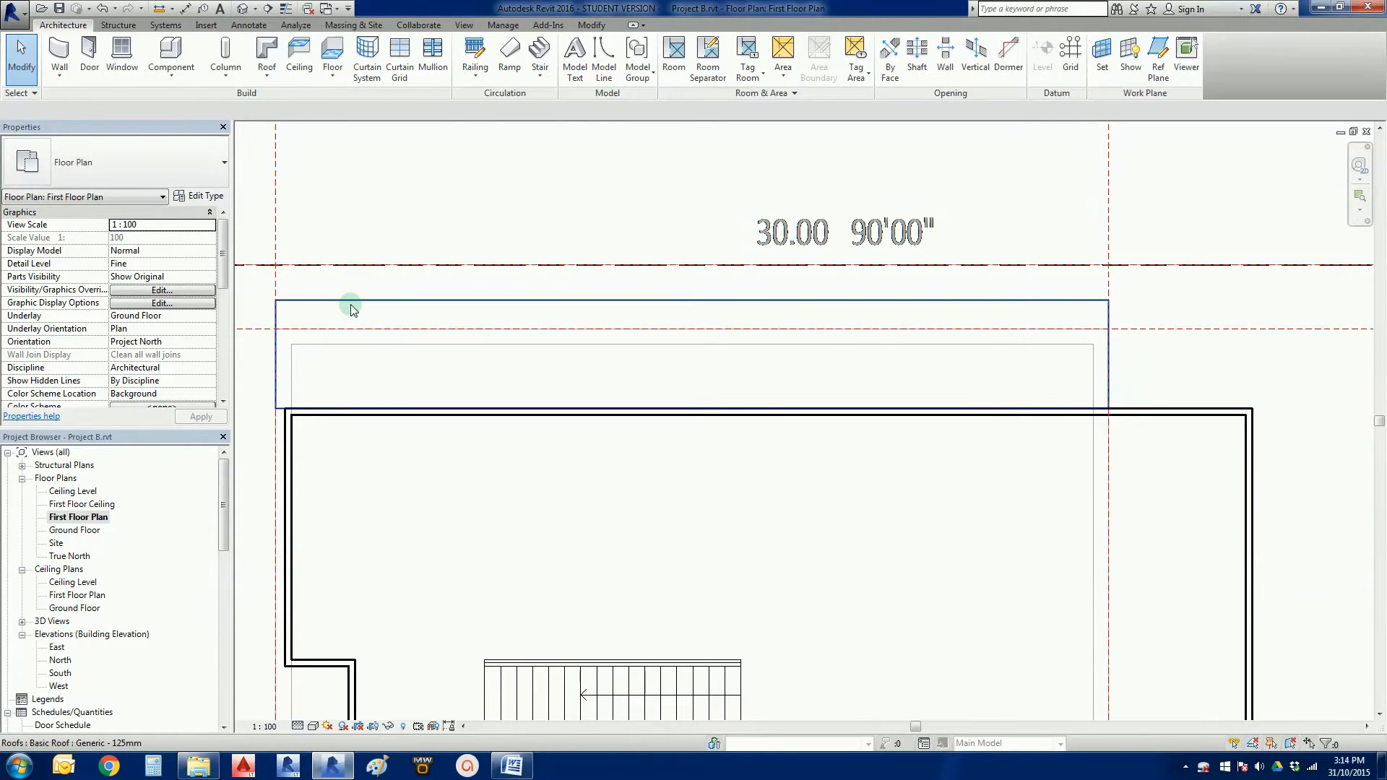
{"action": "mouse_move", "coordinate": [359, 307]}
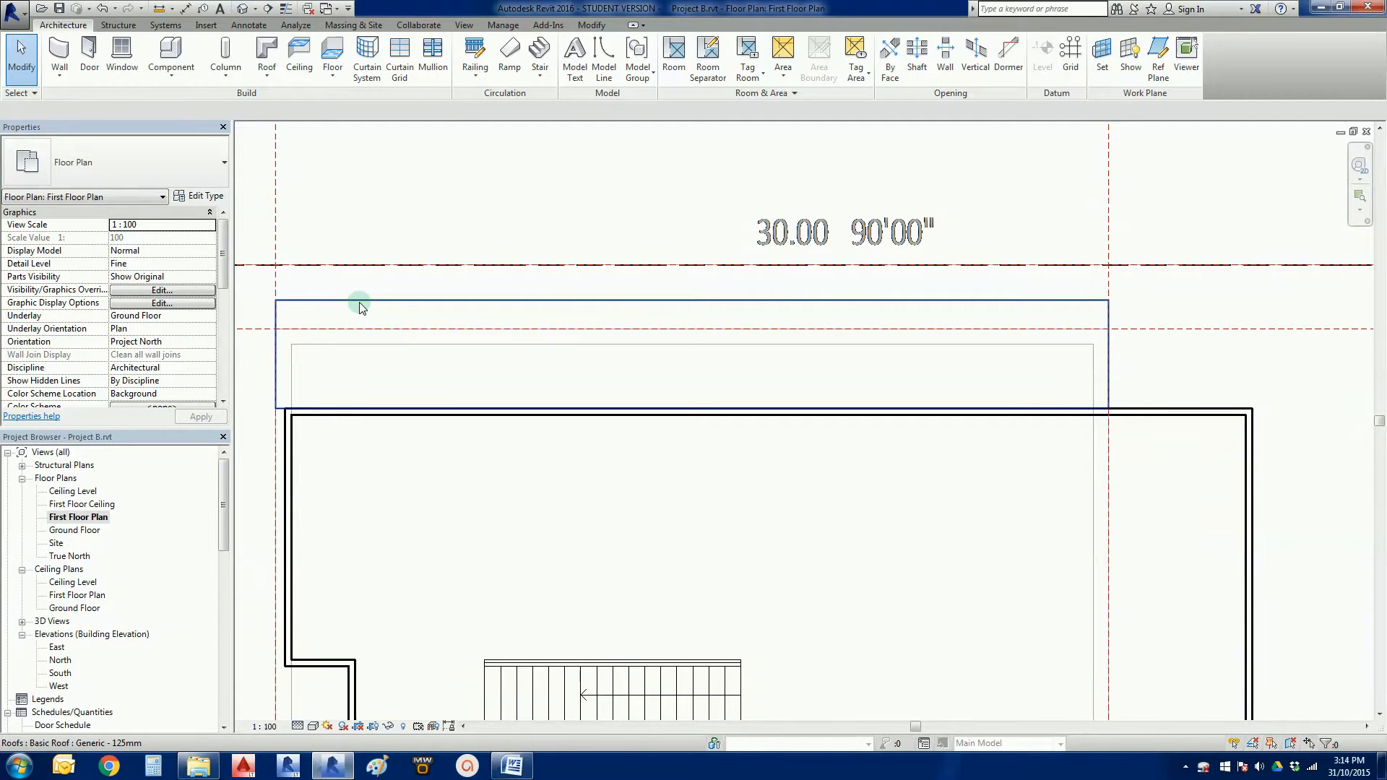
Switch to the 3D view and orbit to inspect the new skillion roof
{"action": "left_click", "coordinate": [360, 307]}
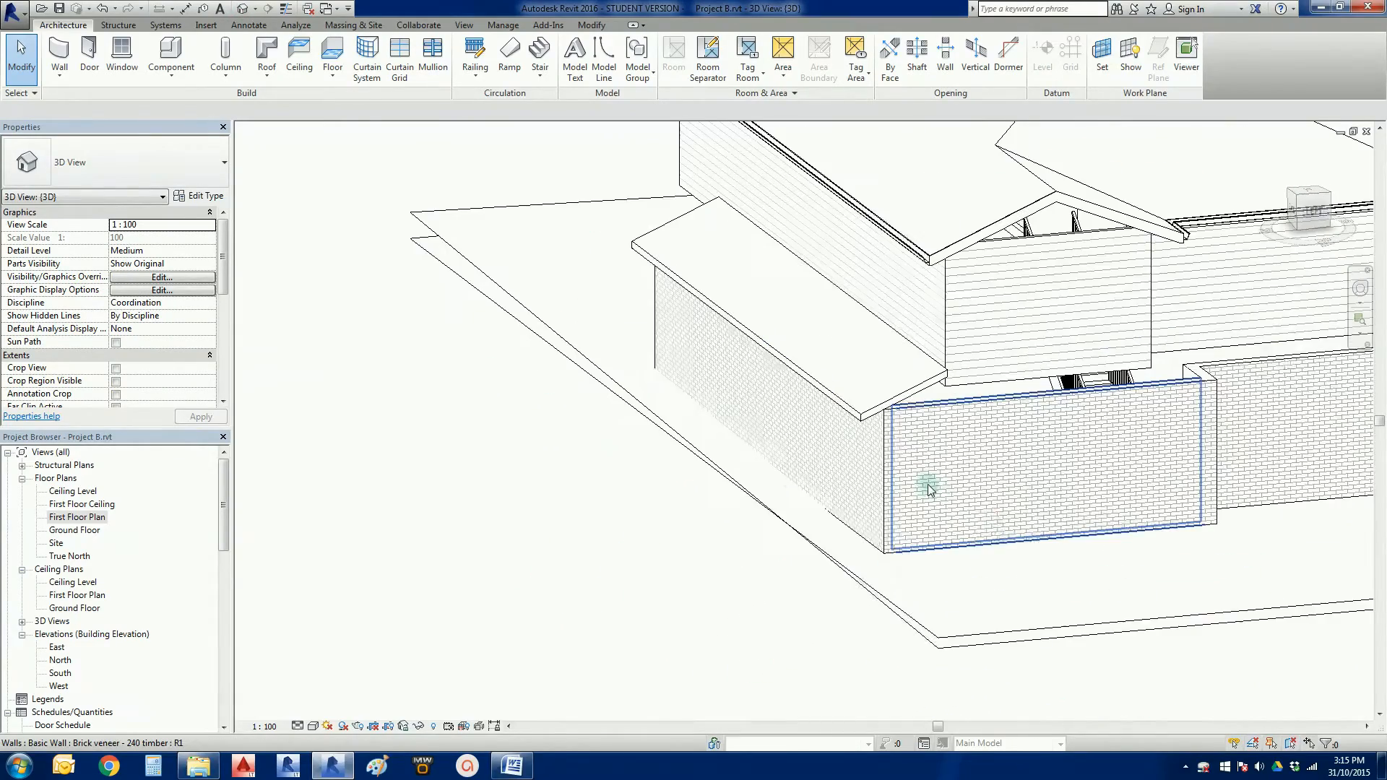
{"action": "left_click_drag", "start_coordinate": [928, 491], "coordinate": [1077, 573]}
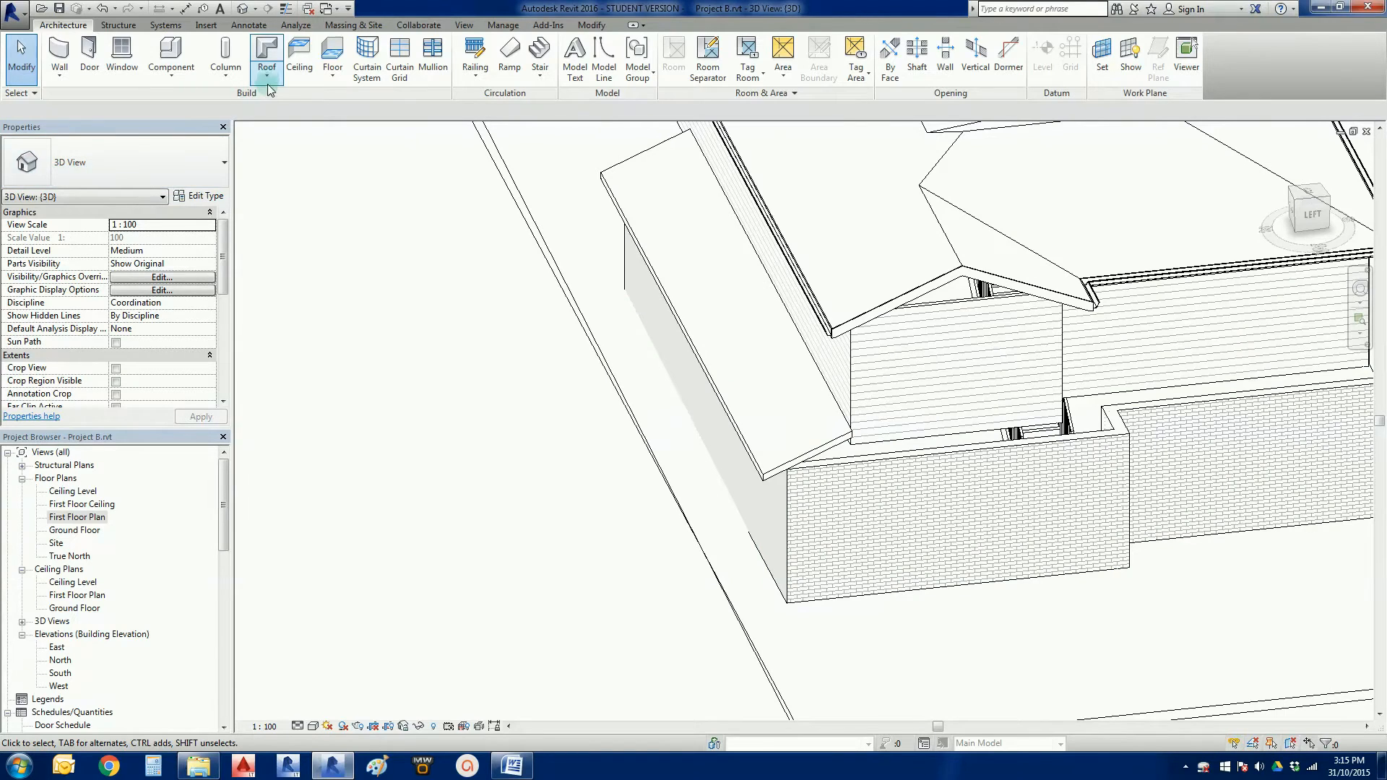
{"action": "left_click", "coordinate": [267, 58]}
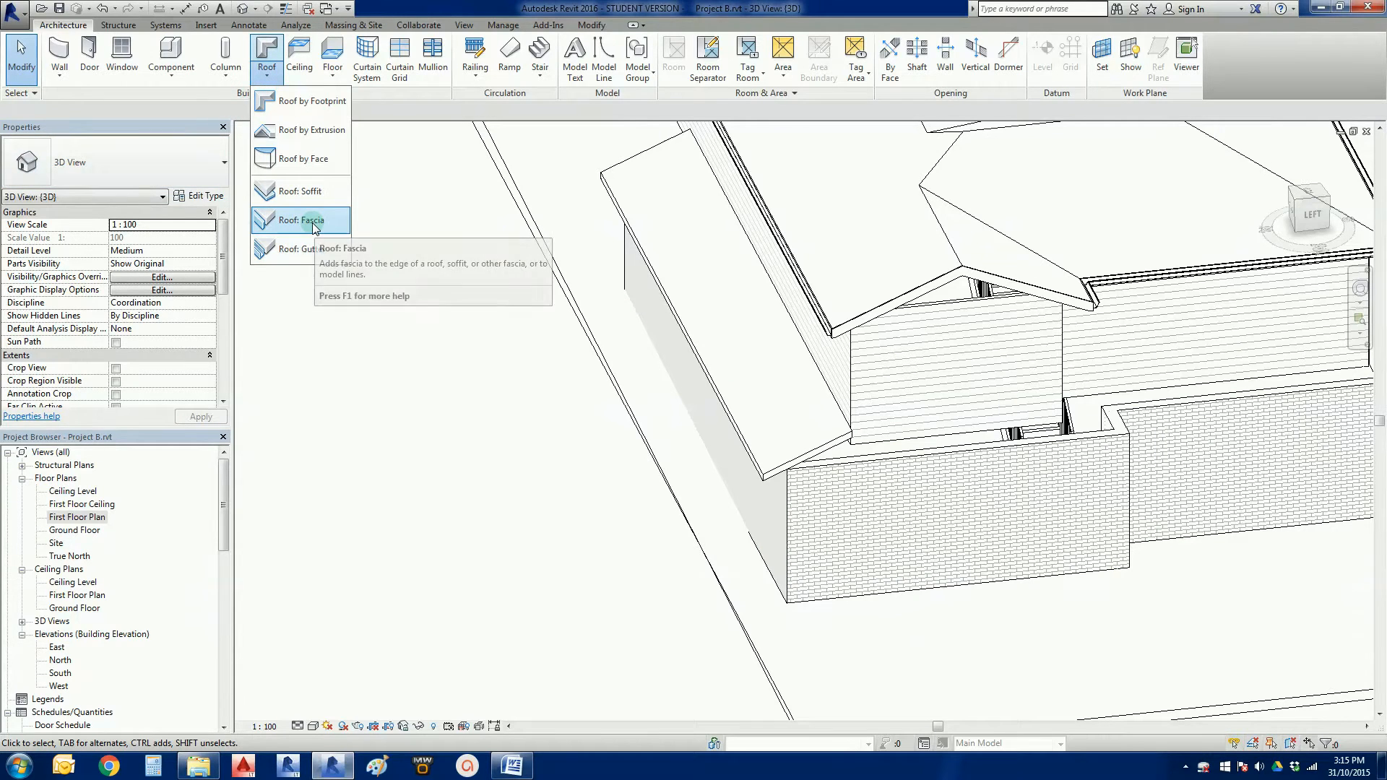
{"action": "left_click", "coordinate": [303, 220]}
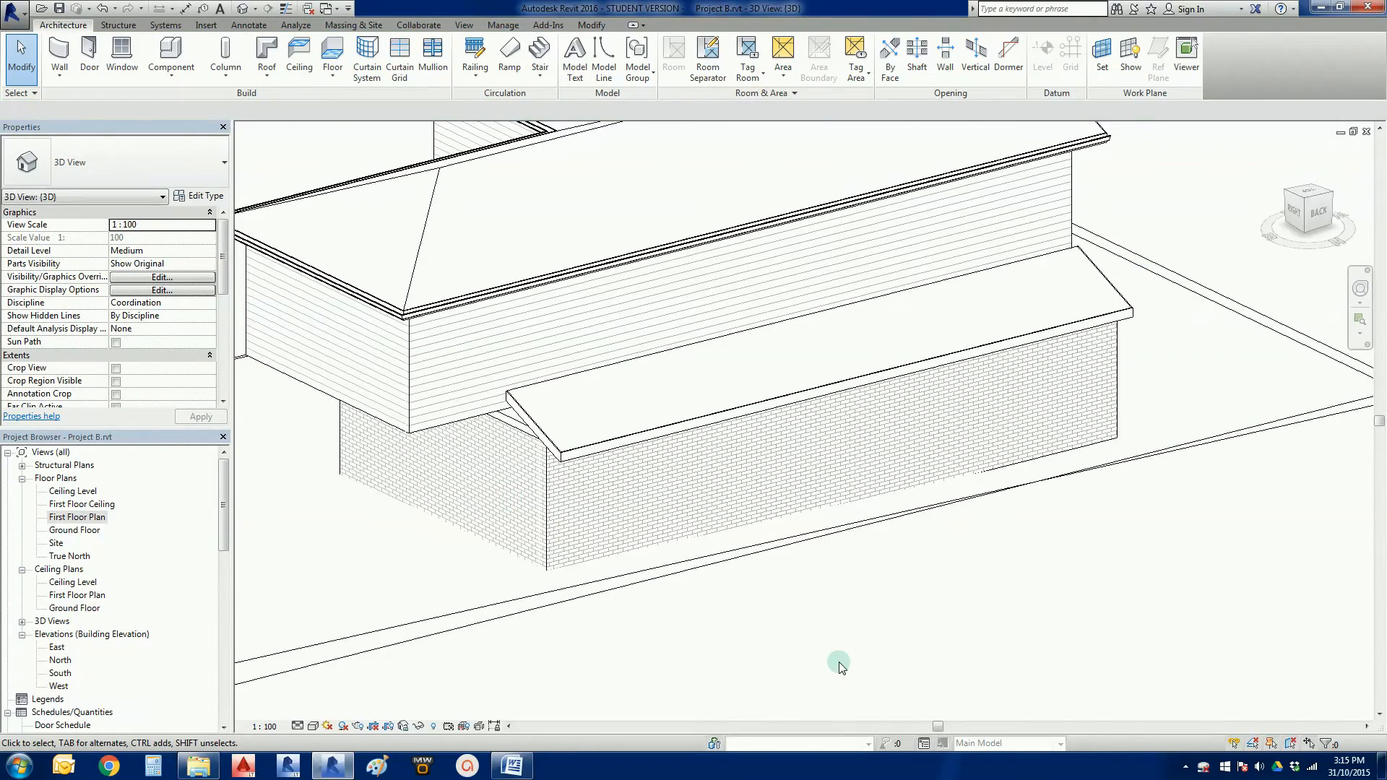
{"action": "left_click_drag", "start_coordinate": [838, 665], "coordinate": [619, 603]}
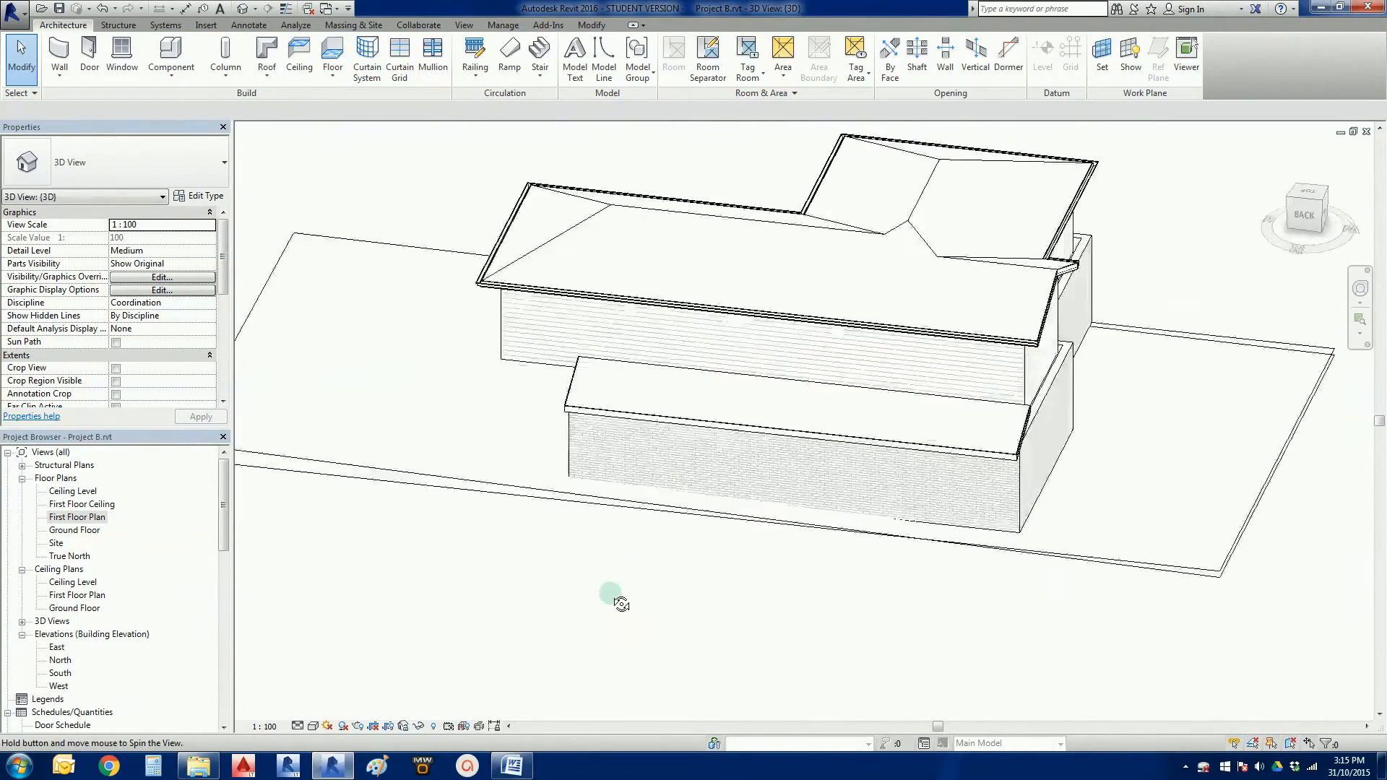
{"action": "left_click_drag", "start_coordinate": [619, 603], "coordinate": [1108, 590]}
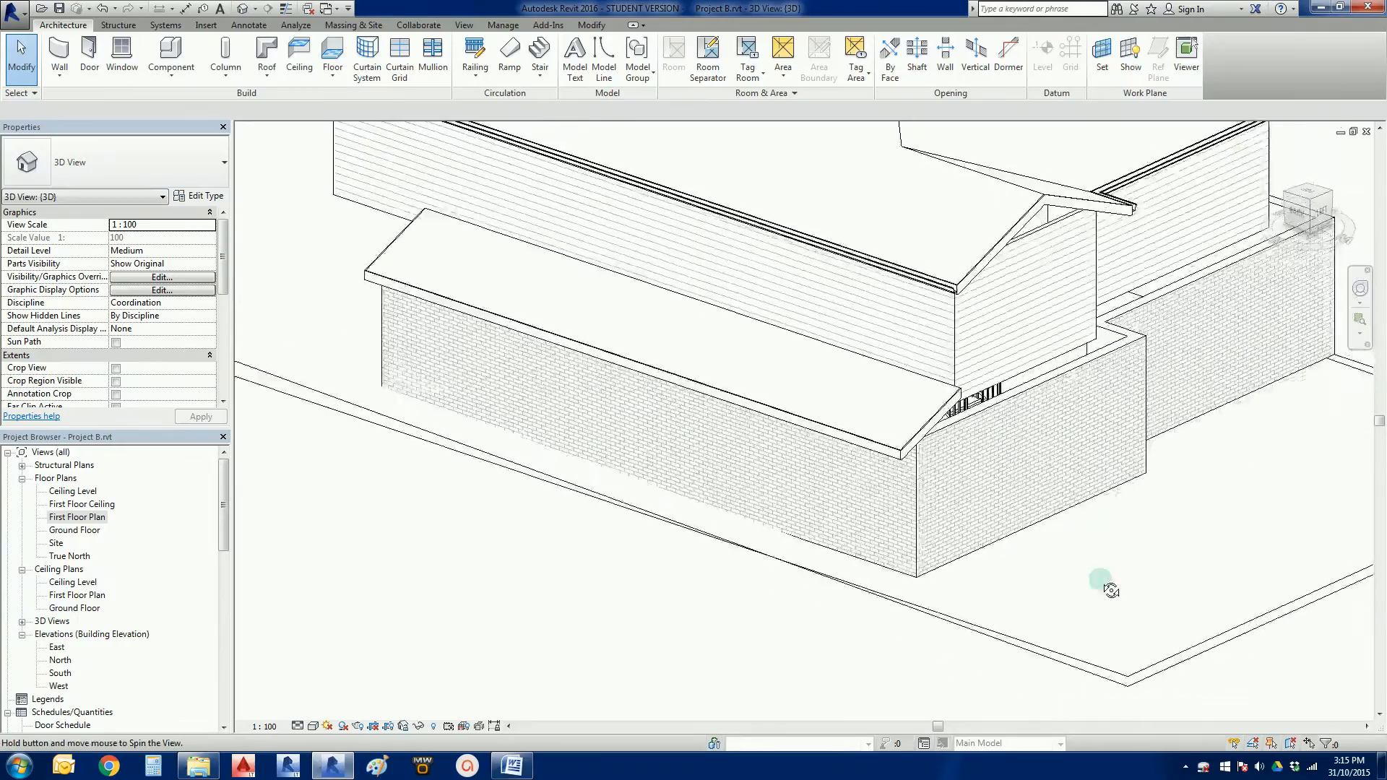
{"action": "left_click_drag", "start_coordinate": [1111, 590], "coordinate": [944, 540]}
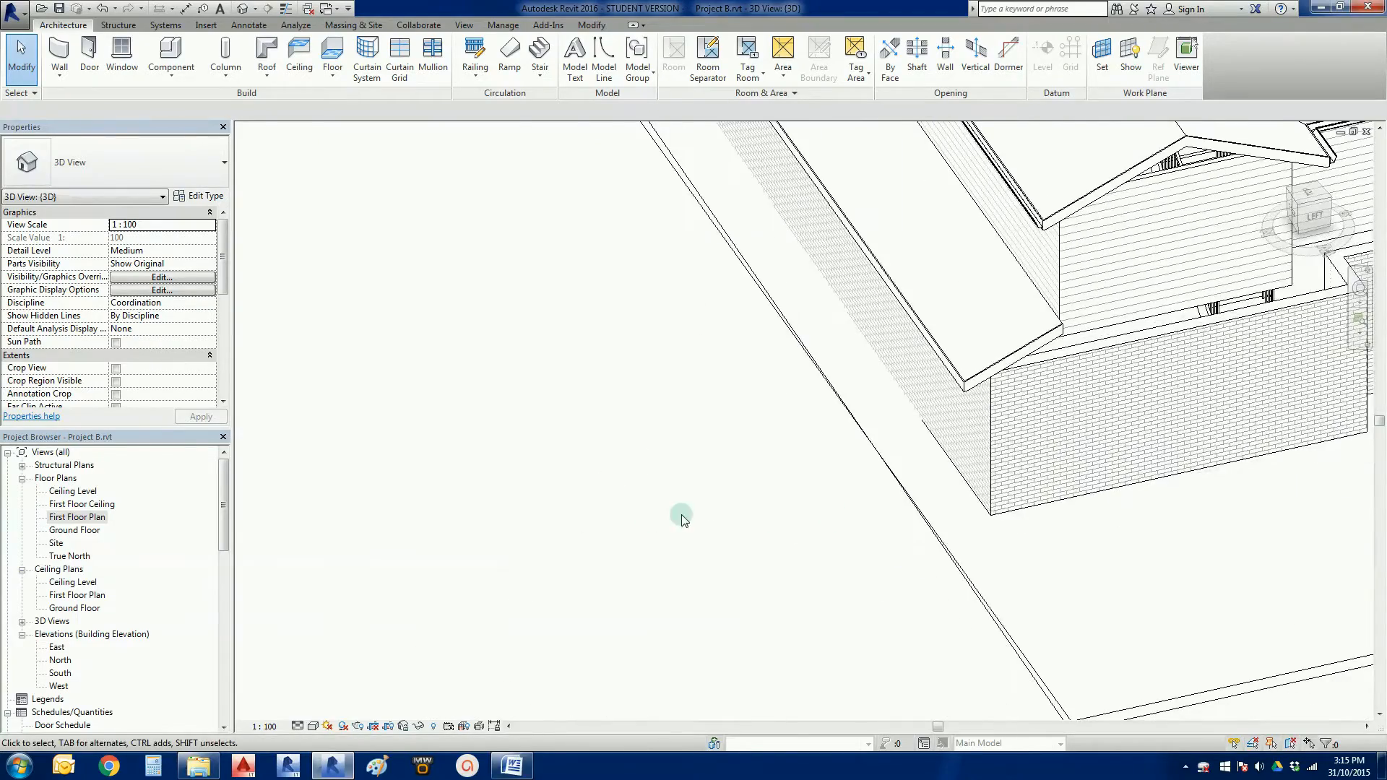
{"action": "left_click", "coordinate": [267, 56]}
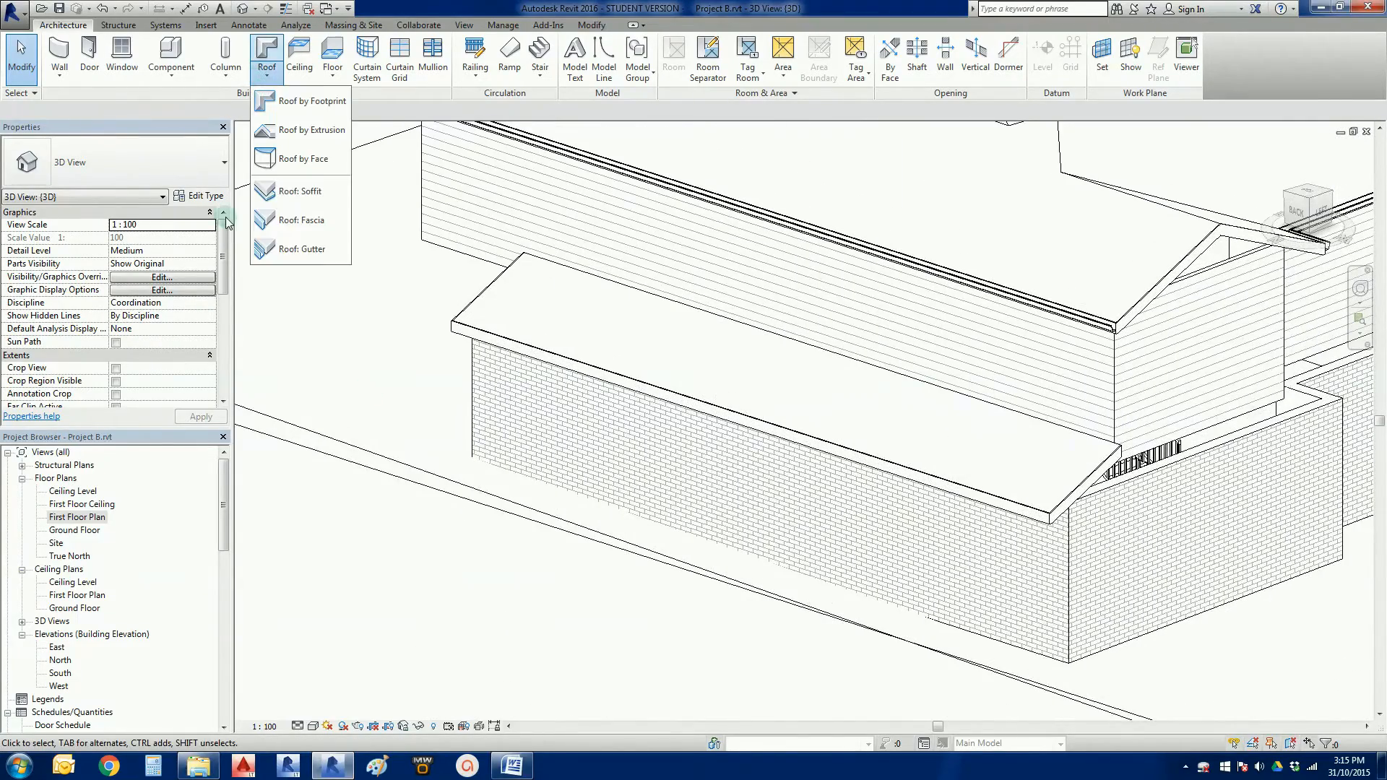
{"action": "left_click", "coordinate": [300, 248]}
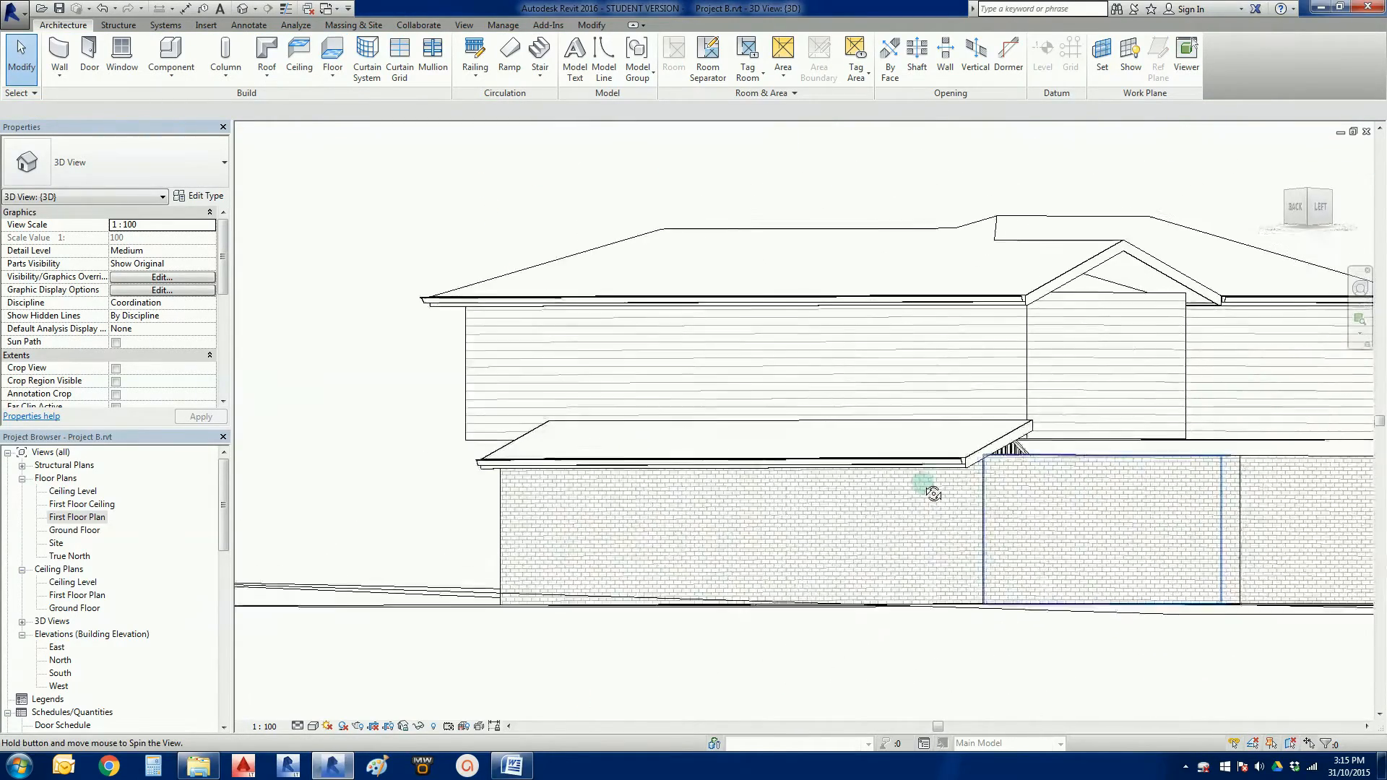
{"action": "left_click_drag", "start_coordinate": [933, 492], "coordinate": [796, 666]}
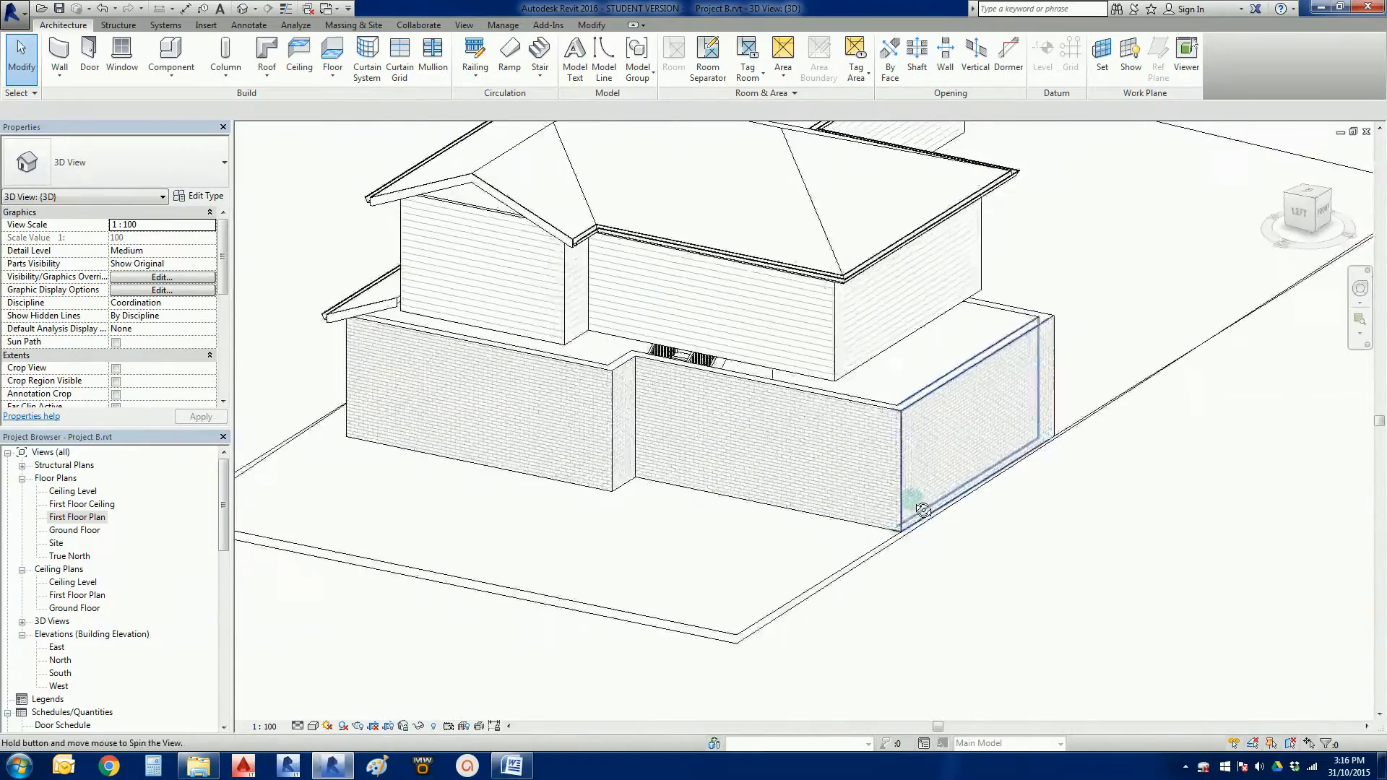
{"action": "left_click_drag", "start_coordinate": [923, 508], "coordinate": [1128, 453]}
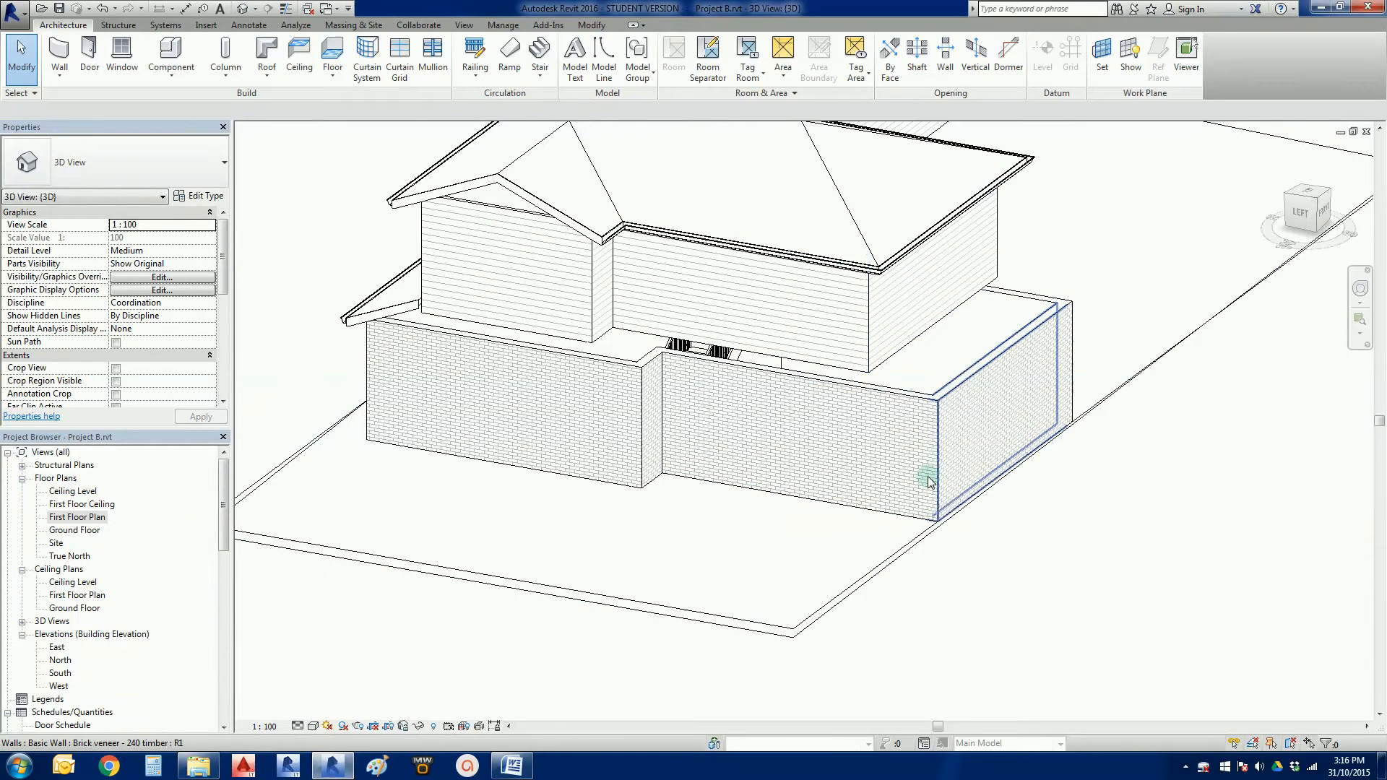
Return to the First Floor Plan and bring up the Roof creation options
{"action": "double_click", "coordinate": [78, 516]}
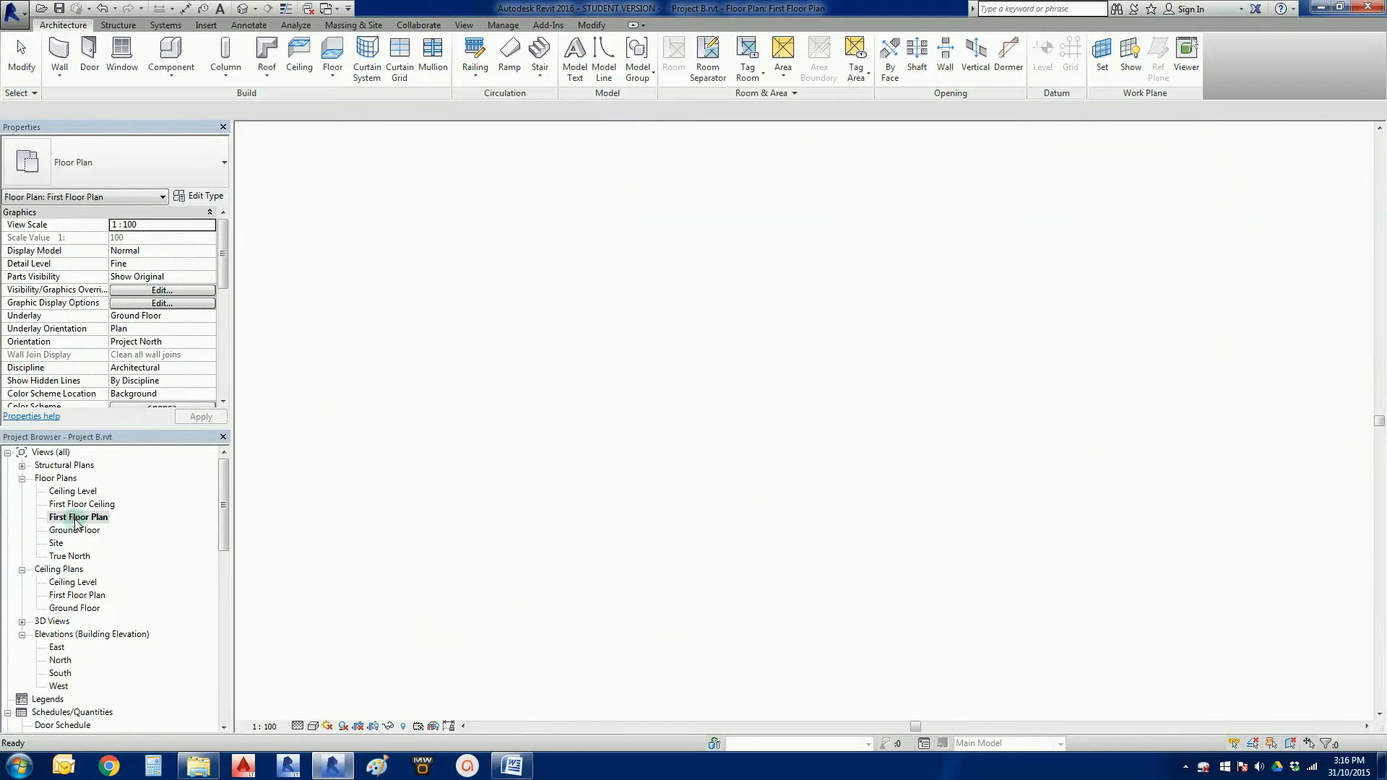
{"action": "double_click", "coordinate": [78, 516]}
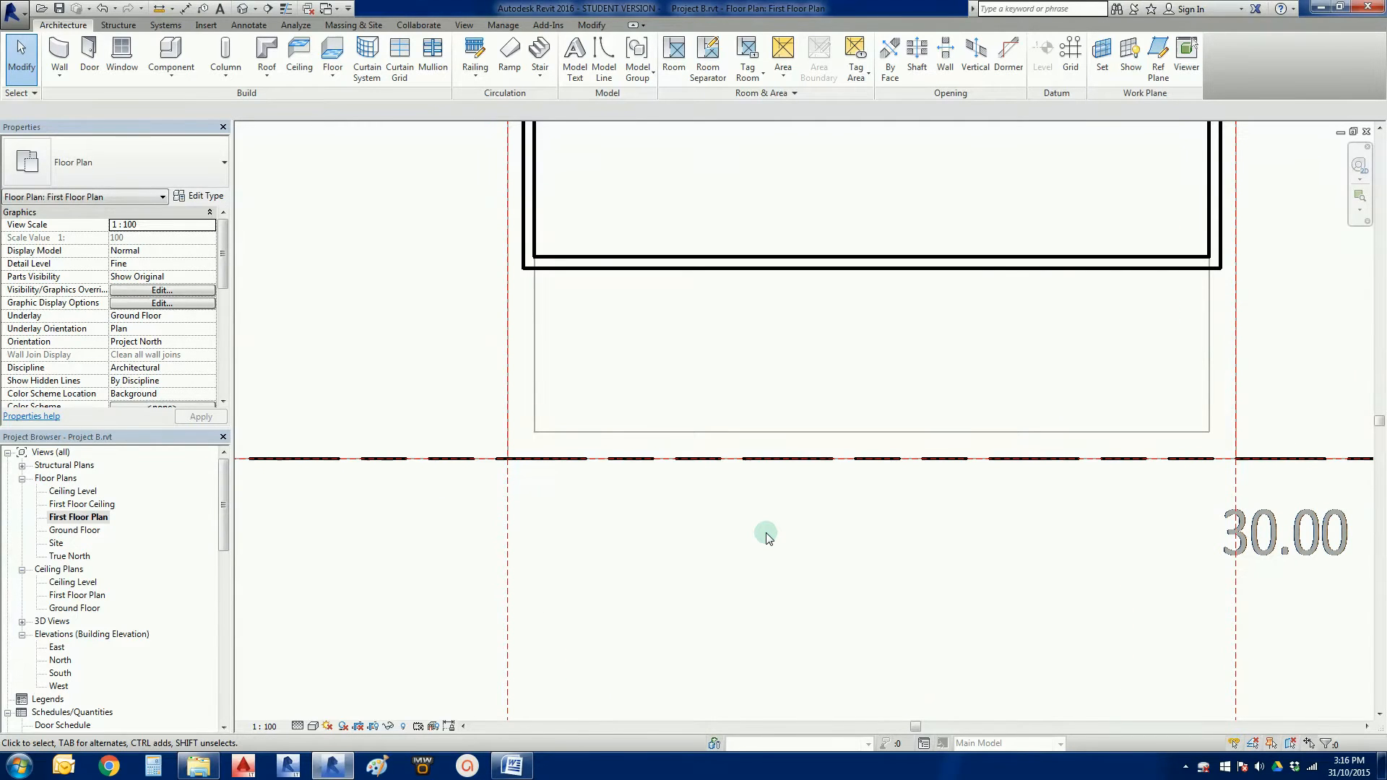
{"action": "mouse_move", "coordinate": [568, 466]}
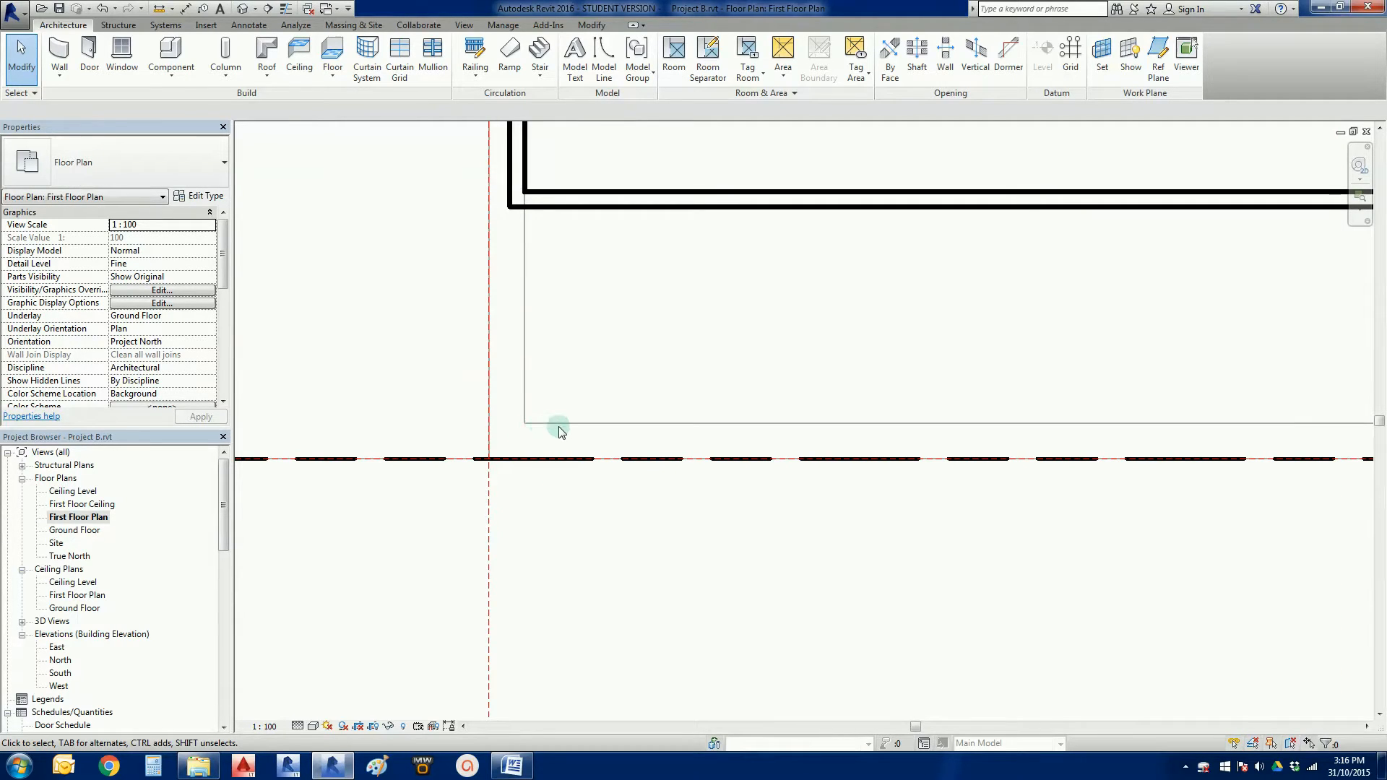
{"action": "mouse_move", "coordinate": [592, 433]}
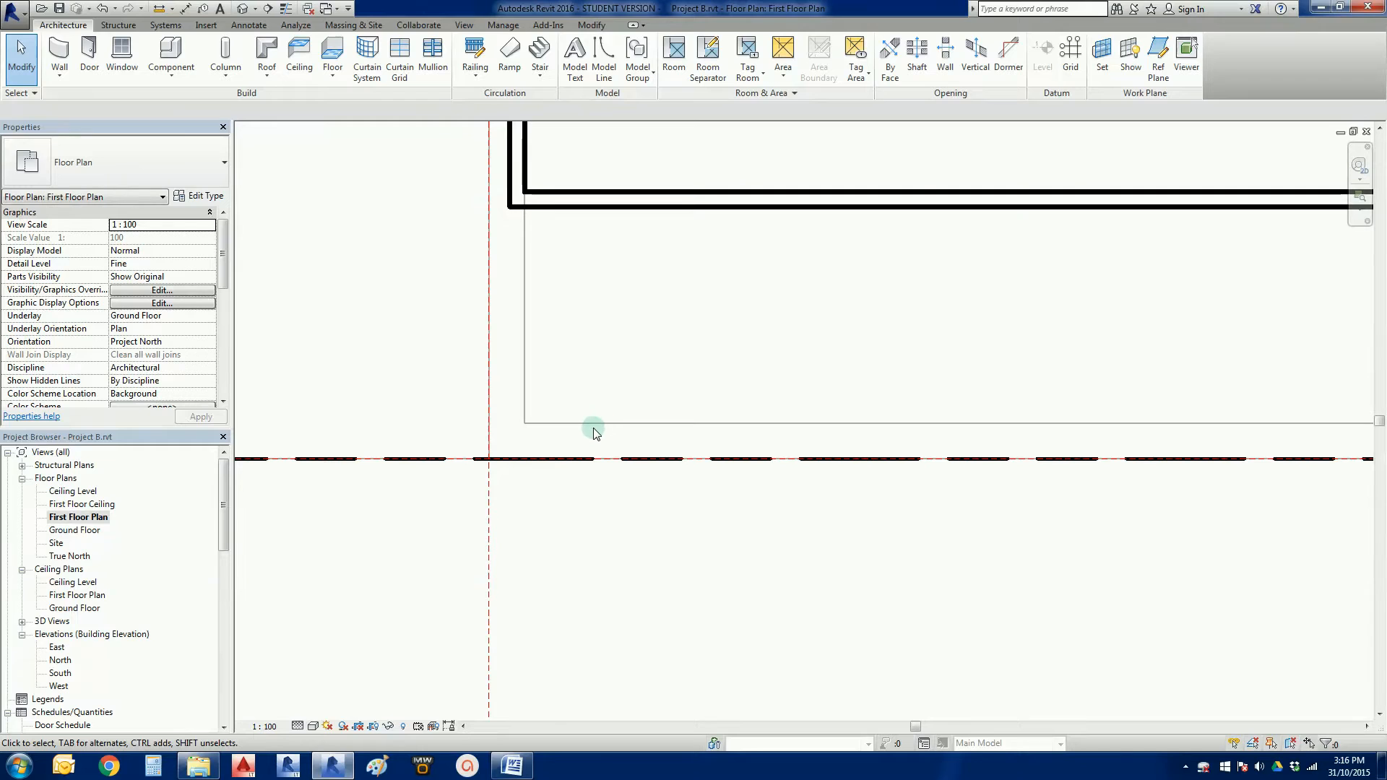
{"action": "mouse_move", "coordinate": [601, 493]}
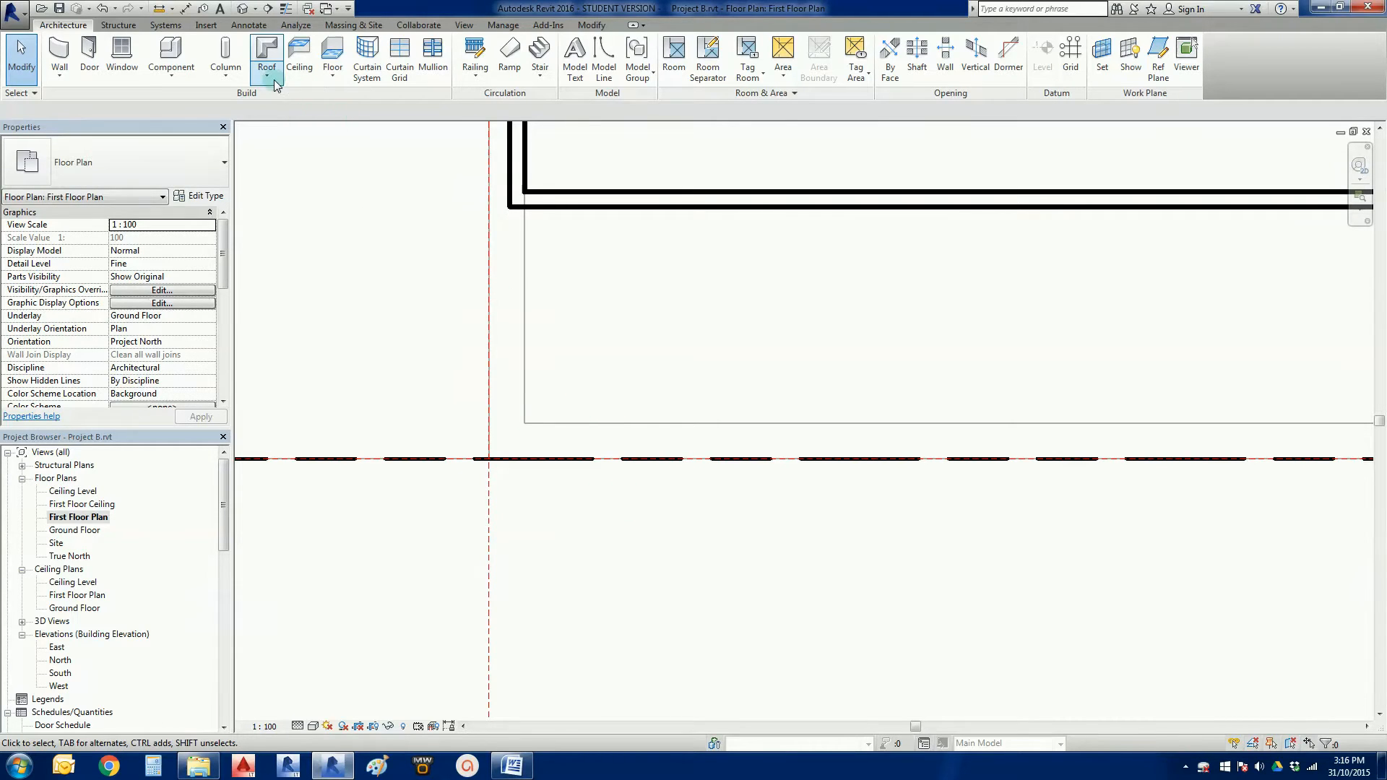
{"action": "left_click", "coordinate": [265, 78]}
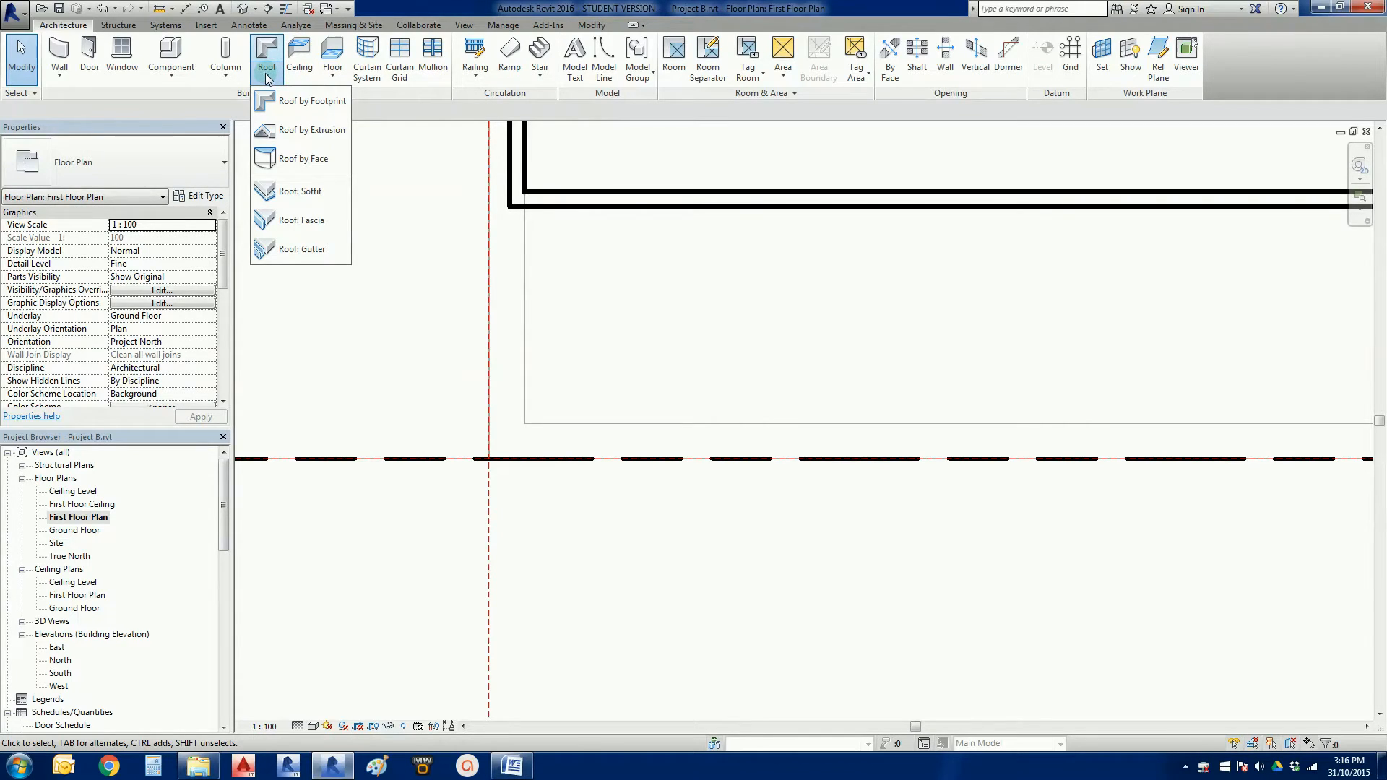
Choose Roof by Footprint and drag a rectangle boundary snapped to the front wing's wall corners
{"action": "left_click", "coordinate": [311, 102]}
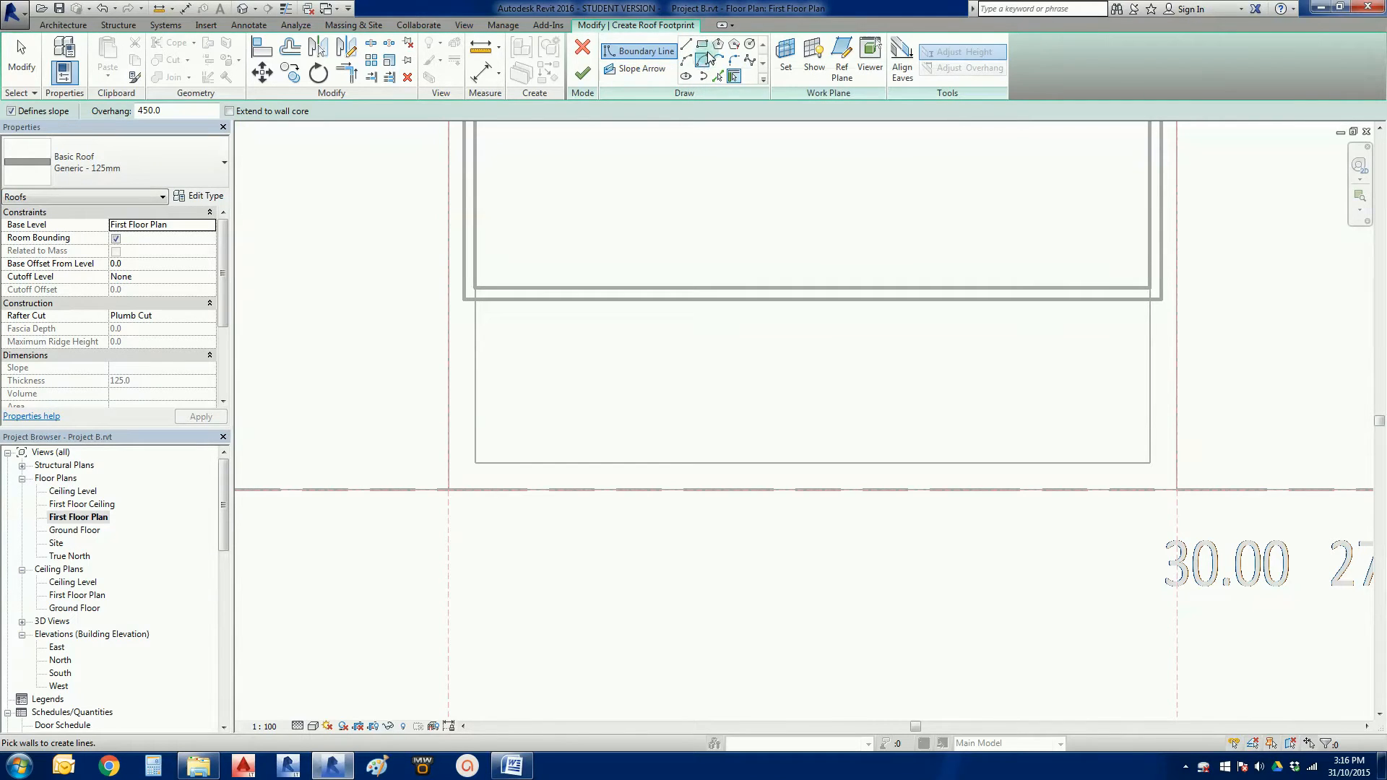
{"action": "mouse_move", "coordinate": [706, 56]}
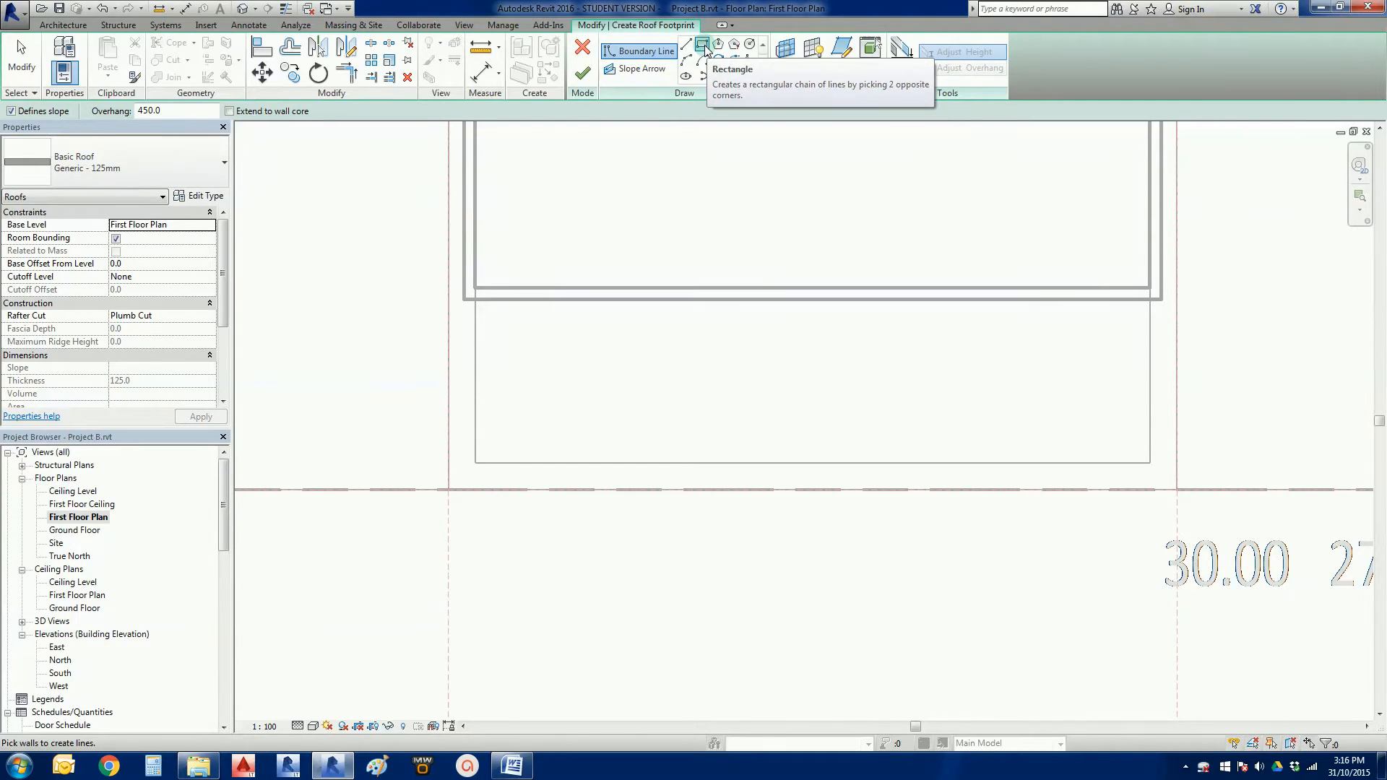
{"action": "left_click", "coordinate": [702, 45]}
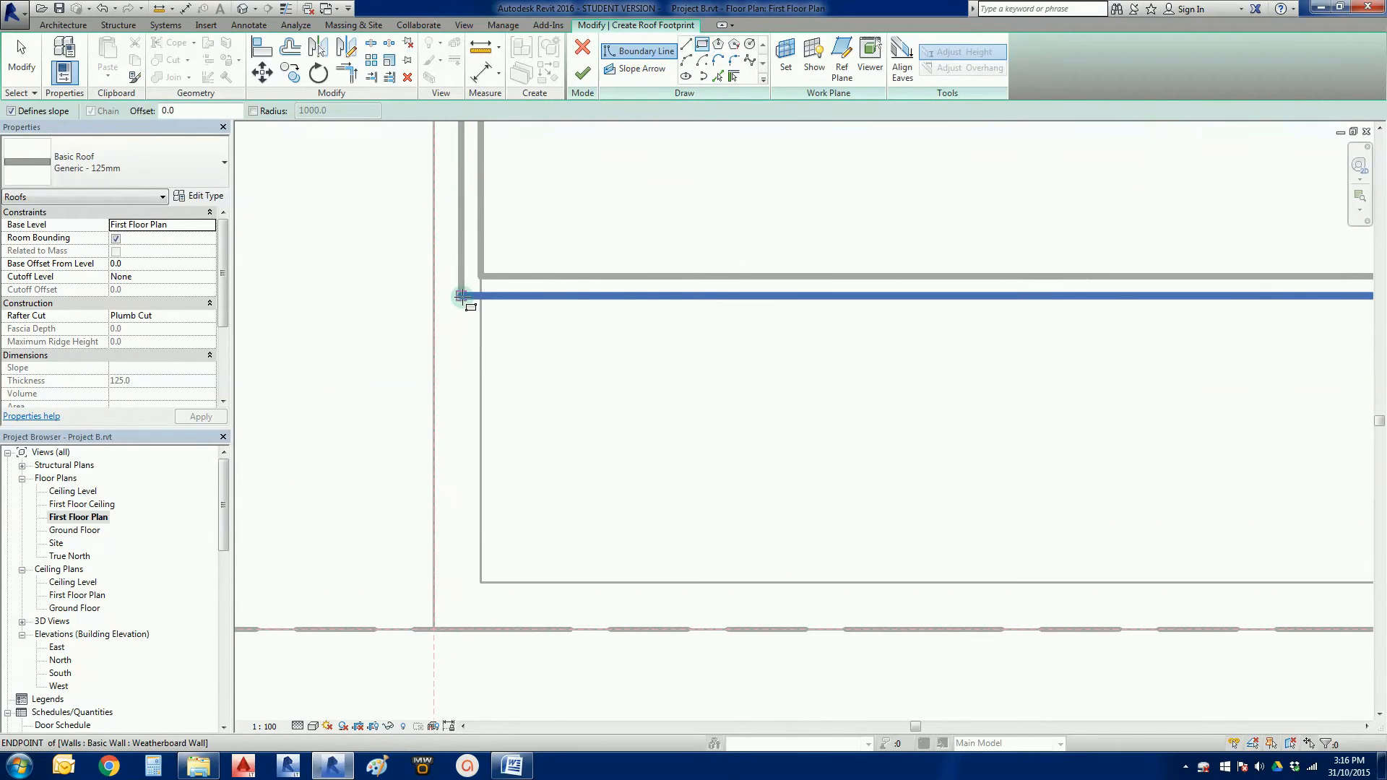
{"action": "left_click_drag", "start_coordinate": [460, 296], "coordinate": [658, 454]}
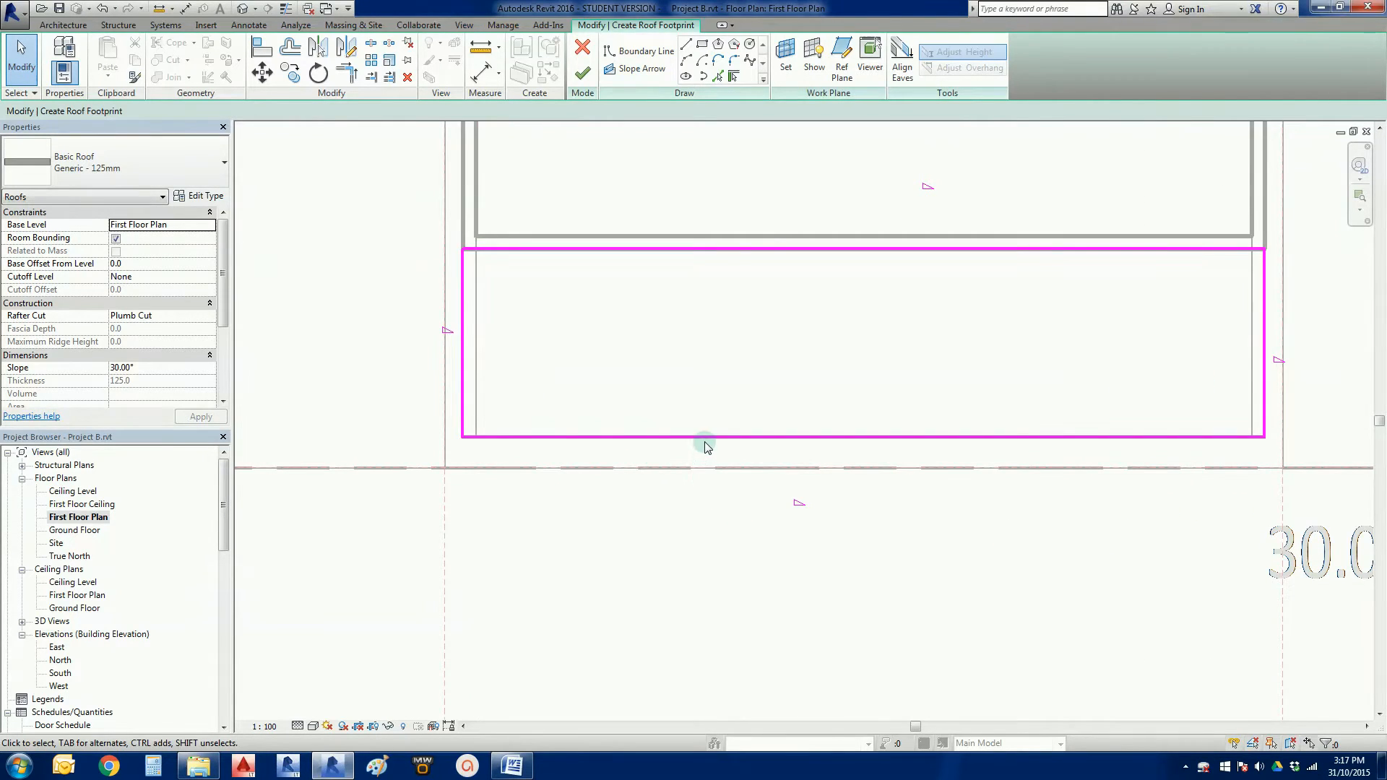
{"action": "mouse_move", "coordinate": [705, 437]}
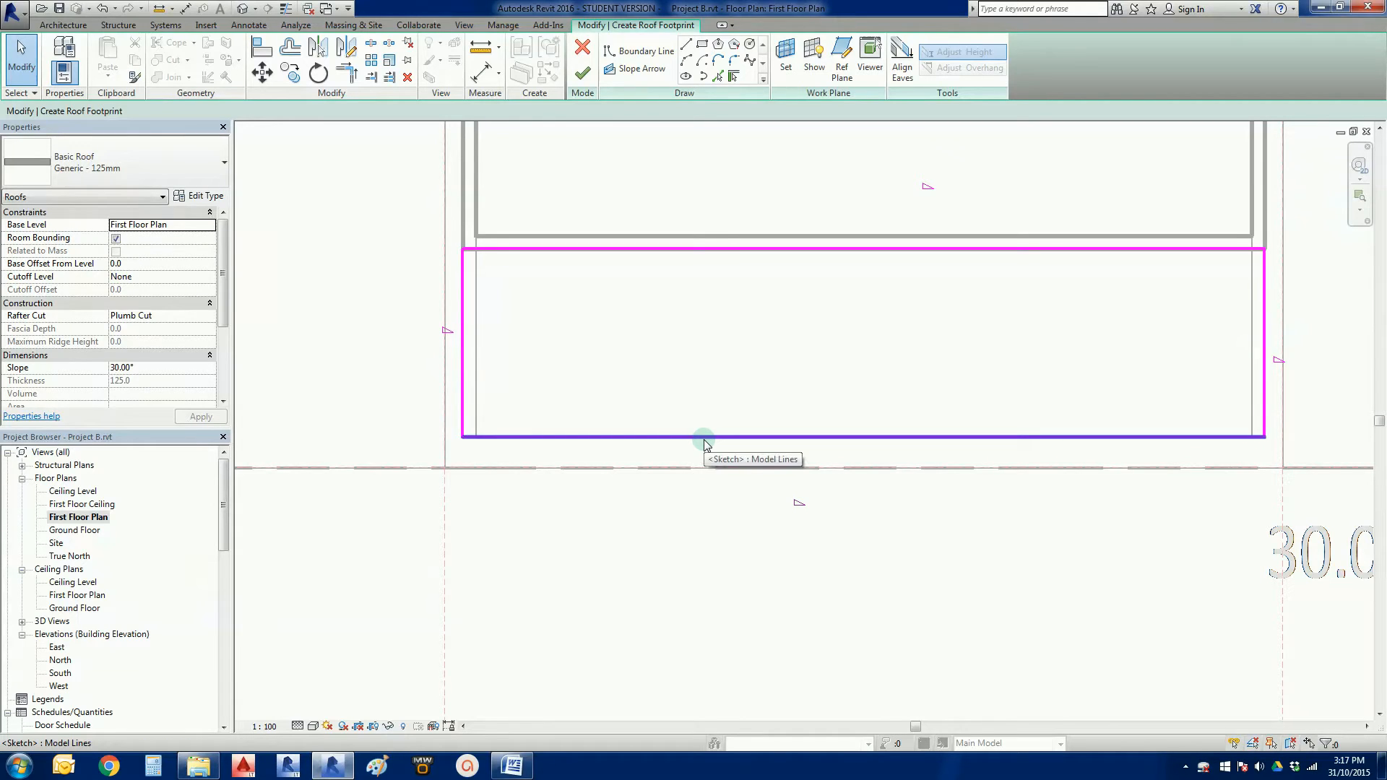
{"action": "mouse_move", "coordinate": [736, 443]}
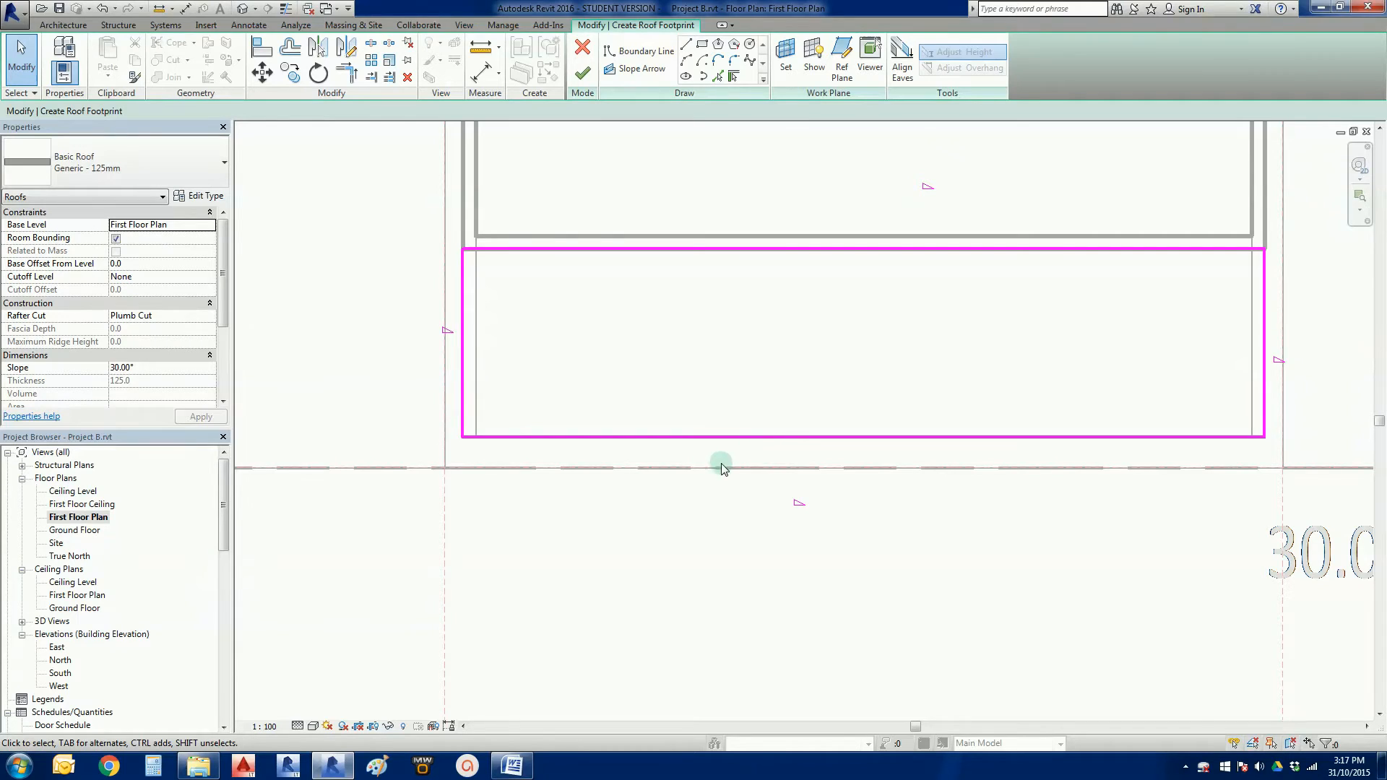
Move the front boundary line of the roof sketch outward by 90
{"action": "left_click", "coordinate": [721, 467]}
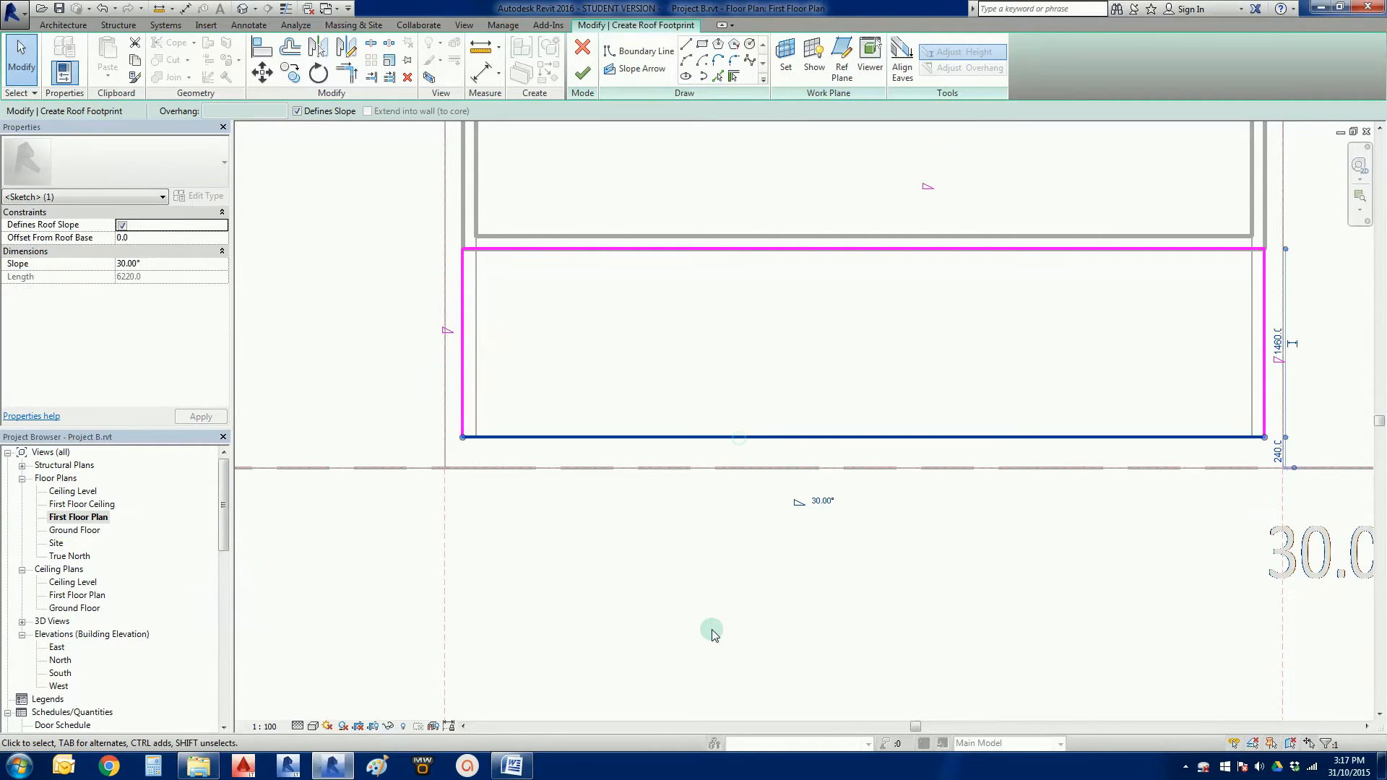
{"action": "mouse_move", "coordinate": [264, 111]}
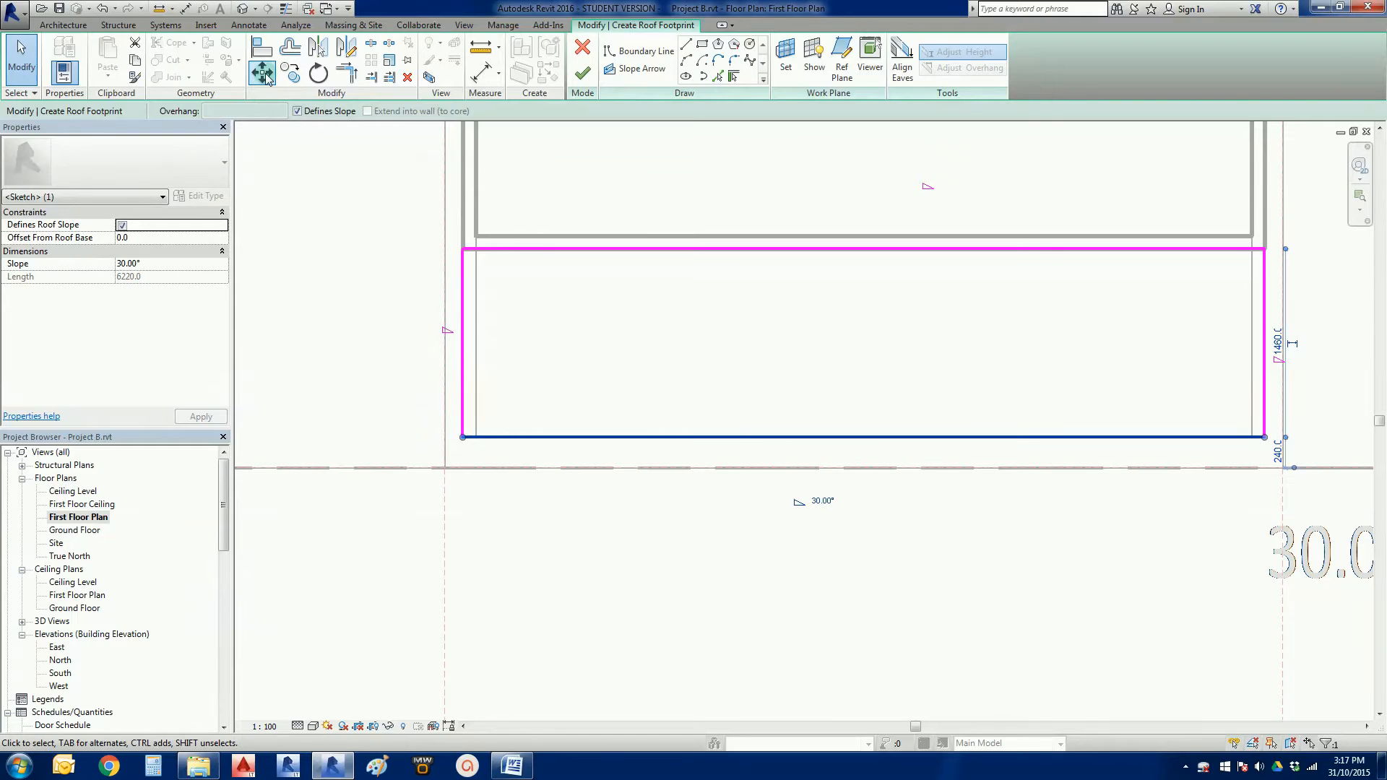
{"action": "mouse_move", "coordinate": [261, 74]}
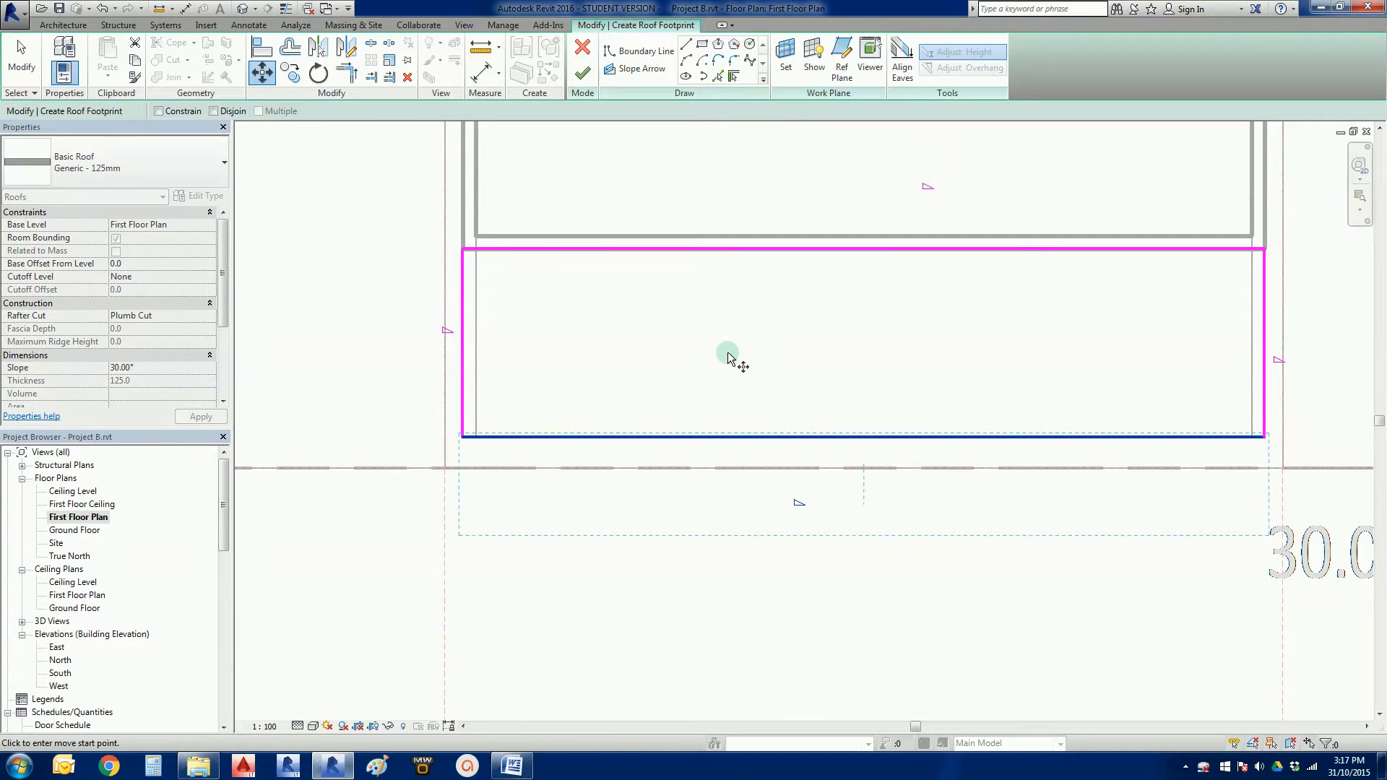
{"action": "mouse_move", "coordinate": [723, 338]}
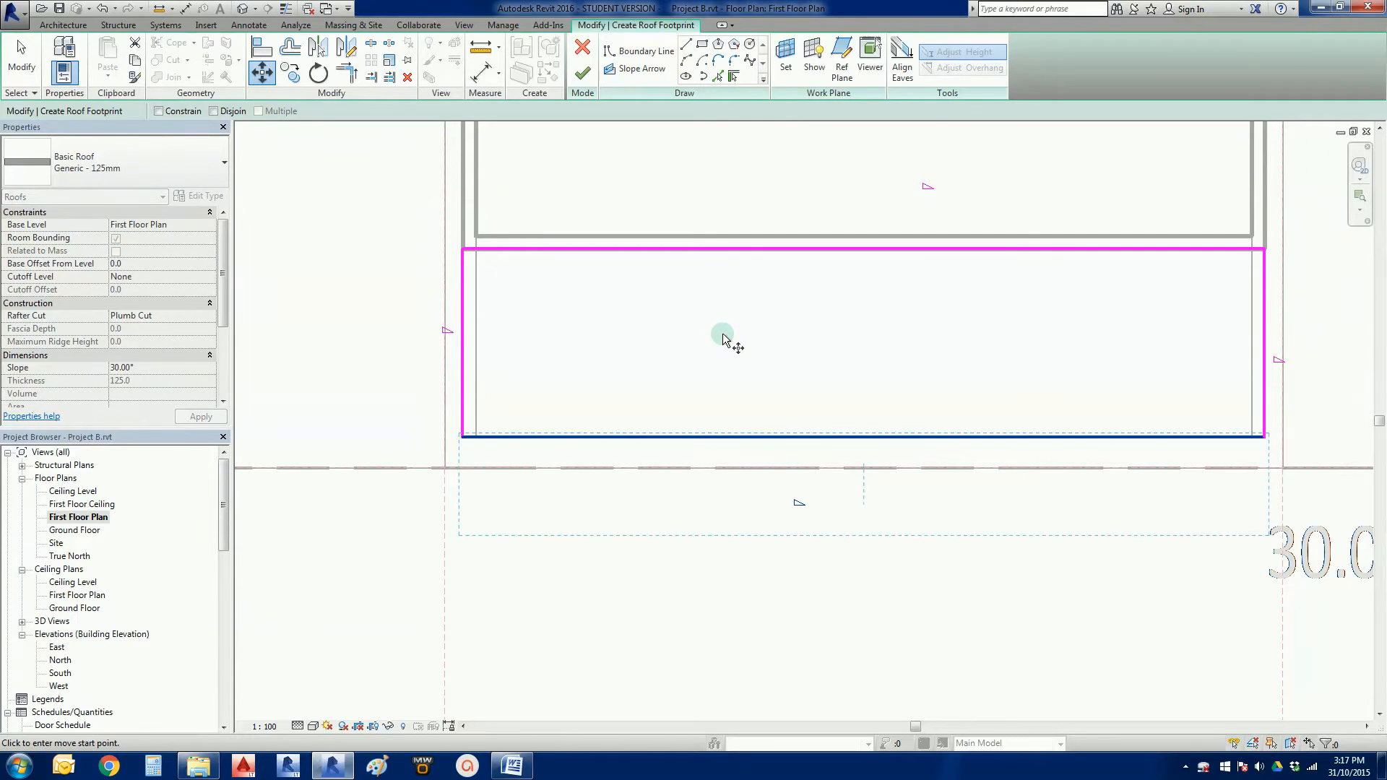
{"action": "left_click", "coordinate": [722, 335]}
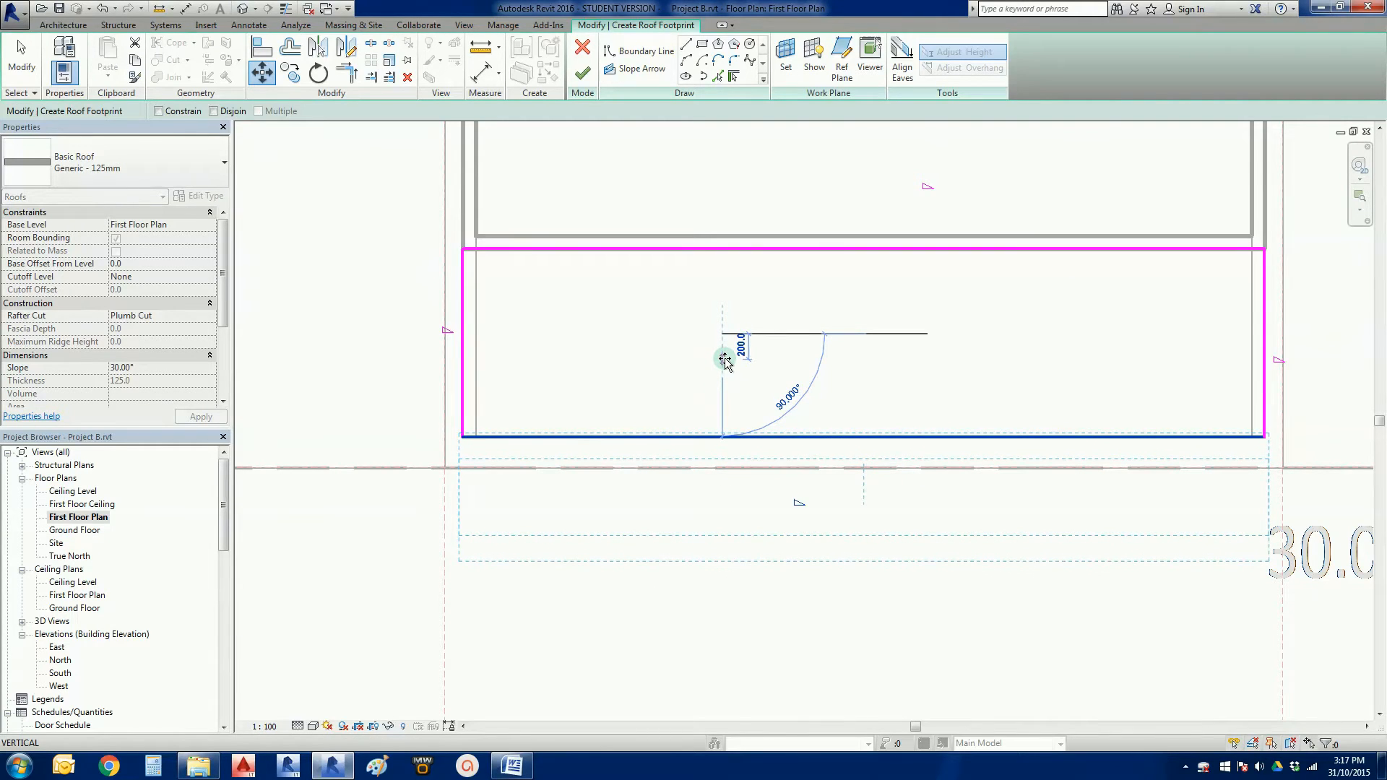
{"action": "type", "text": "90"}
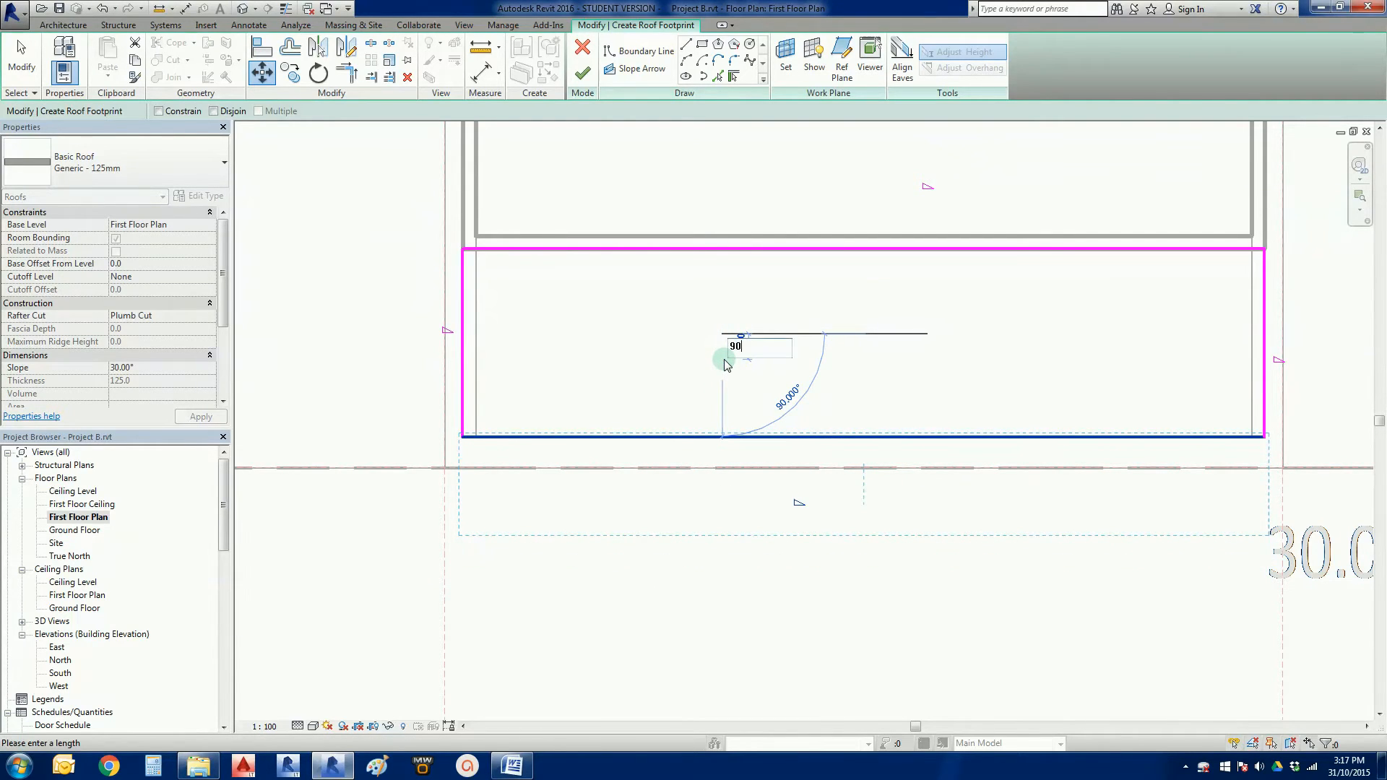
{"action": "mouse_move", "coordinate": [724, 364]}
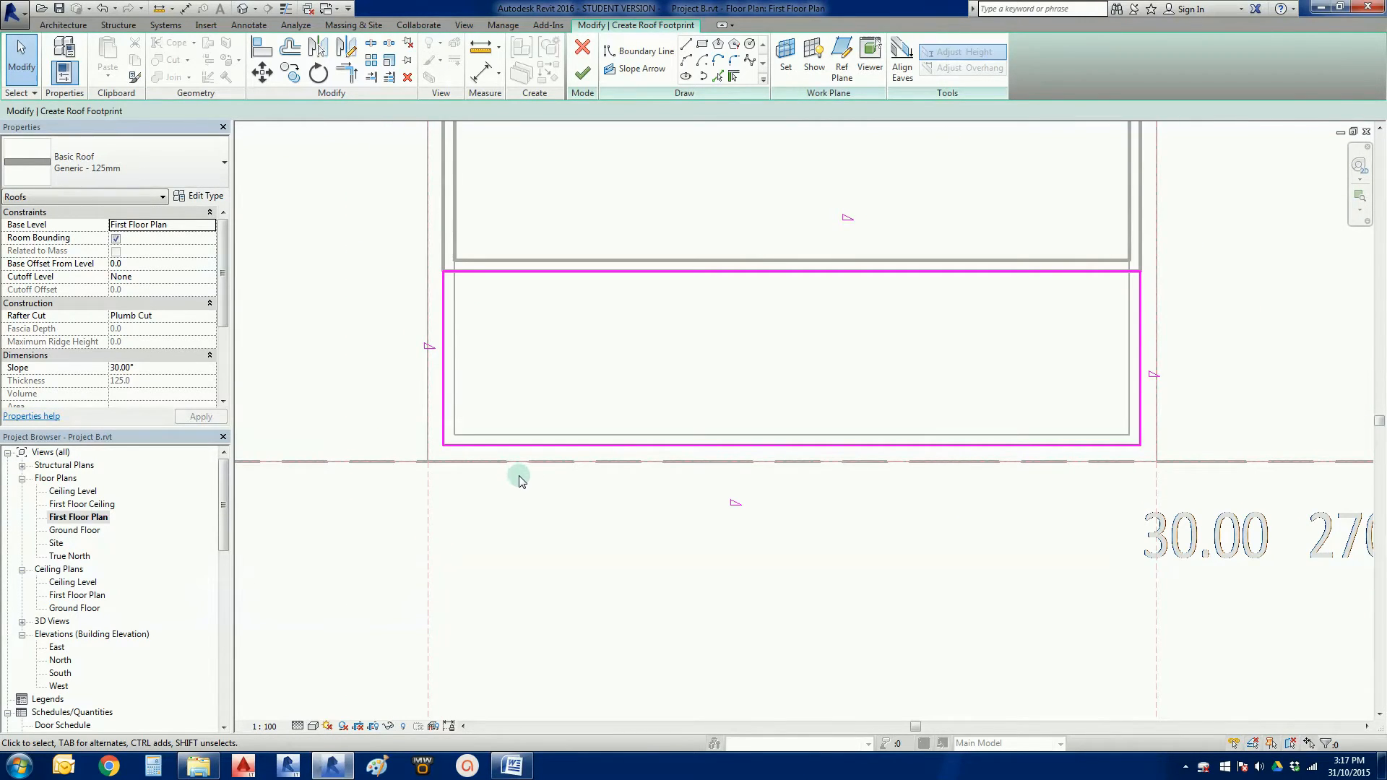
Make the left edge non-sloping, give the front edge a 22.50° slope, and finish the roof
{"action": "left_click", "coordinate": [442, 358]}
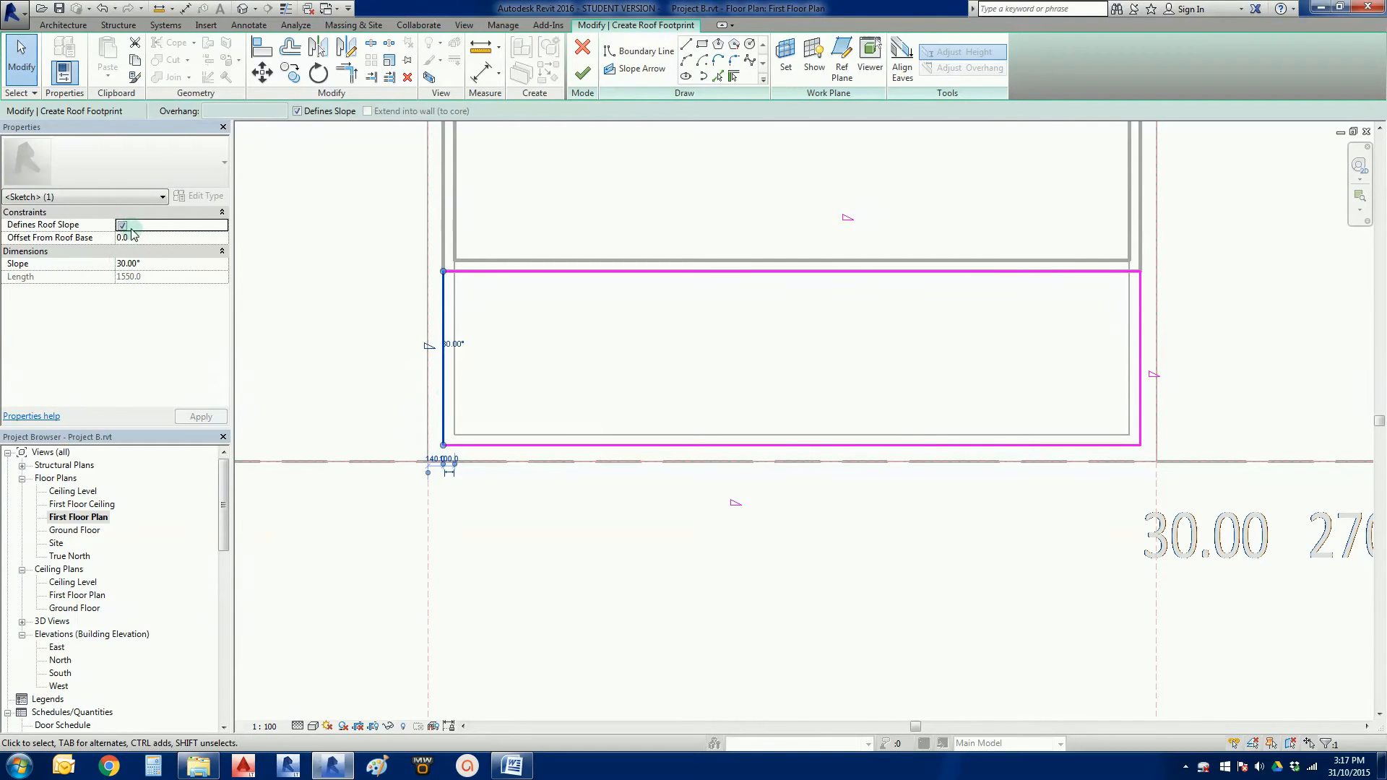
{"action": "left_click", "coordinate": [122, 224]}
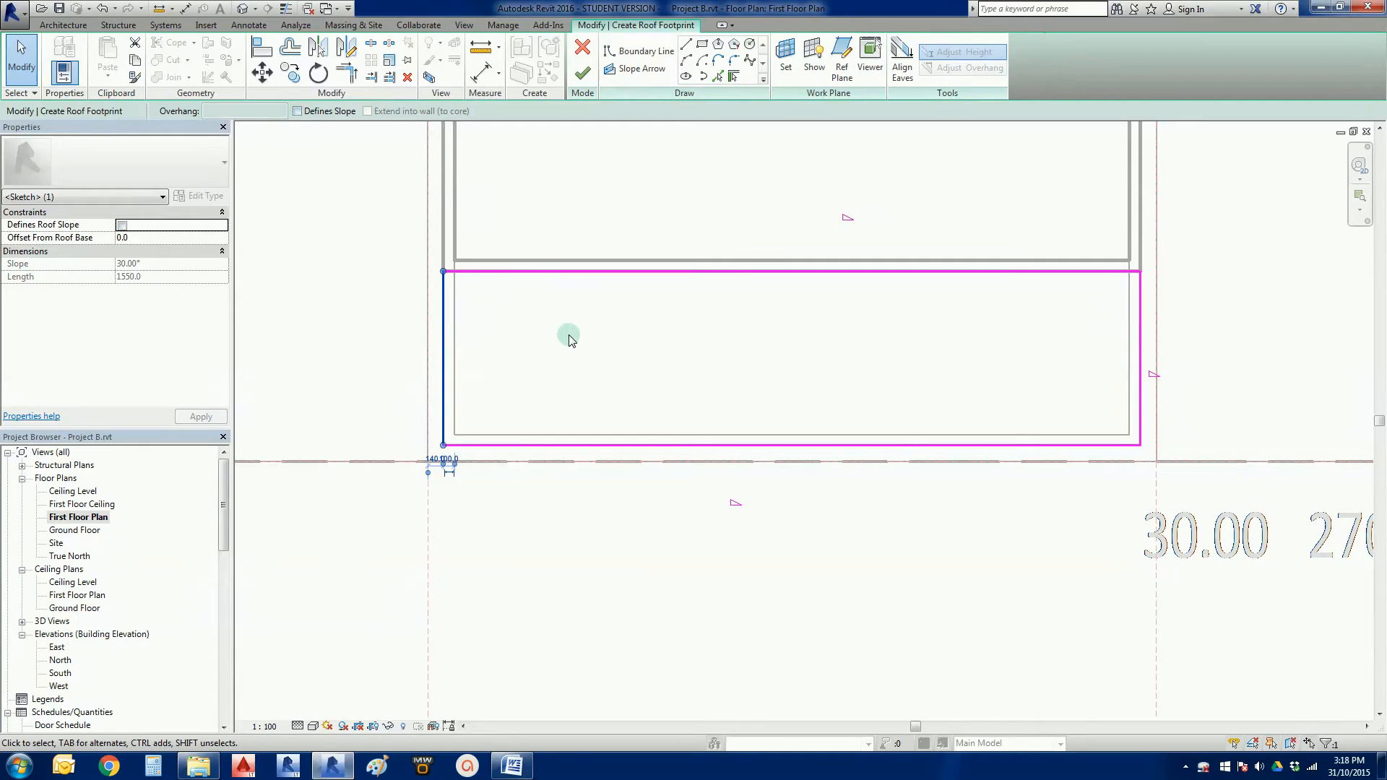
{"action": "left_click", "coordinate": [297, 110]}
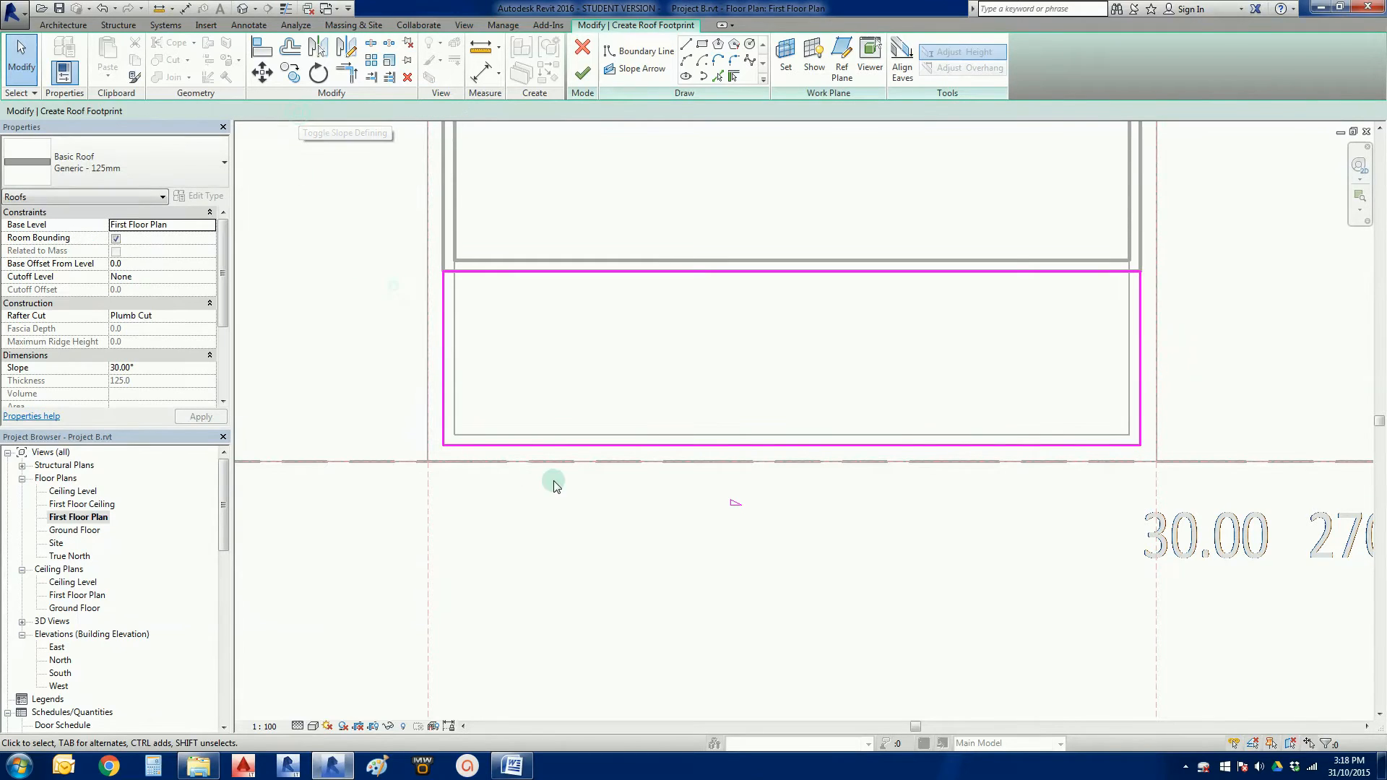
{"action": "left_click", "coordinate": [770, 445]}
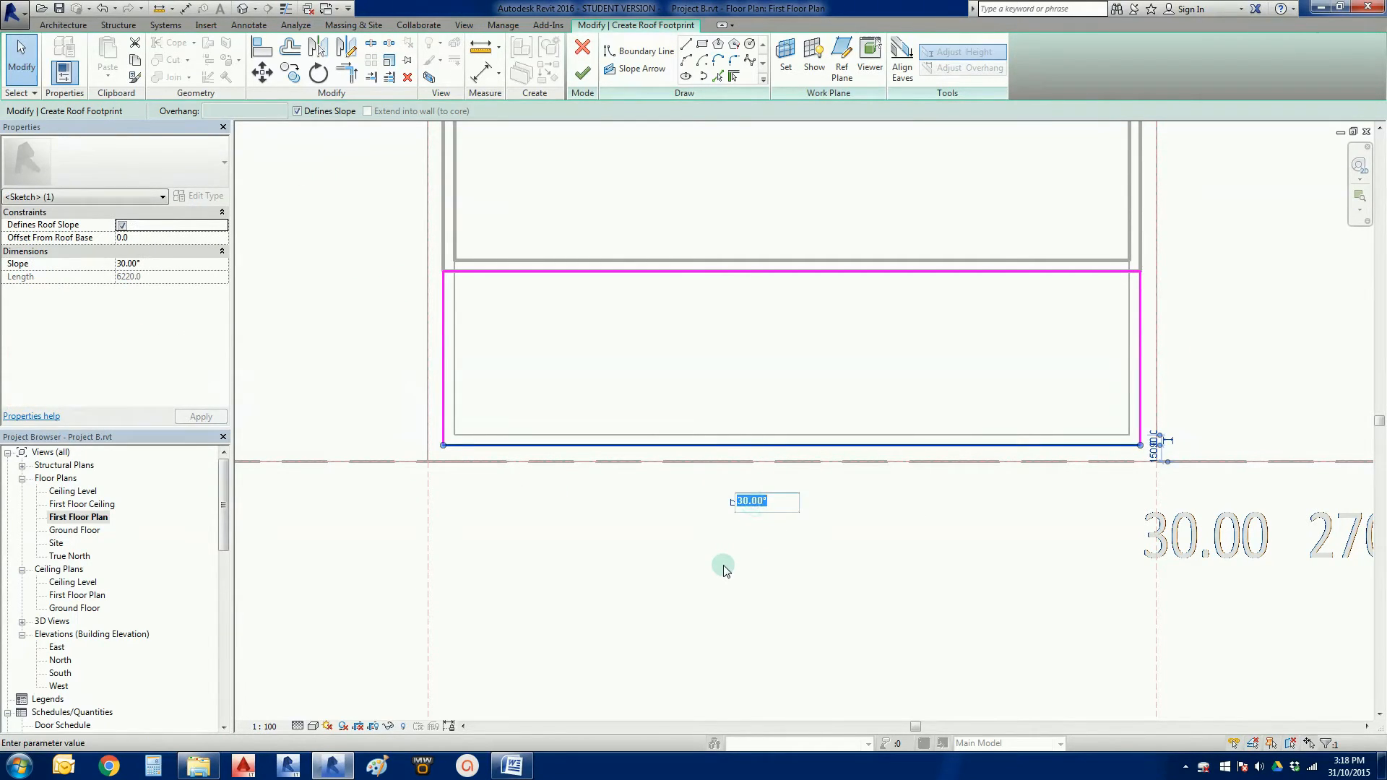
{"action": "type", "text": "22.50"}
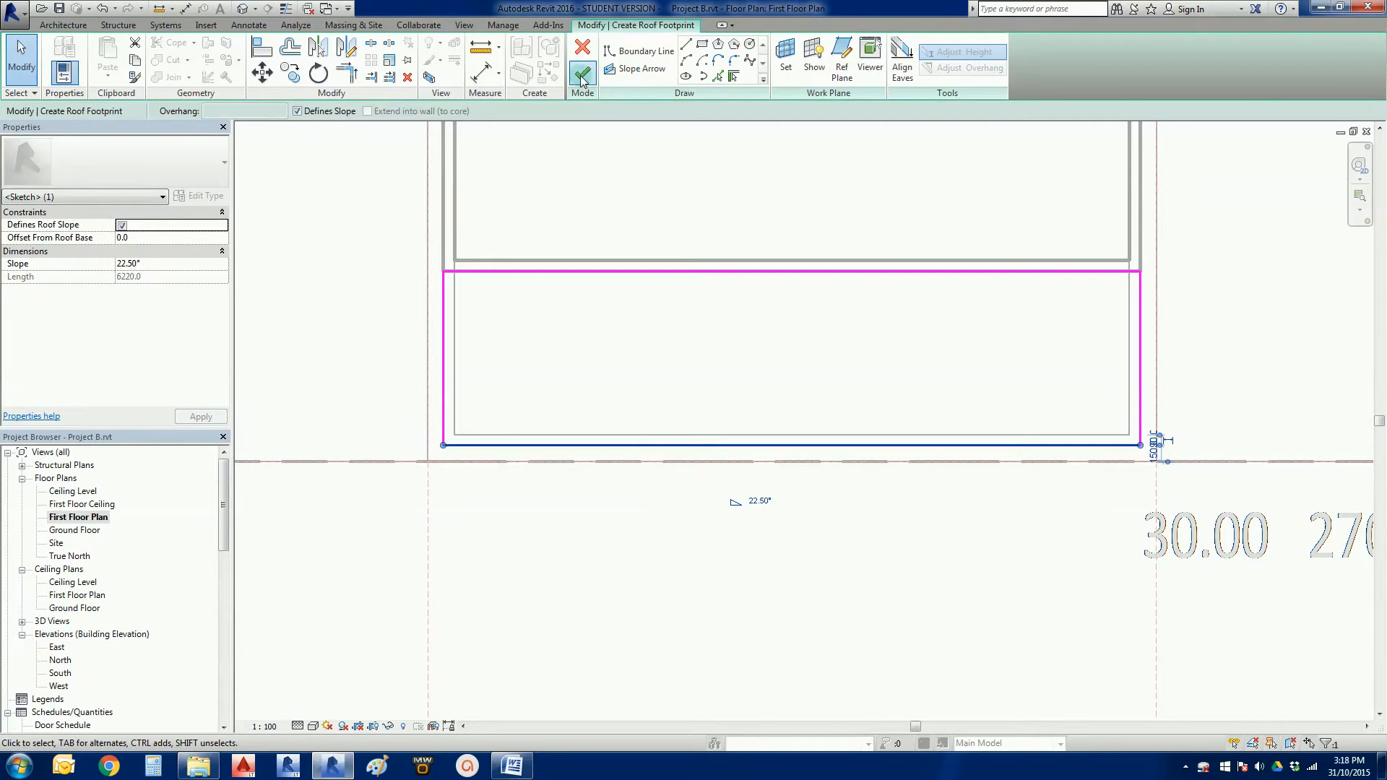
{"action": "mouse_move", "coordinate": [580, 75]}
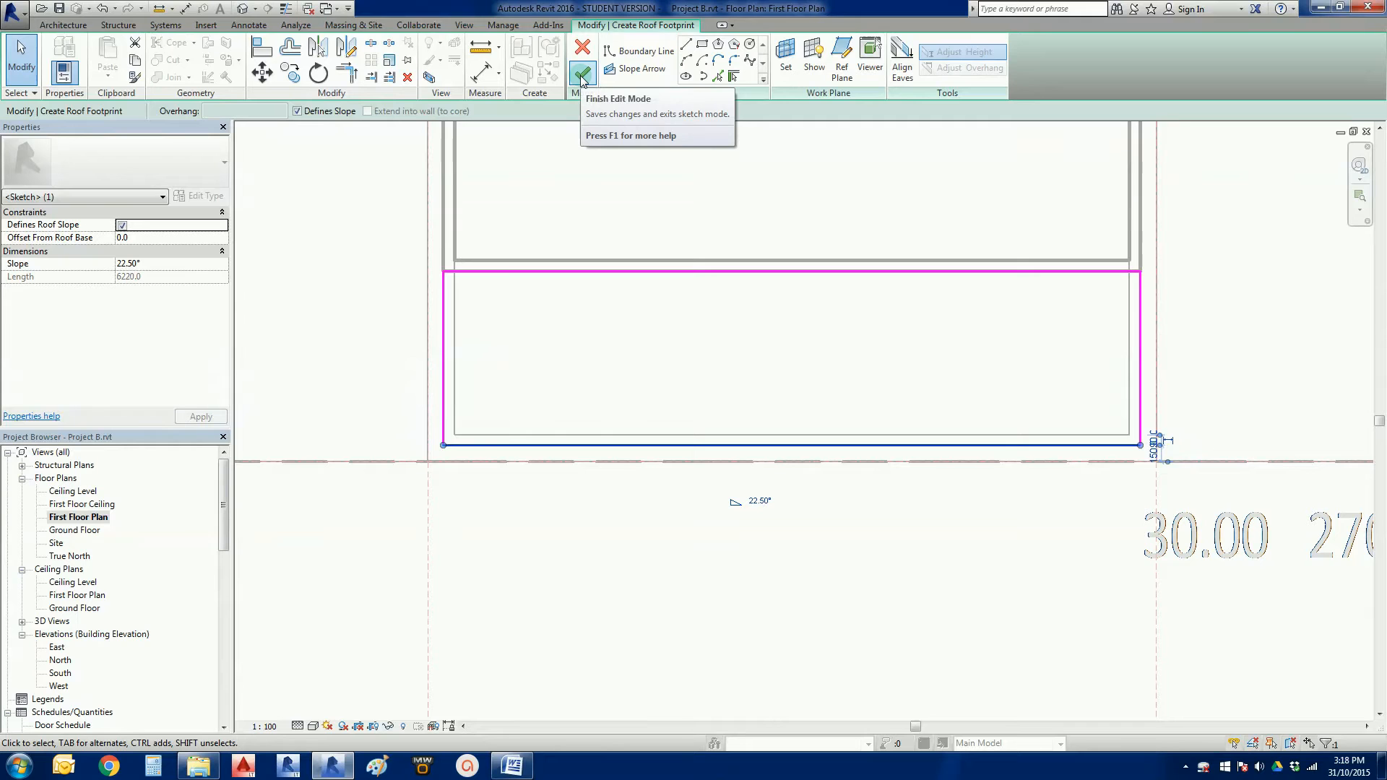
{"action": "left_click", "coordinate": [581, 73]}
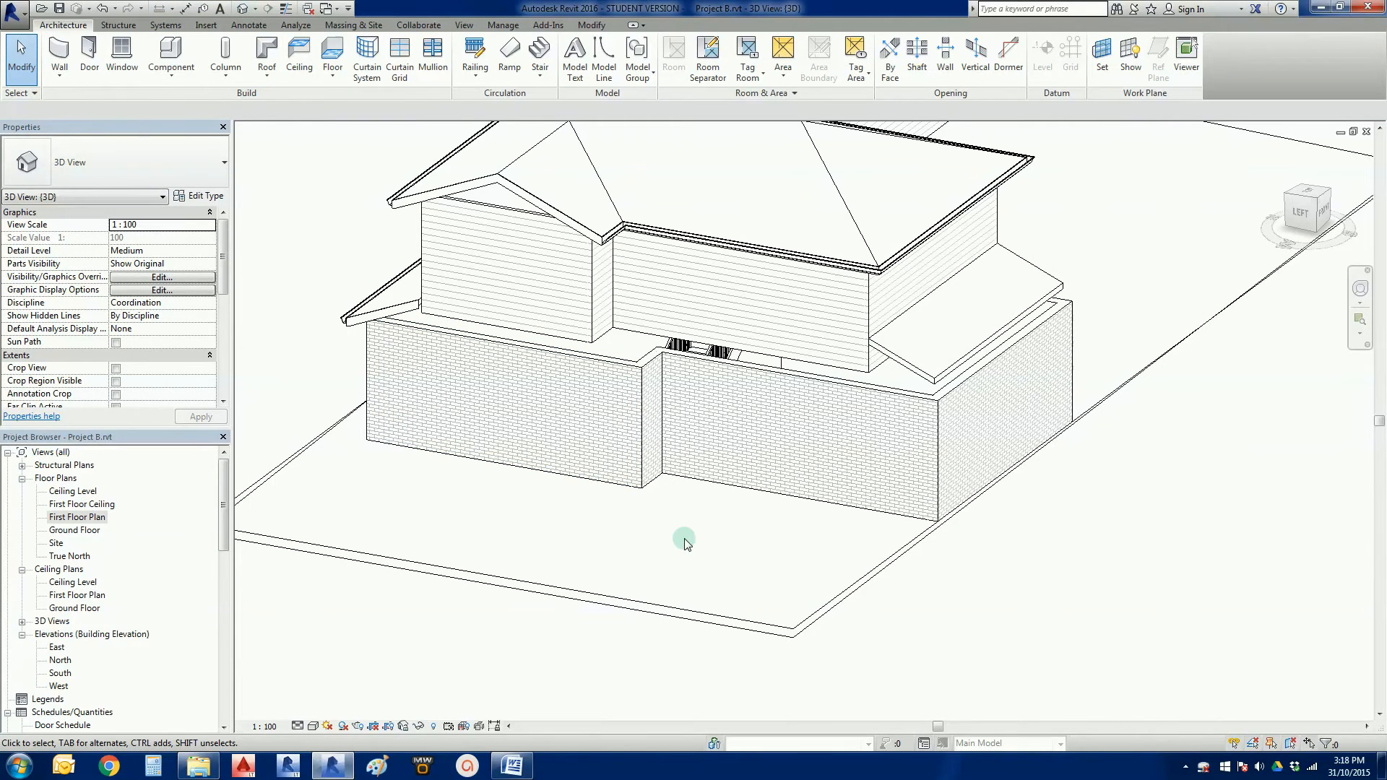
Zoom in on the small corner roof piece and pick a different Base Level for it
{"action": "left_click_drag", "start_coordinate": [686, 544], "coordinate": [814, 434]}
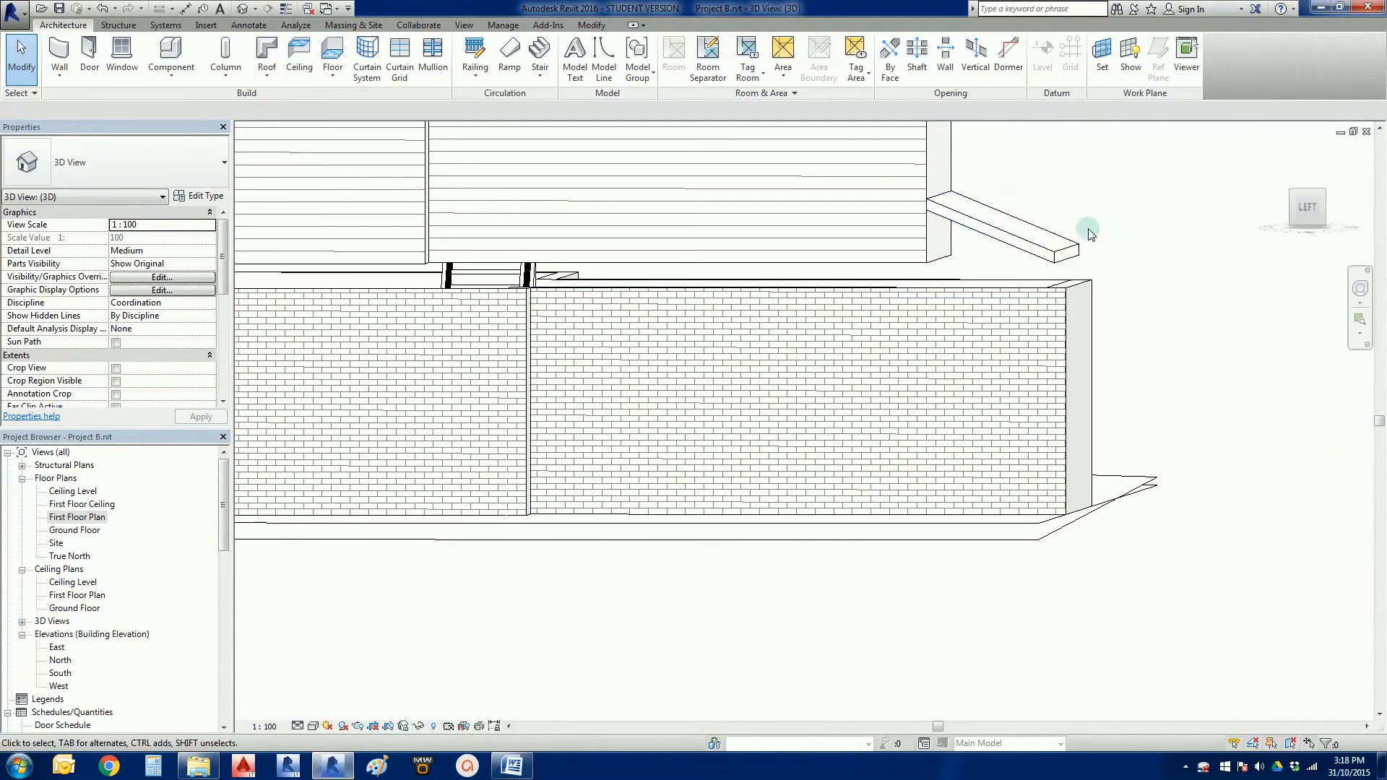
{"action": "left_click", "coordinate": [1017, 248]}
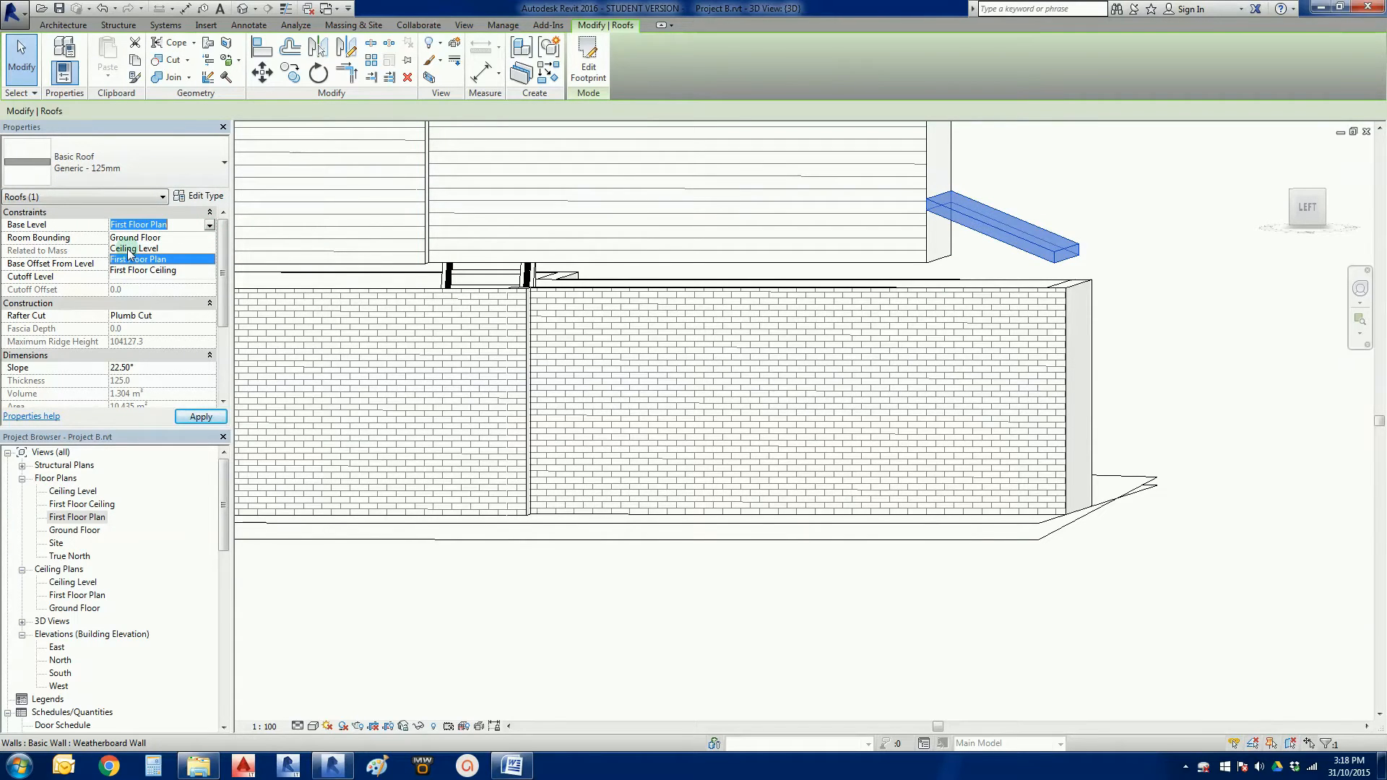
{"action": "left_click", "coordinate": [134, 249]}
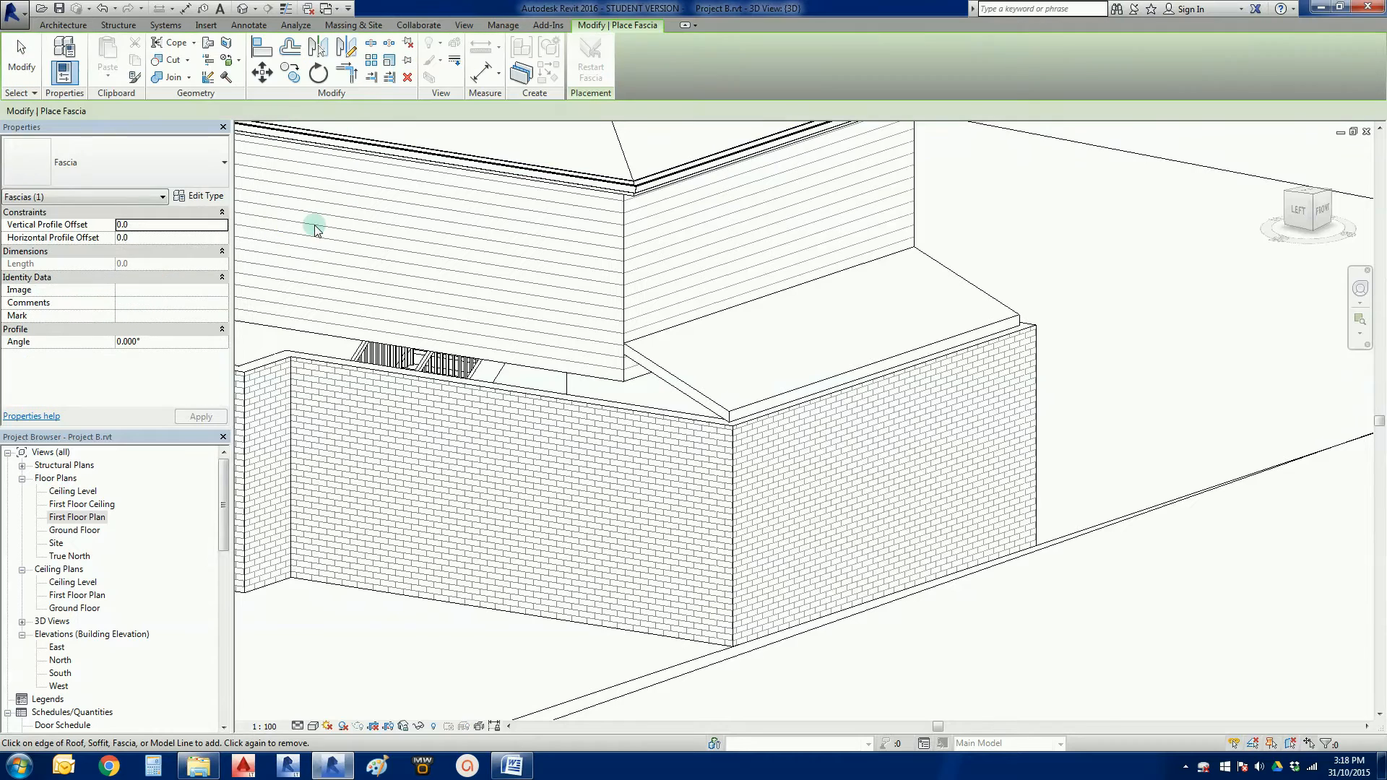
{"action": "mouse_move", "coordinate": [639, 414]}
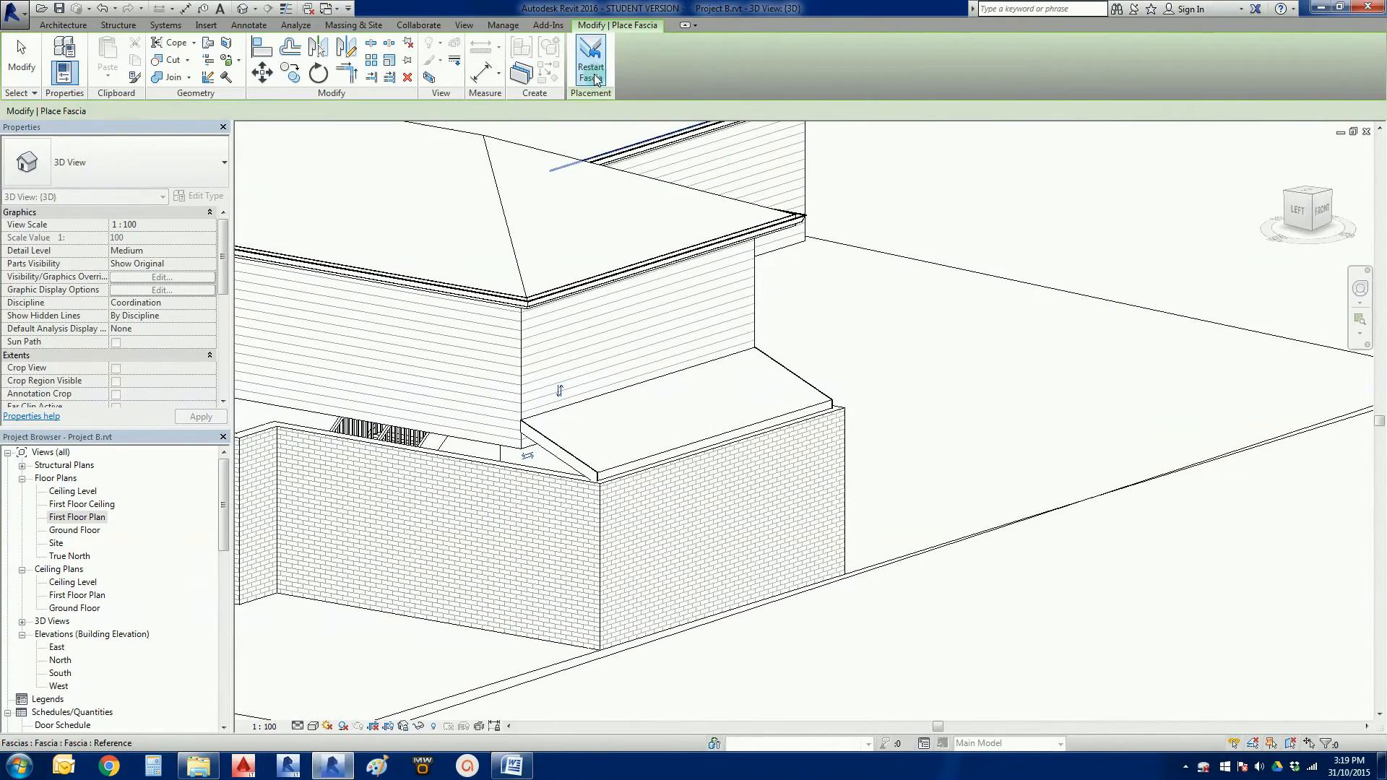
{"action": "mouse_move", "coordinate": [590, 66]}
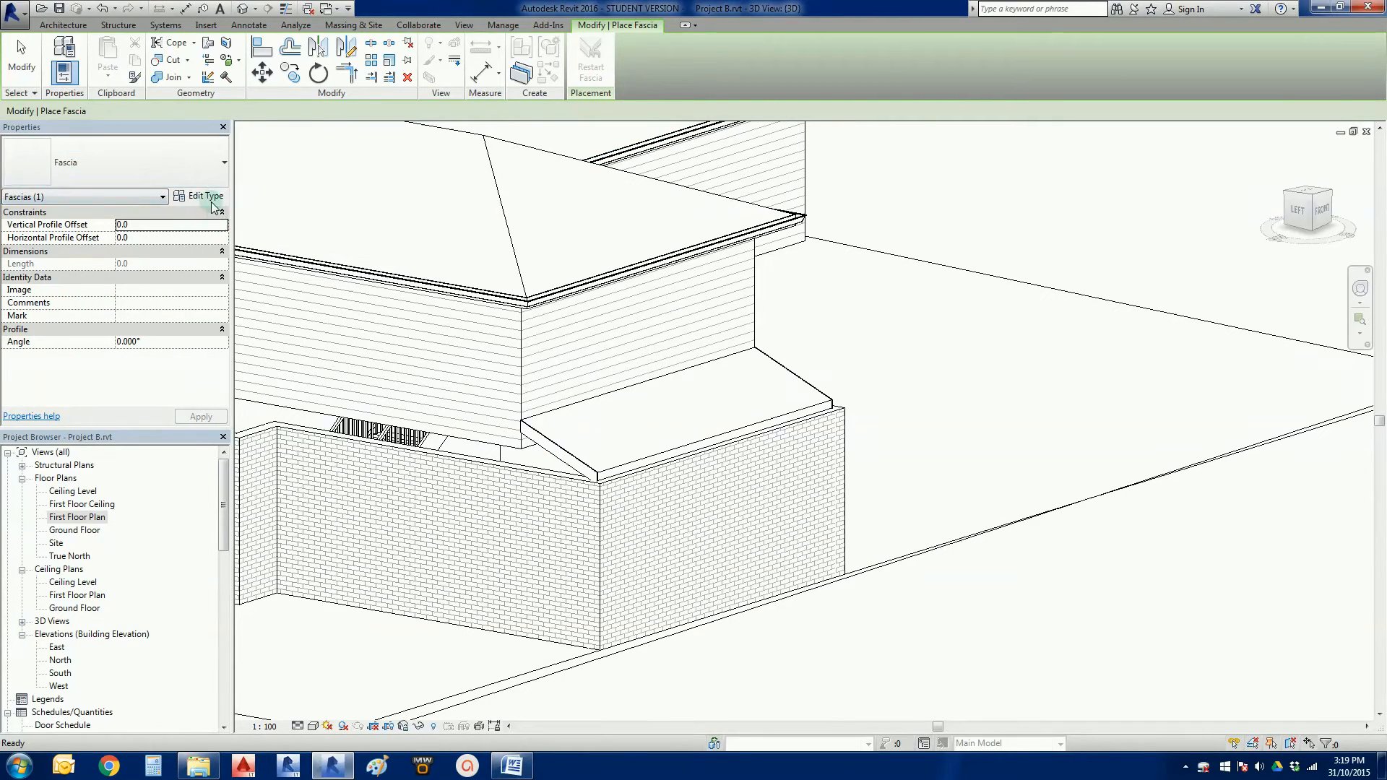
Check the fascia type's Profile options, pick a profile, and undo an unwanted fascia placement
{"action": "left_click", "coordinate": [204, 195]}
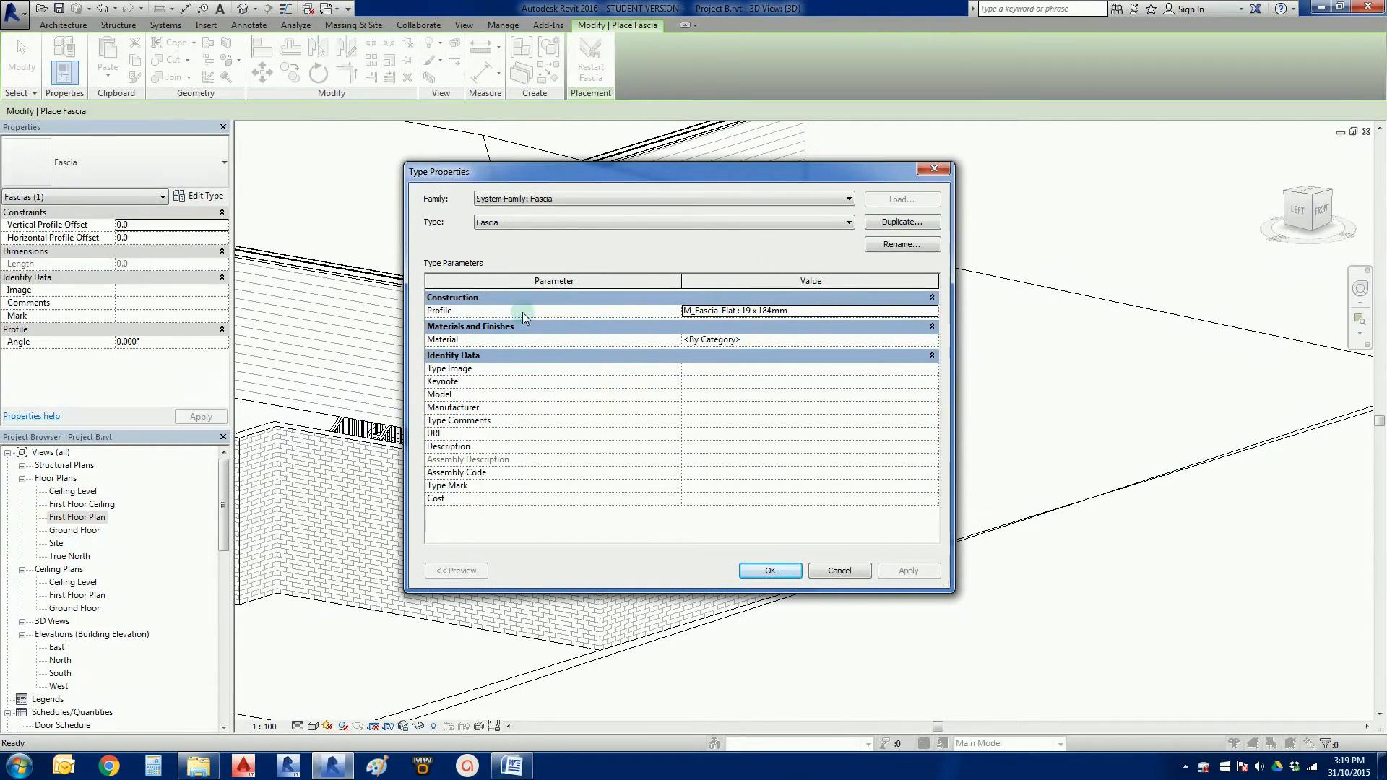
{"action": "left_click", "coordinate": [806, 310]}
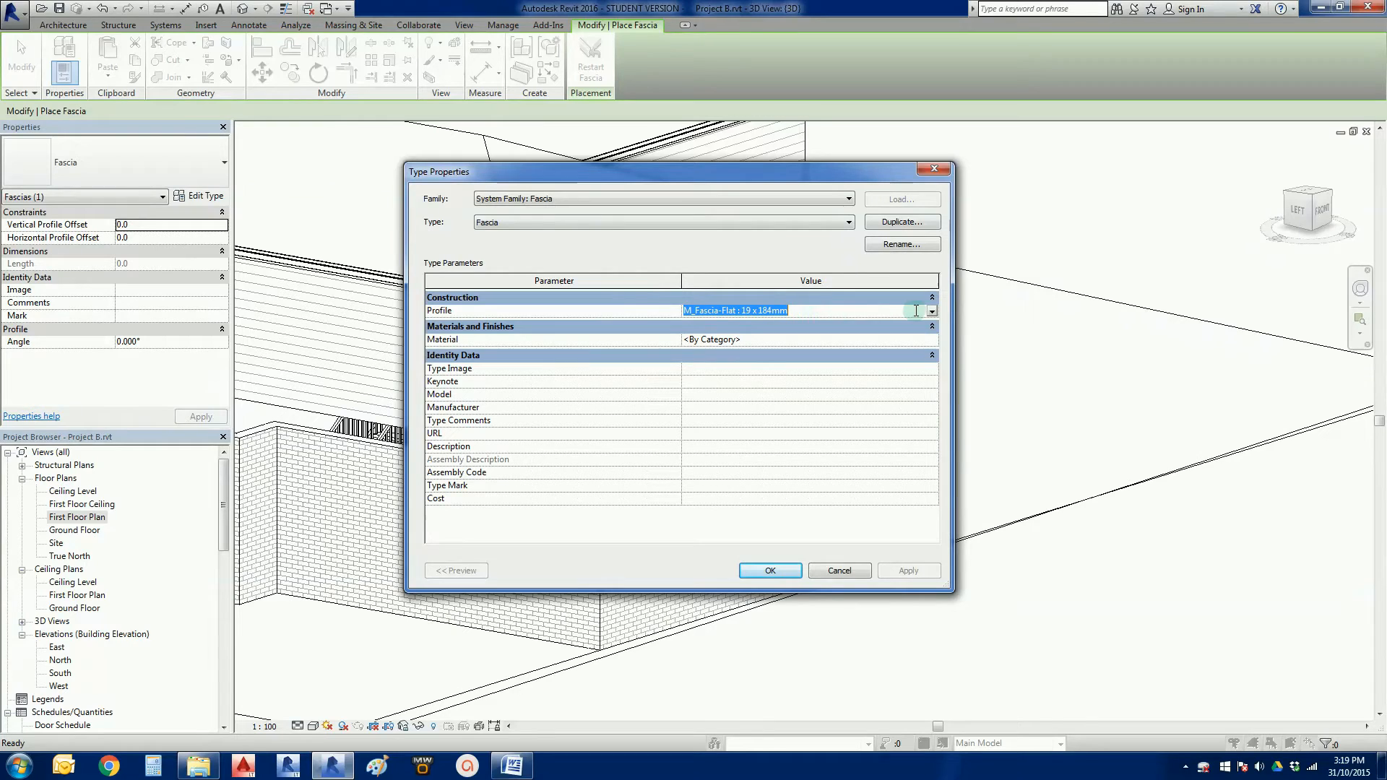
{"action": "left_click", "coordinate": [930, 310]}
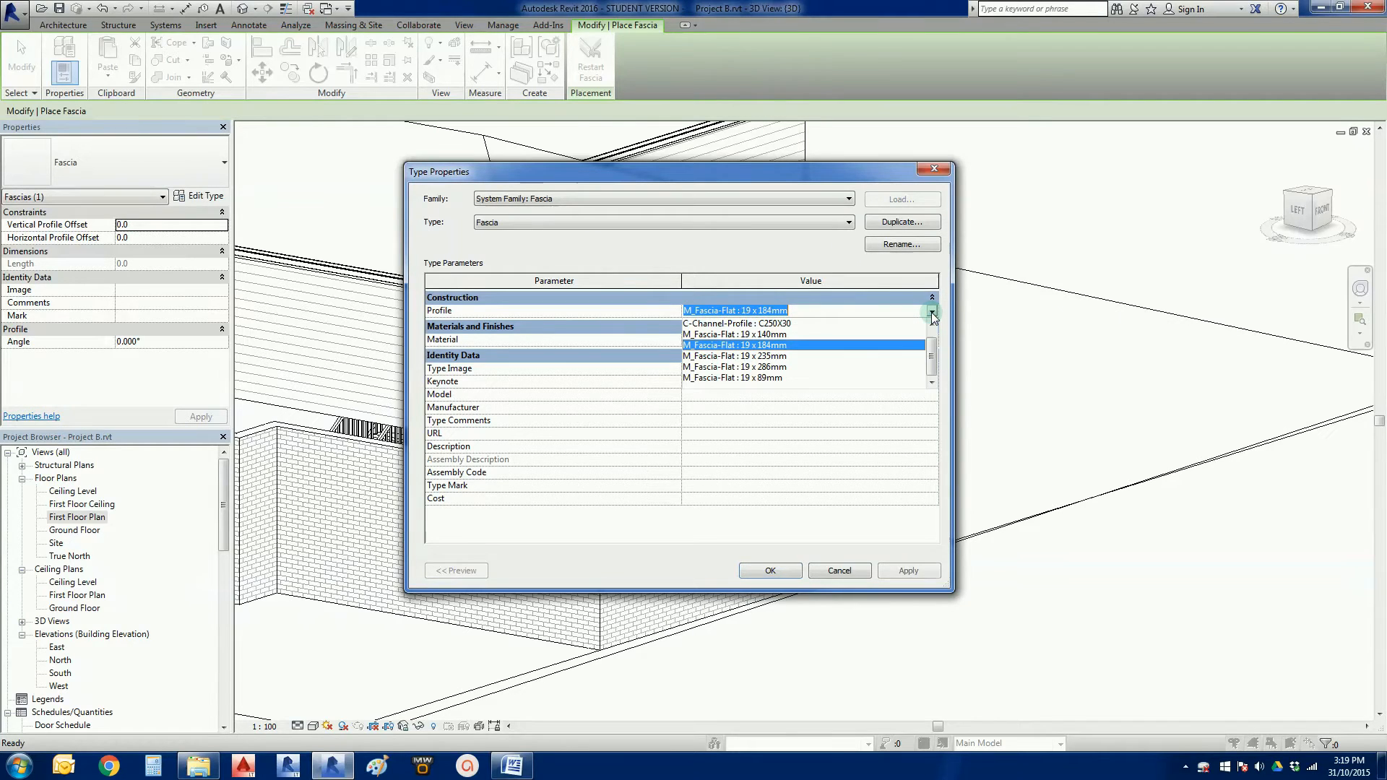
{"action": "left_click", "coordinate": [733, 333]}
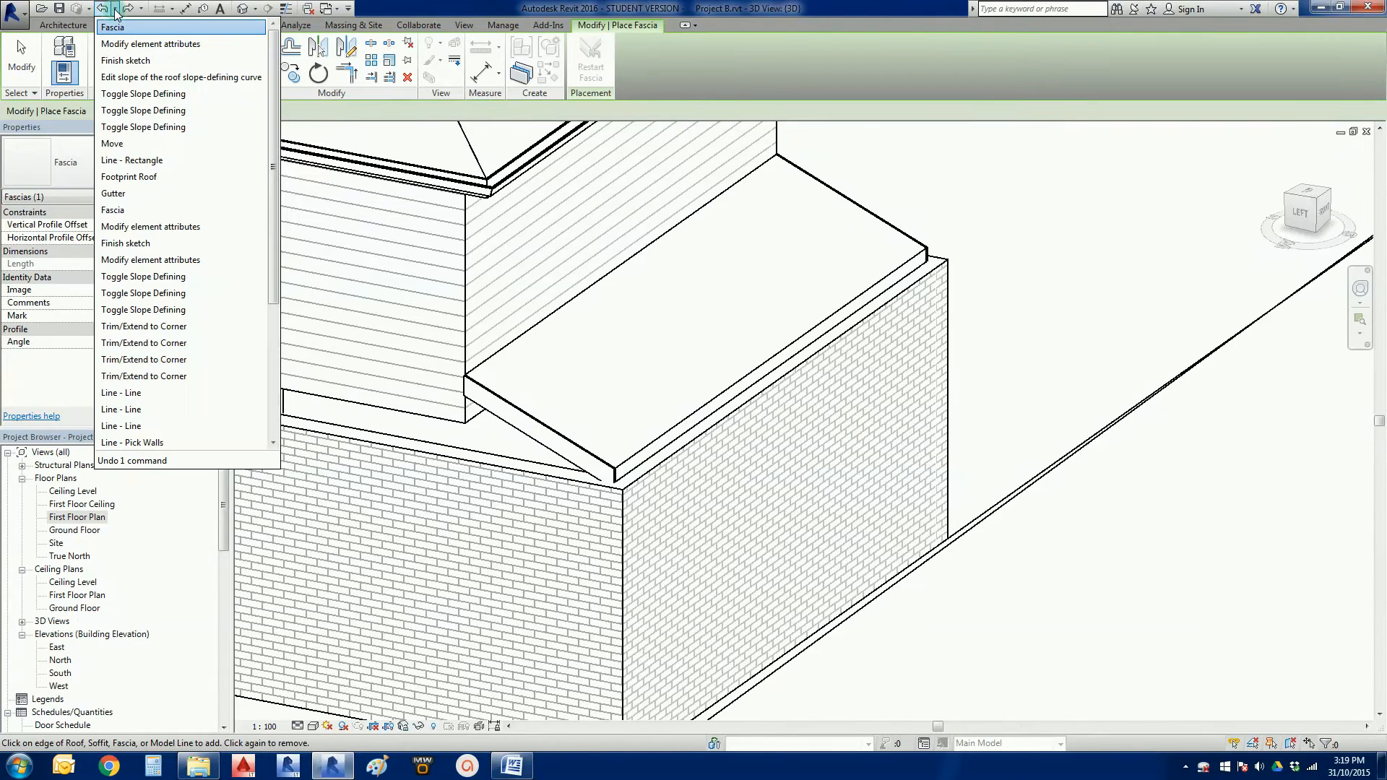
{"action": "left_click", "coordinate": [800, 395]}
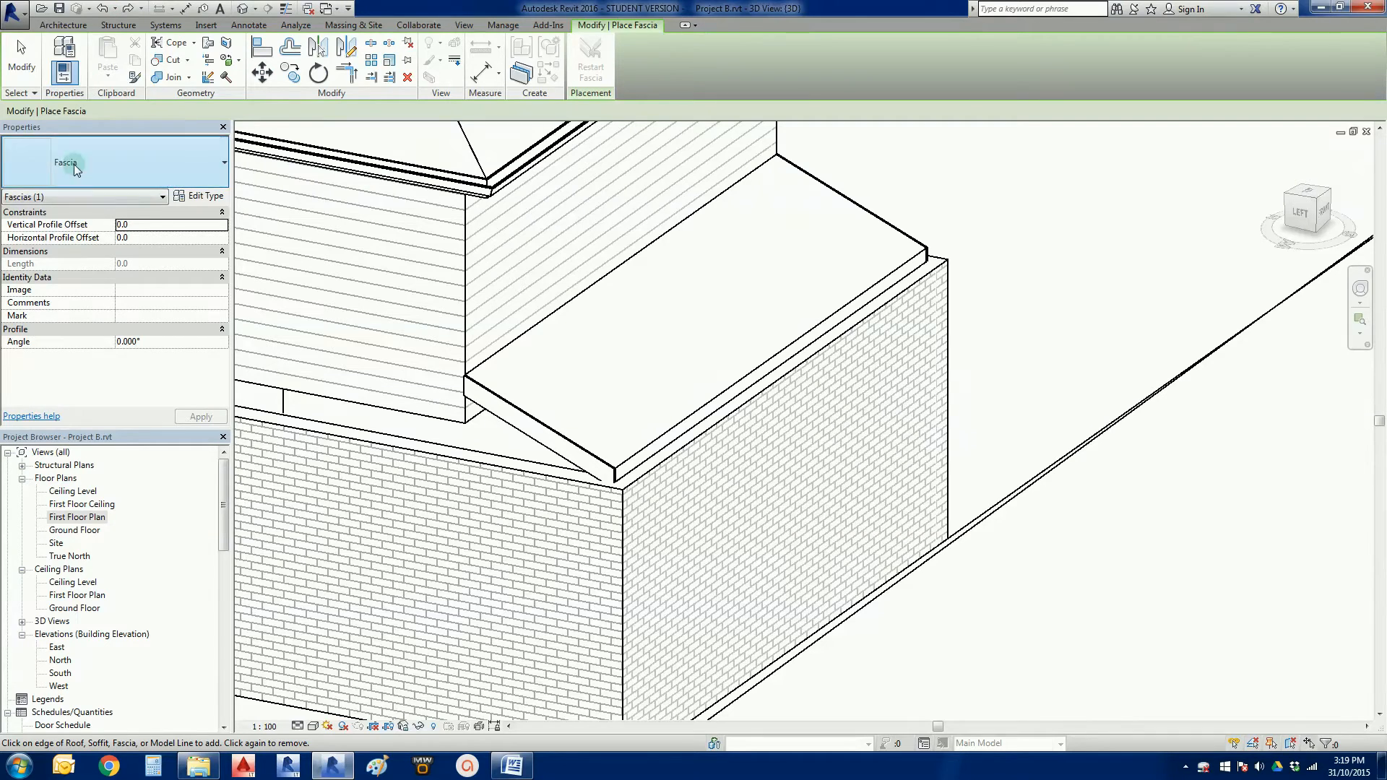
{"action": "left_click", "coordinate": [62, 25]}
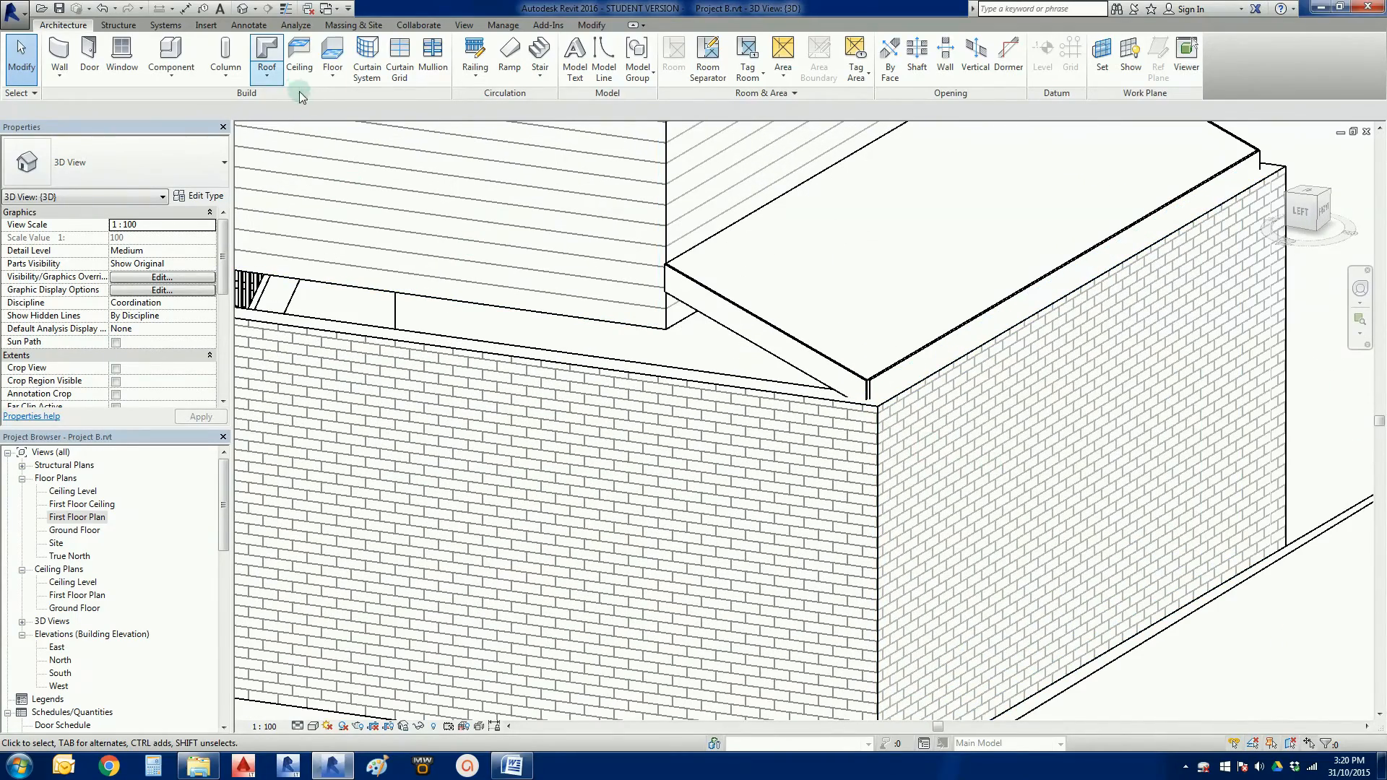
Orbit around the house to inspect the skillion roof fascias, then open First Floor Plan
{"action": "left_click", "coordinate": [266, 59]}
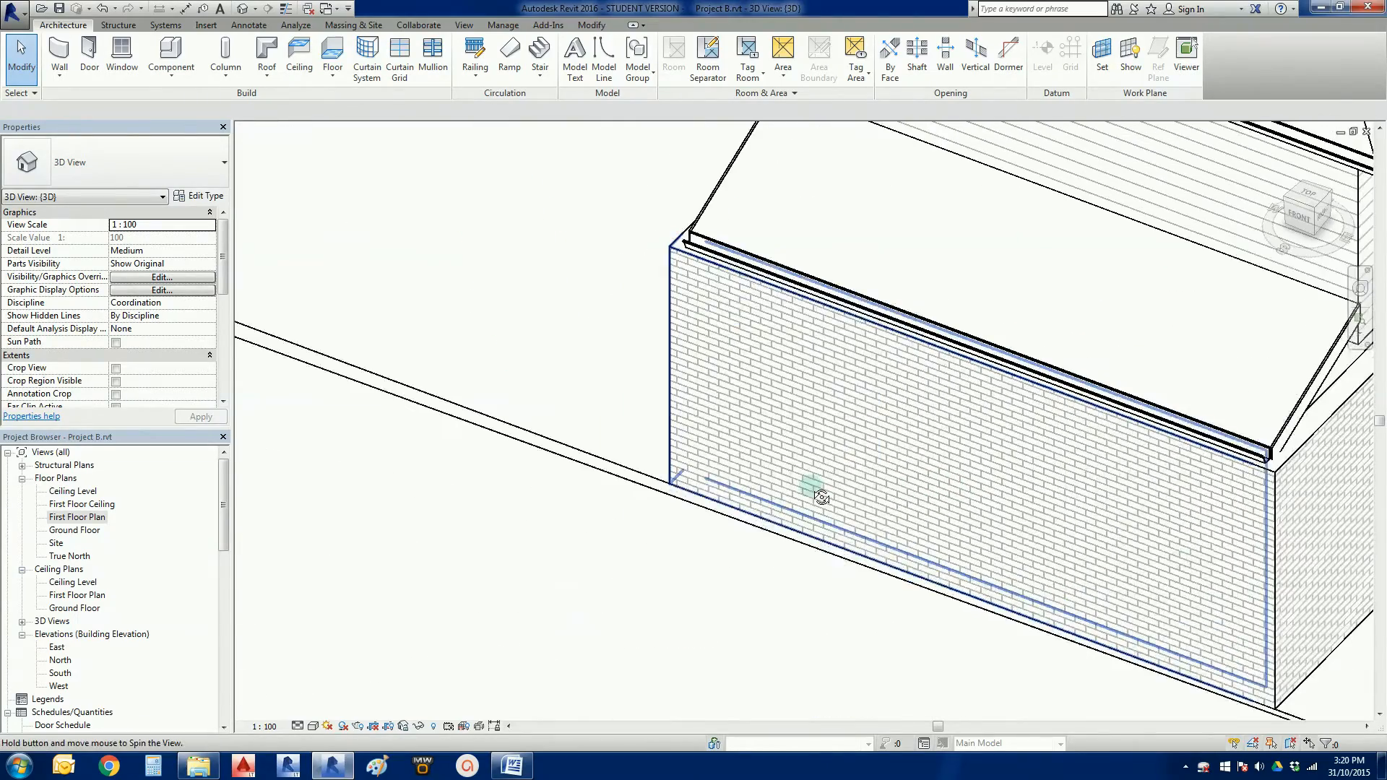
{"action": "left_click_drag", "start_coordinate": [819, 496], "coordinate": [1176, 598]}
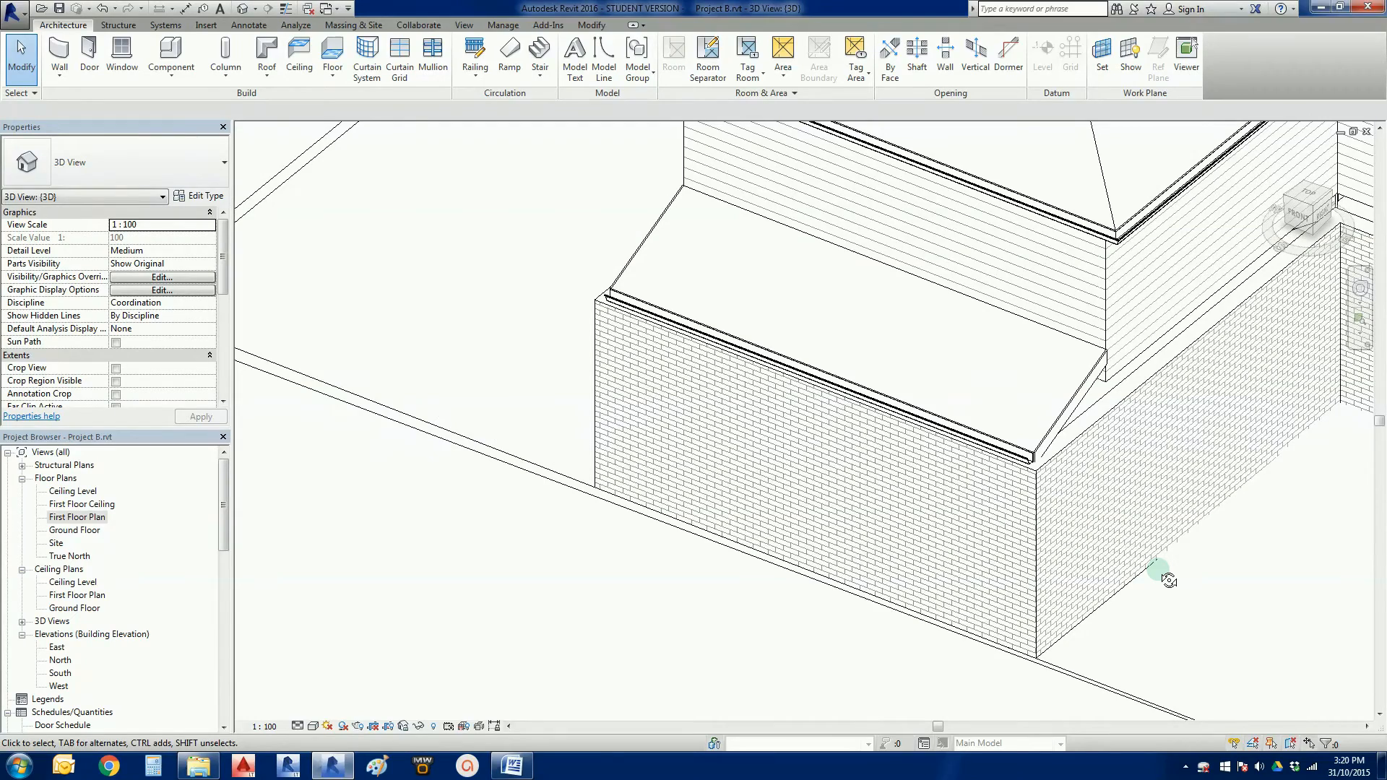
{"action": "left_click_drag", "start_coordinate": [1167, 579], "coordinate": [1119, 610]}
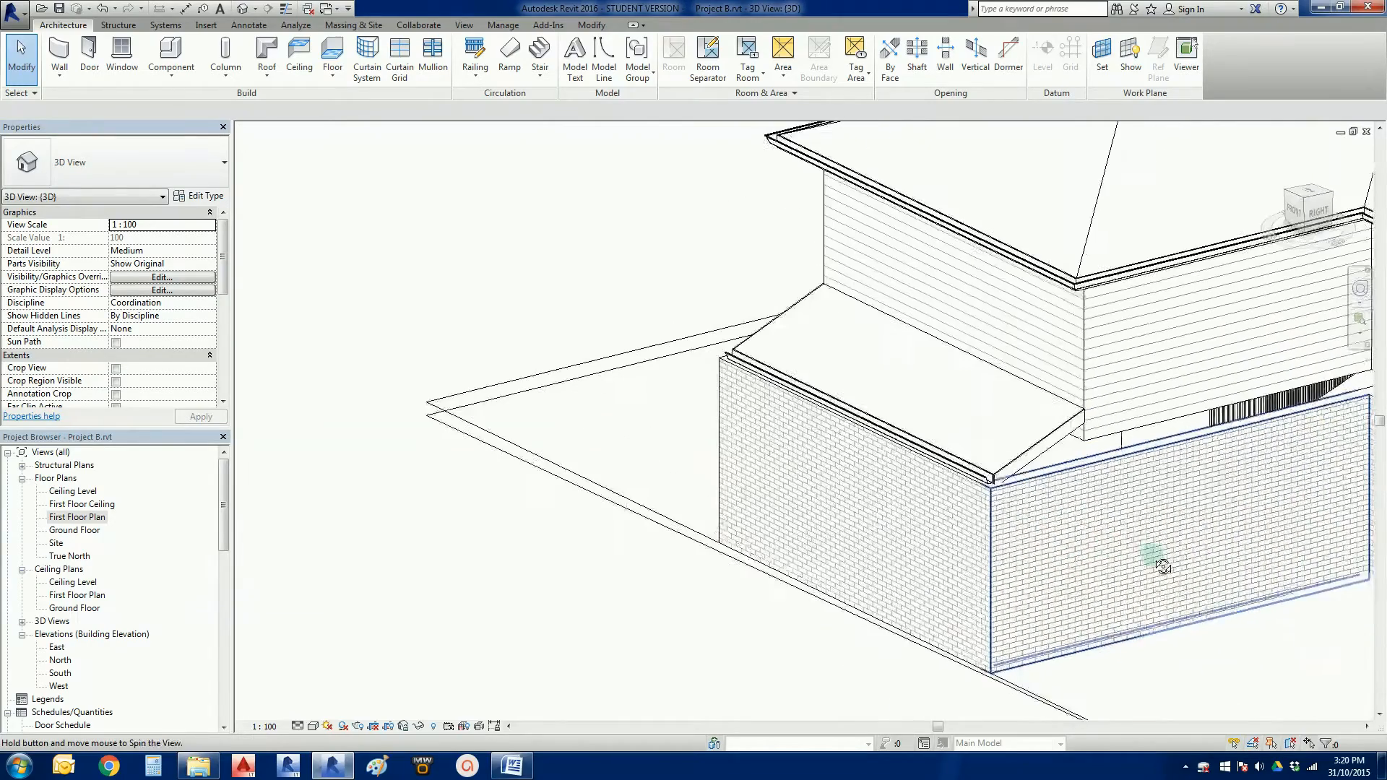
{"action": "left_click_drag", "start_coordinate": [1163, 564], "coordinate": [1041, 521]}
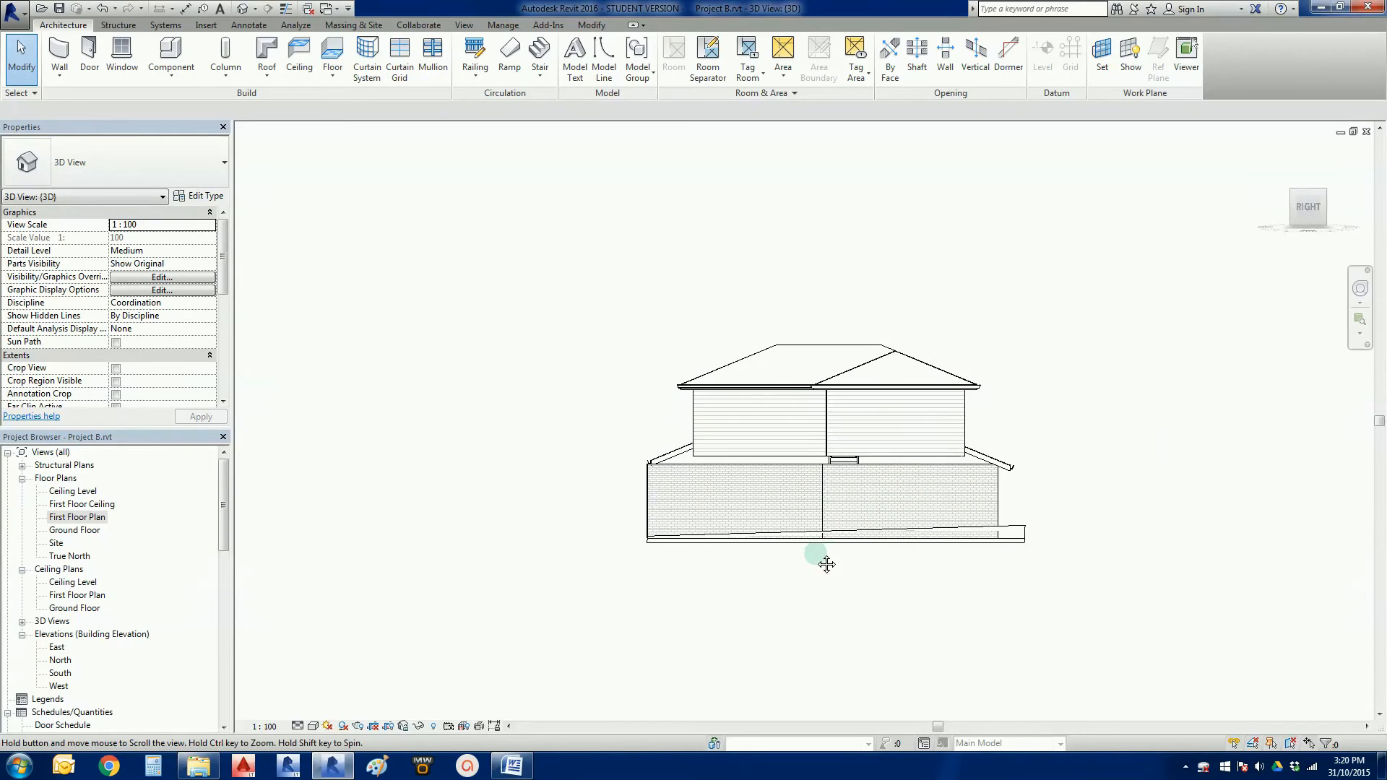
{"action": "left_click_drag", "start_coordinate": [827, 564], "coordinate": [1167, 583]}
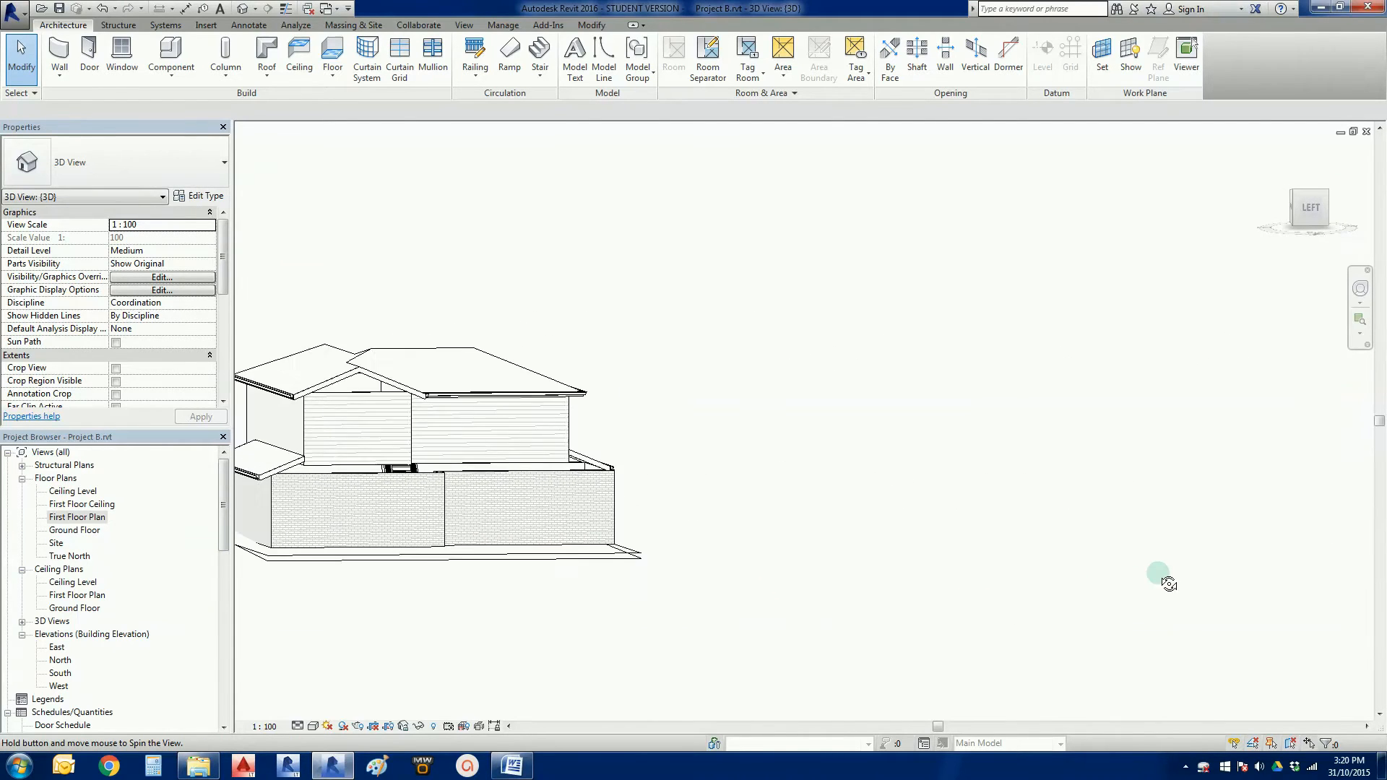
{"action": "left_click_drag", "start_coordinate": [1168, 582], "coordinate": [730, 591]}
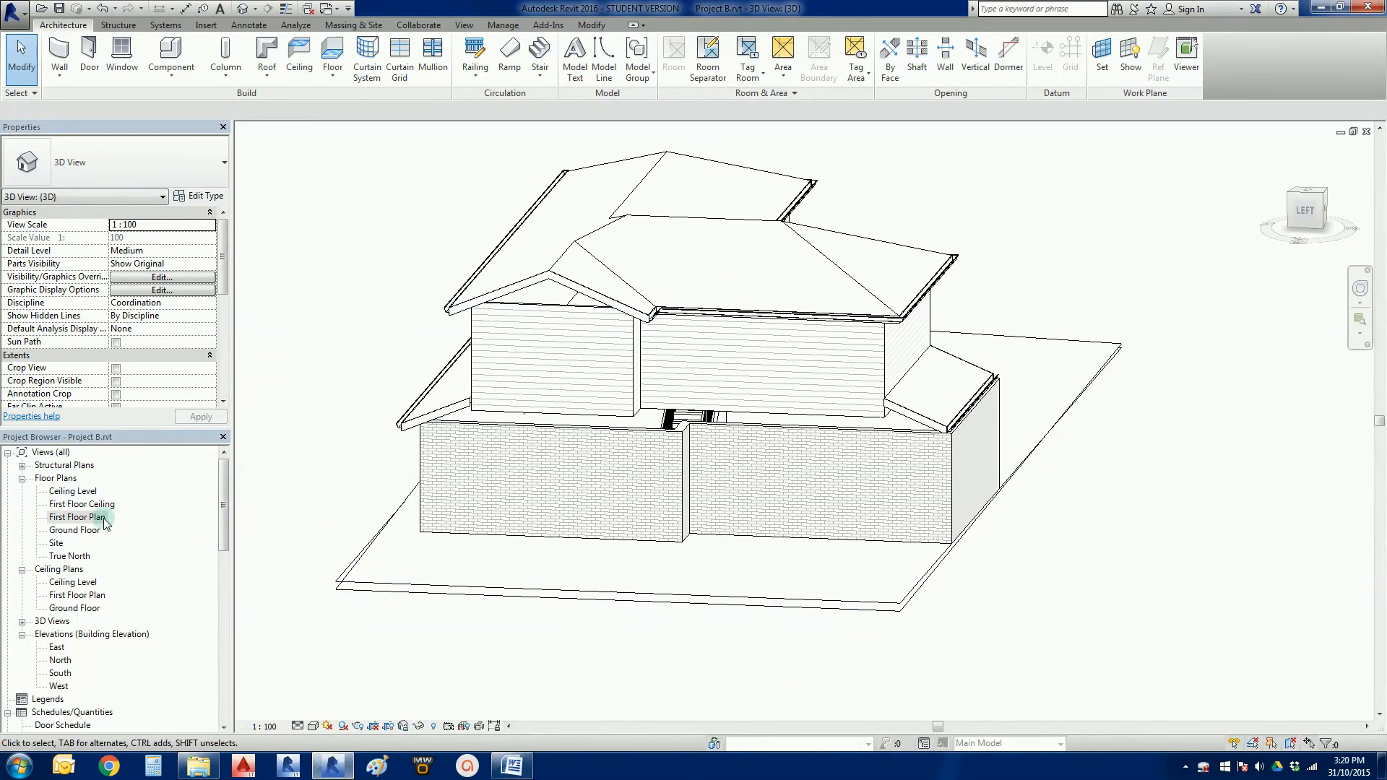
{"action": "double_click", "coordinate": [78, 517]}
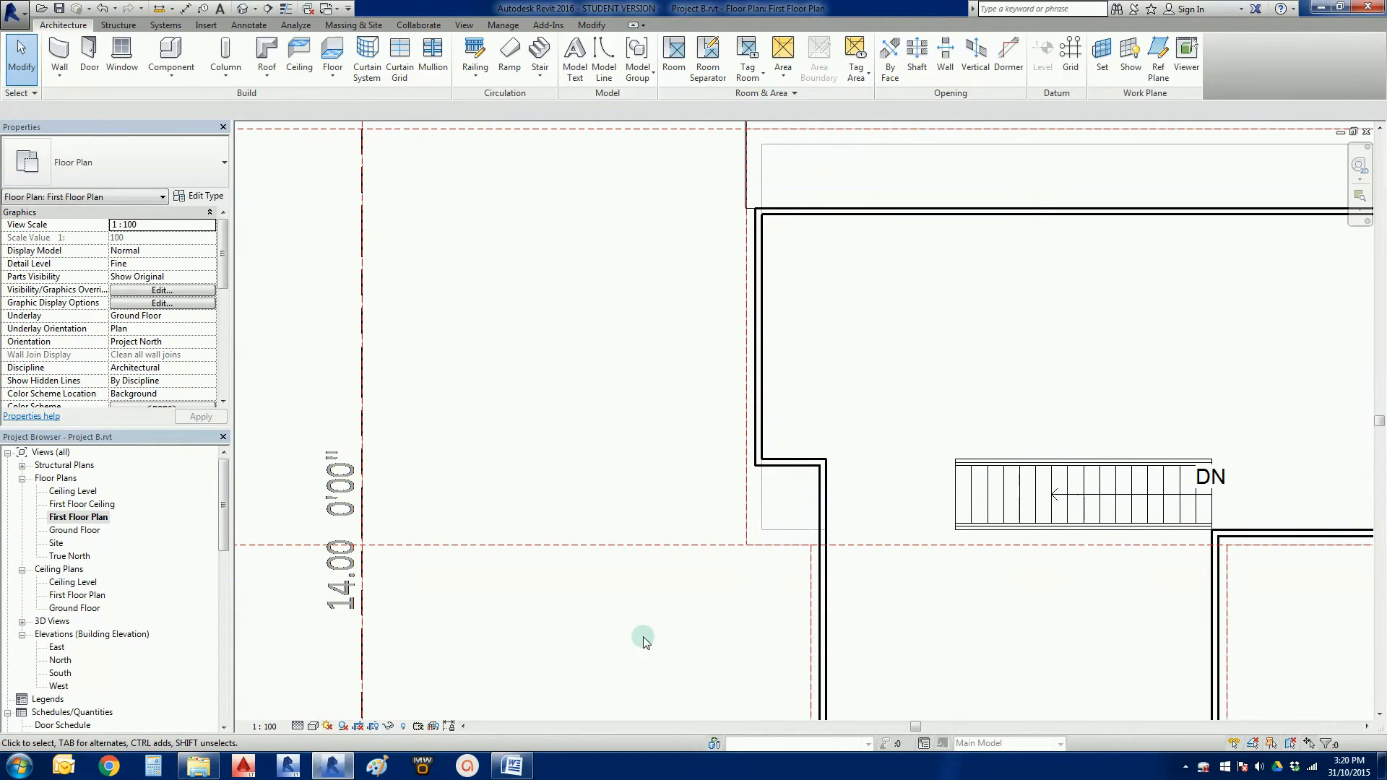
{"action": "mouse_move", "coordinate": [632, 415]}
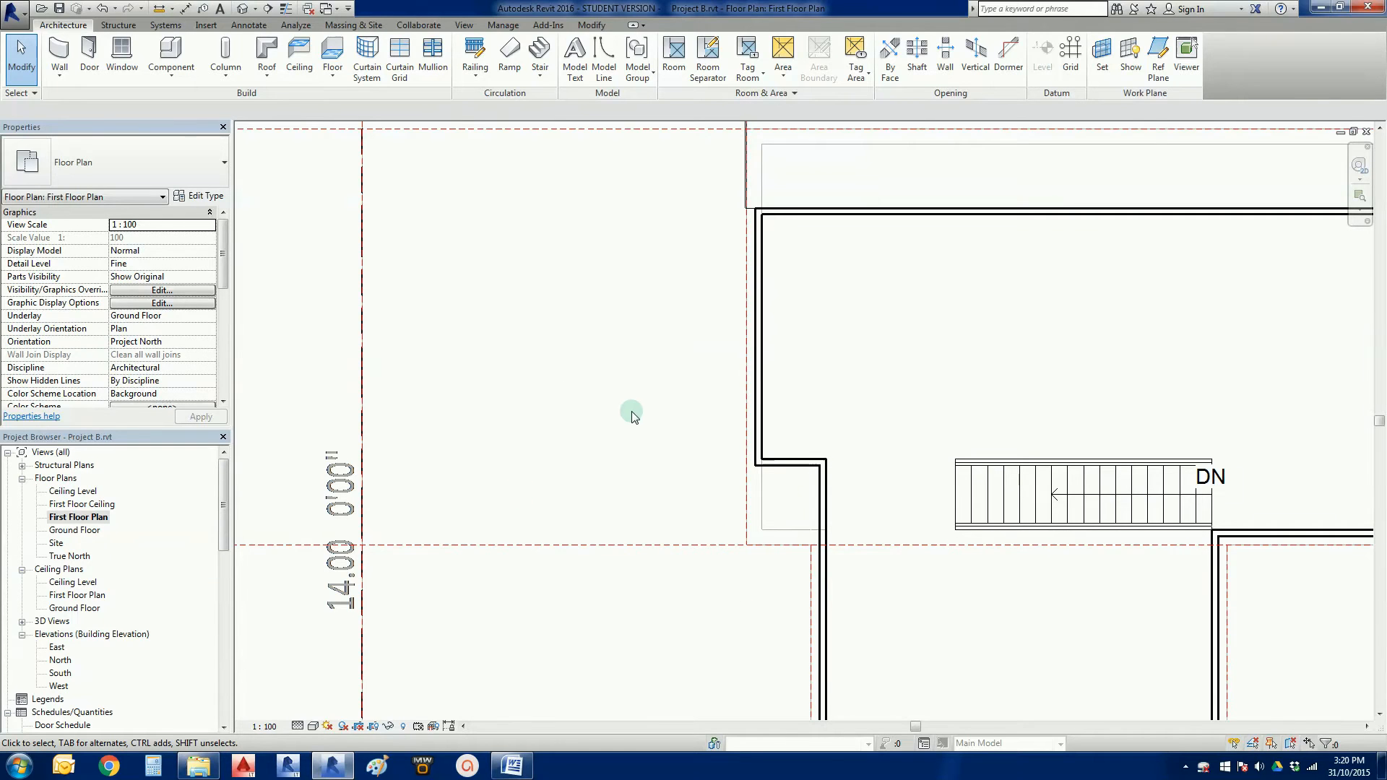
{"action": "mouse_move", "coordinate": [421, 106]}
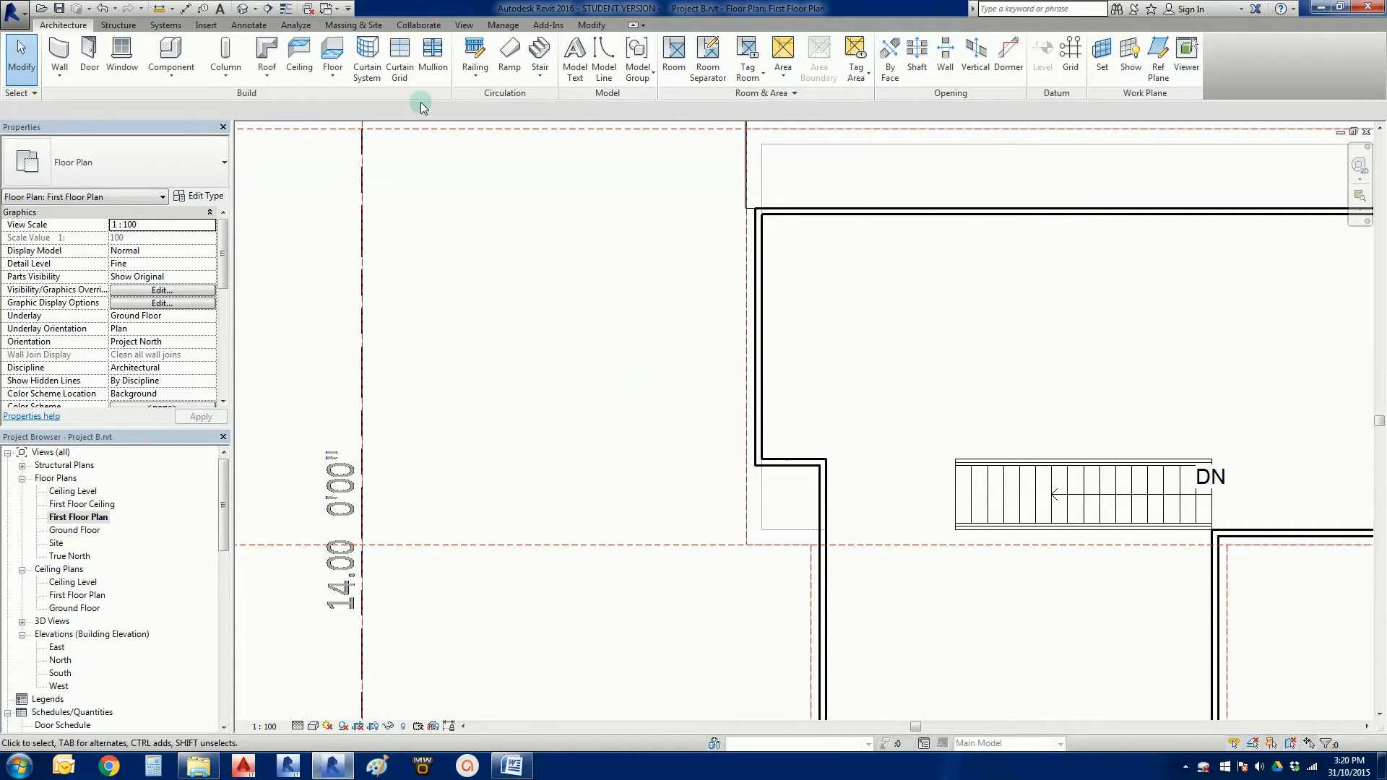
{"action": "mouse_move", "coordinate": [245, 122]}
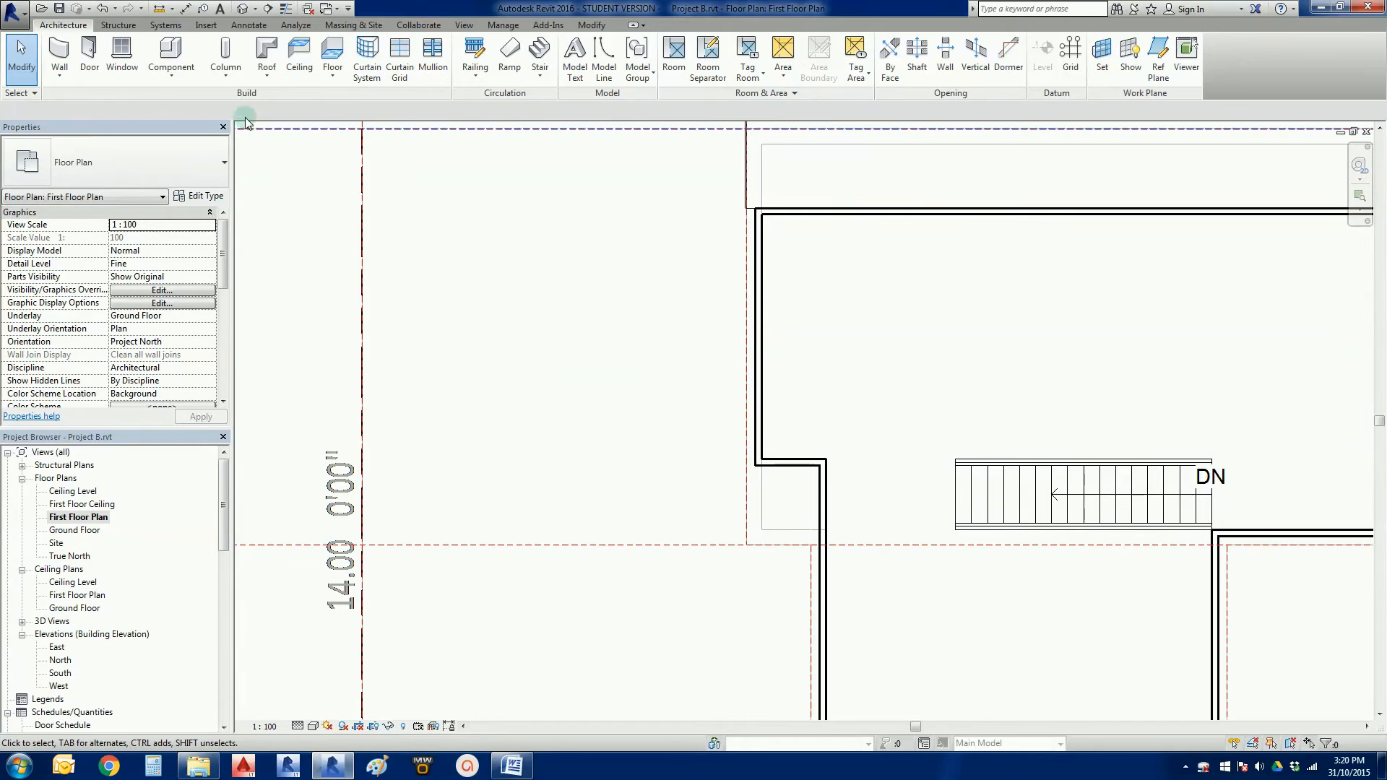
Start a roof by footprint and draw porch boundary lines ending at the wall corner
{"action": "left_click", "coordinate": [267, 58]}
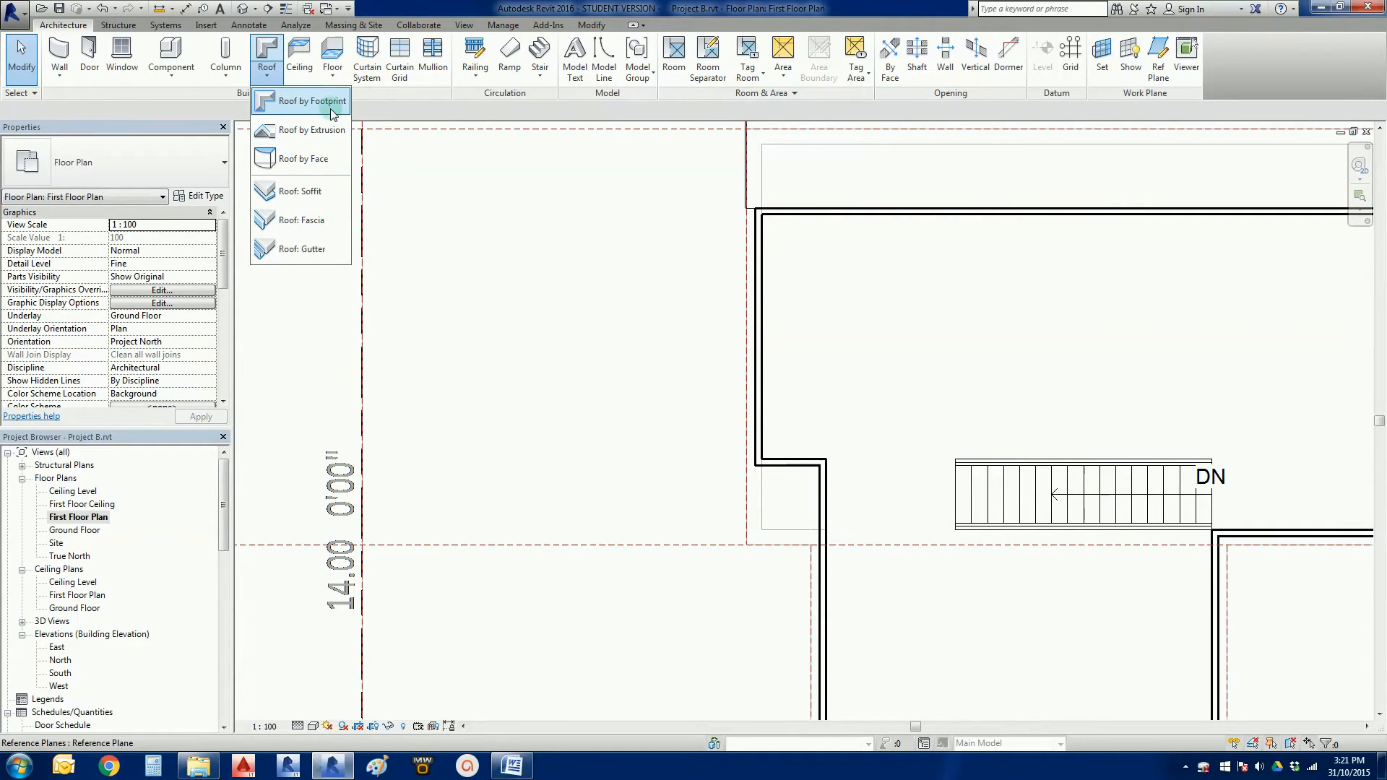
{"action": "left_click", "coordinate": [310, 102]}
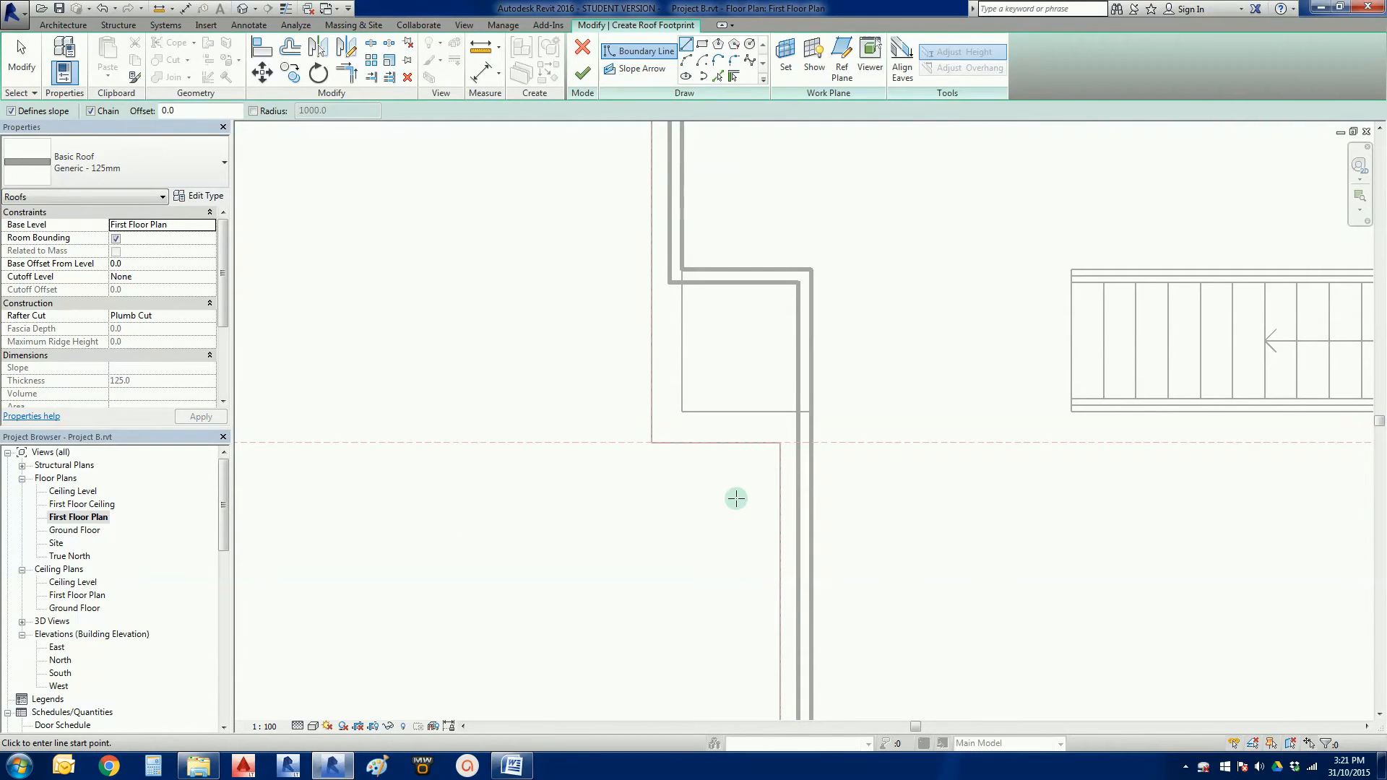
{"action": "mouse_move", "coordinate": [749, 525]}
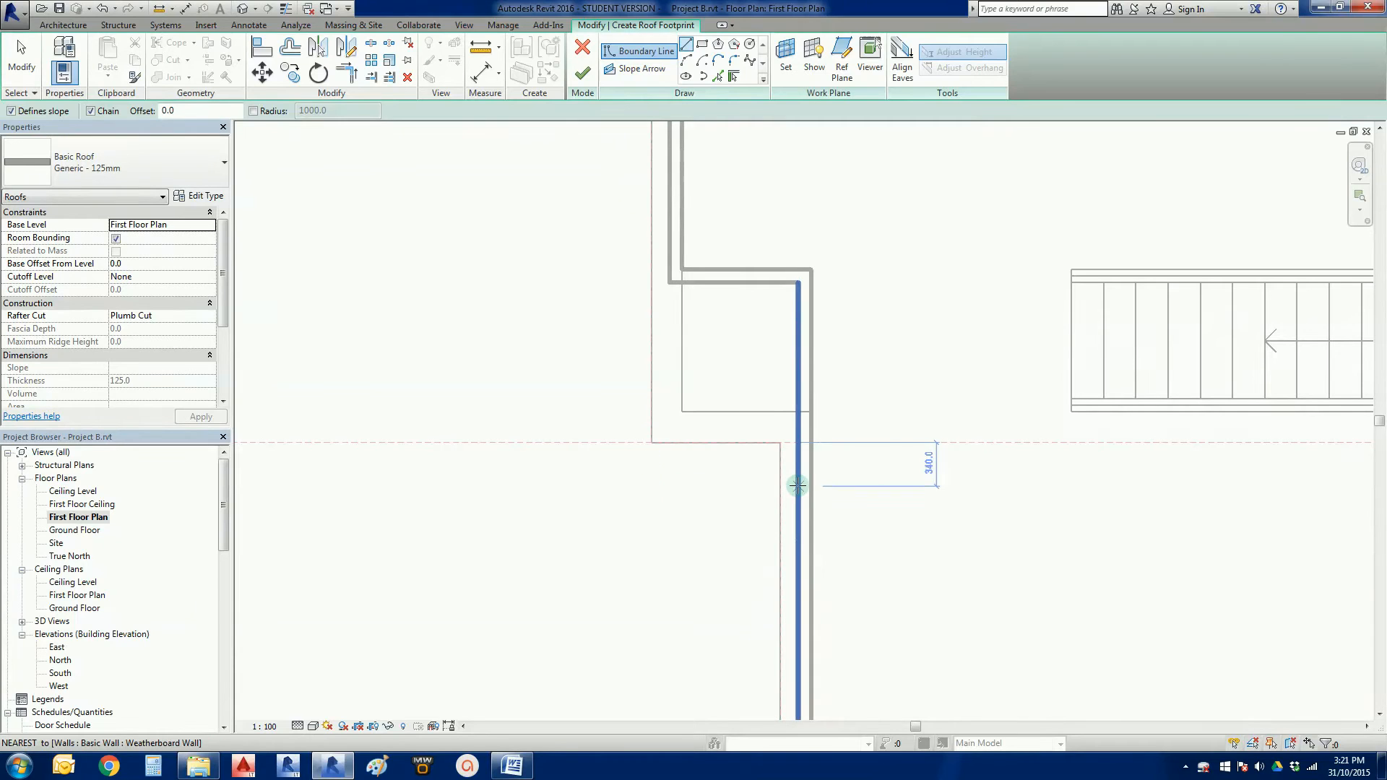
{"action": "left_click_drag", "start_coordinate": [796, 484], "coordinate": [796, 521]}
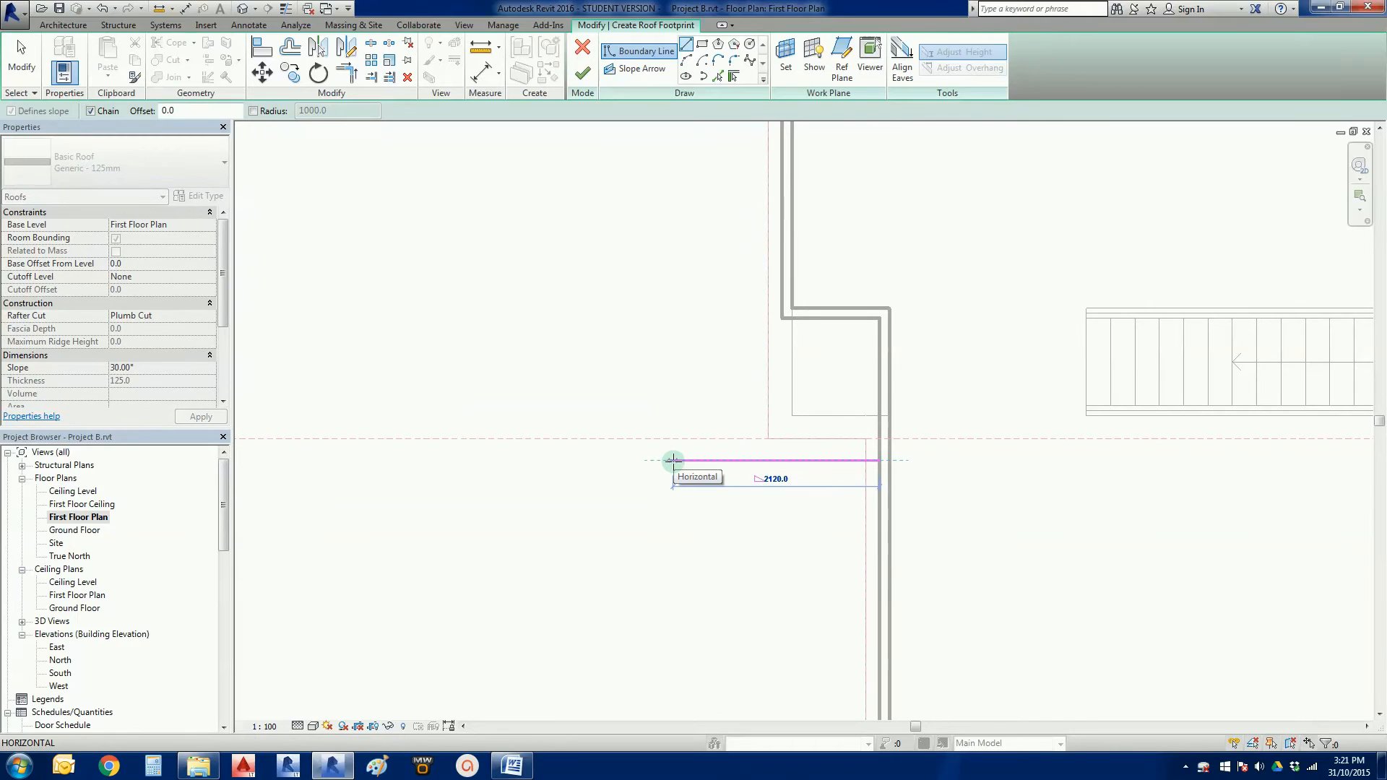
{"action": "left_click_drag", "start_coordinate": [672, 461], "coordinate": [703, 461]}
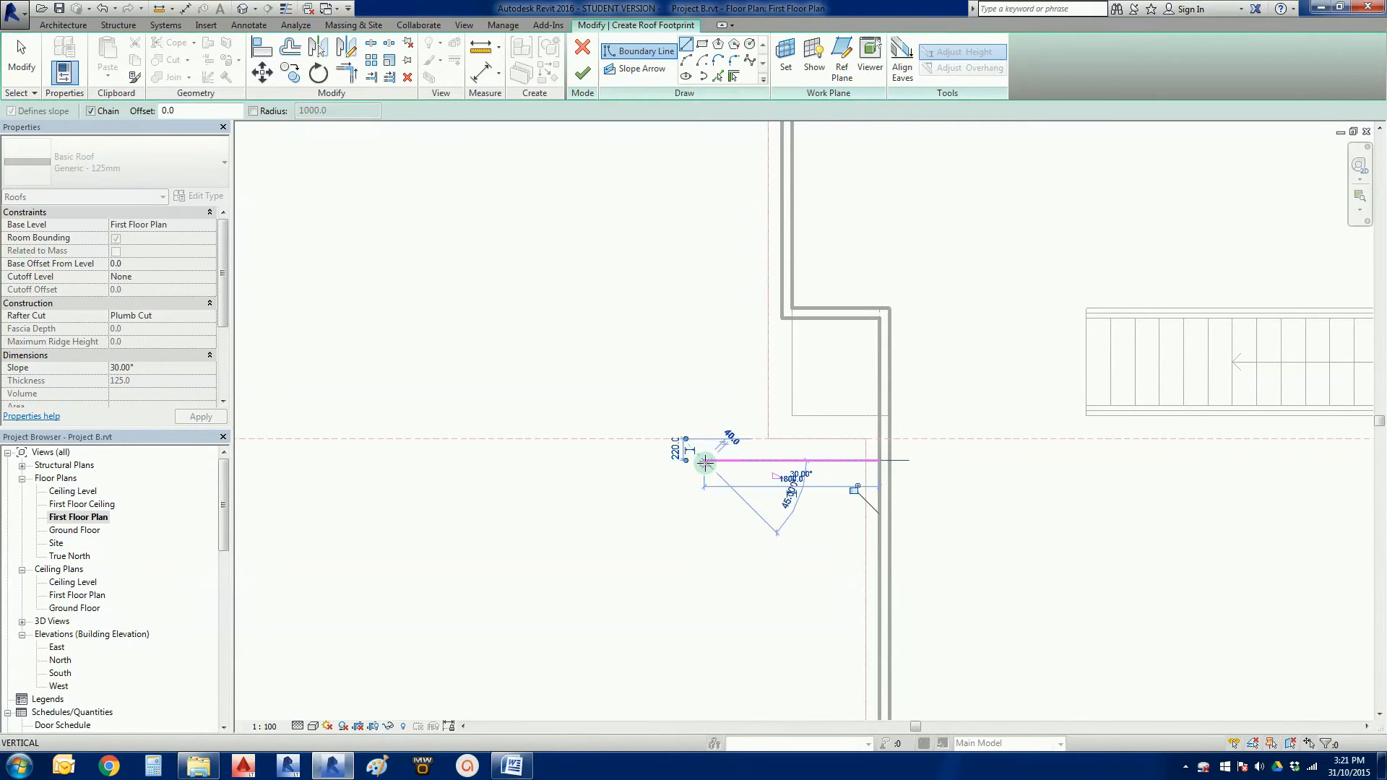
{"action": "left_click_drag", "start_coordinate": [706, 462], "coordinate": [701, 228]}
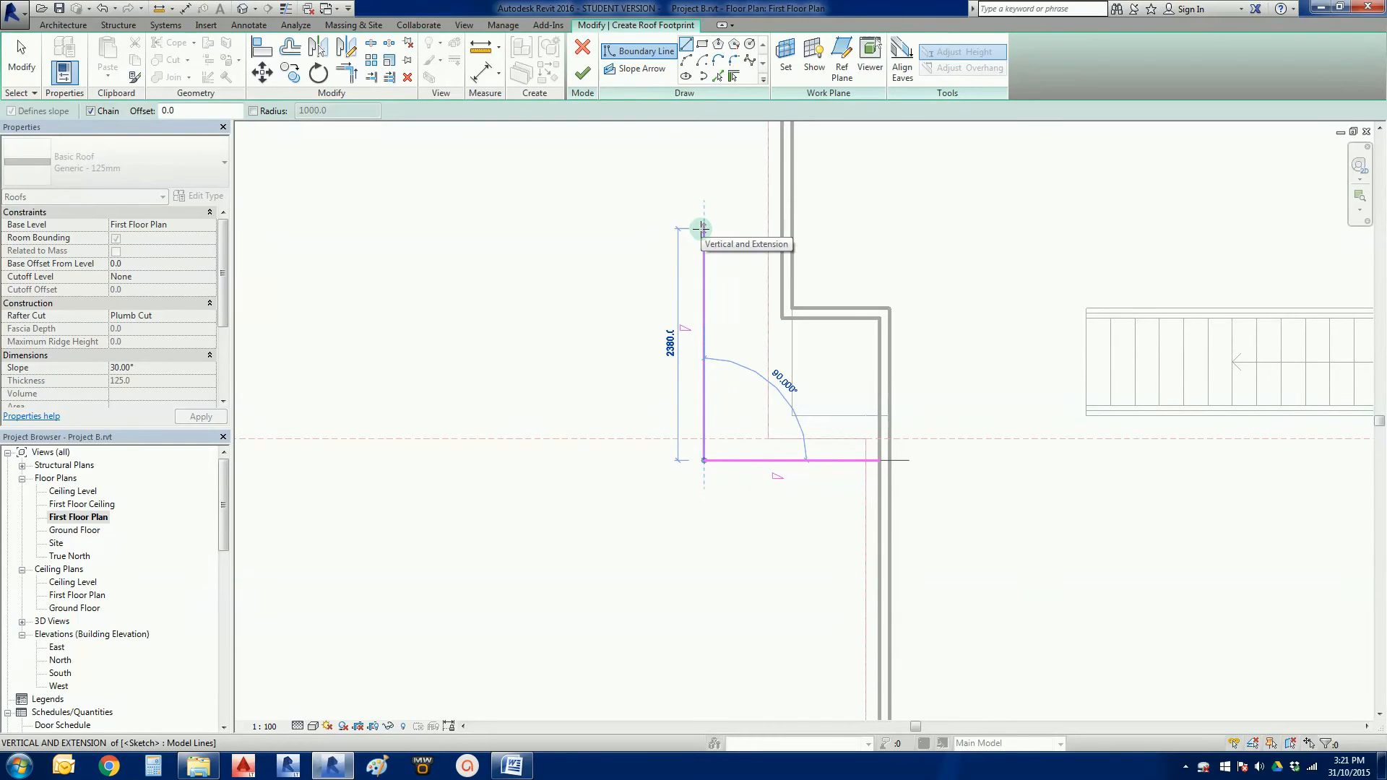
{"action": "left_click", "coordinate": [785, 228]}
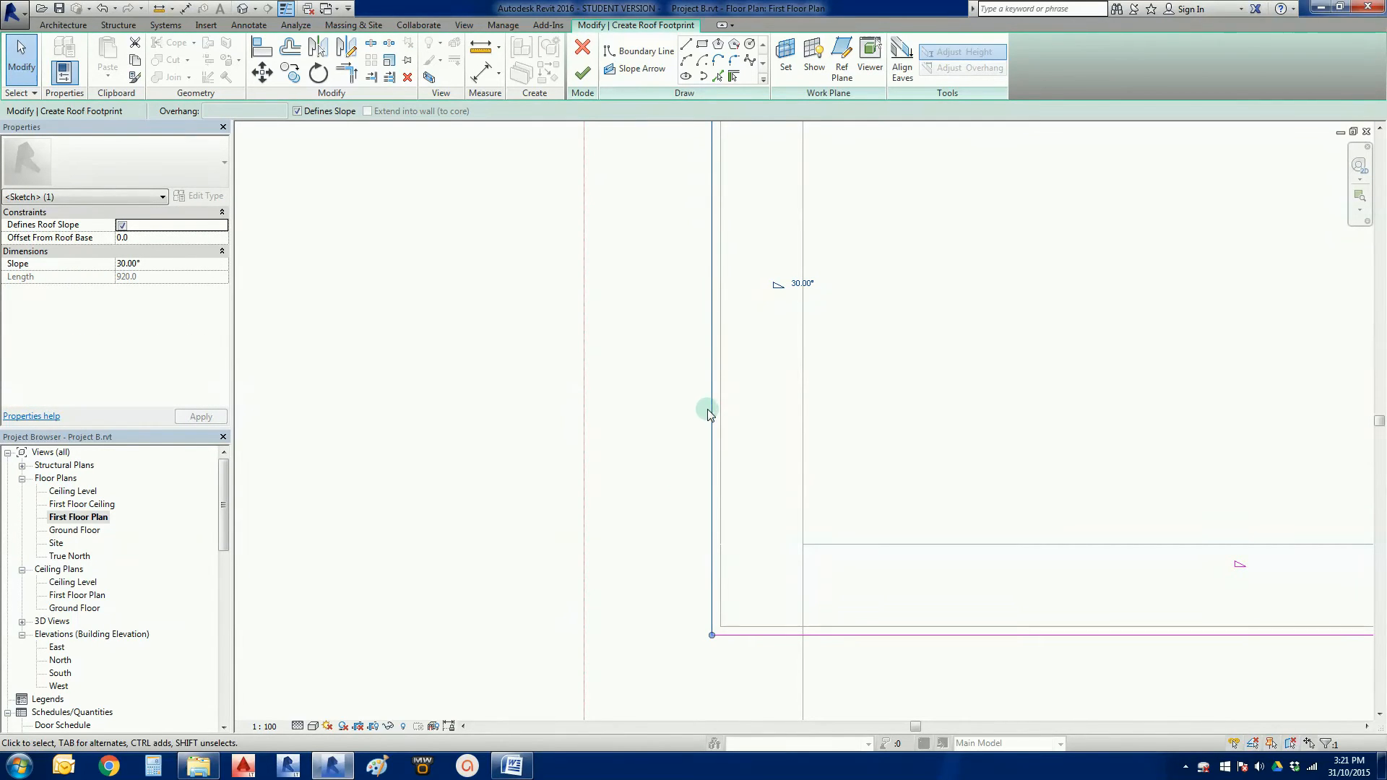
Clear Defines Slope on the wall-side footprint lines and set the roof slope to 22.5°
{"action": "left_click_drag", "start_coordinate": [712, 411], "coordinate": [675, 411]}
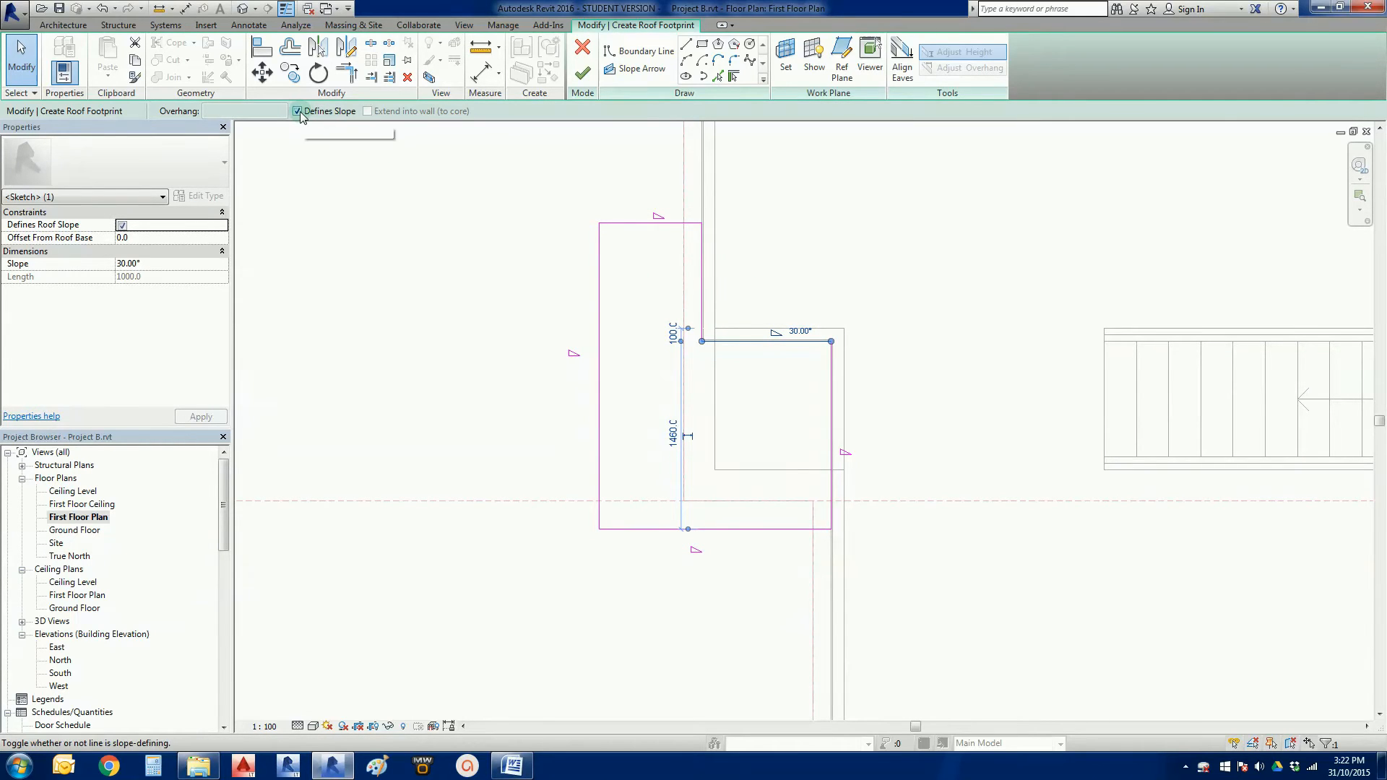
{"action": "left_click", "coordinate": [299, 111]}
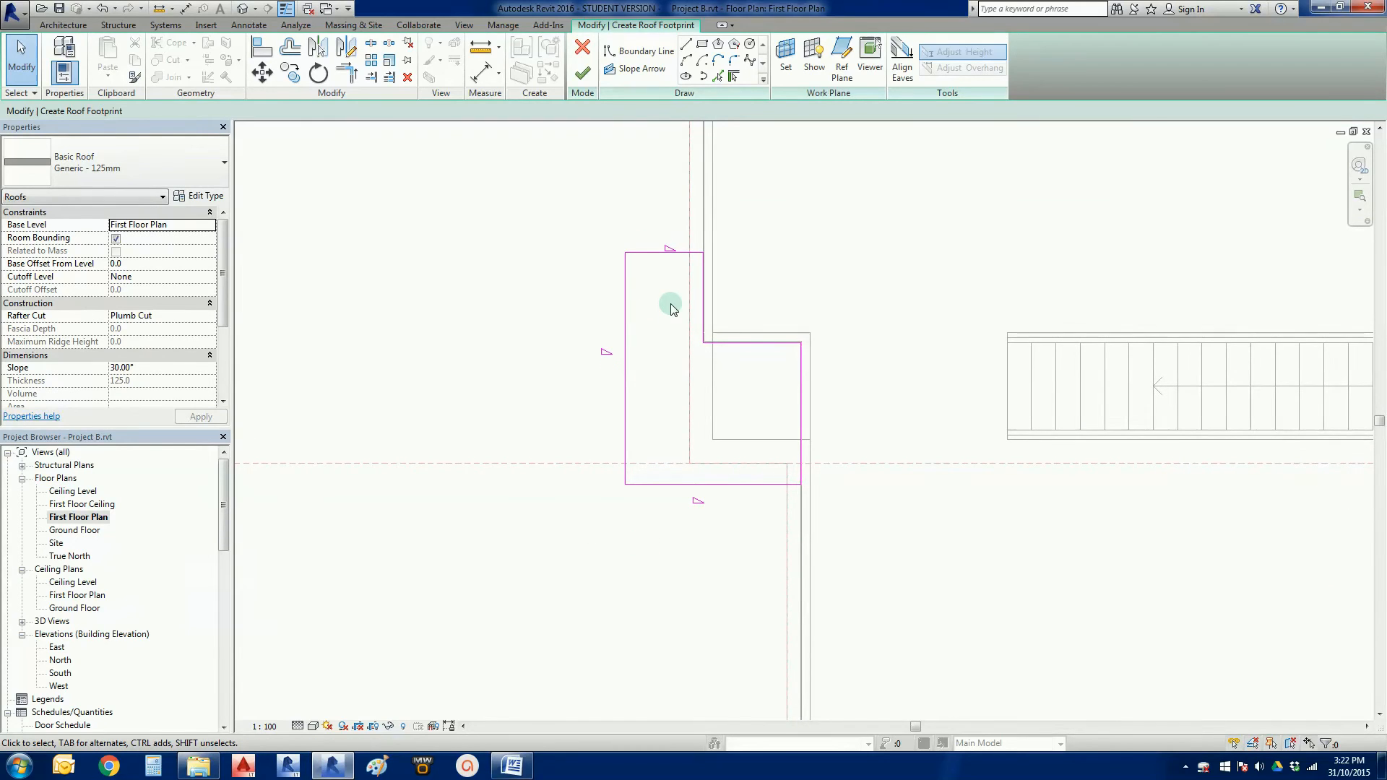
{"action": "mouse_move", "coordinate": [603, 344]}
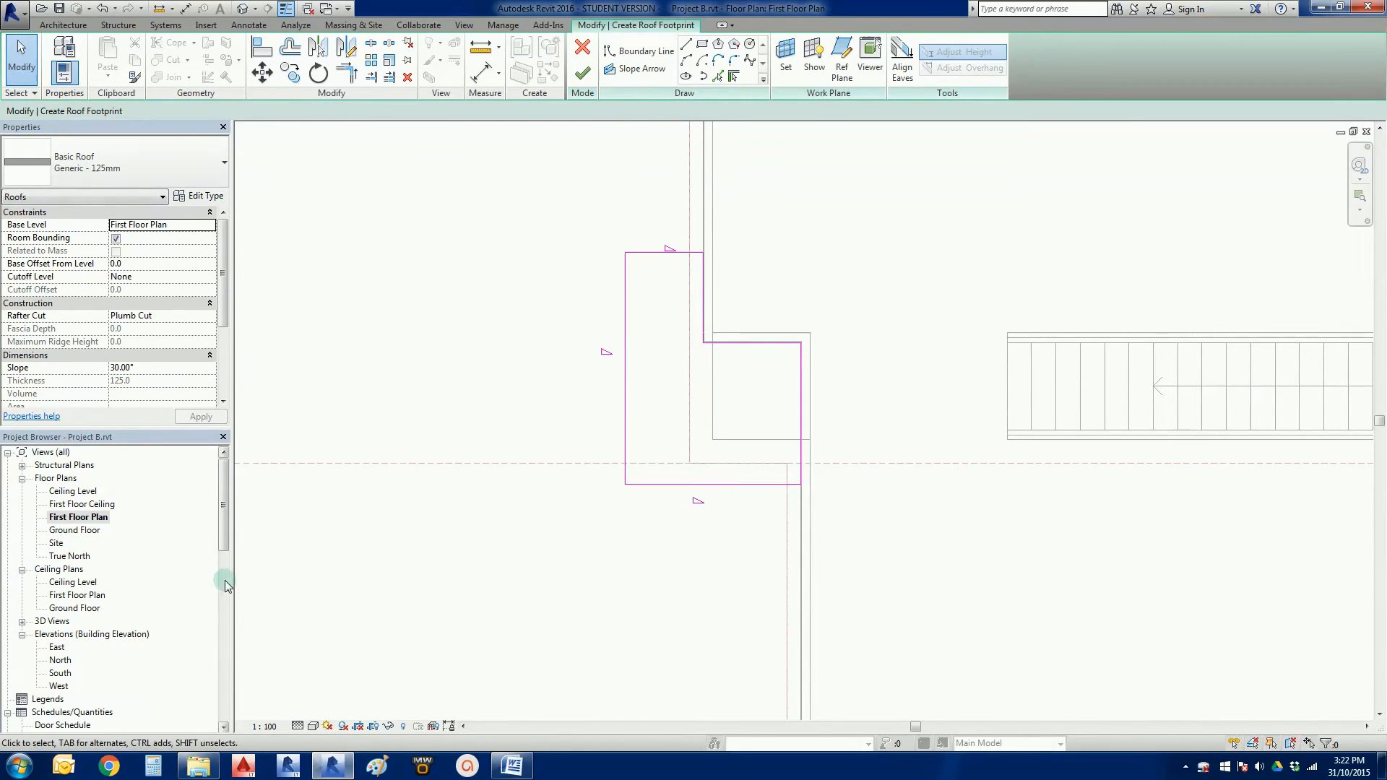
{"action": "mouse_move", "coordinate": [111, 367]}
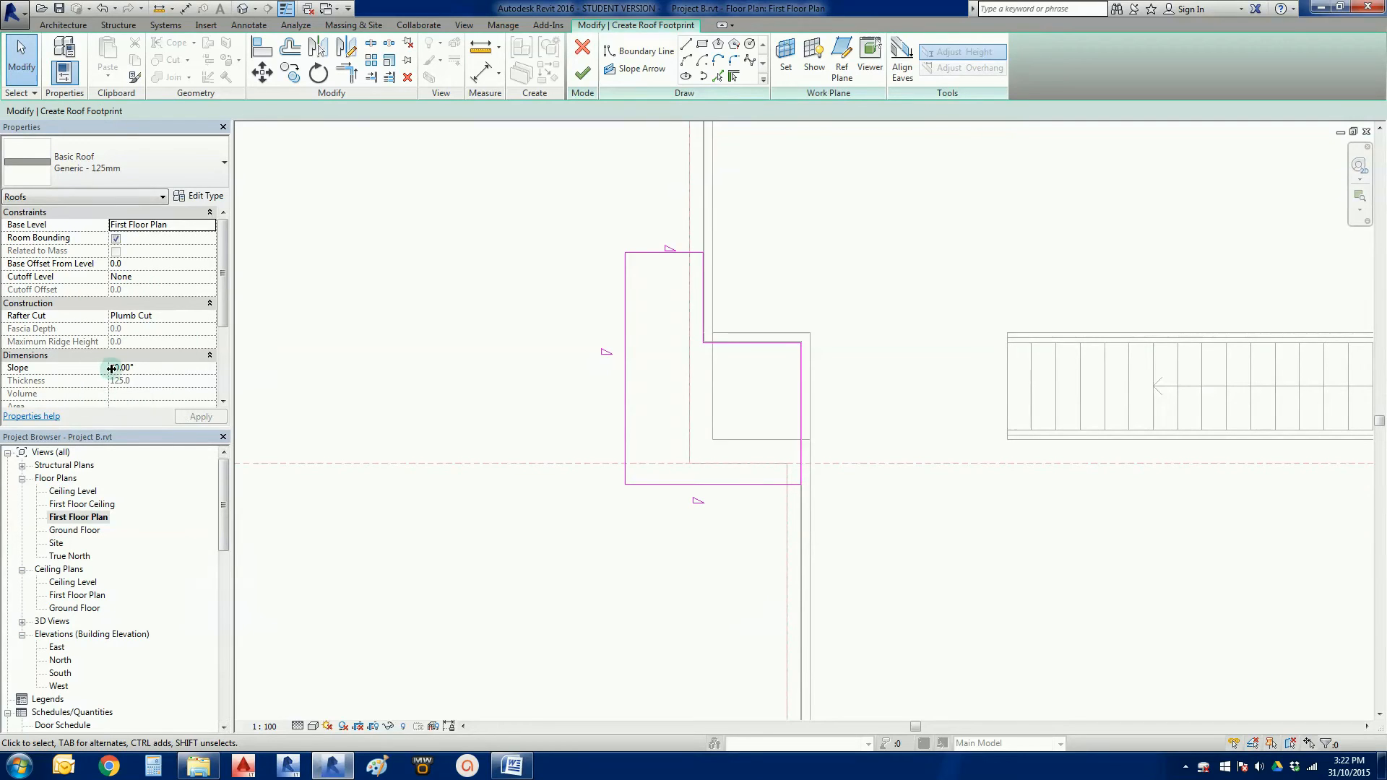
{"action": "type", "text": "22"}
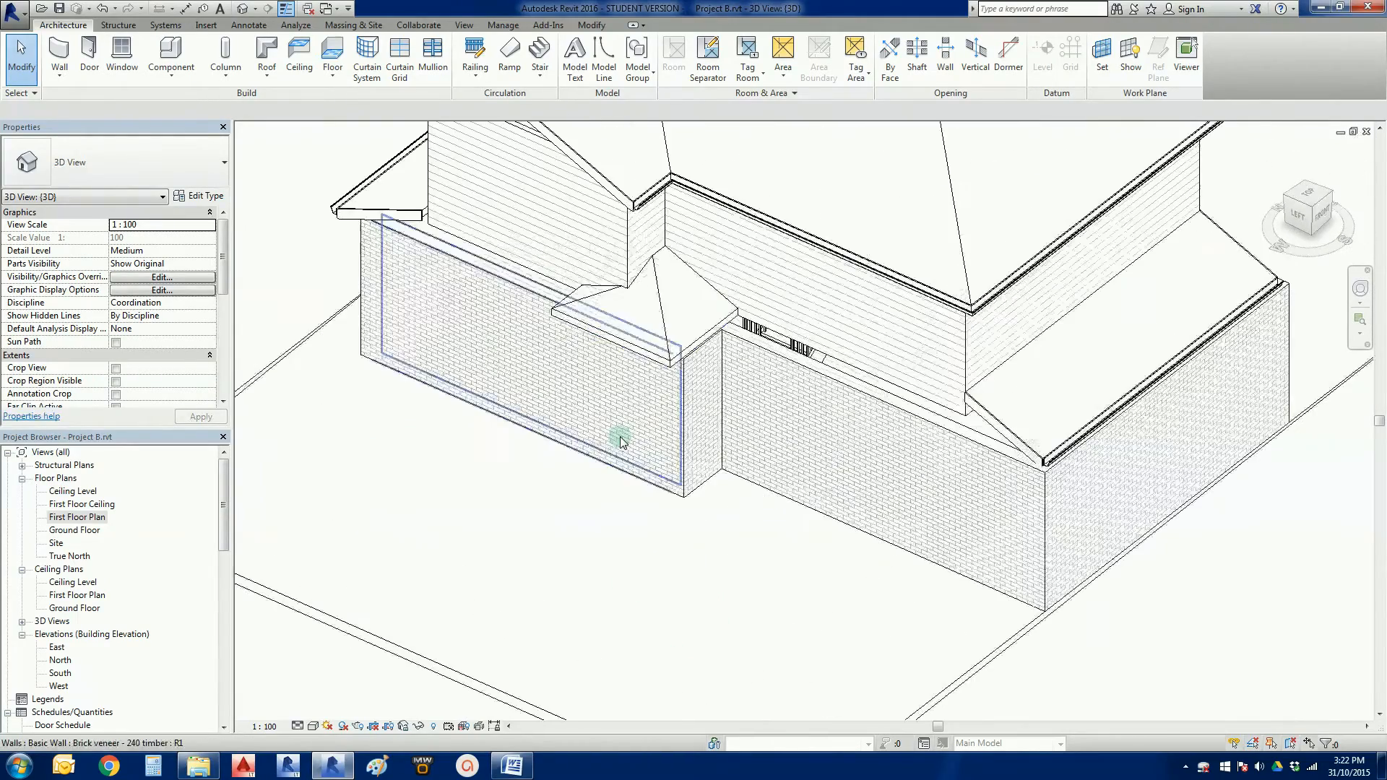
Orbit to the house front, select the porch roof, and set Base Level to Ceiling Level
{"action": "left_click", "coordinate": [619, 314]}
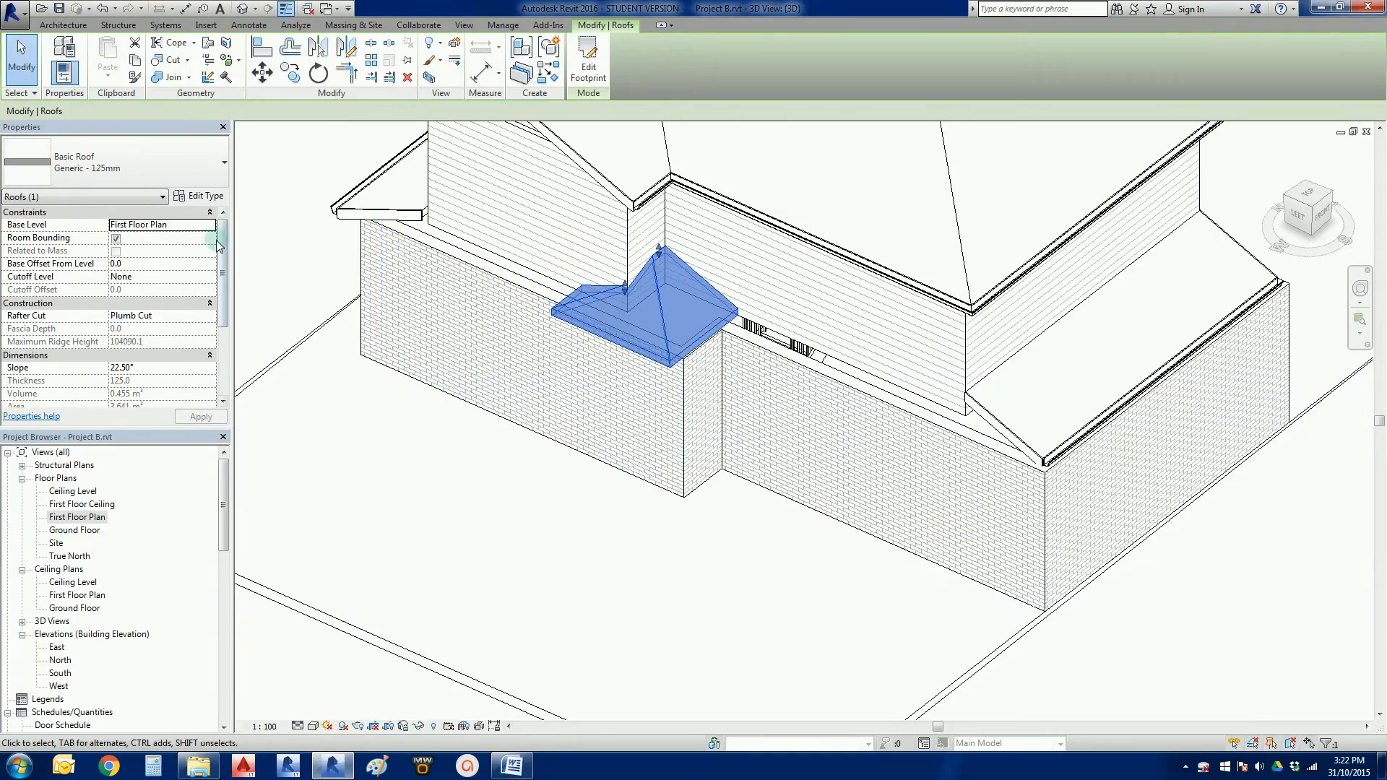
{"action": "left_click", "coordinate": [162, 224]}
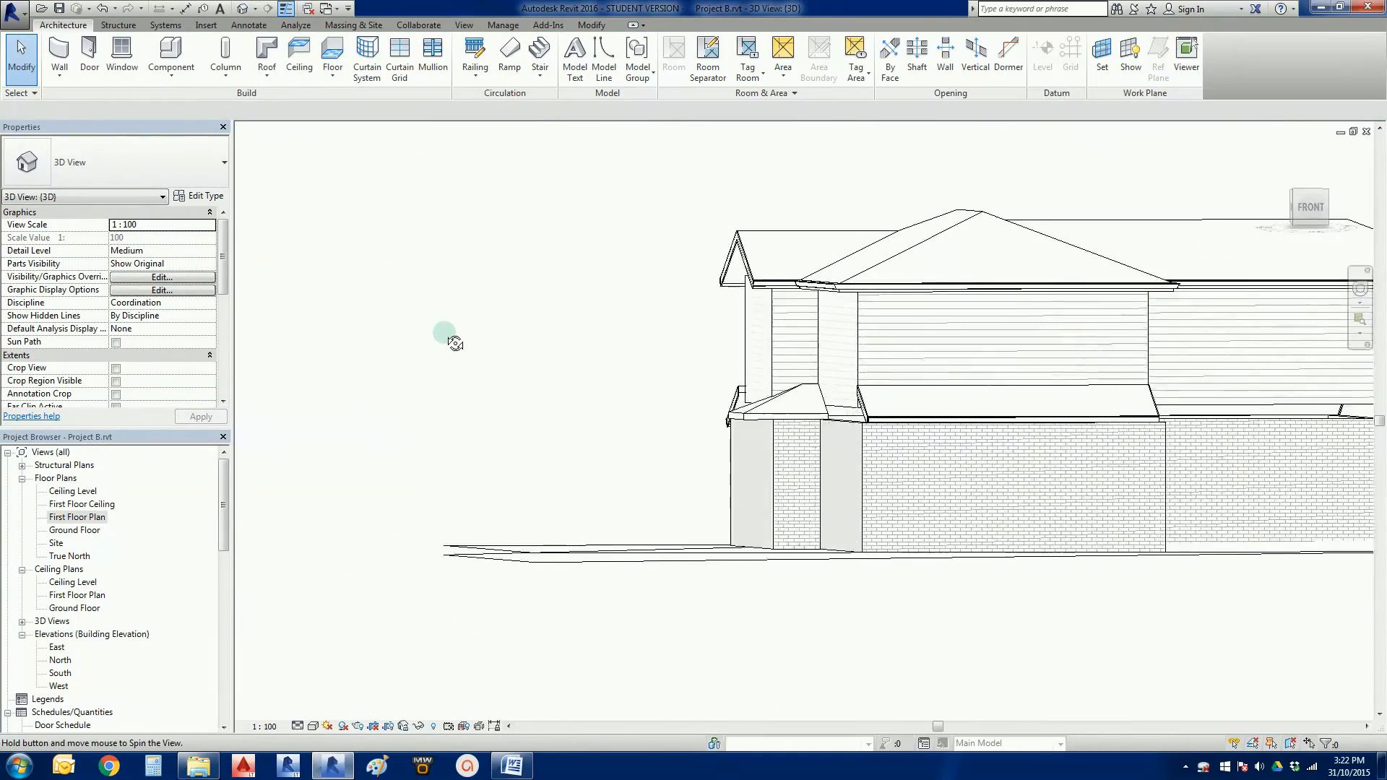
{"action": "left_click_drag", "start_coordinate": [451, 340], "coordinate": [814, 468]}
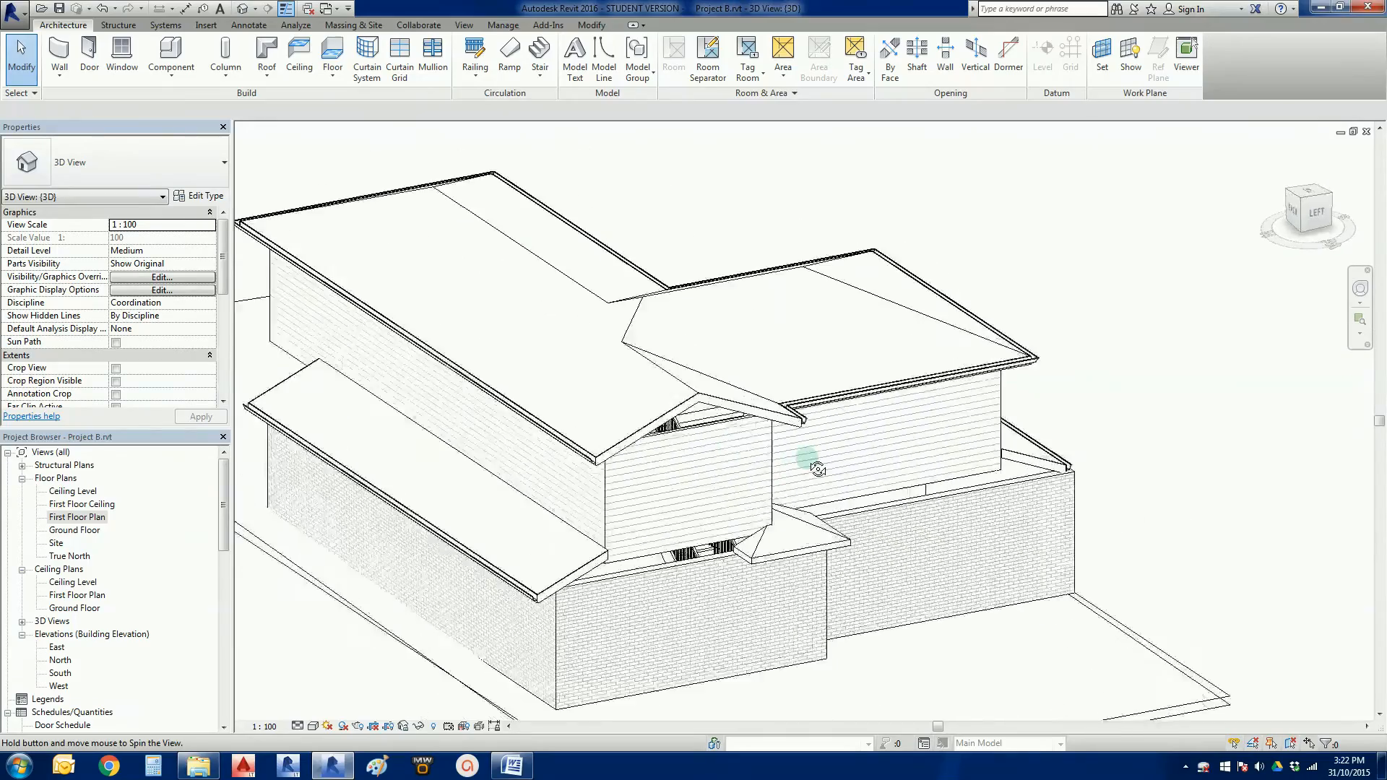
{"action": "left_click_drag", "start_coordinate": [818, 468], "coordinate": [623, 461]}
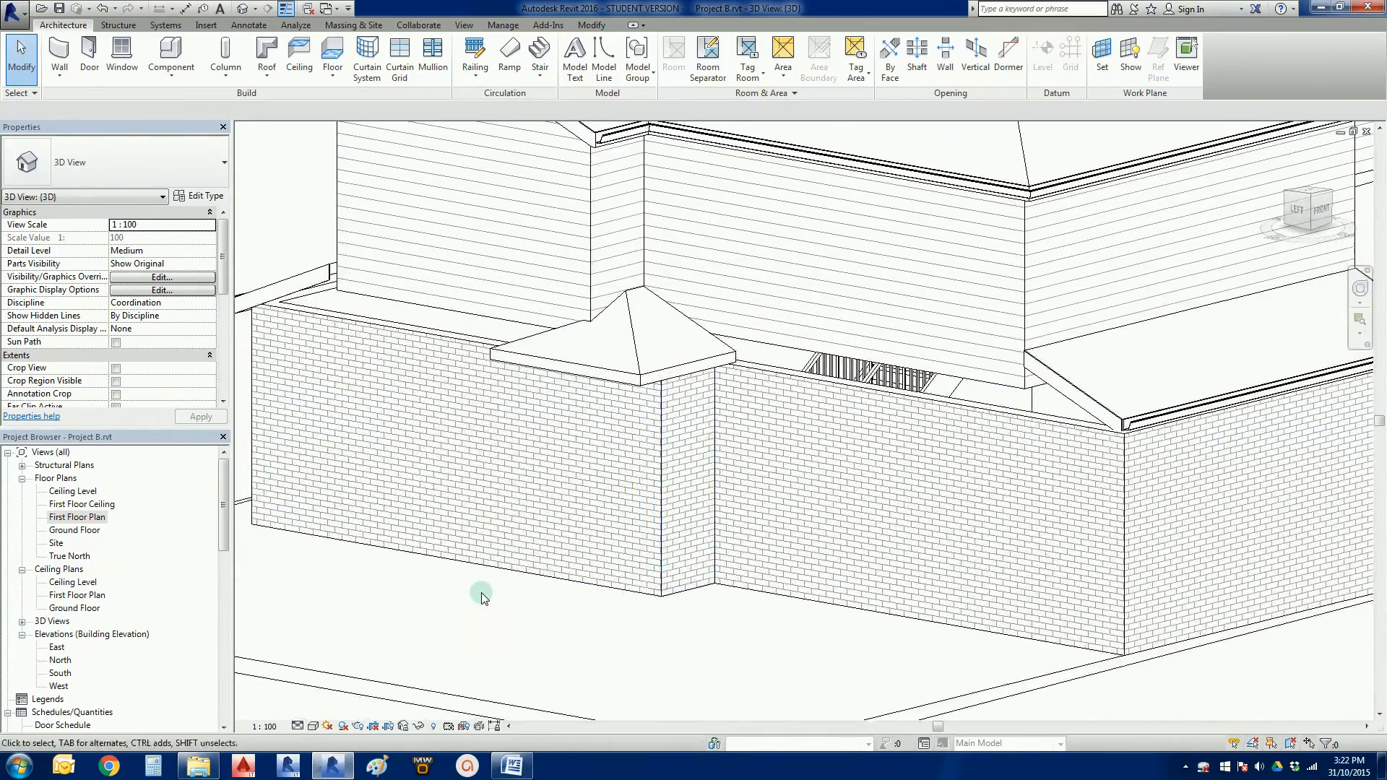
{"action": "left_click", "coordinate": [613, 341]}
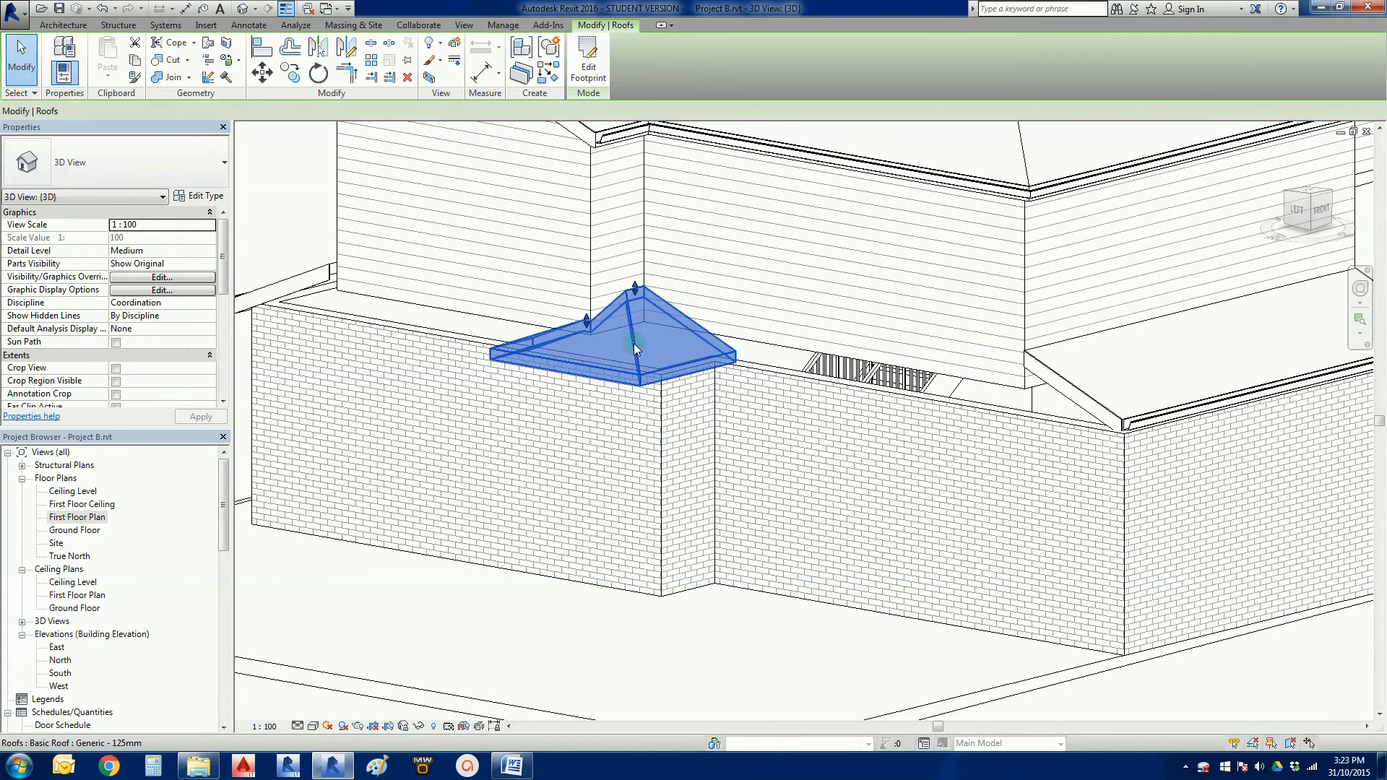
{"action": "left_click", "coordinate": [633, 345]}
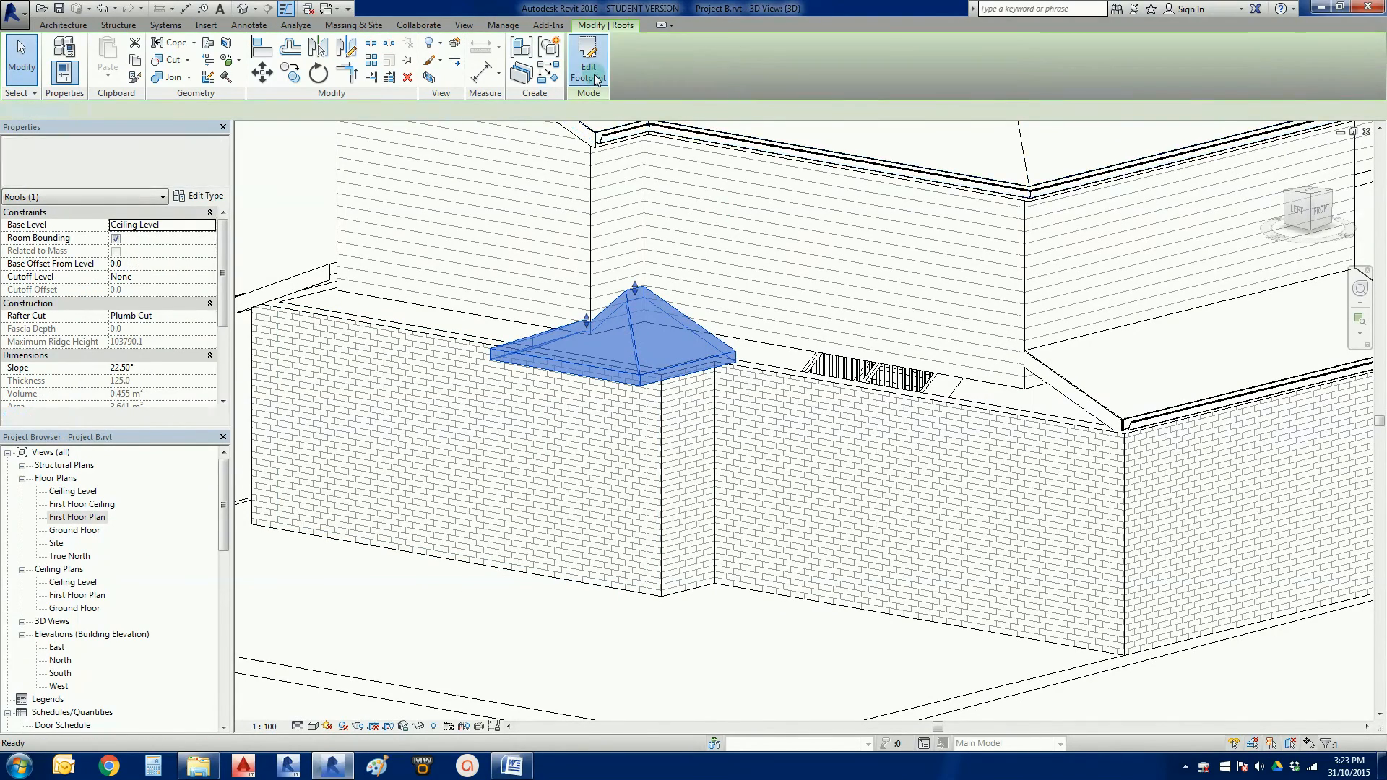
Edit the porch roof footprint on the Ground Floor plan, adjusting its slope-defining lines
{"action": "left_click", "coordinate": [588, 67]}
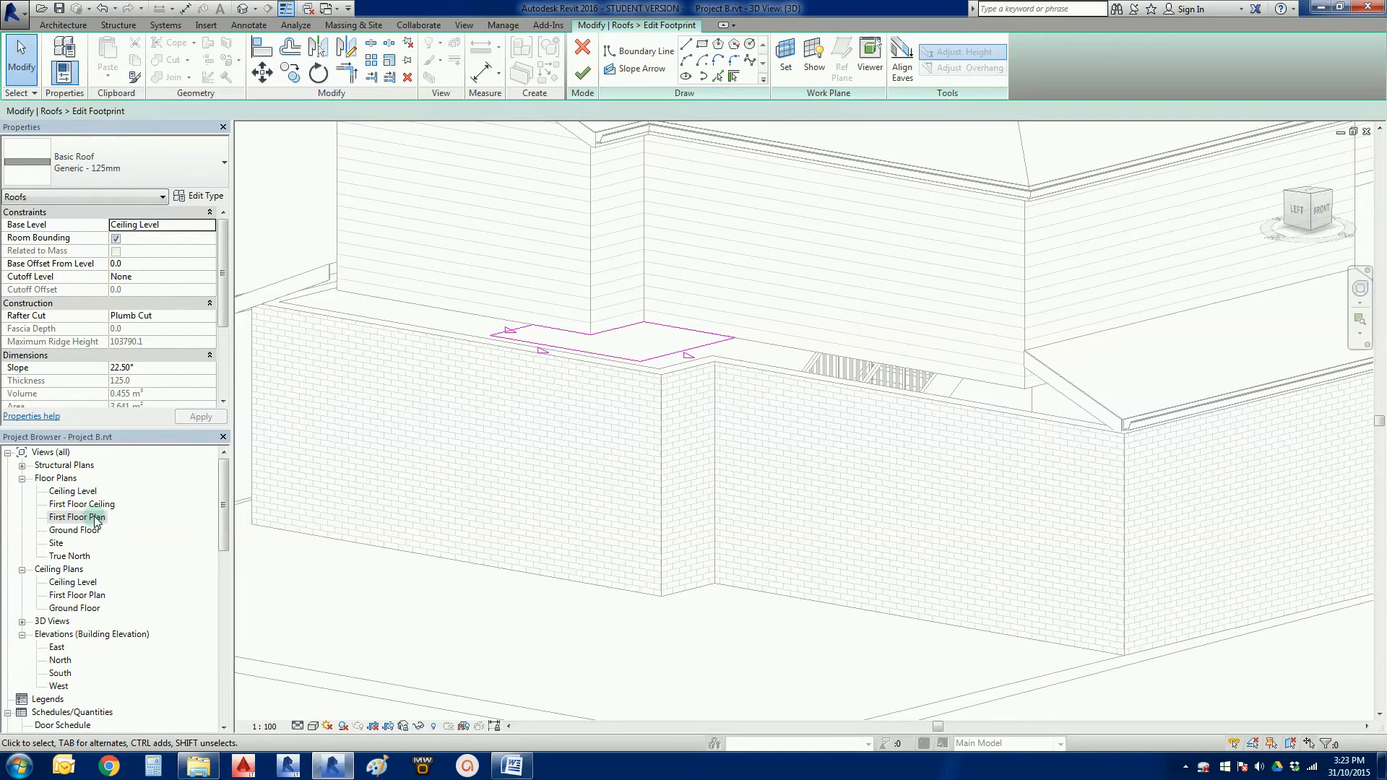
{"action": "double_click", "coordinate": [75, 529]}
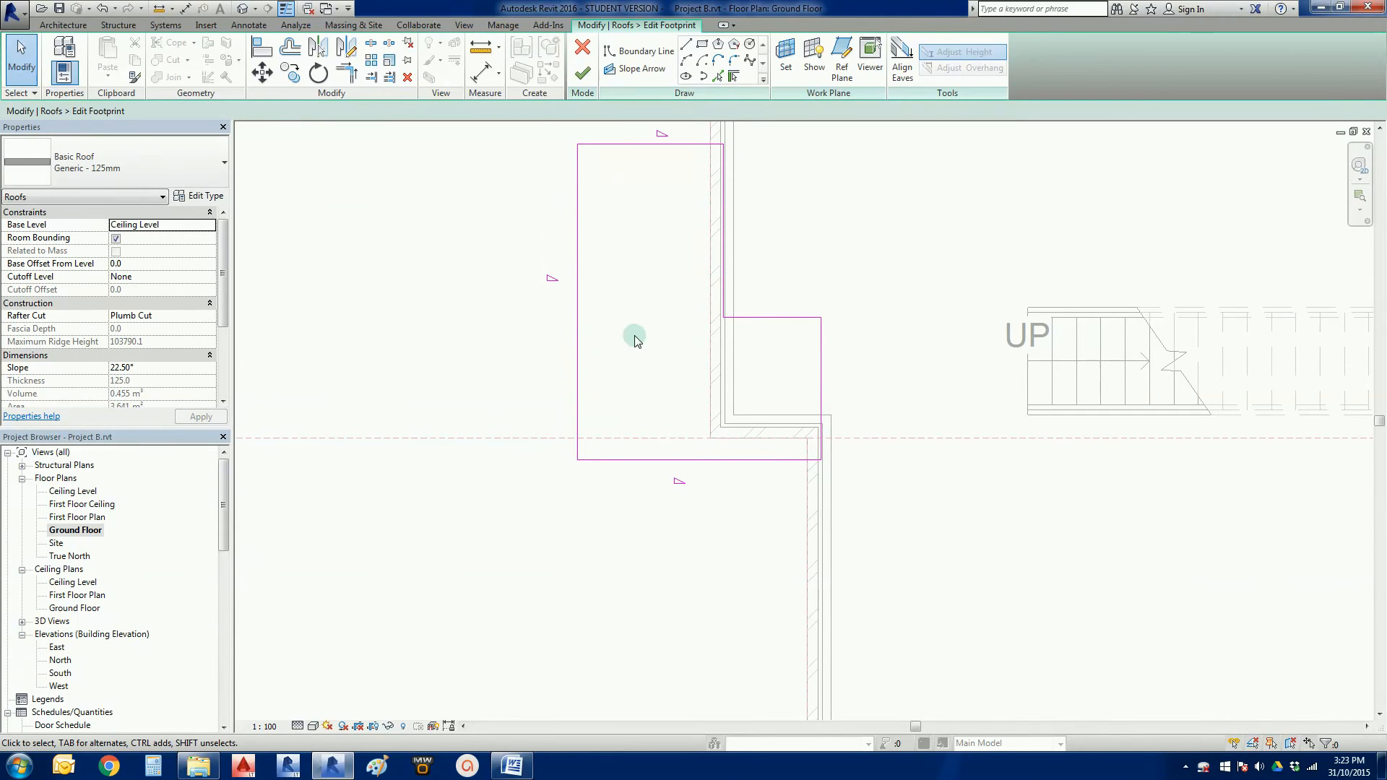
{"action": "mouse_move", "coordinate": [706, 387]}
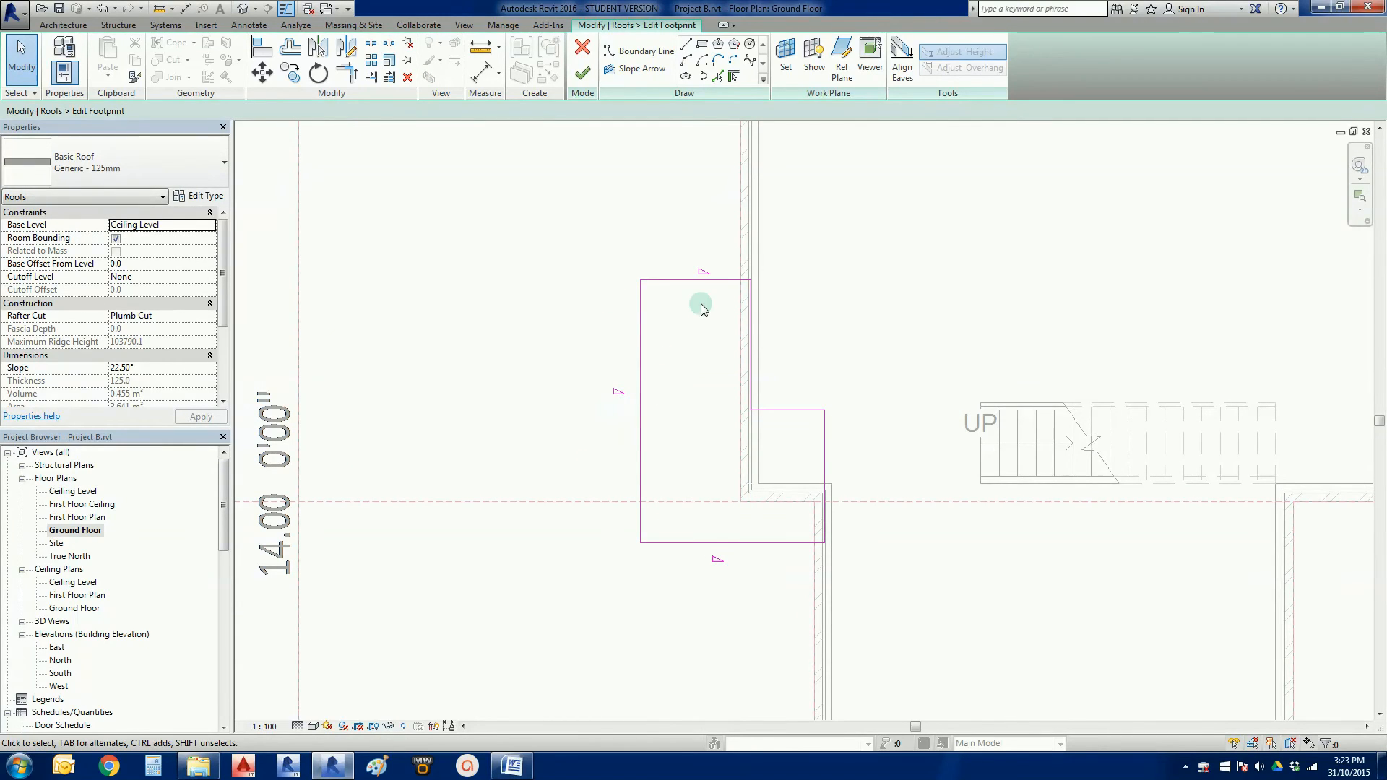
{"action": "left_click", "coordinate": [694, 281]}
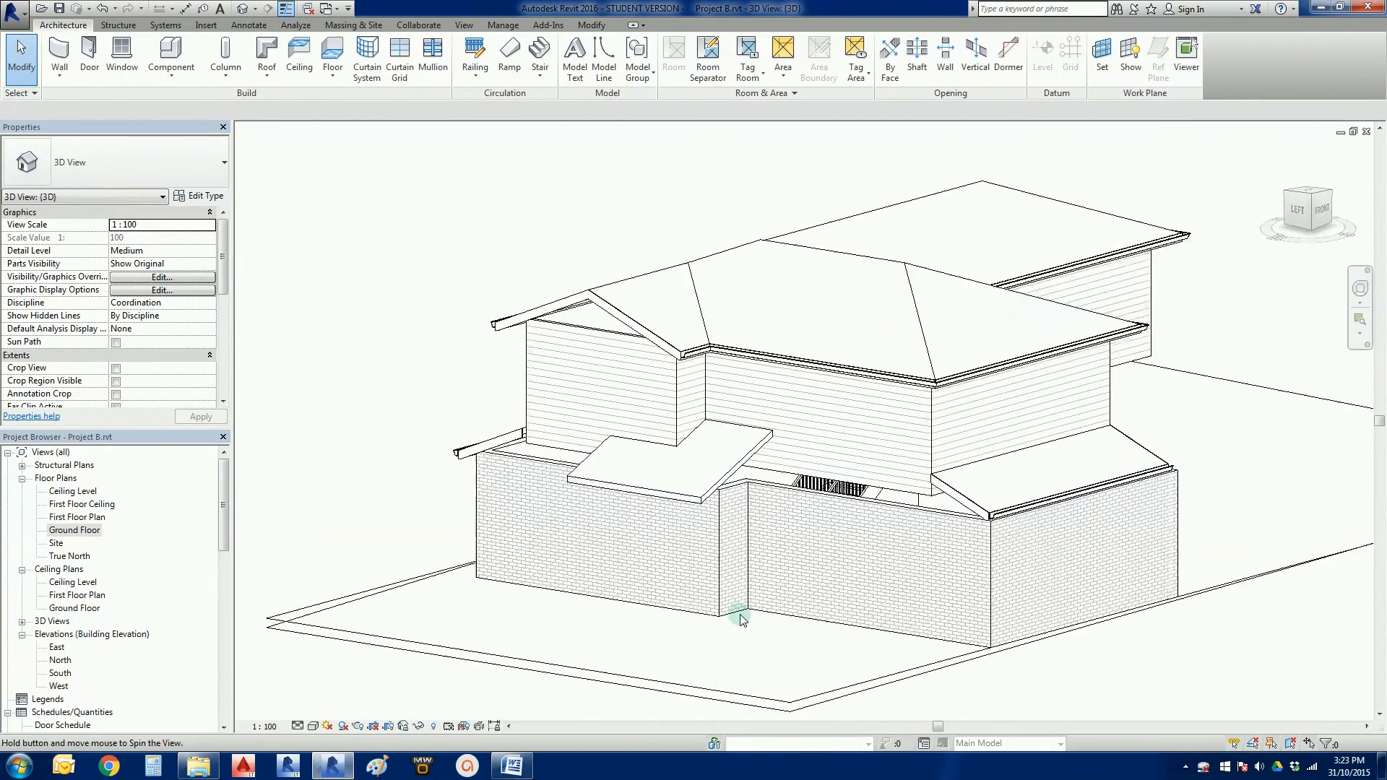
{"action": "left_click_drag", "start_coordinate": [738, 619], "coordinate": [951, 594]}
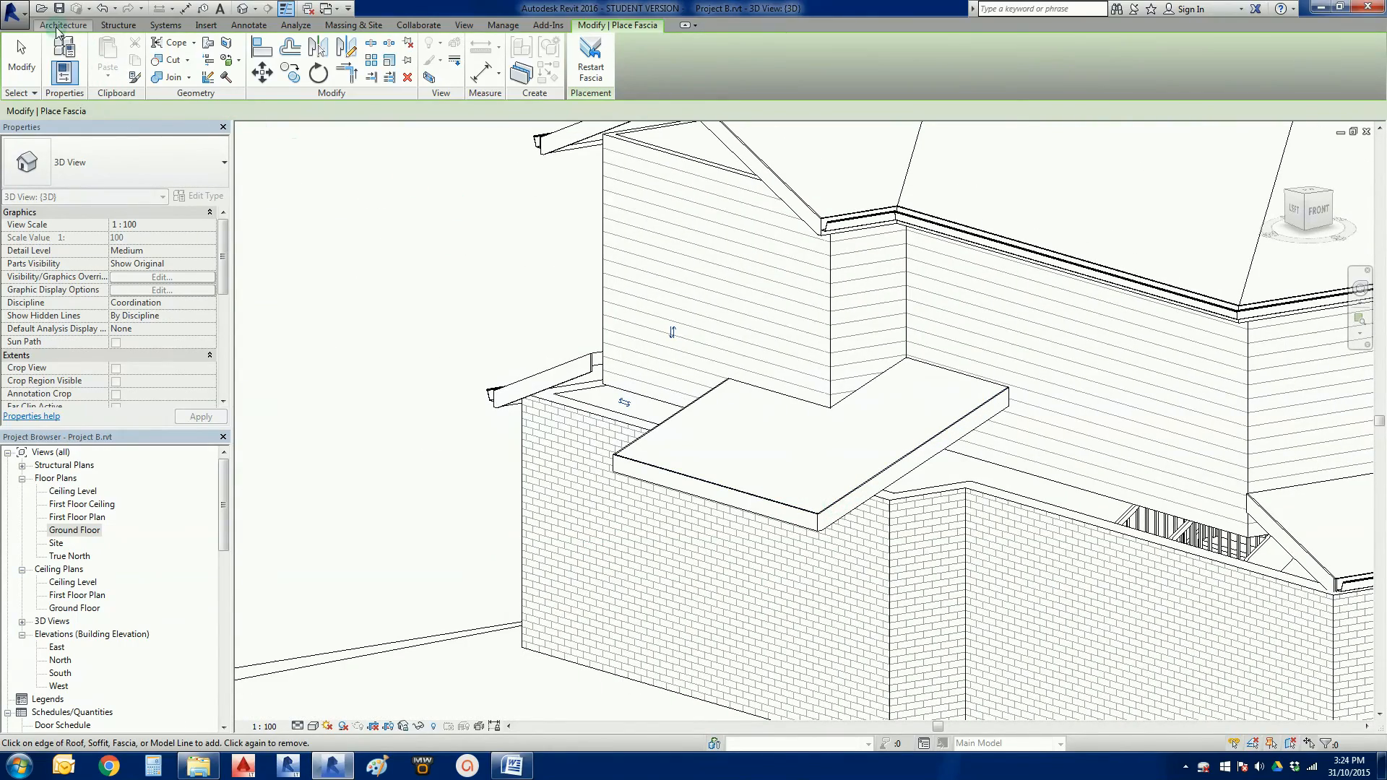
{"action": "left_click", "coordinate": [62, 25]}
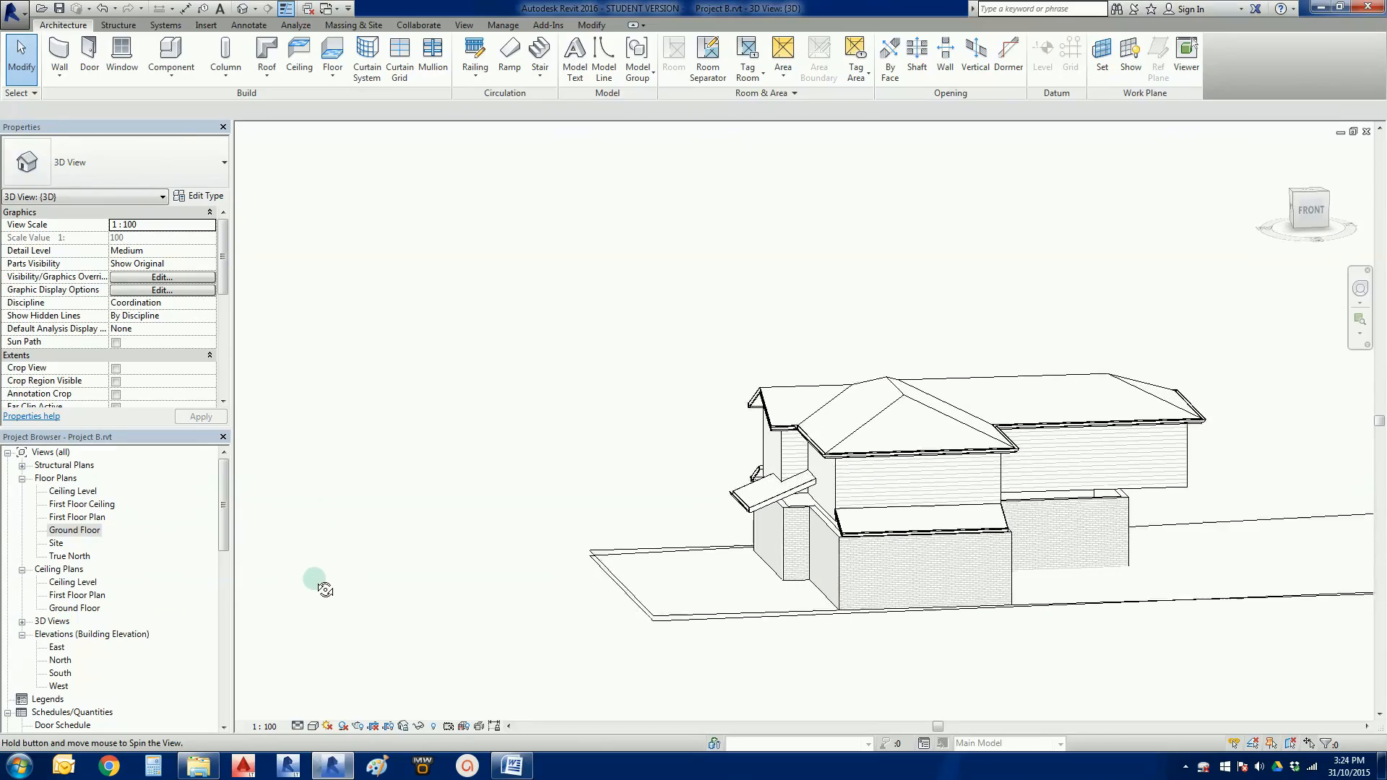
{"action": "left_click_drag", "start_coordinate": [316, 584], "coordinate": [670, 584]}
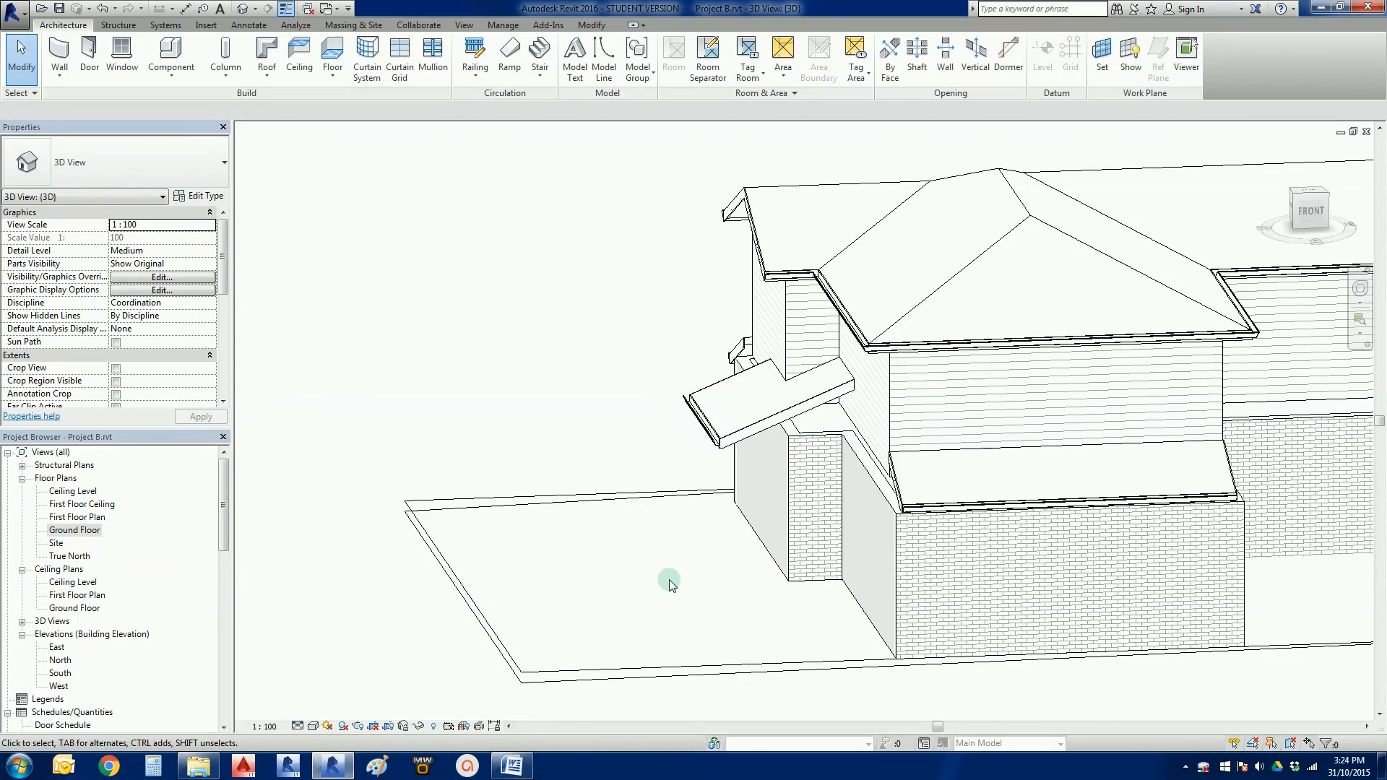
{"action": "left_click_drag", "start_coordinate": [670, 584], "coordinate": [954, 537]}
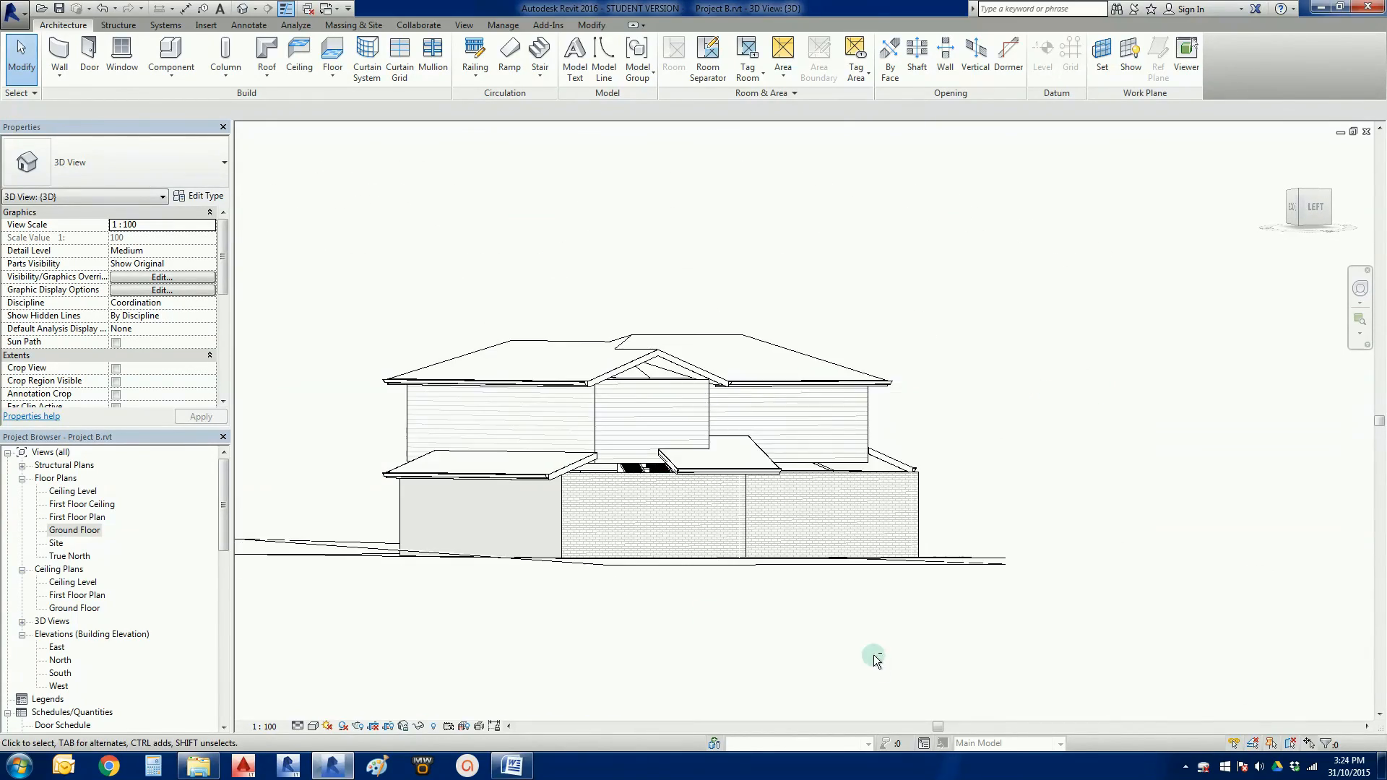
{"action": "left_click_drag", "start_coordinate": [874, 659], "coordinate": [965, 684]}
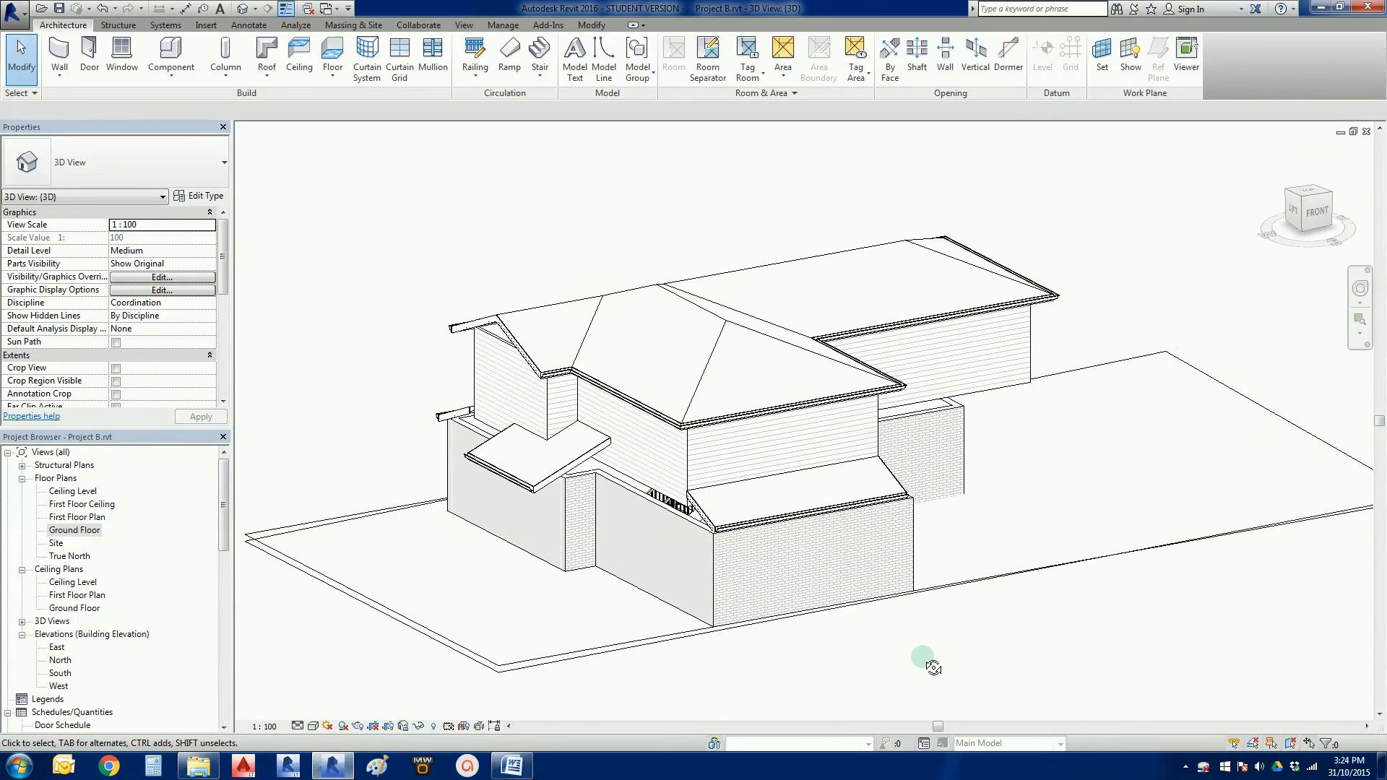
{"action": "mouse_move", "coordinate": [923, 661]}
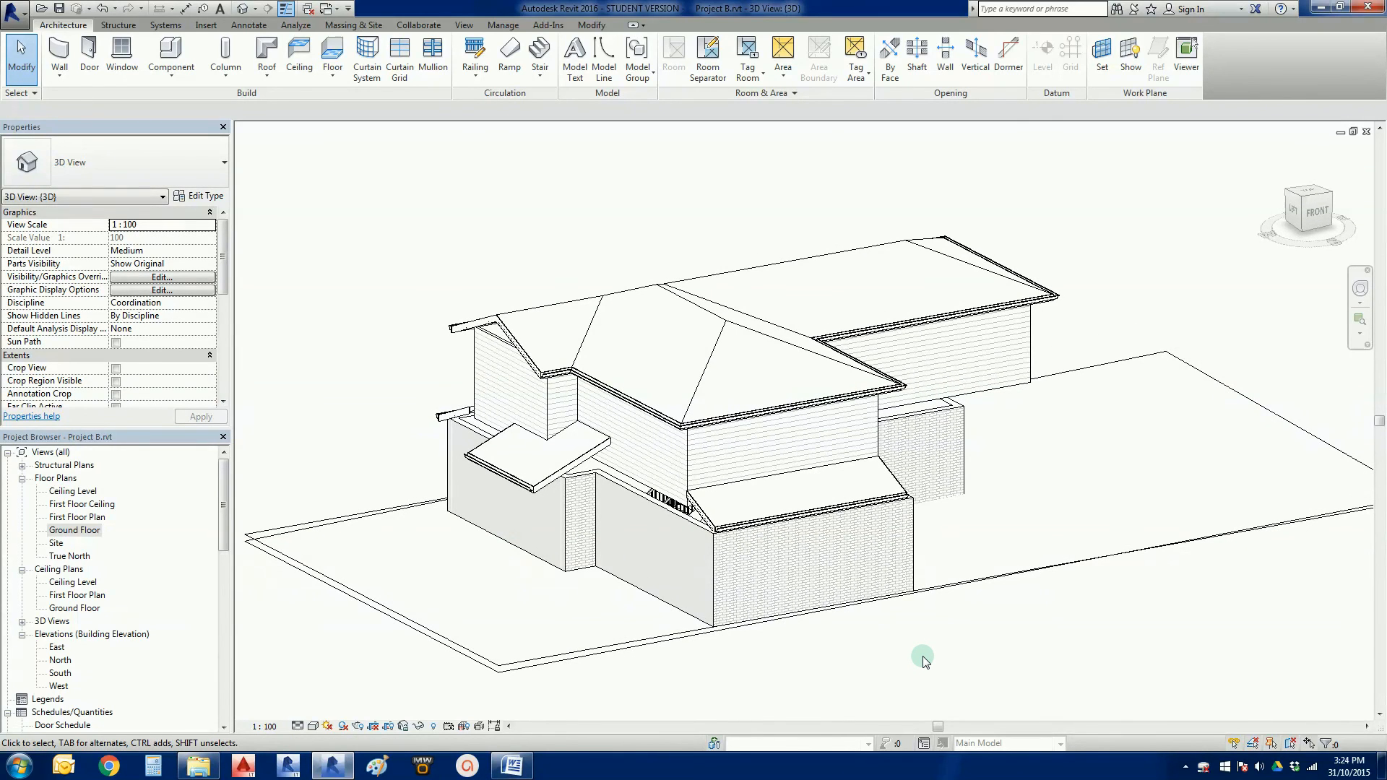